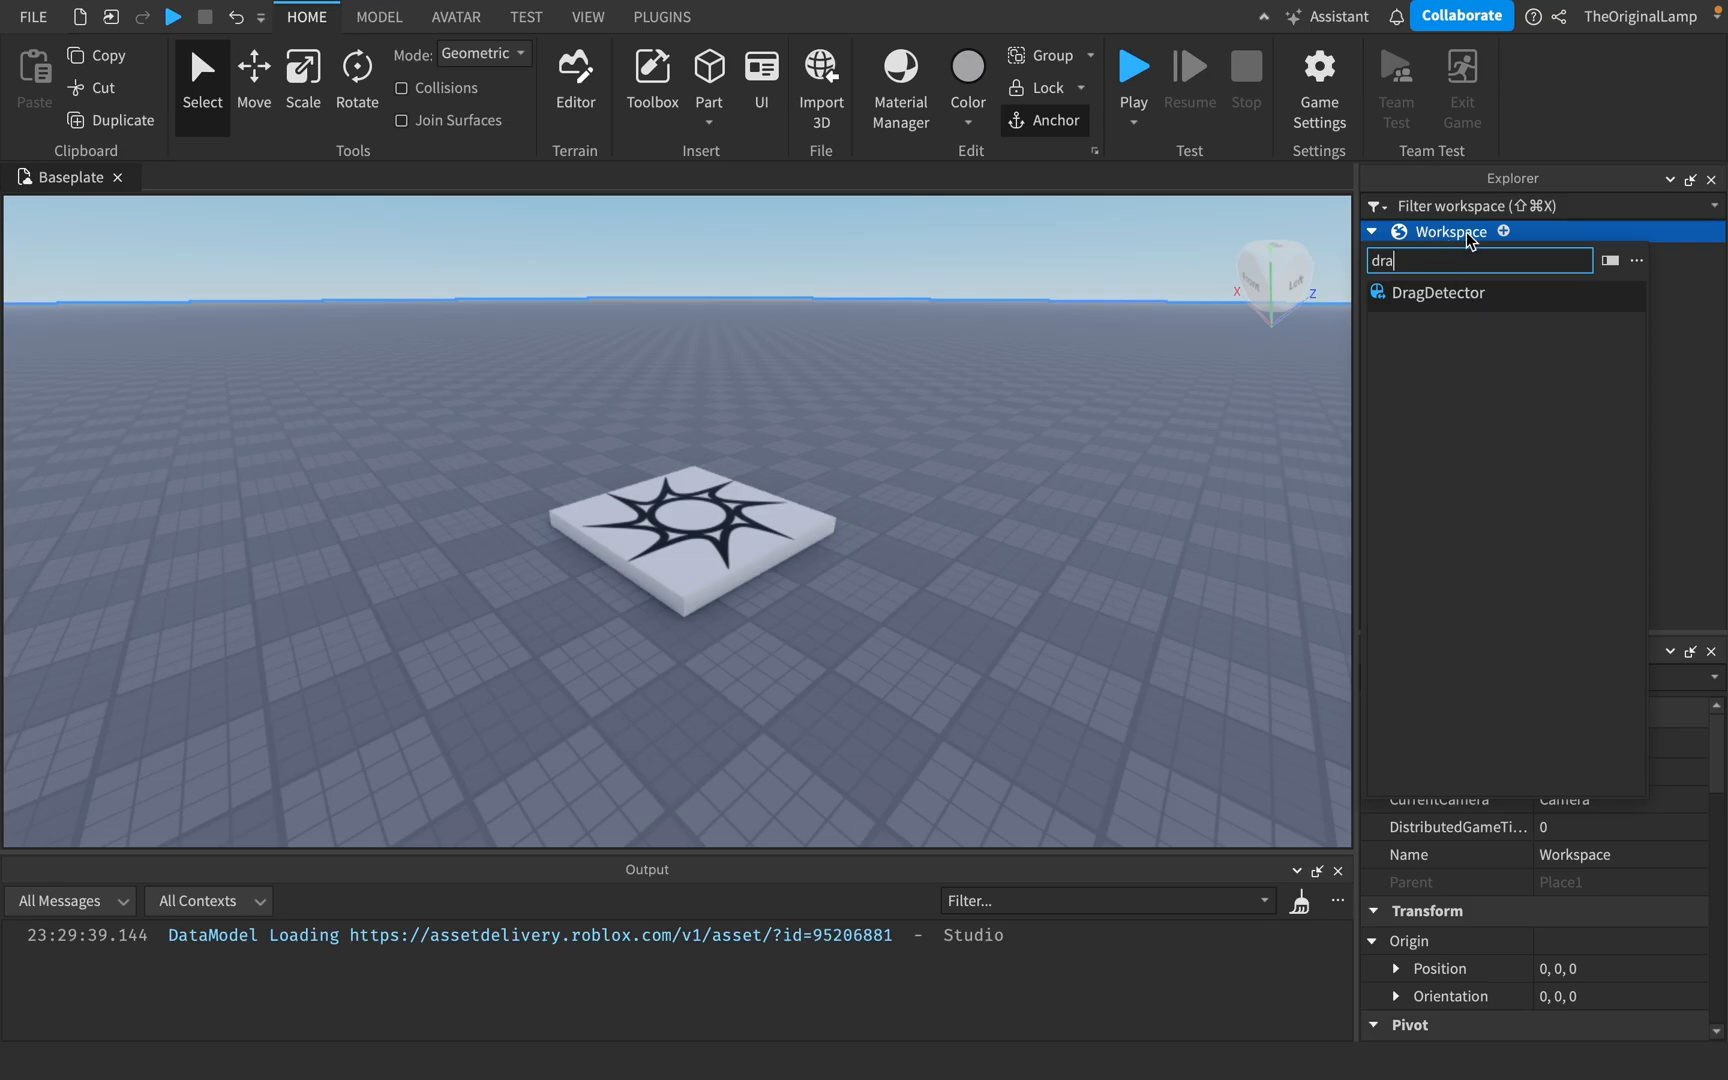
Select the DragDetector in the Explorer, checking Terrain, SpawnLocation and Baseplate along the way
click(1473, 295)
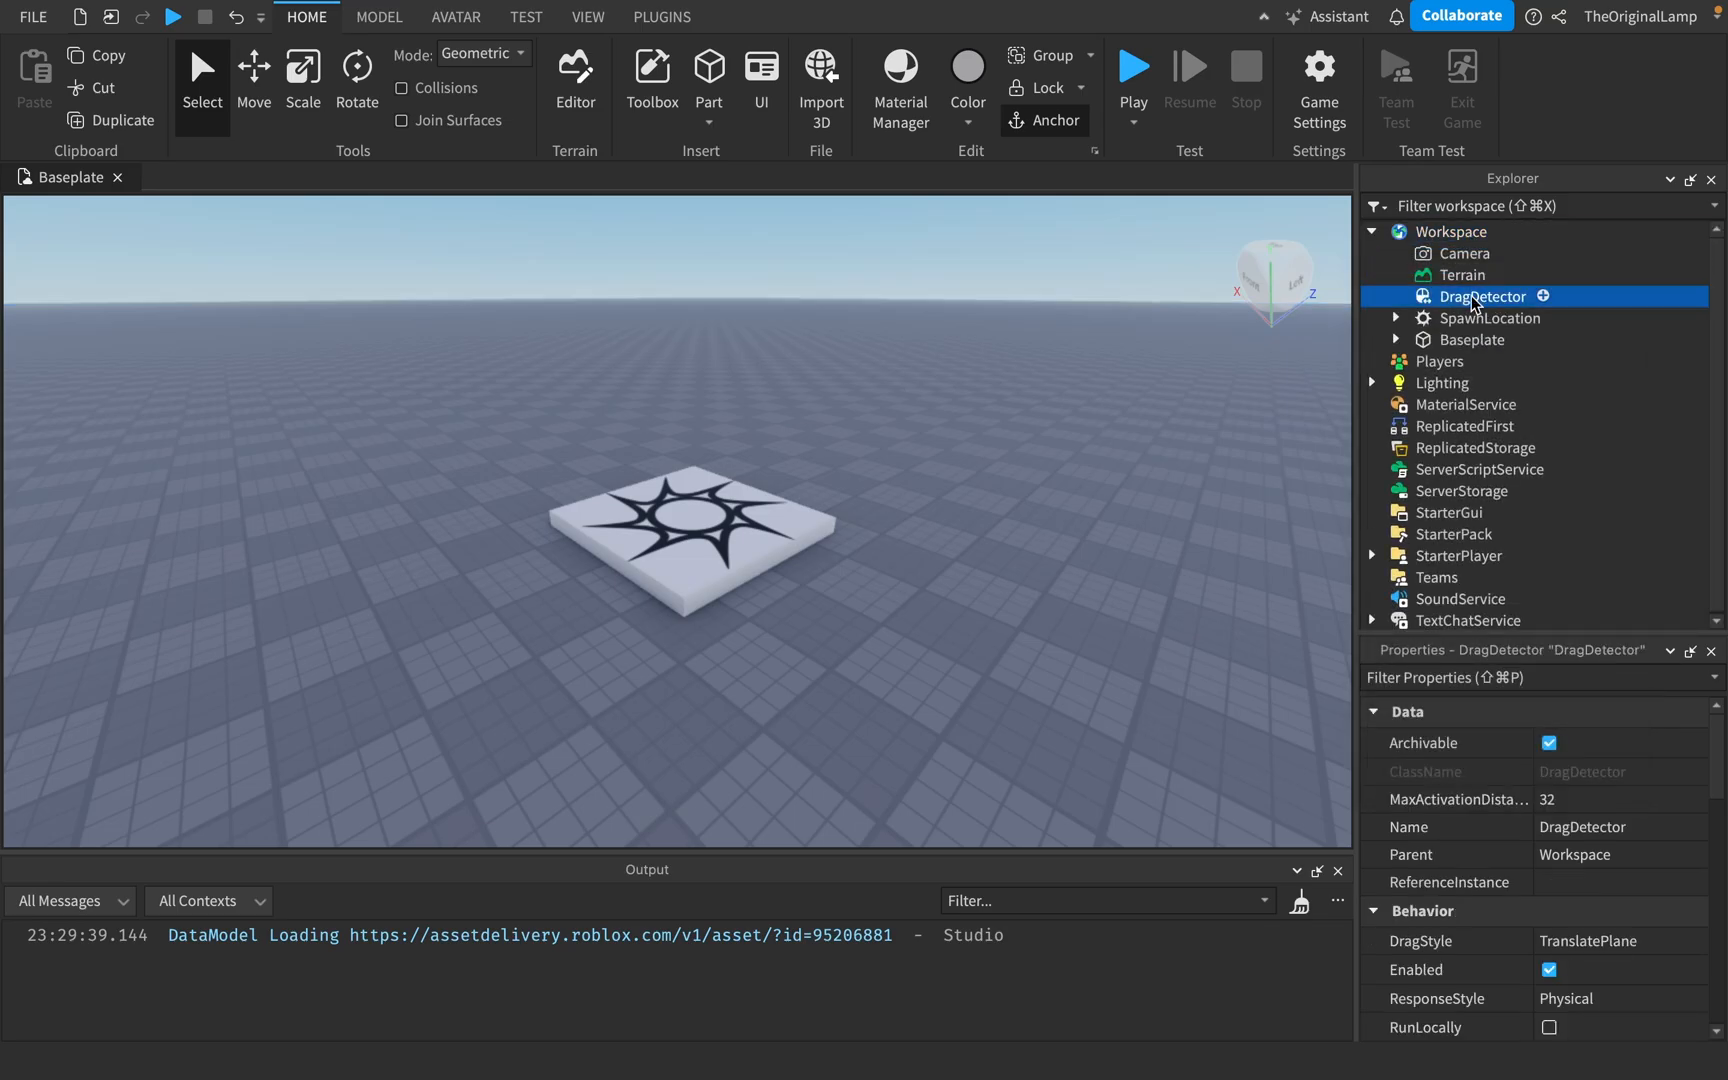
click(1458, 274)
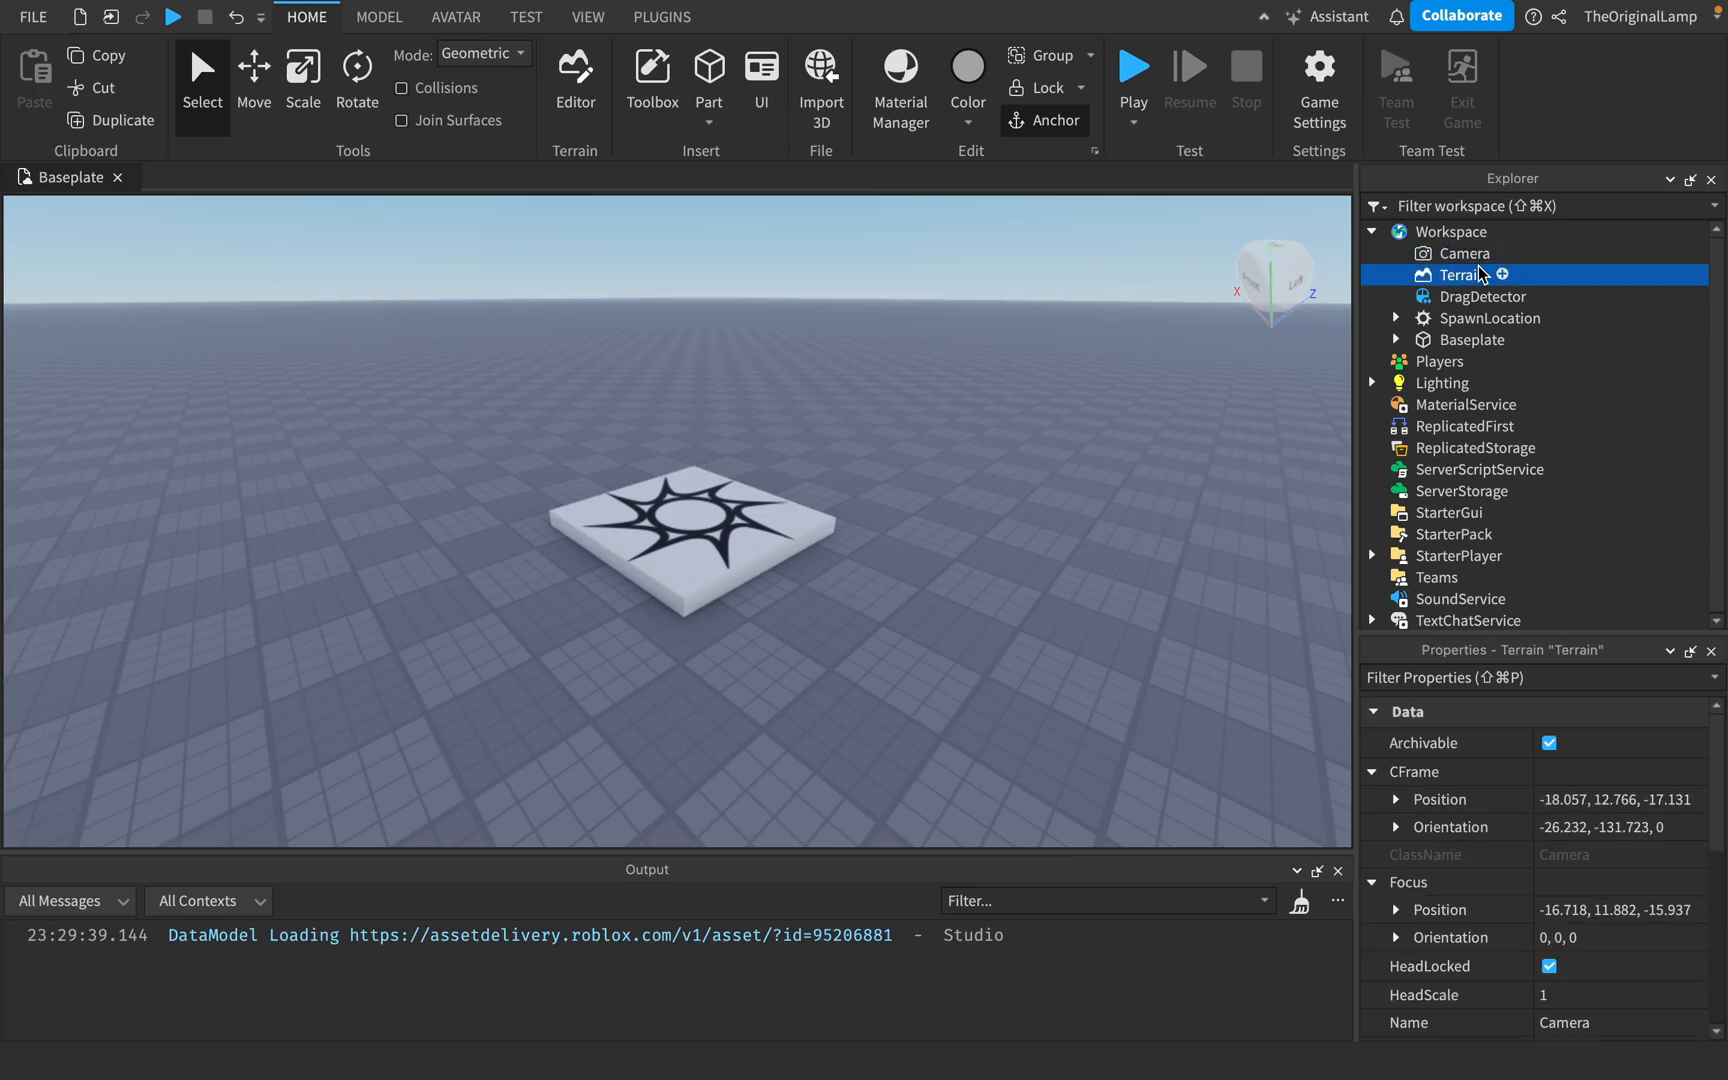
click(1481, 295)
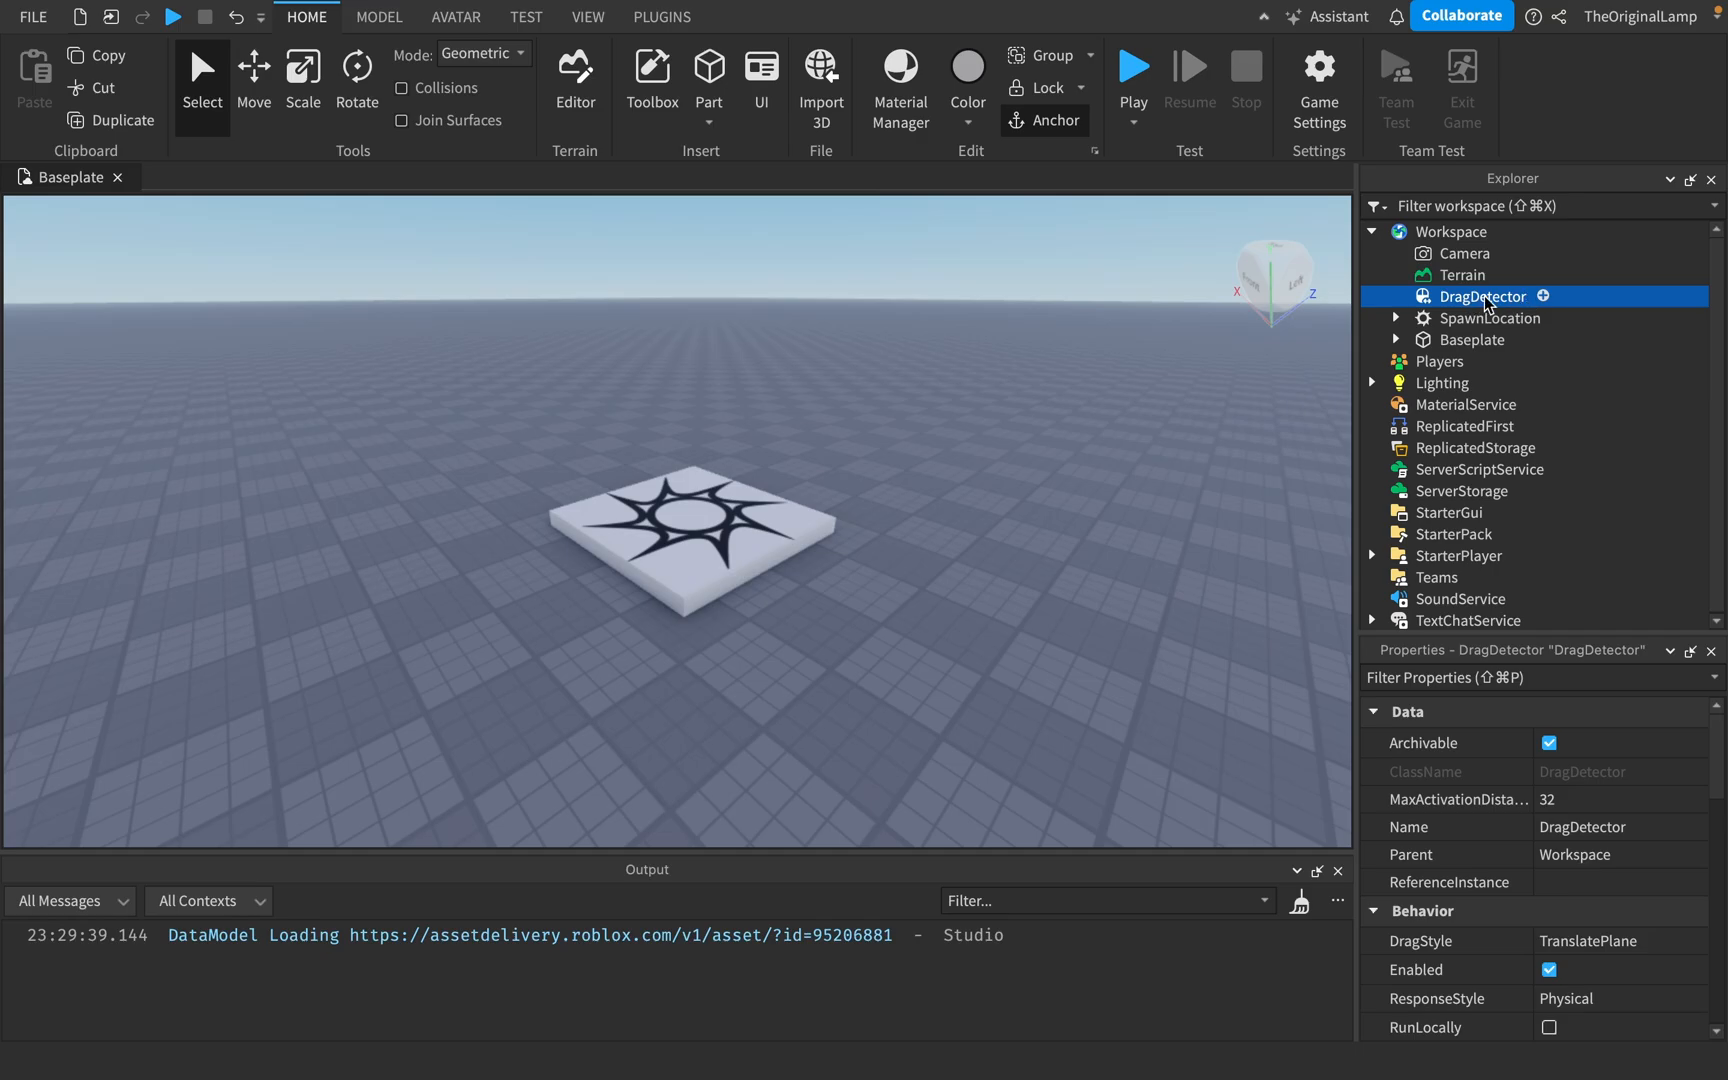
mouse_move(1445, 291)
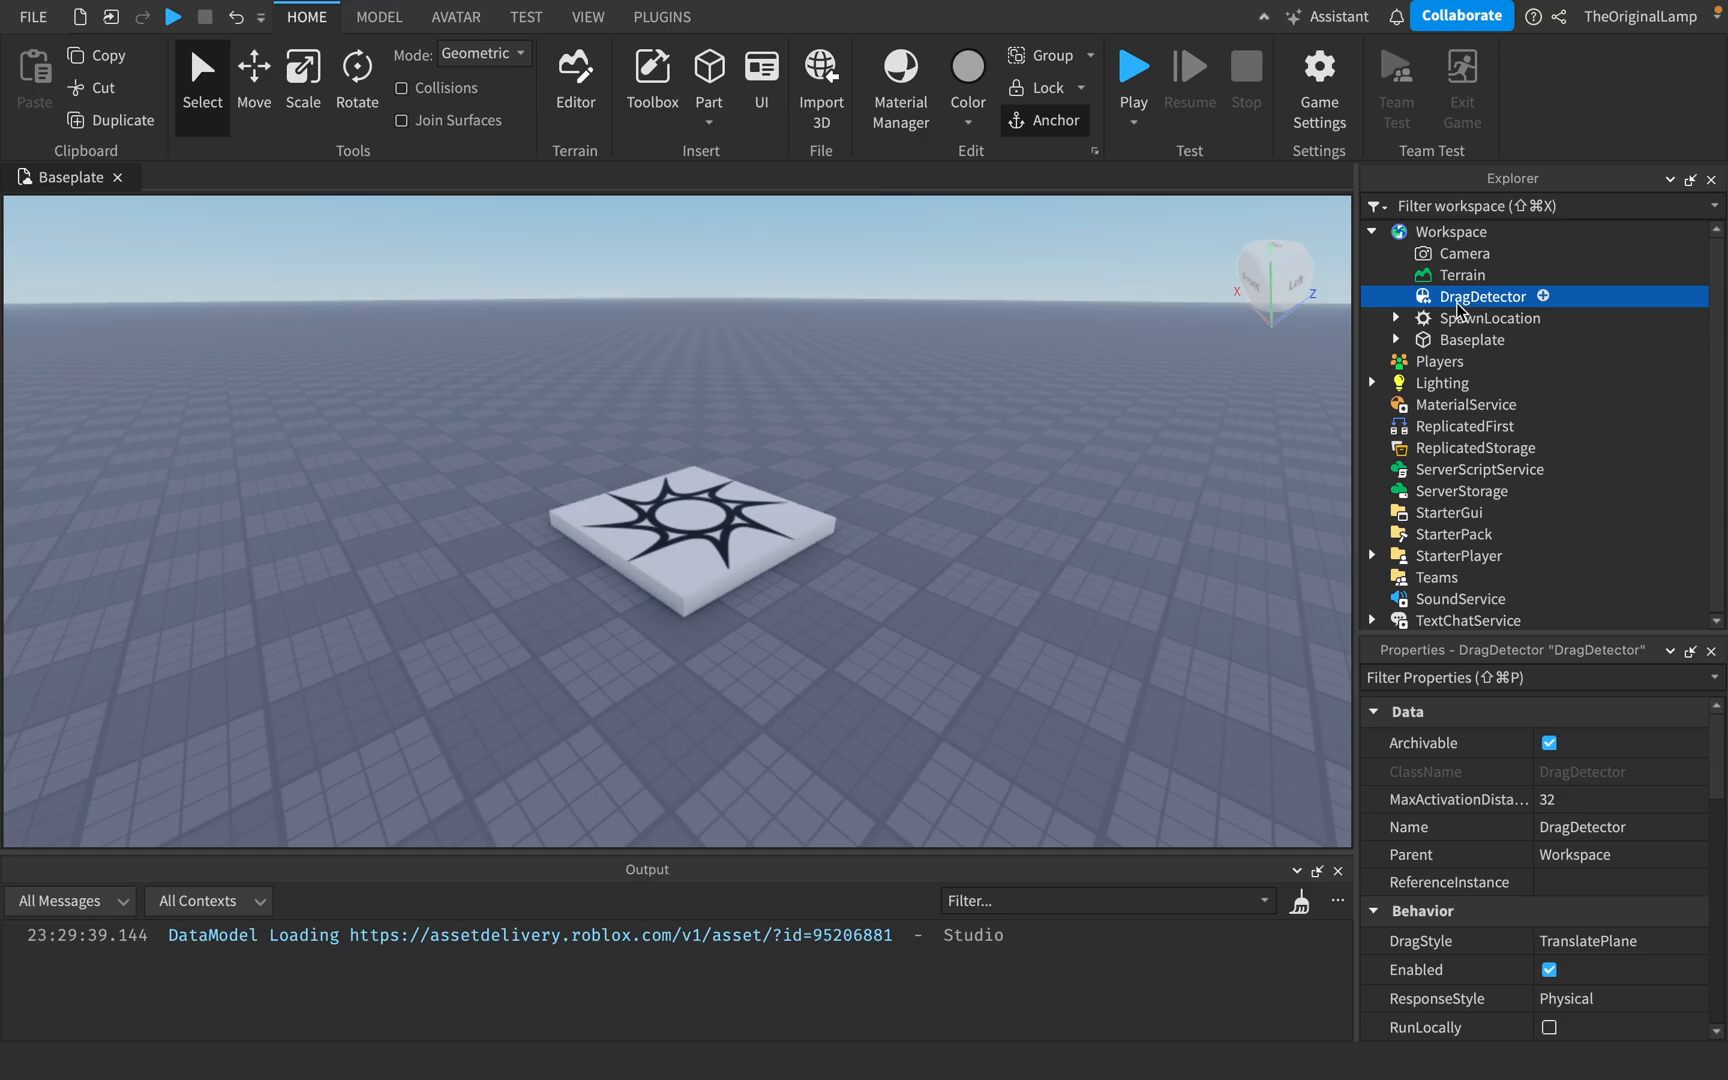
click(1490, 318)
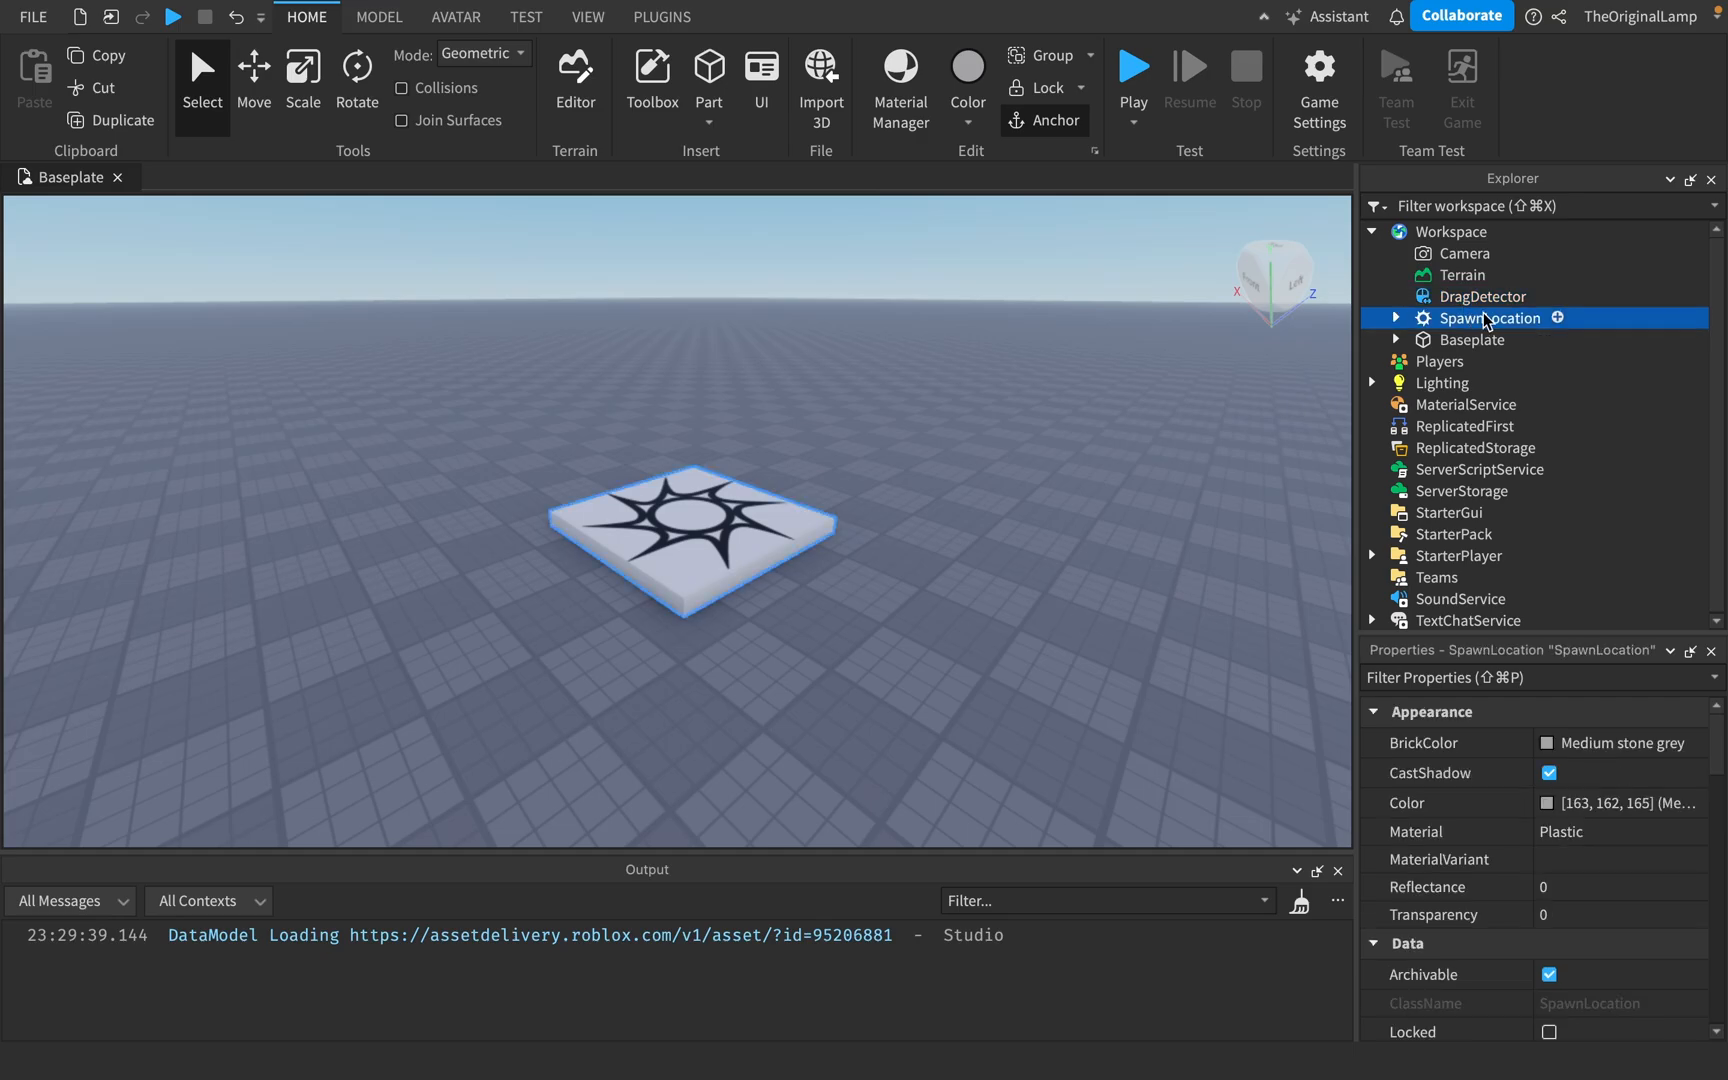
click(1477, 296)
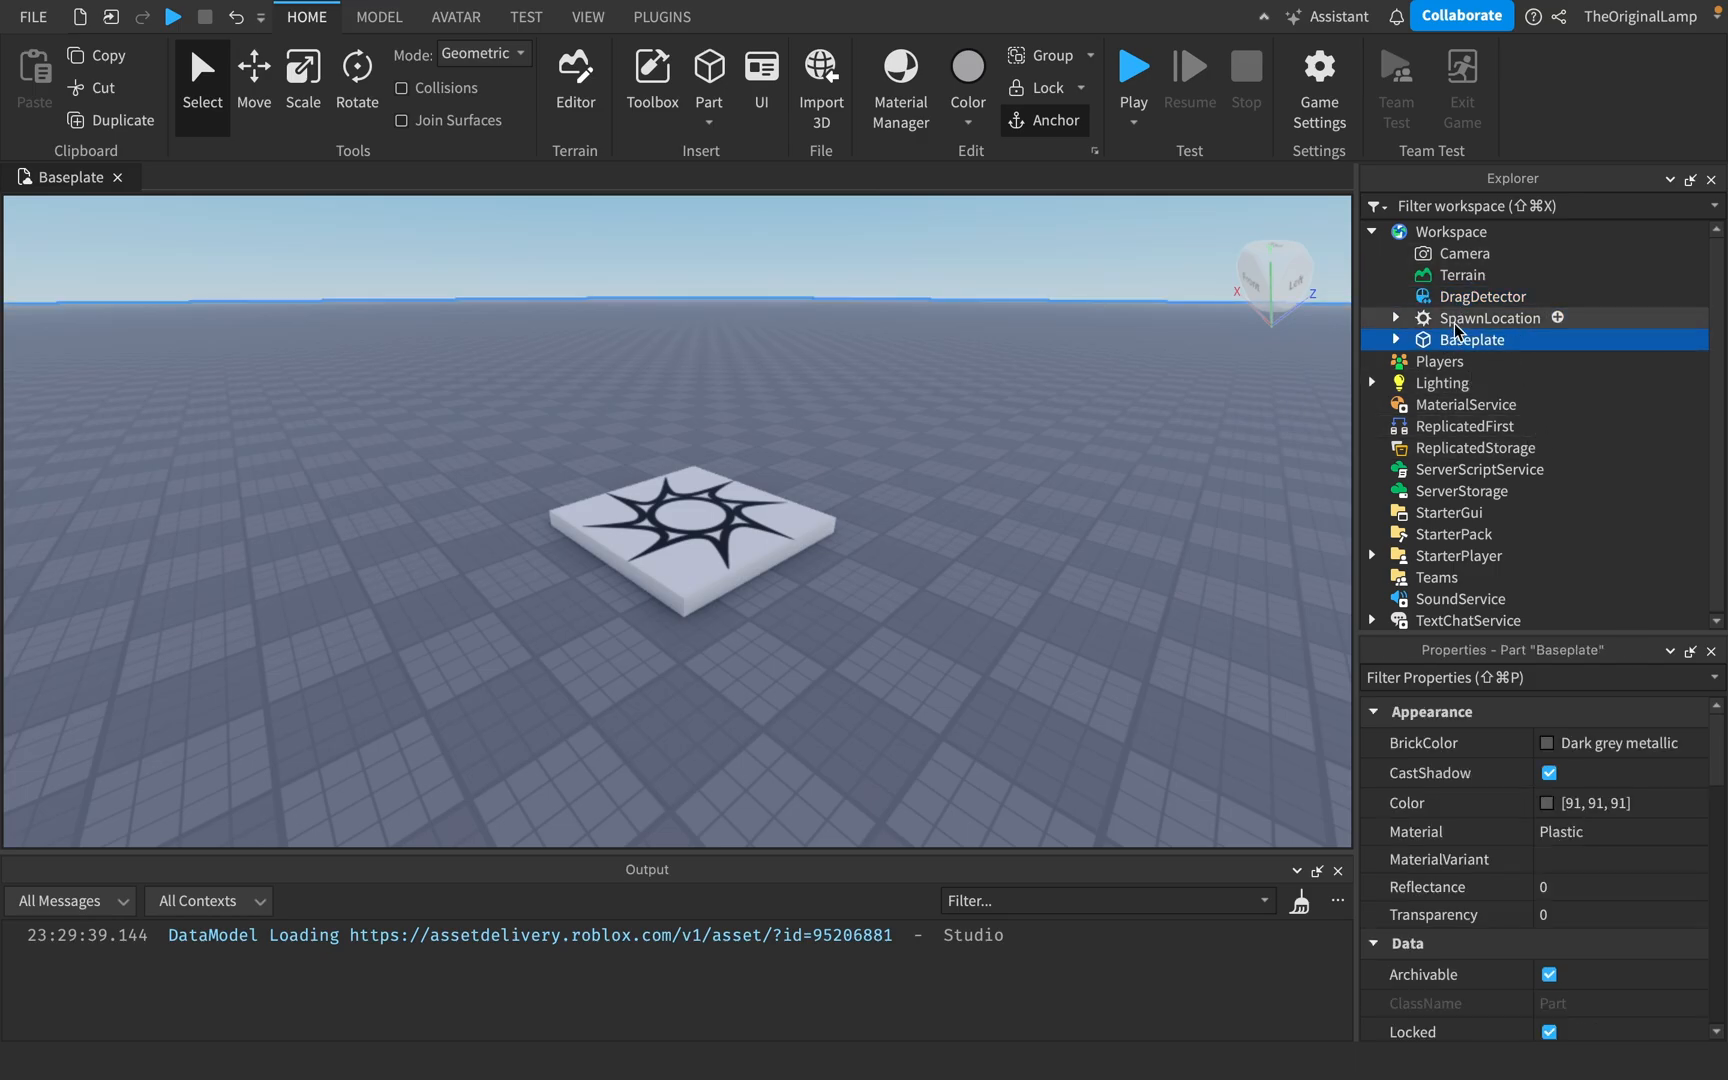
click(1481, 295)
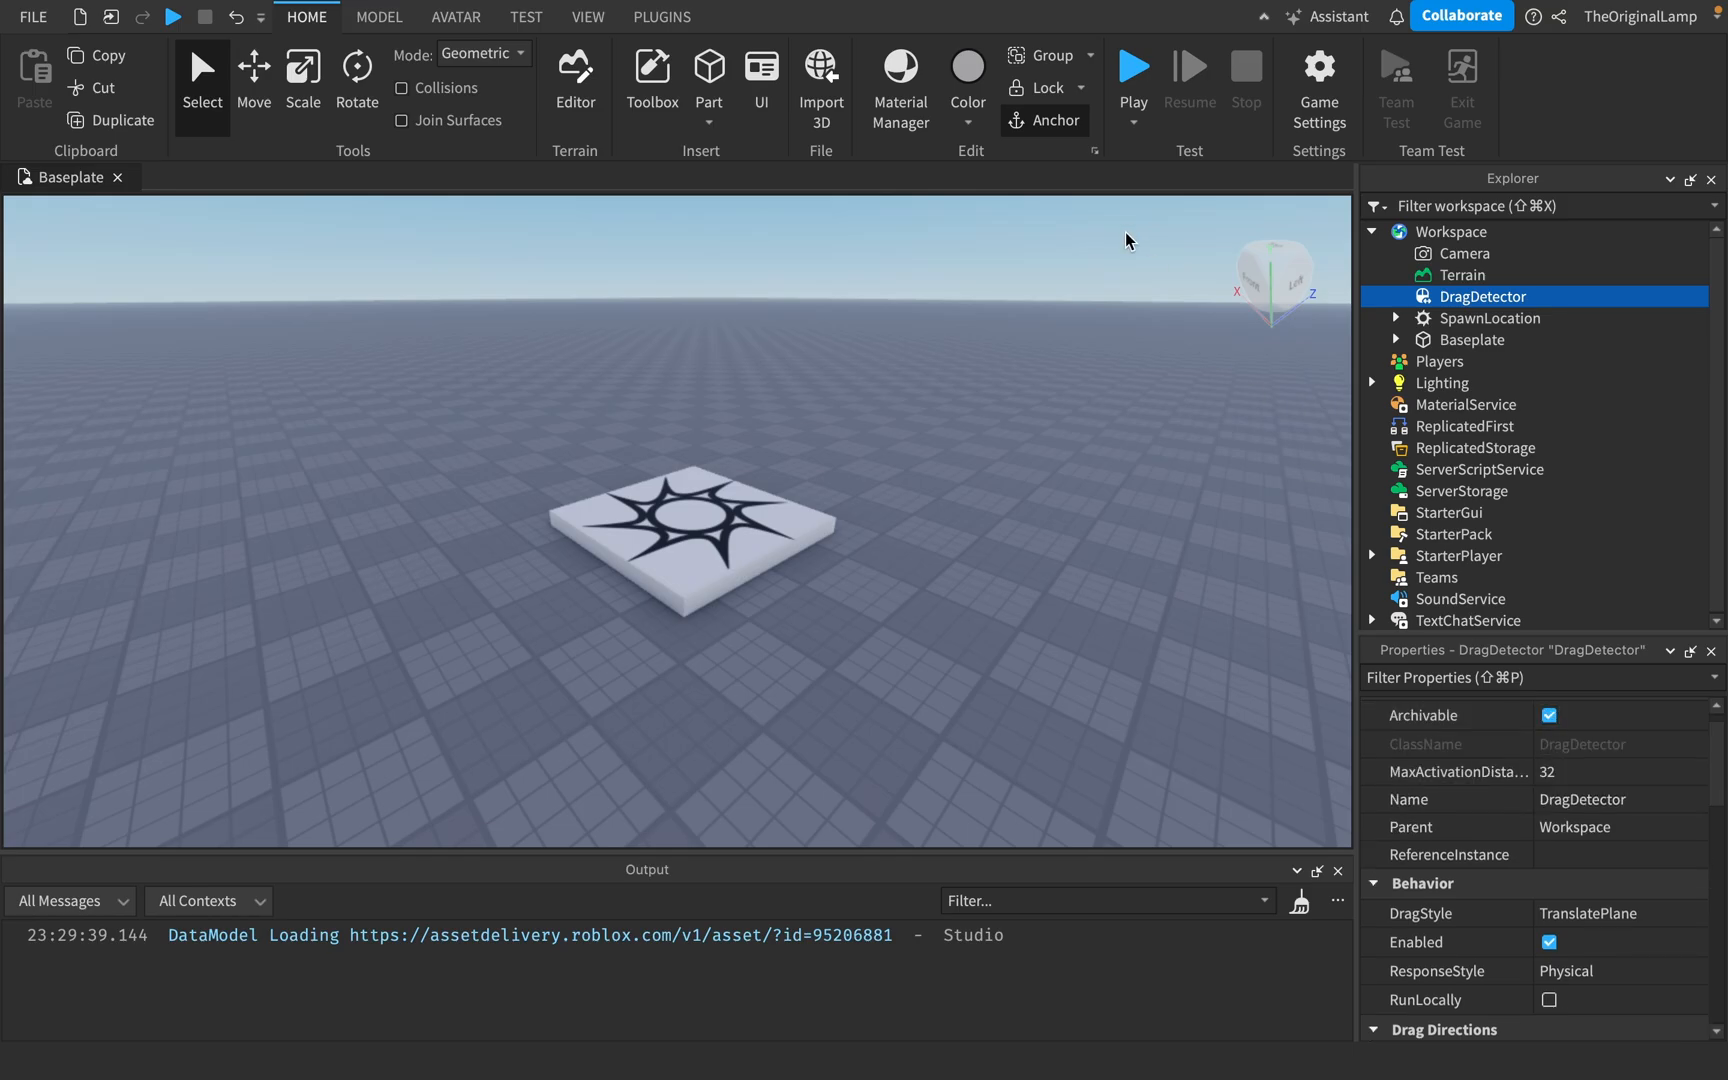
mouse_move(906, 430)
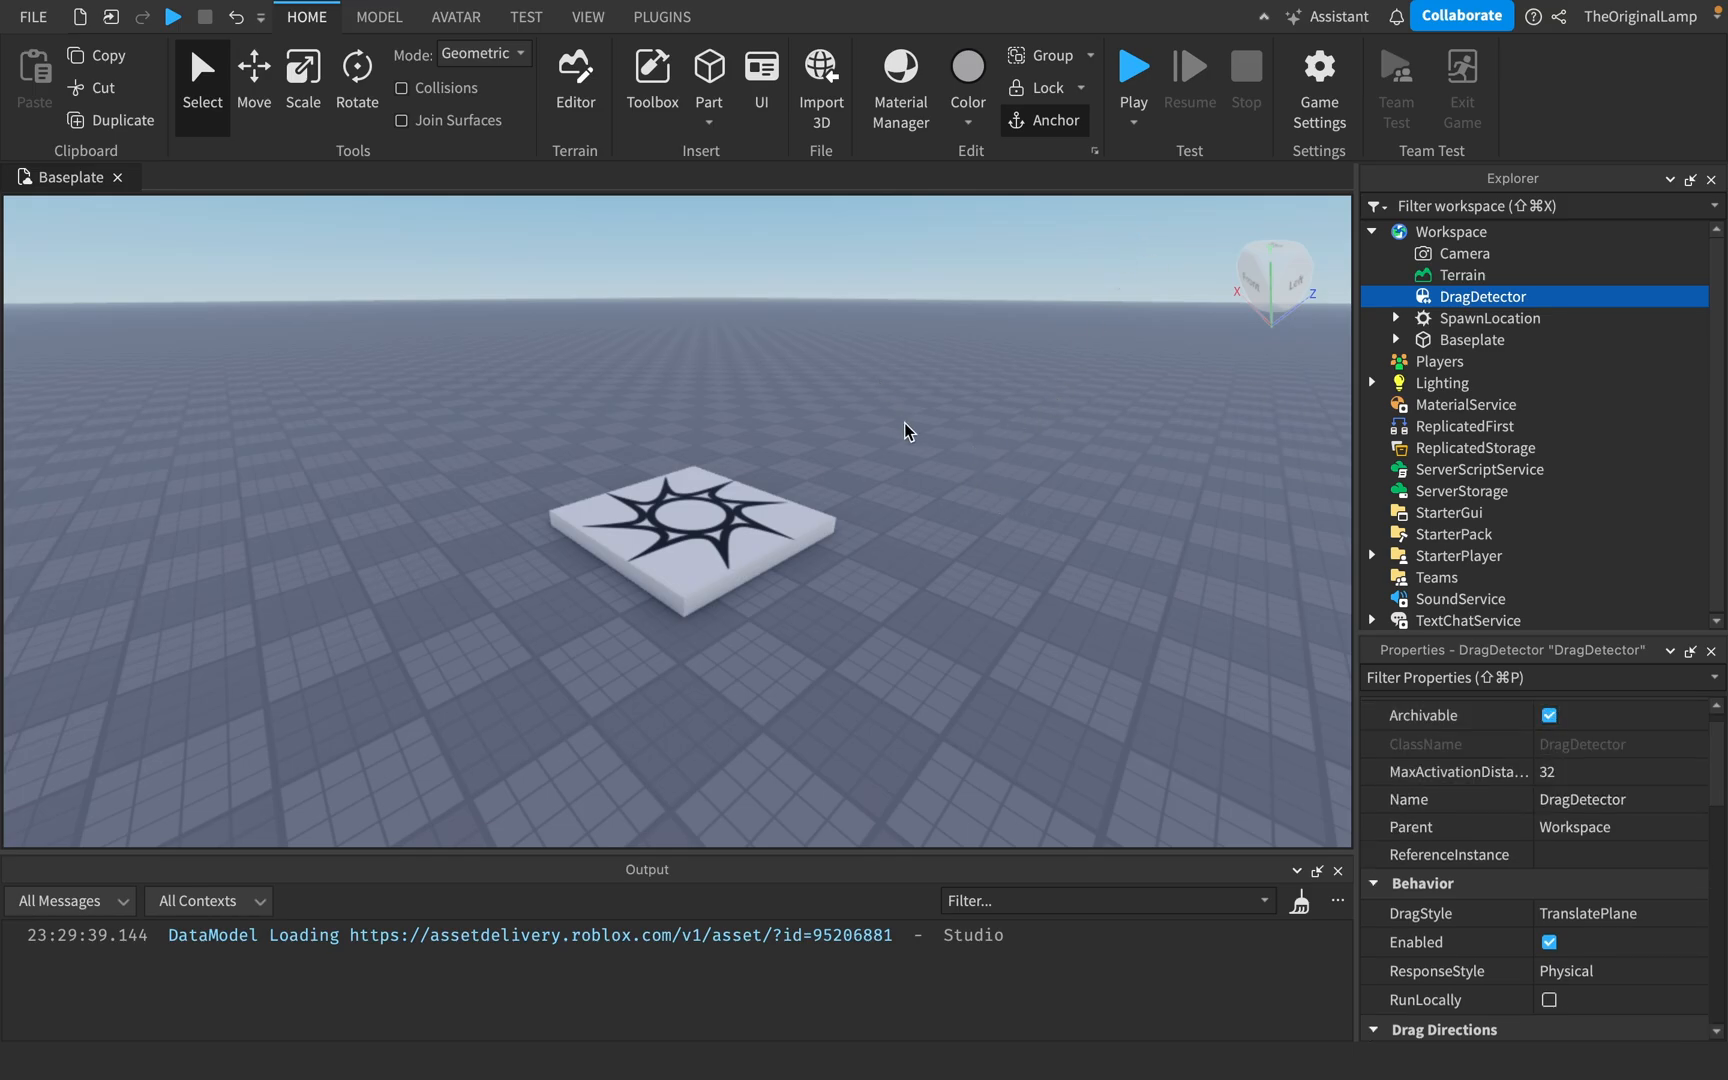
mouse_move(626, 475)
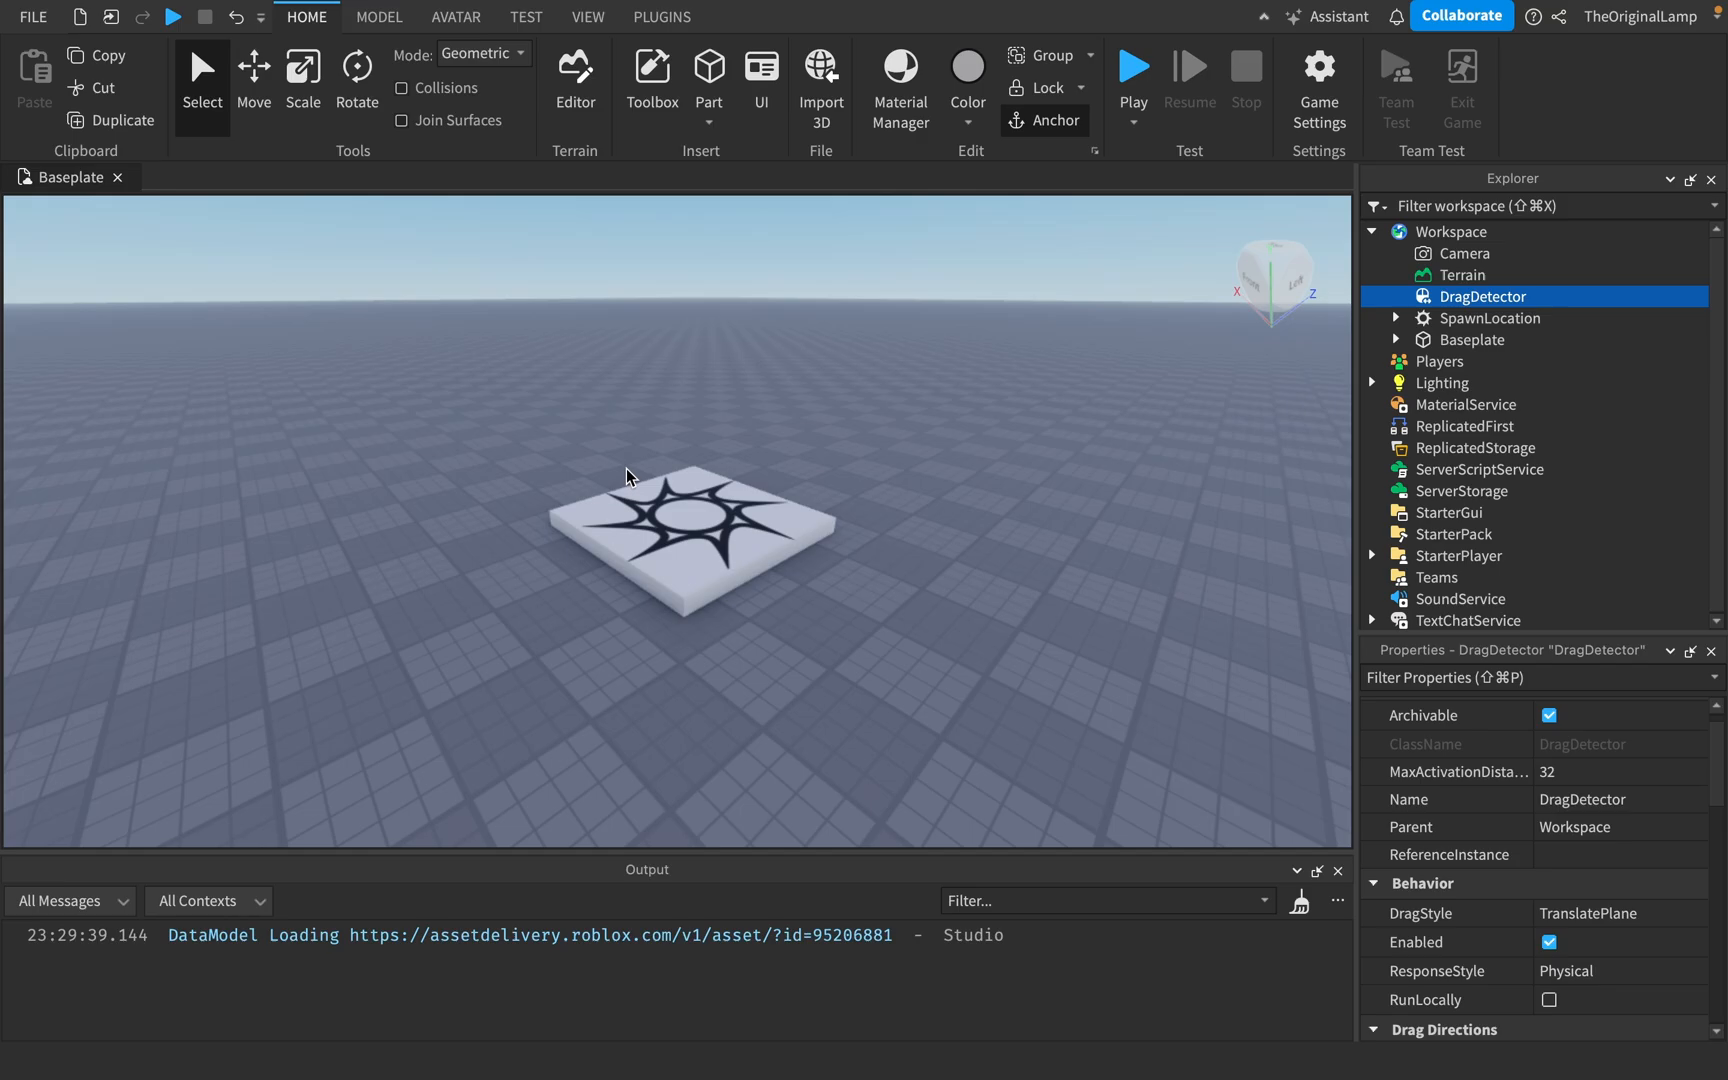
mouse_move(942, 505)
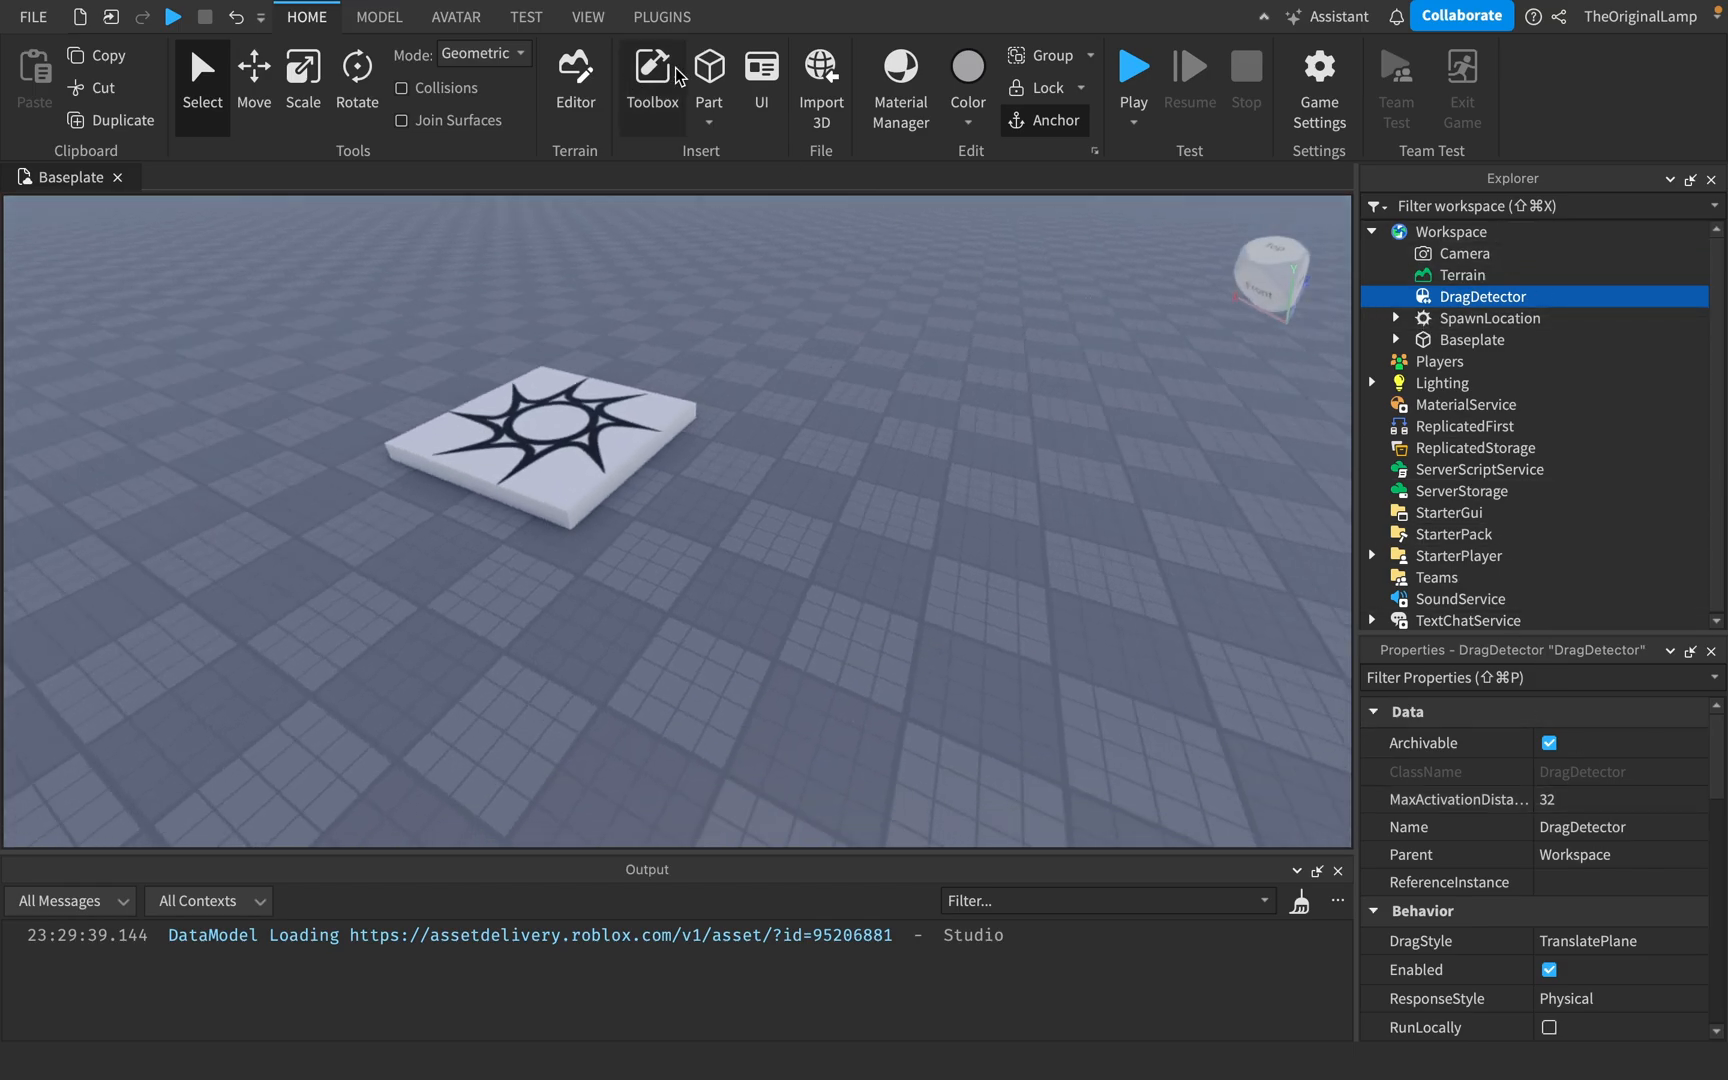
Run a play test, switch the view from Client to Server, then stop it
click(709, 66)
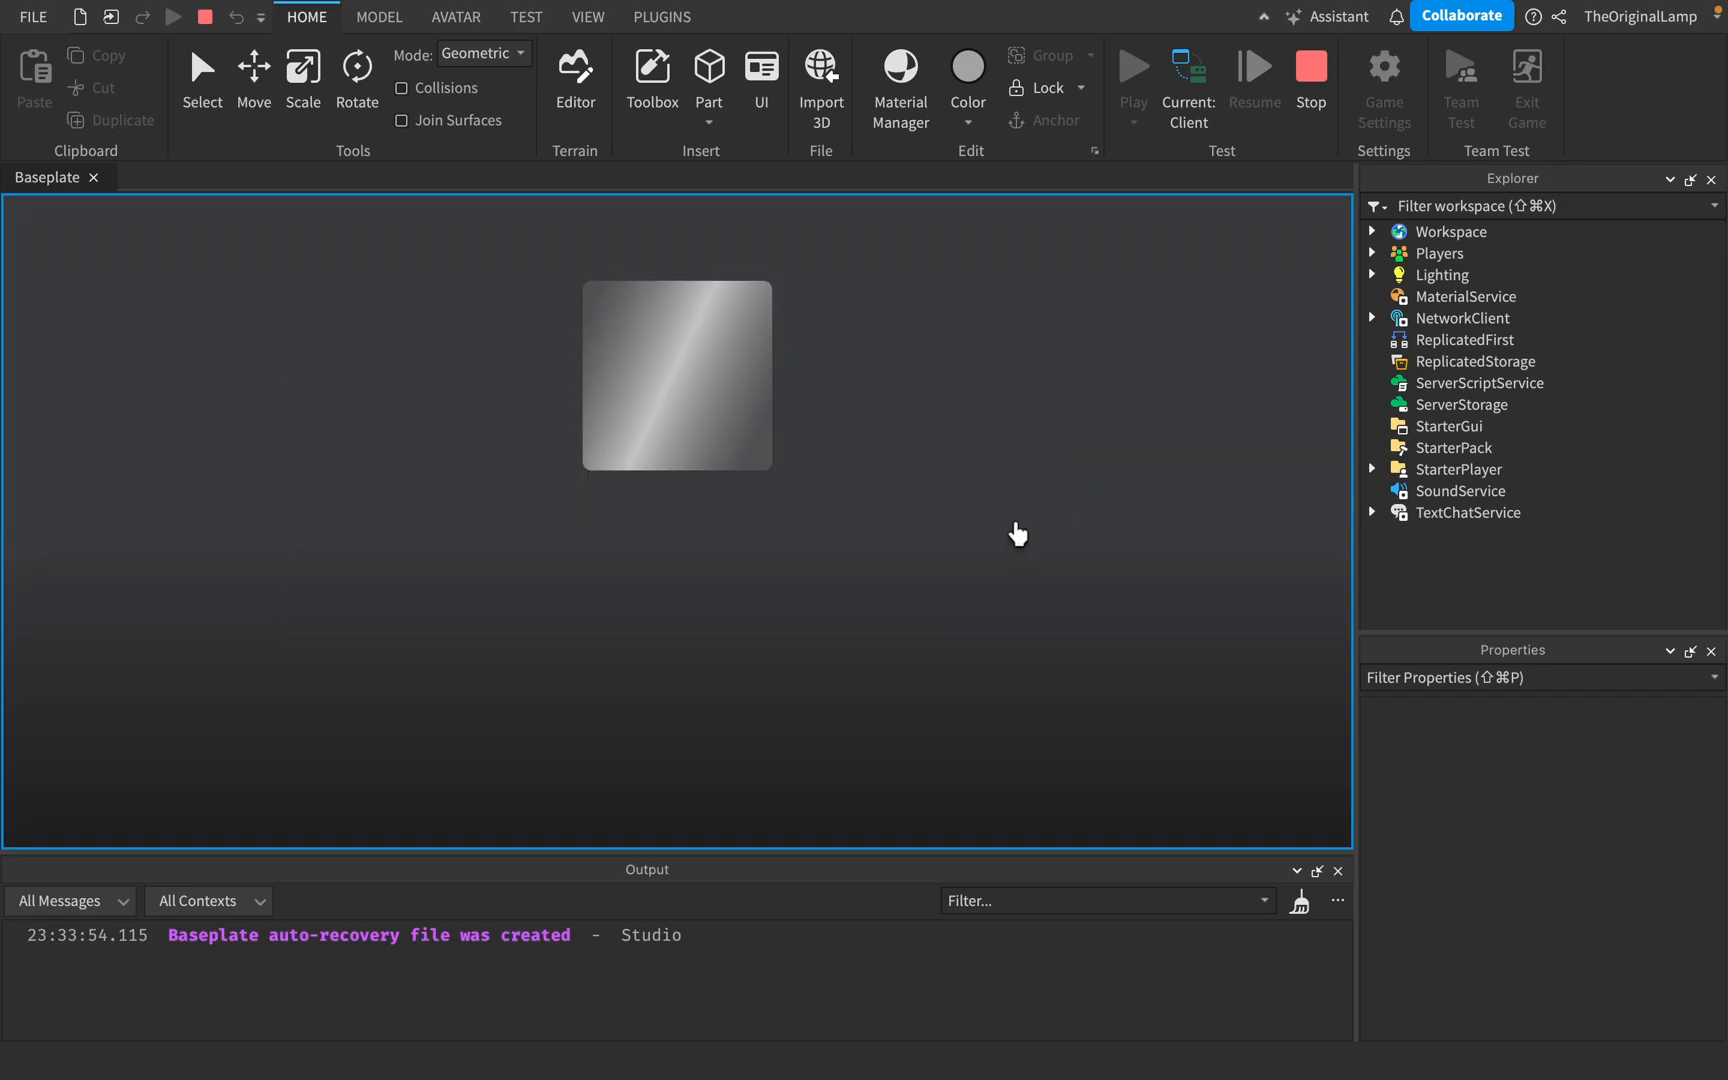
click(1133, 79)
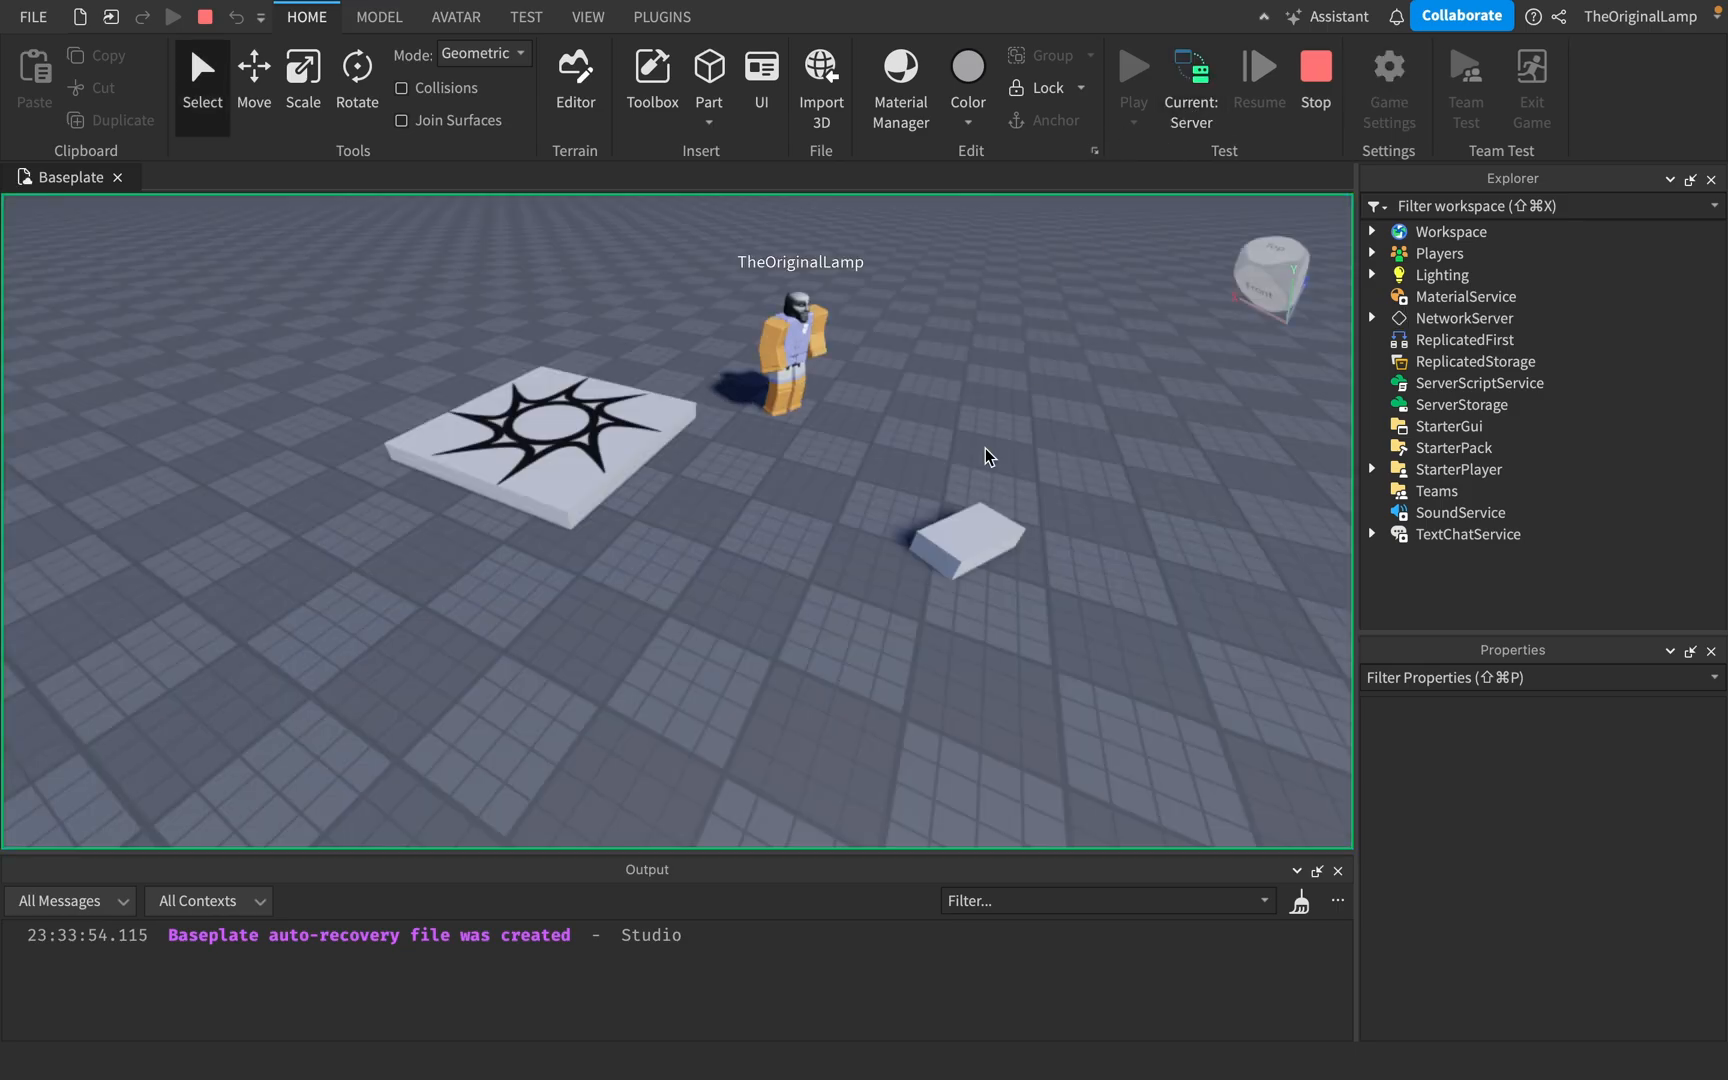
click(1132, 80)
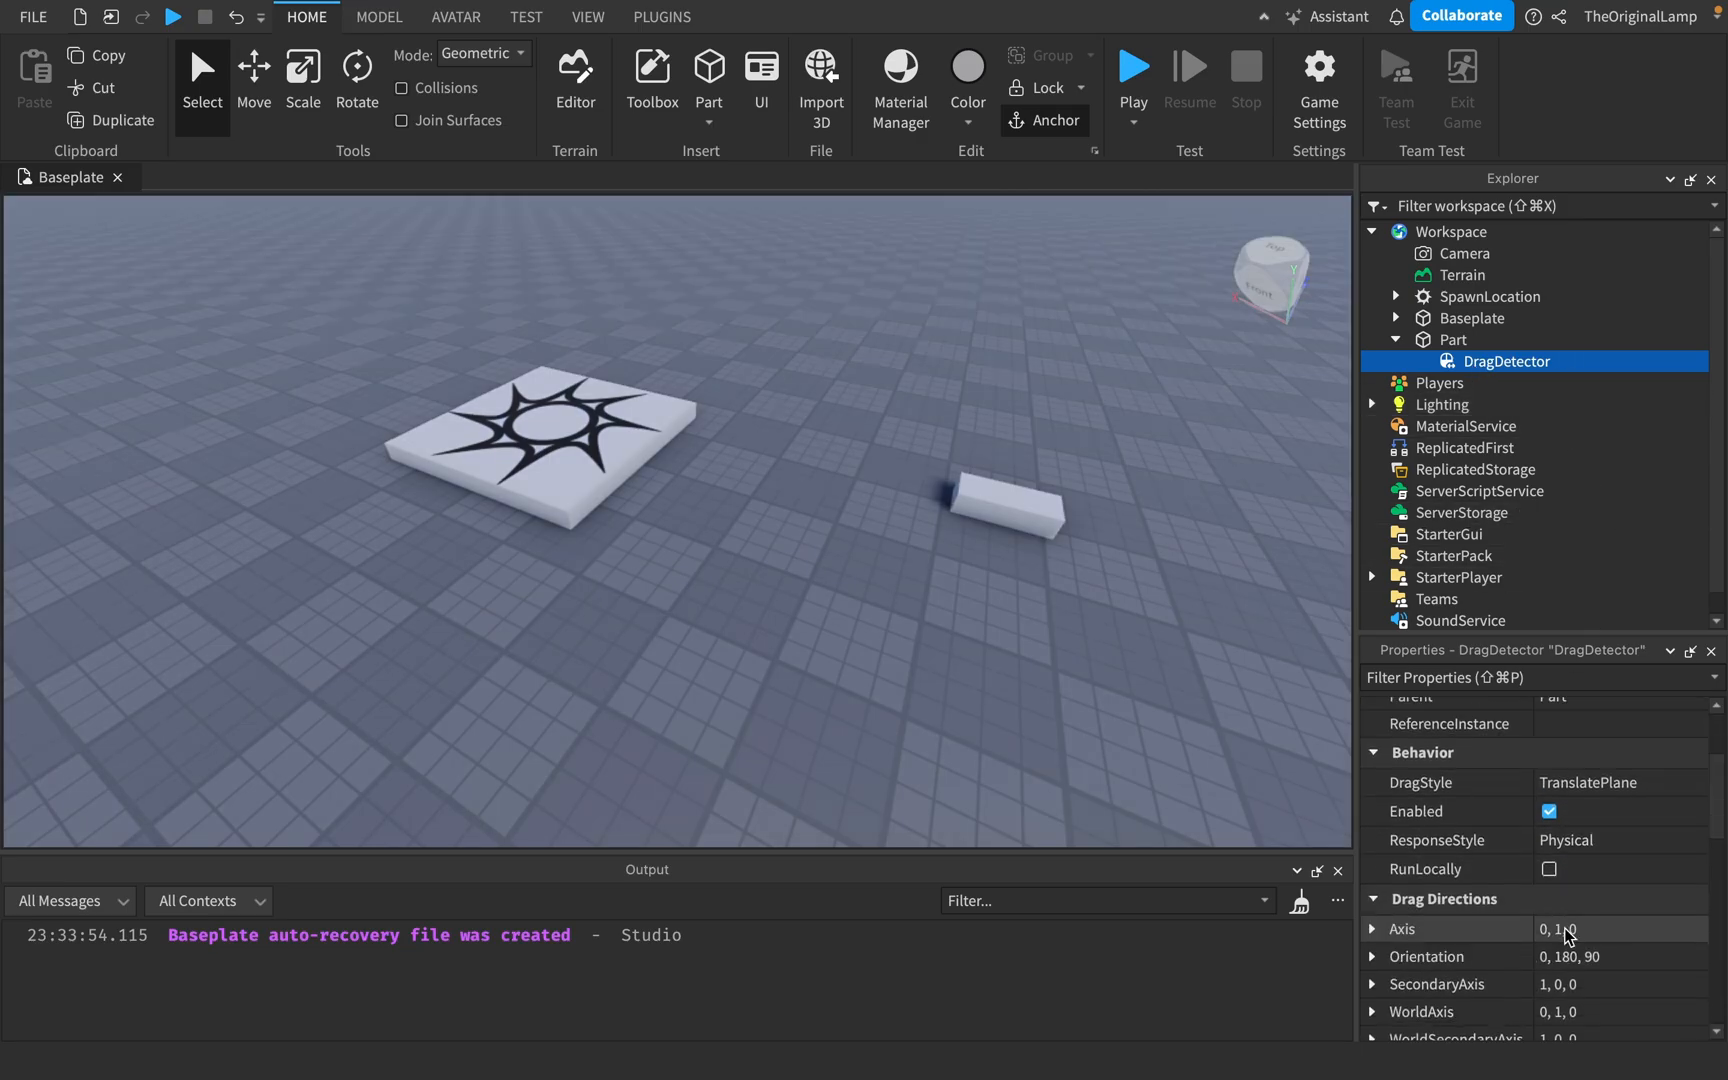
Tick RunLocally in the DragDetector's Behavior properties
scroll(down, 3)
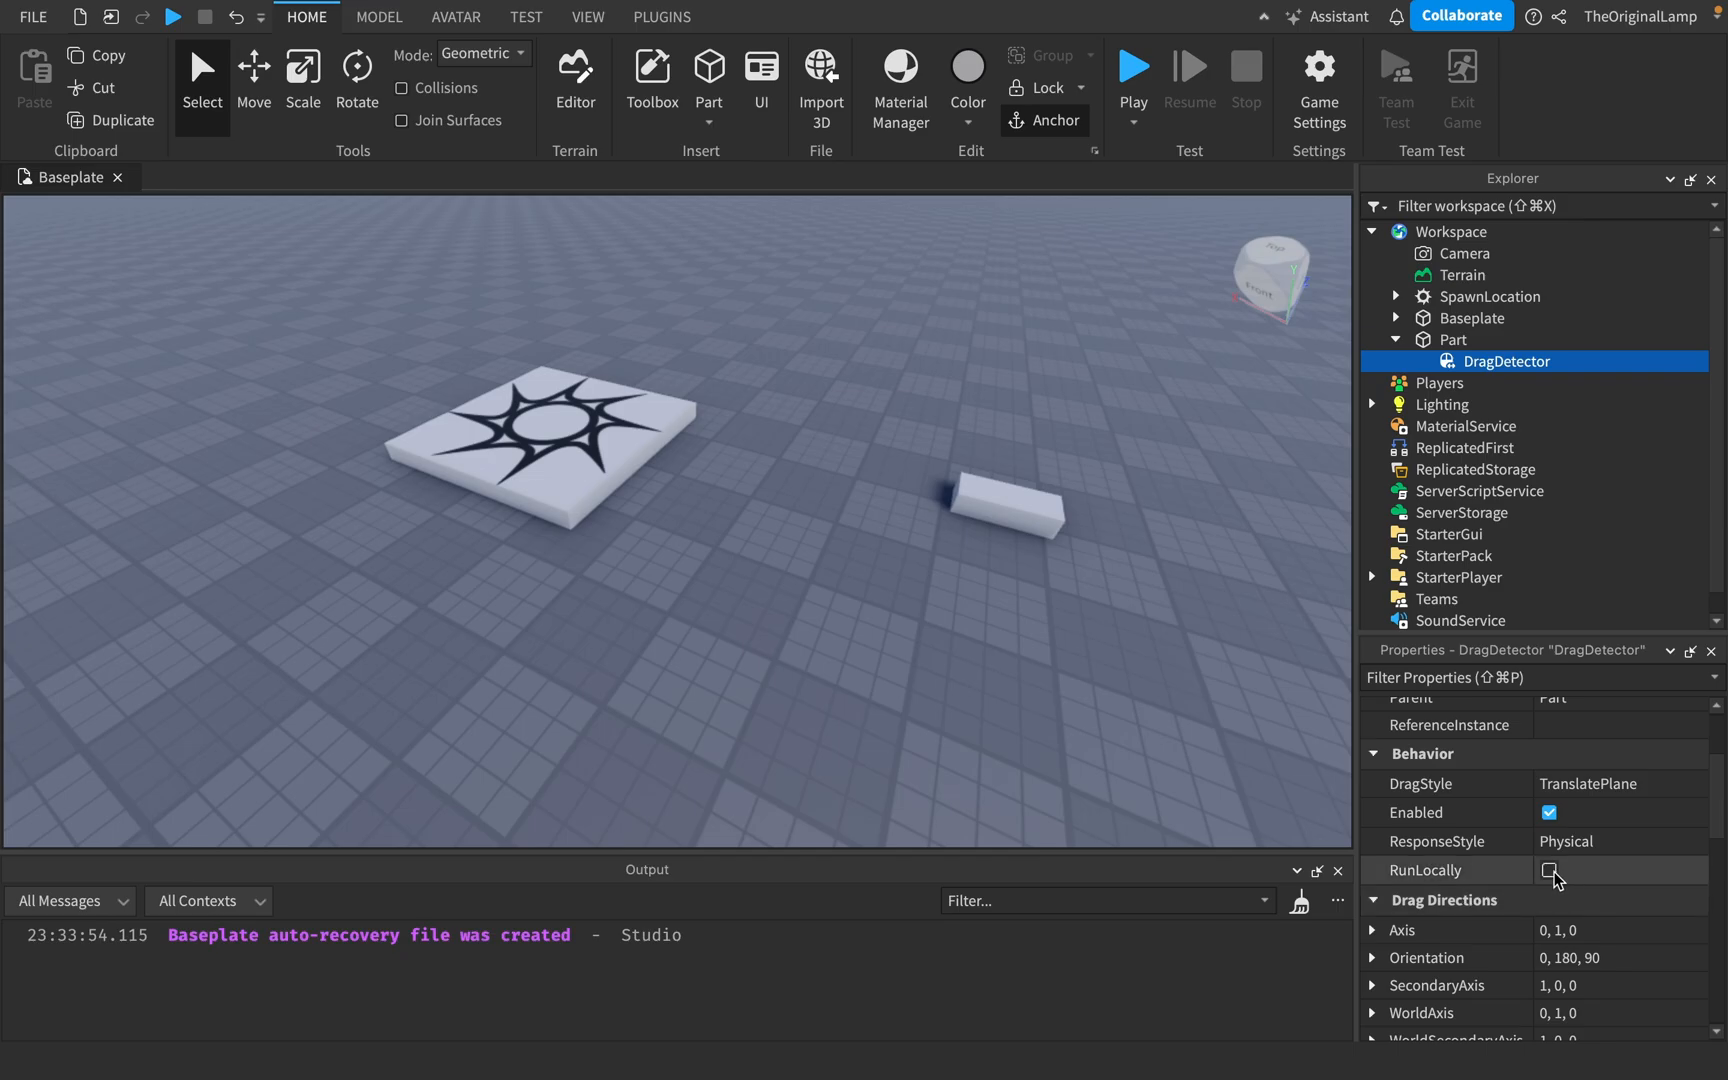
click(1551, 870)
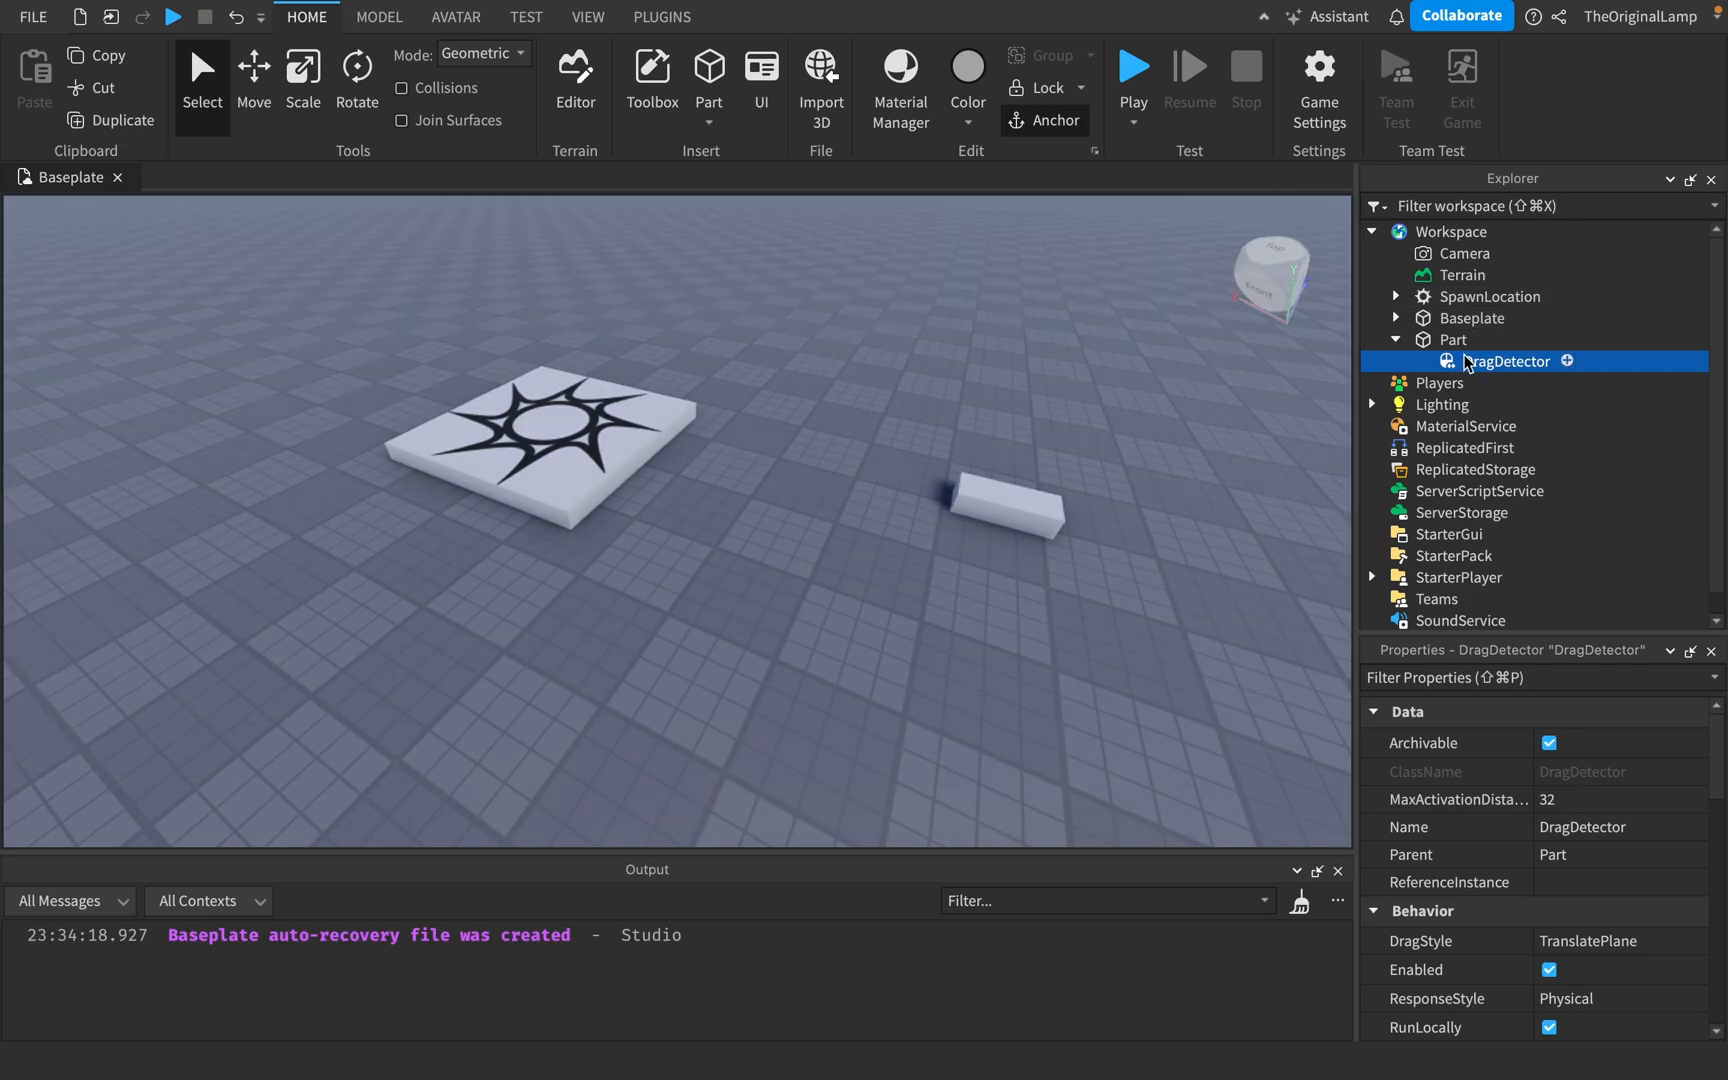
mouse_move(1513, 371)
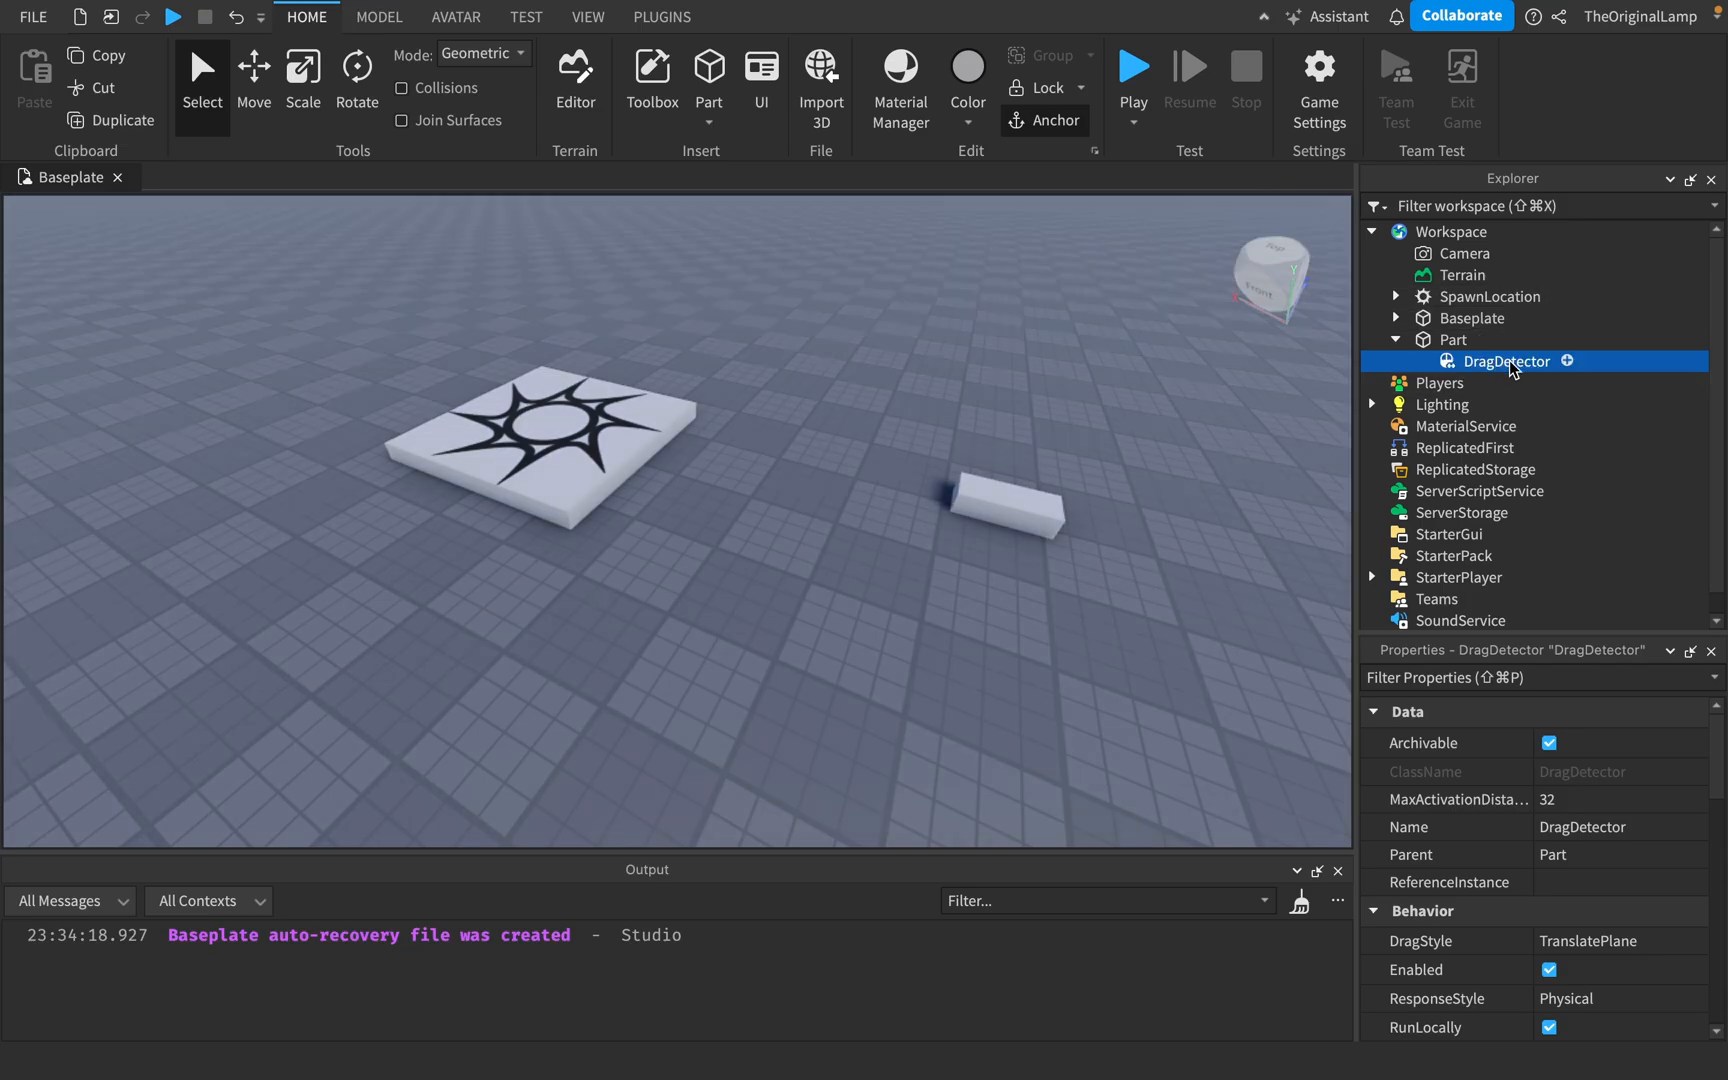
mouse_move(1537, 382)
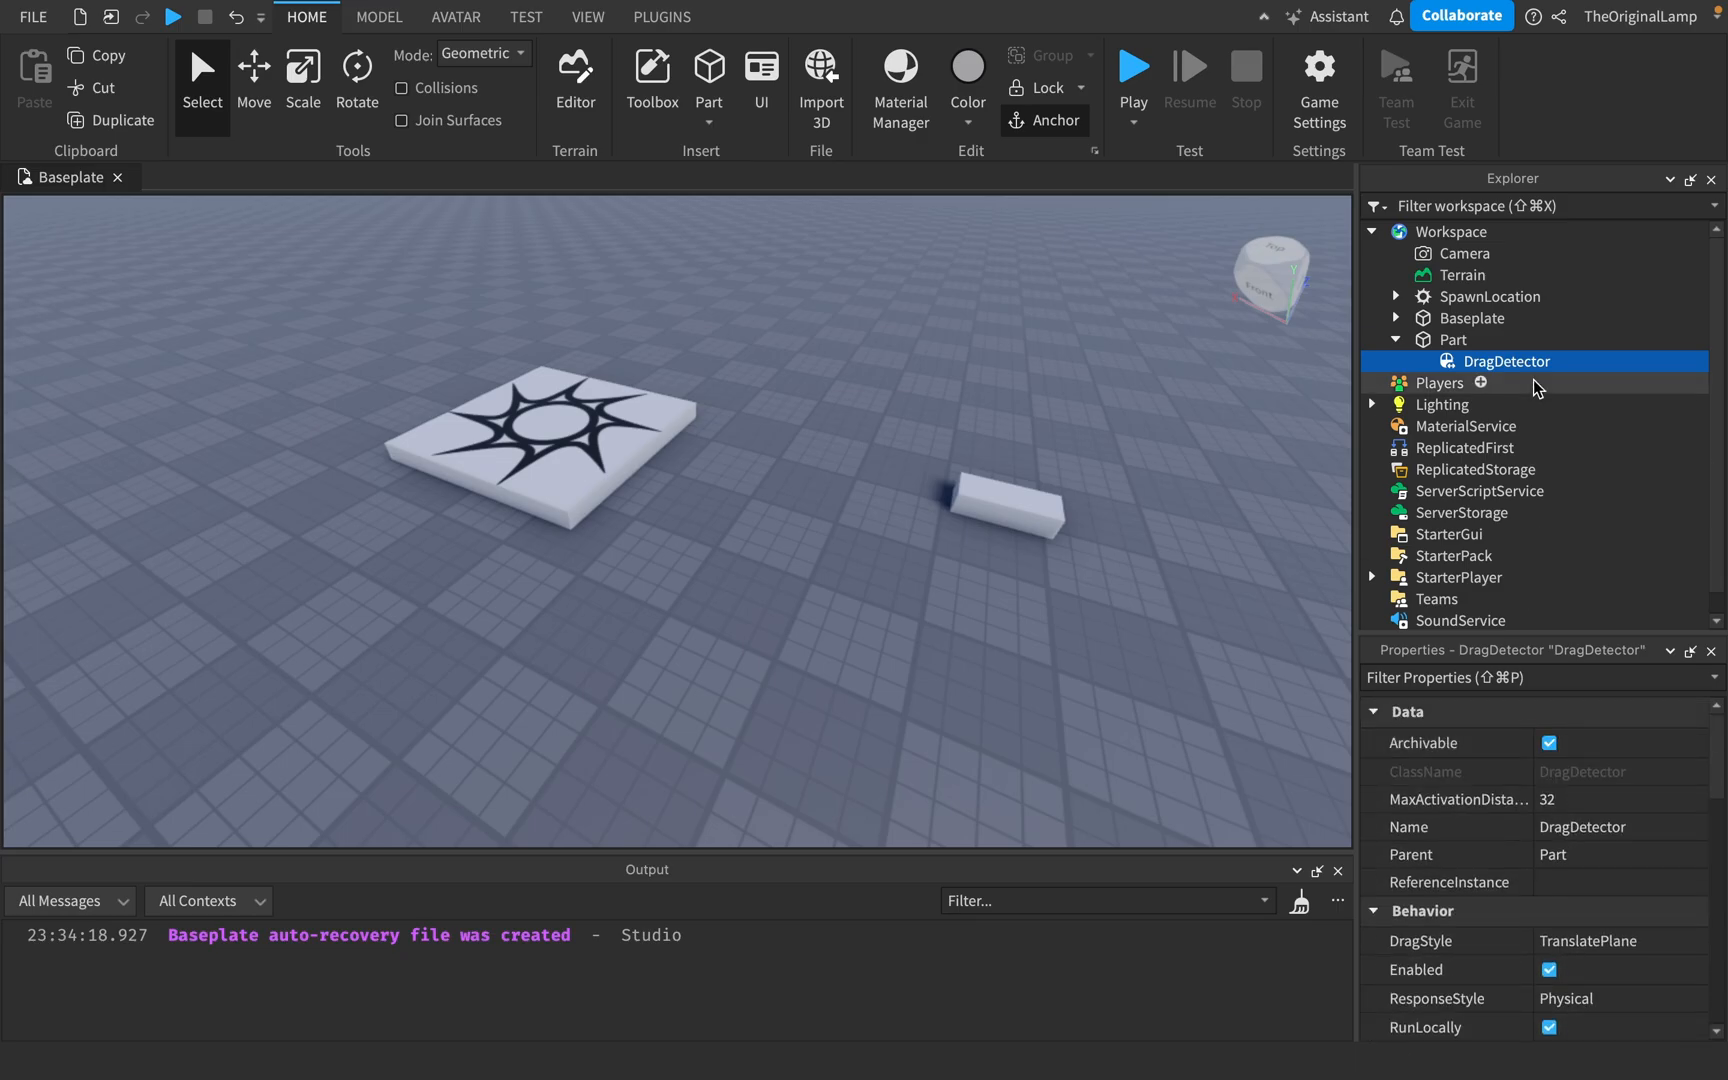
Define drag as Part's DragDetector and connect a DragStart handler taking plr
scroll(down, 3)
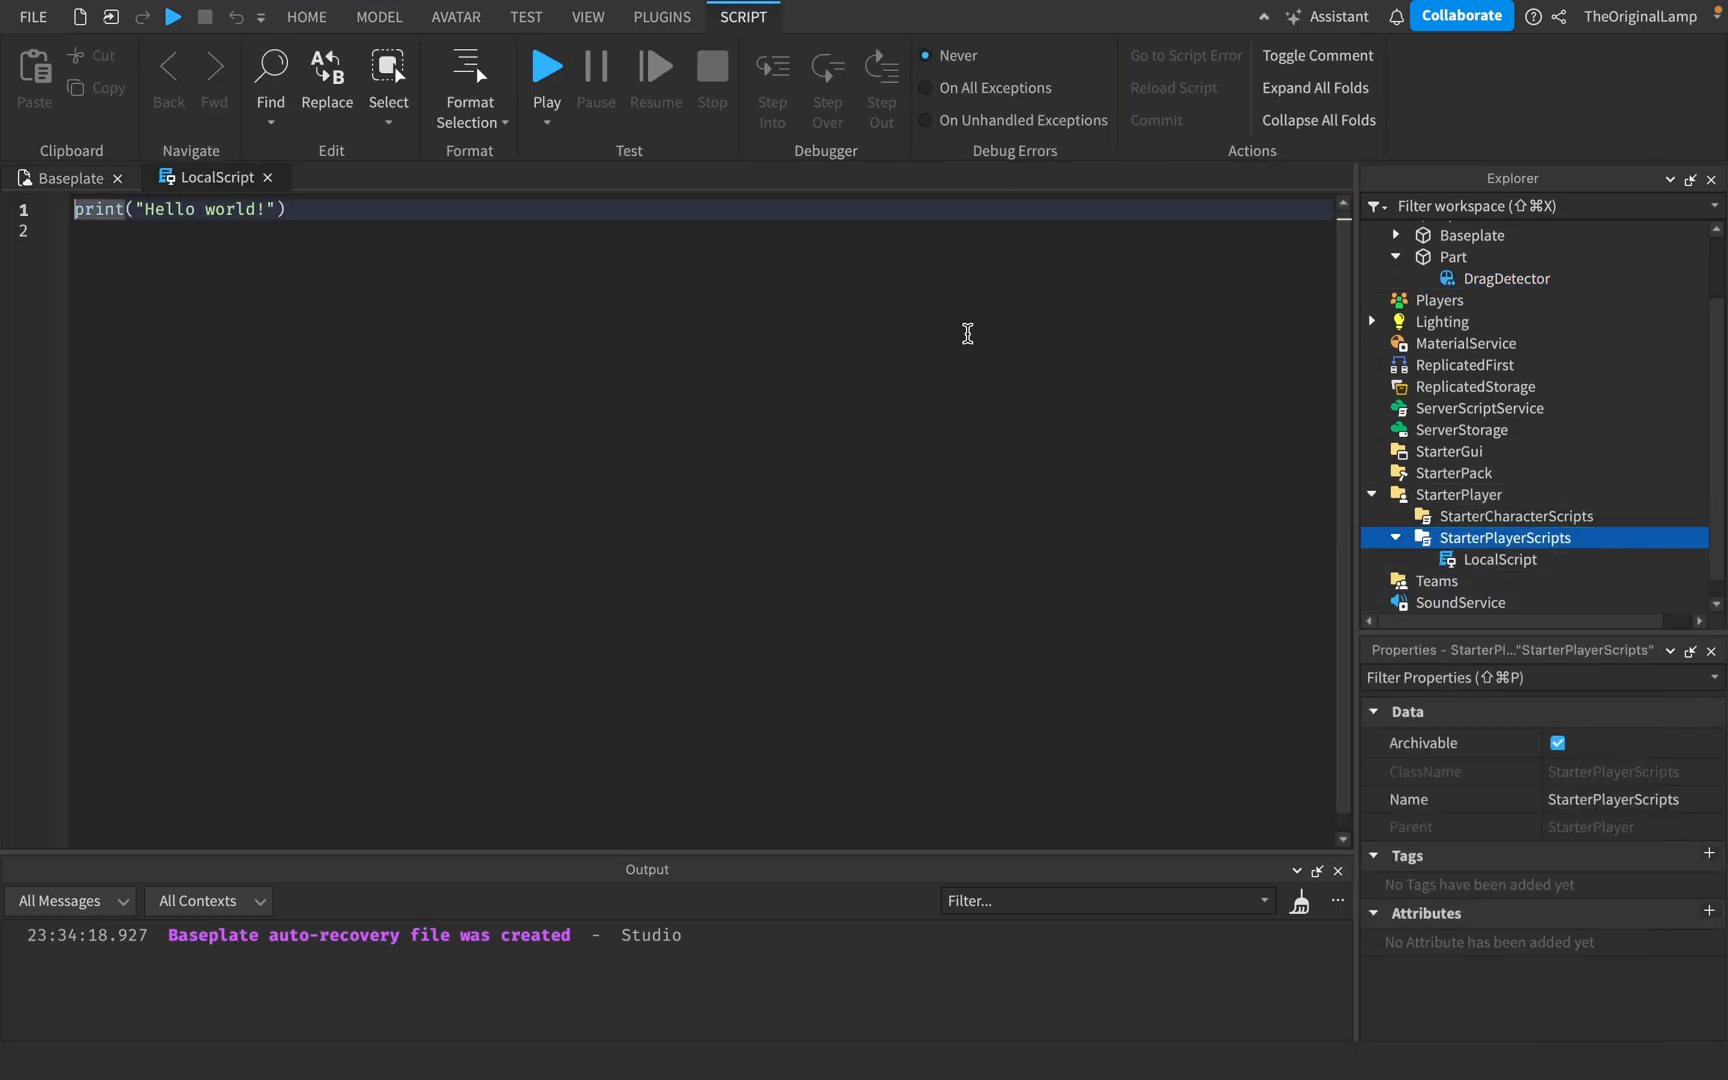
text(local)
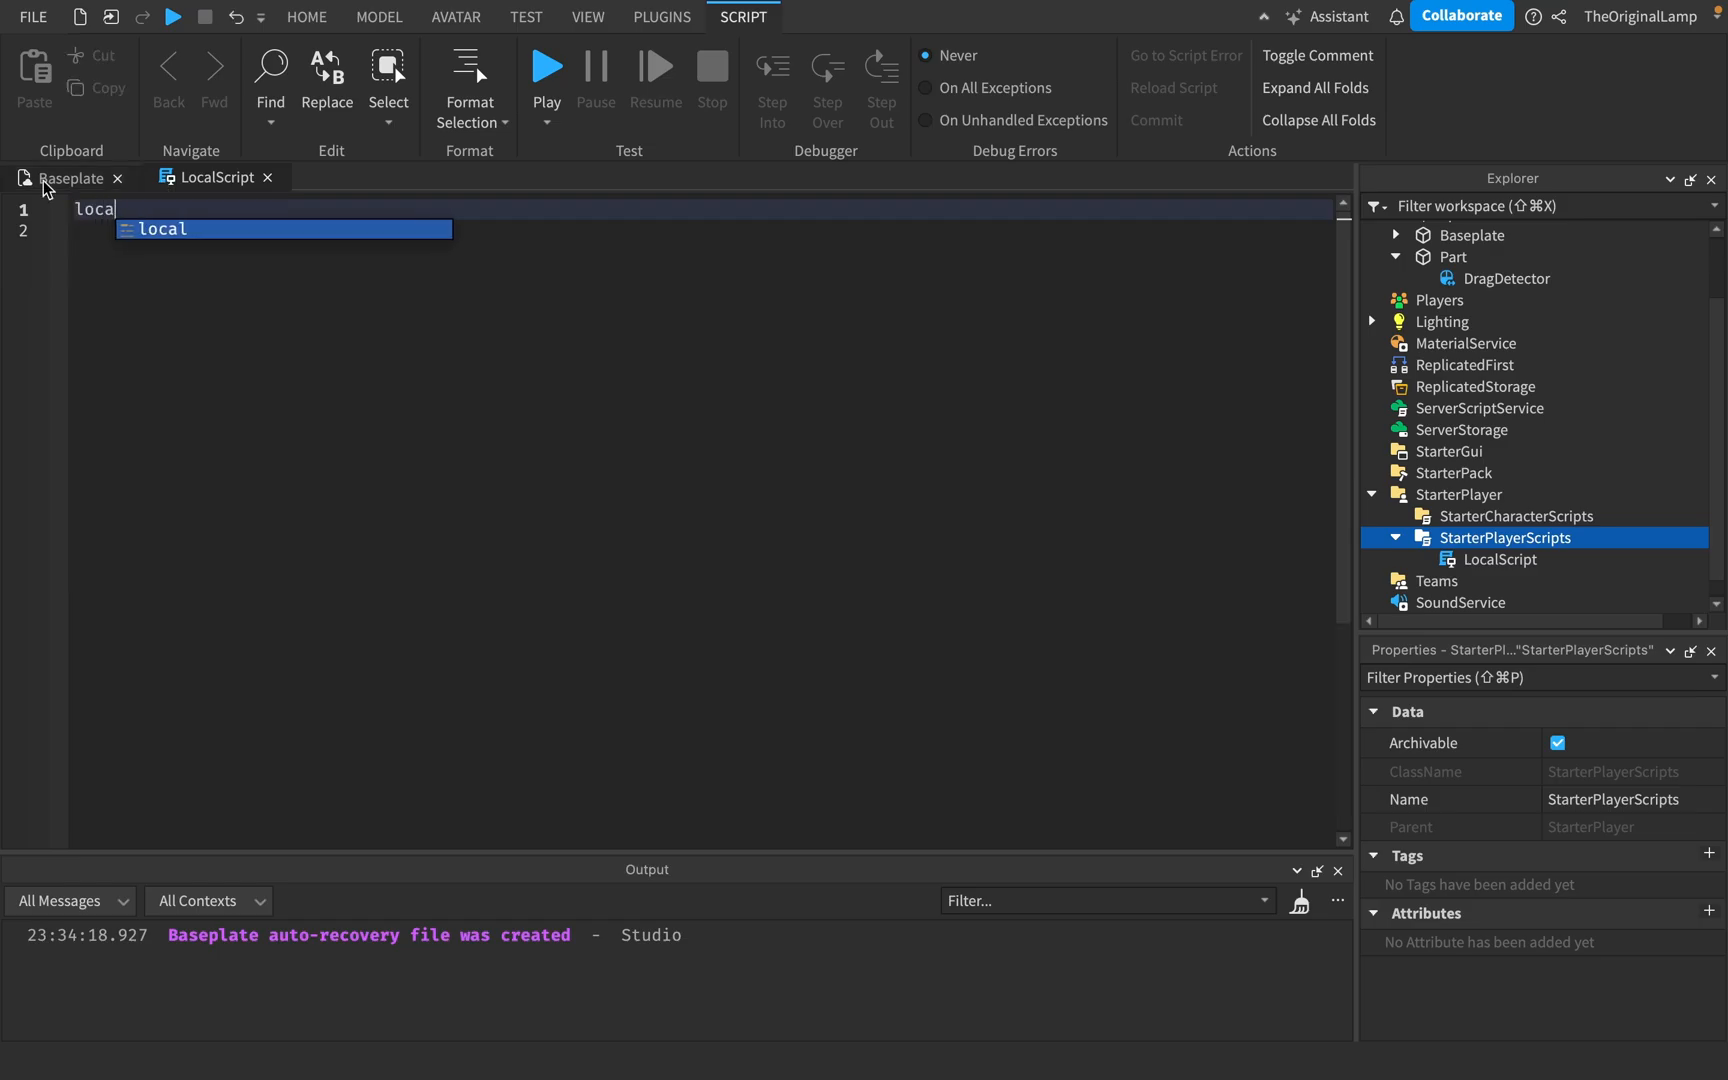
text(drag =)
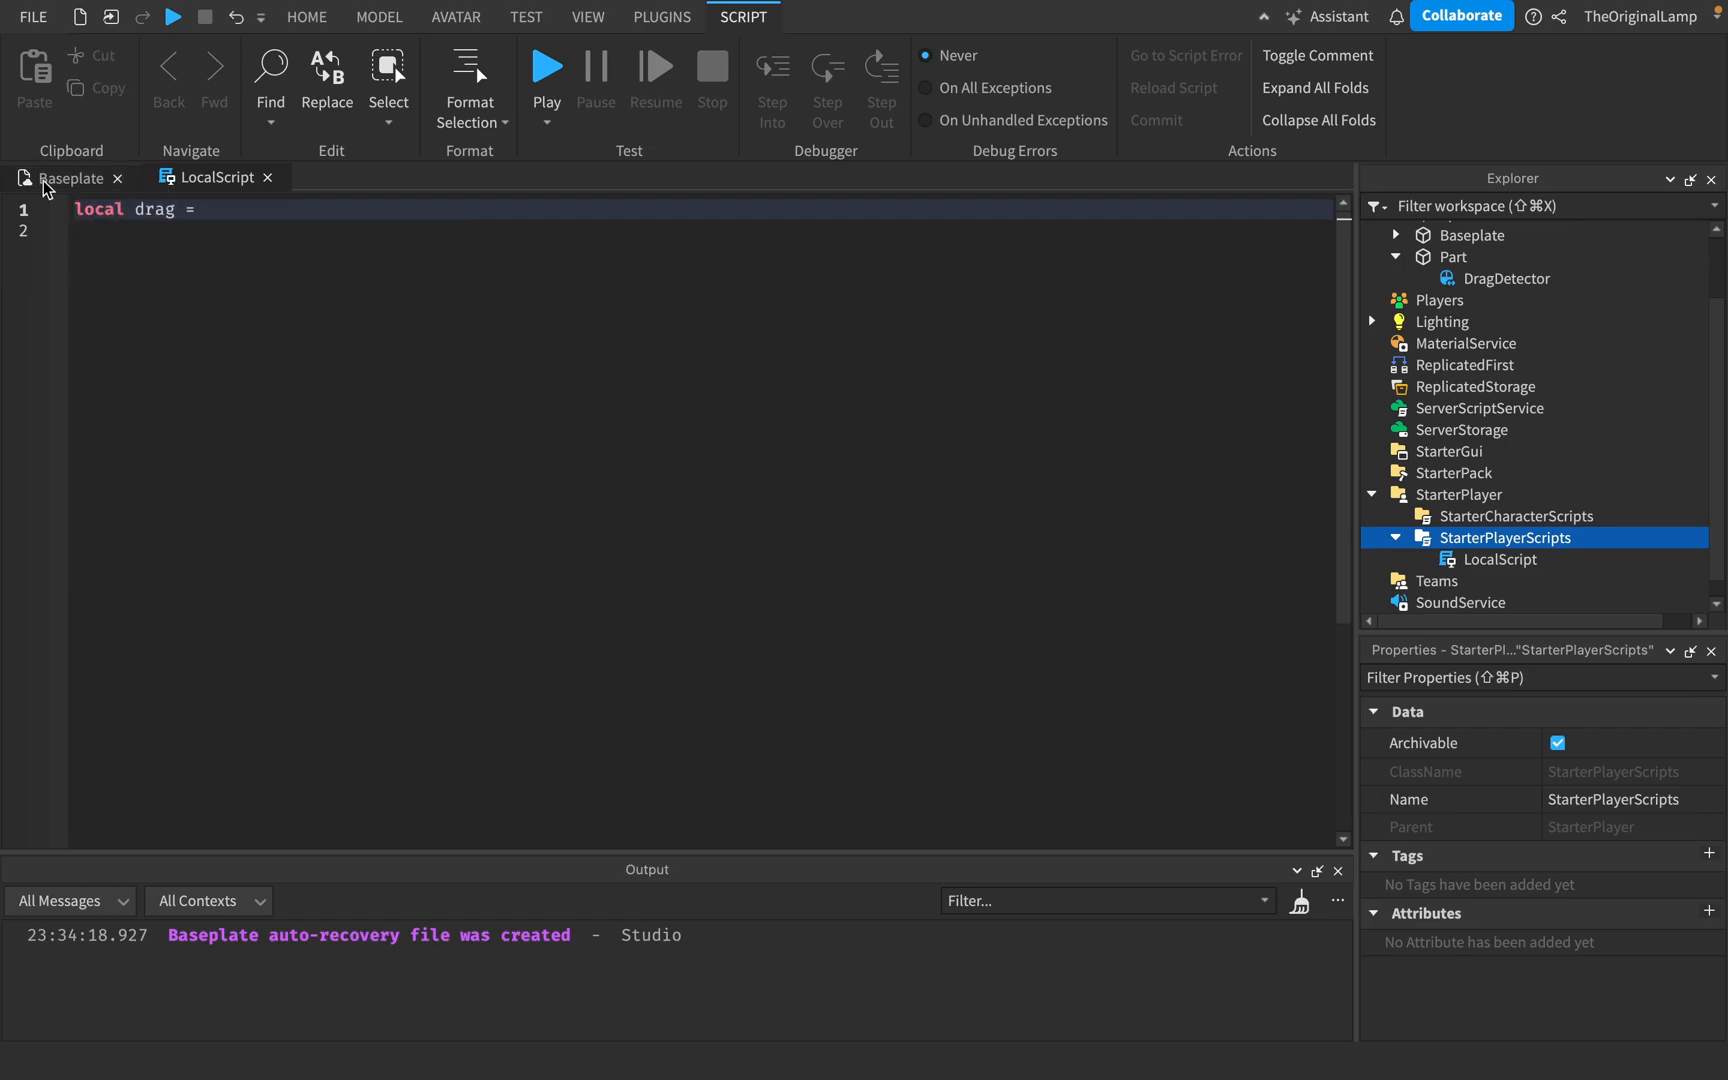
text(workspace:WaitForChild("Part"))
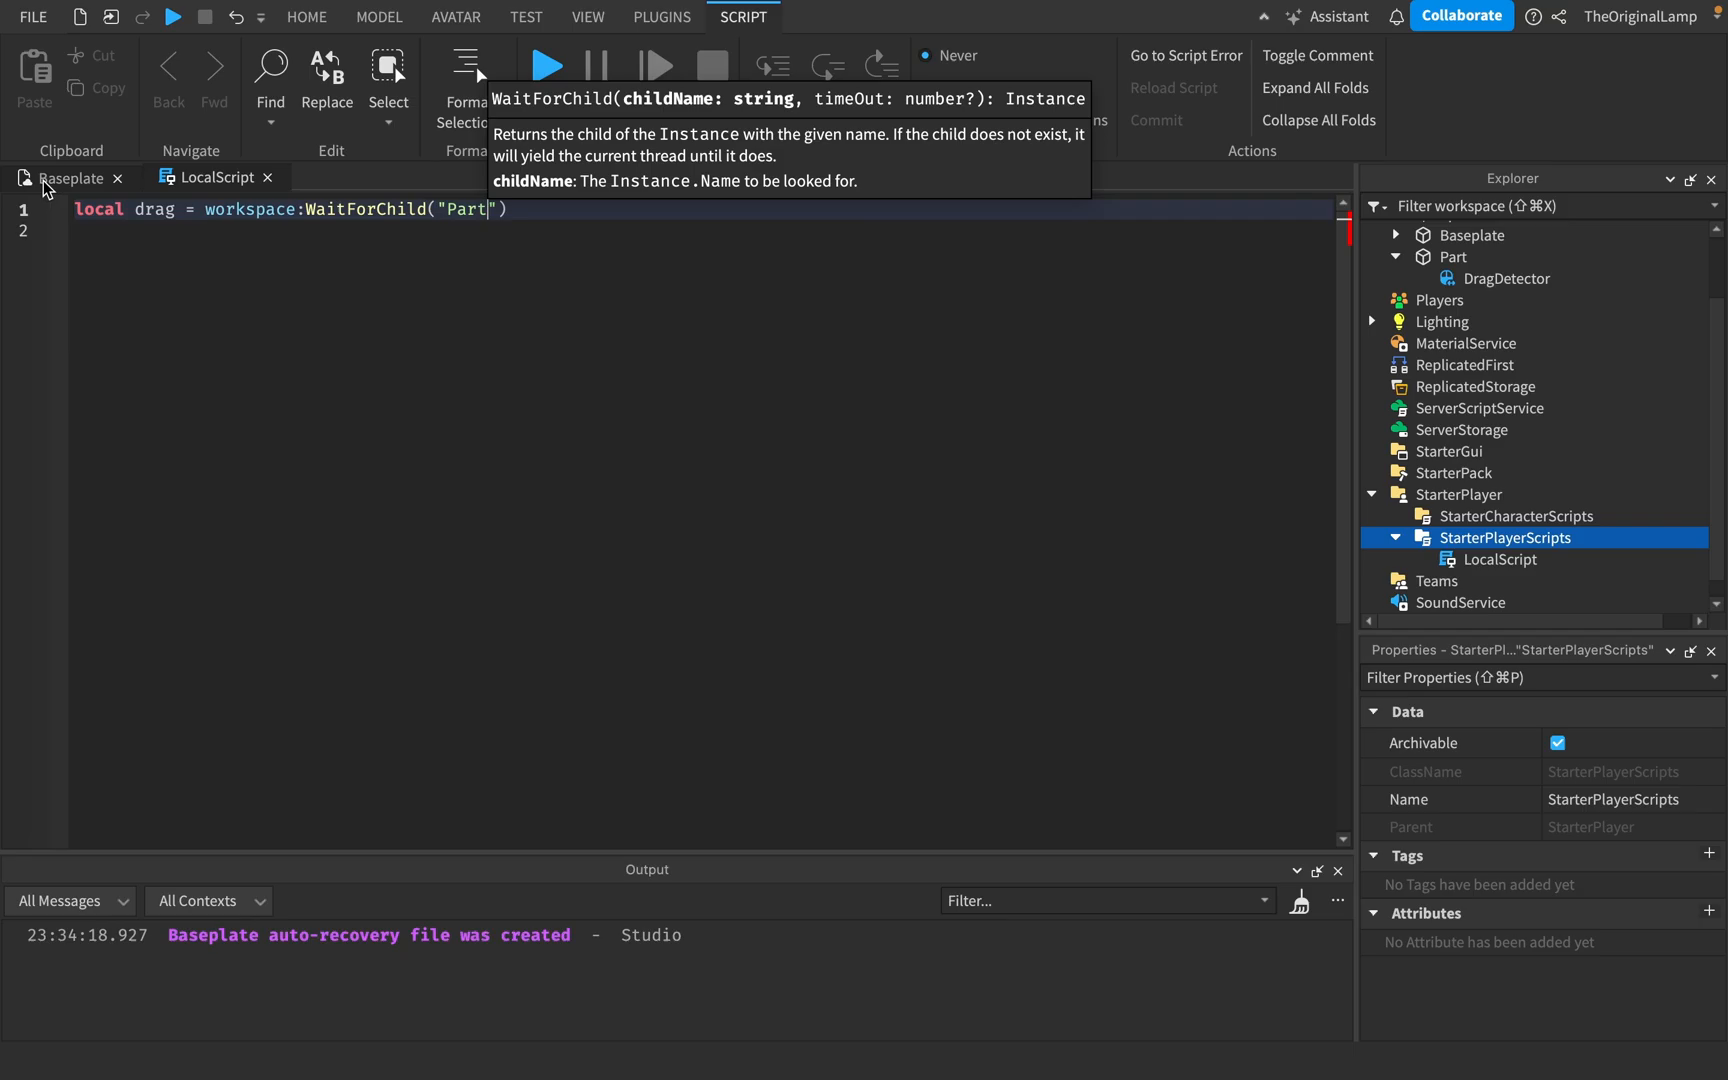
text(:WaitForChild("DragDetector"))
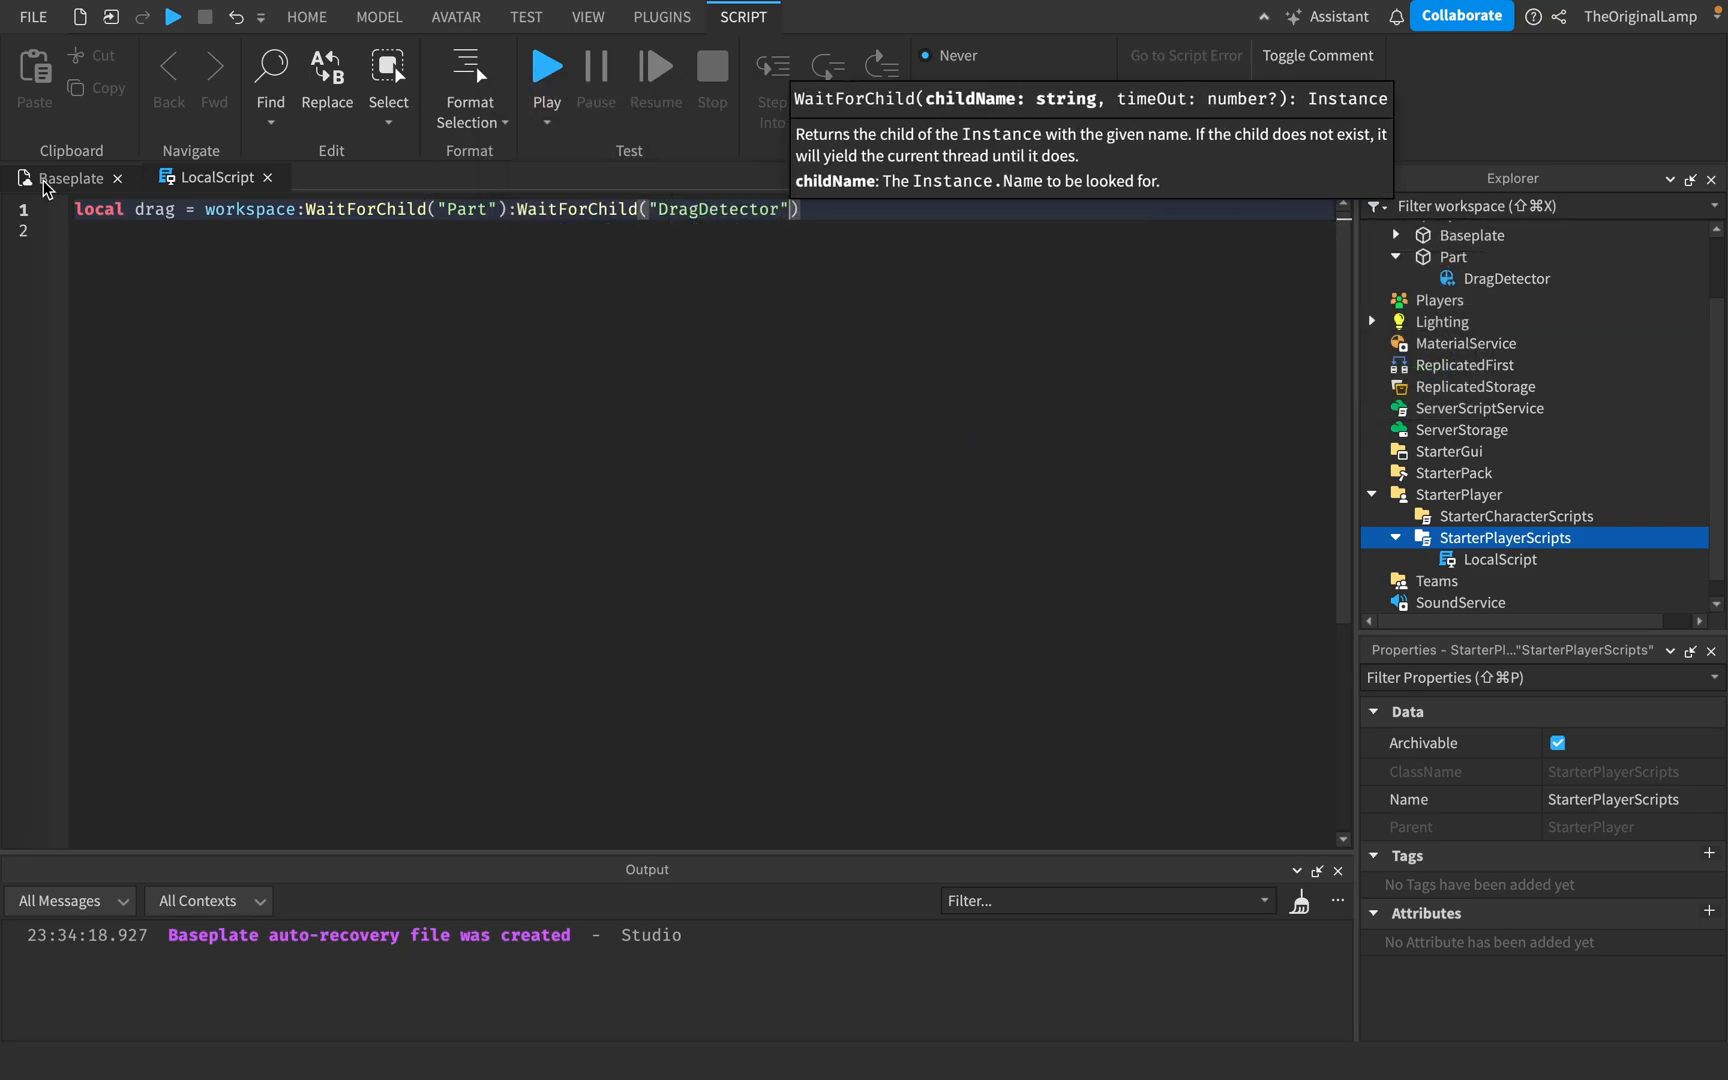
text(drag)
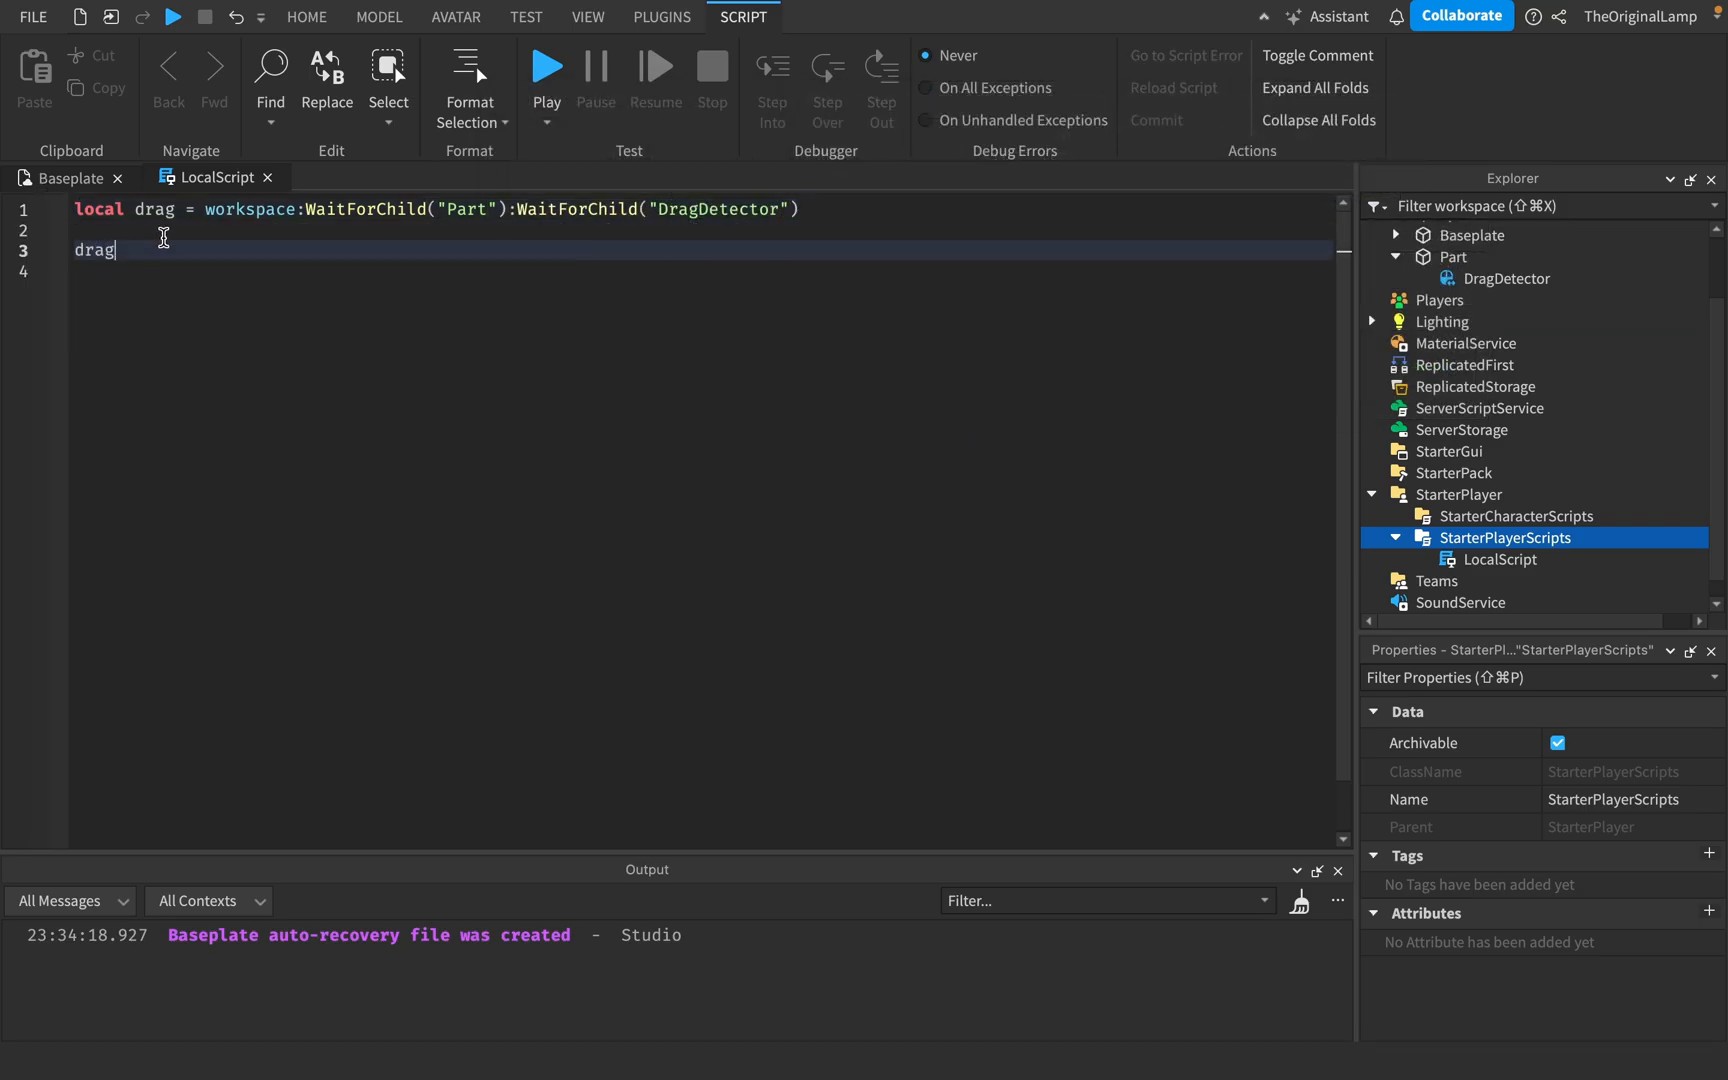
text(.)
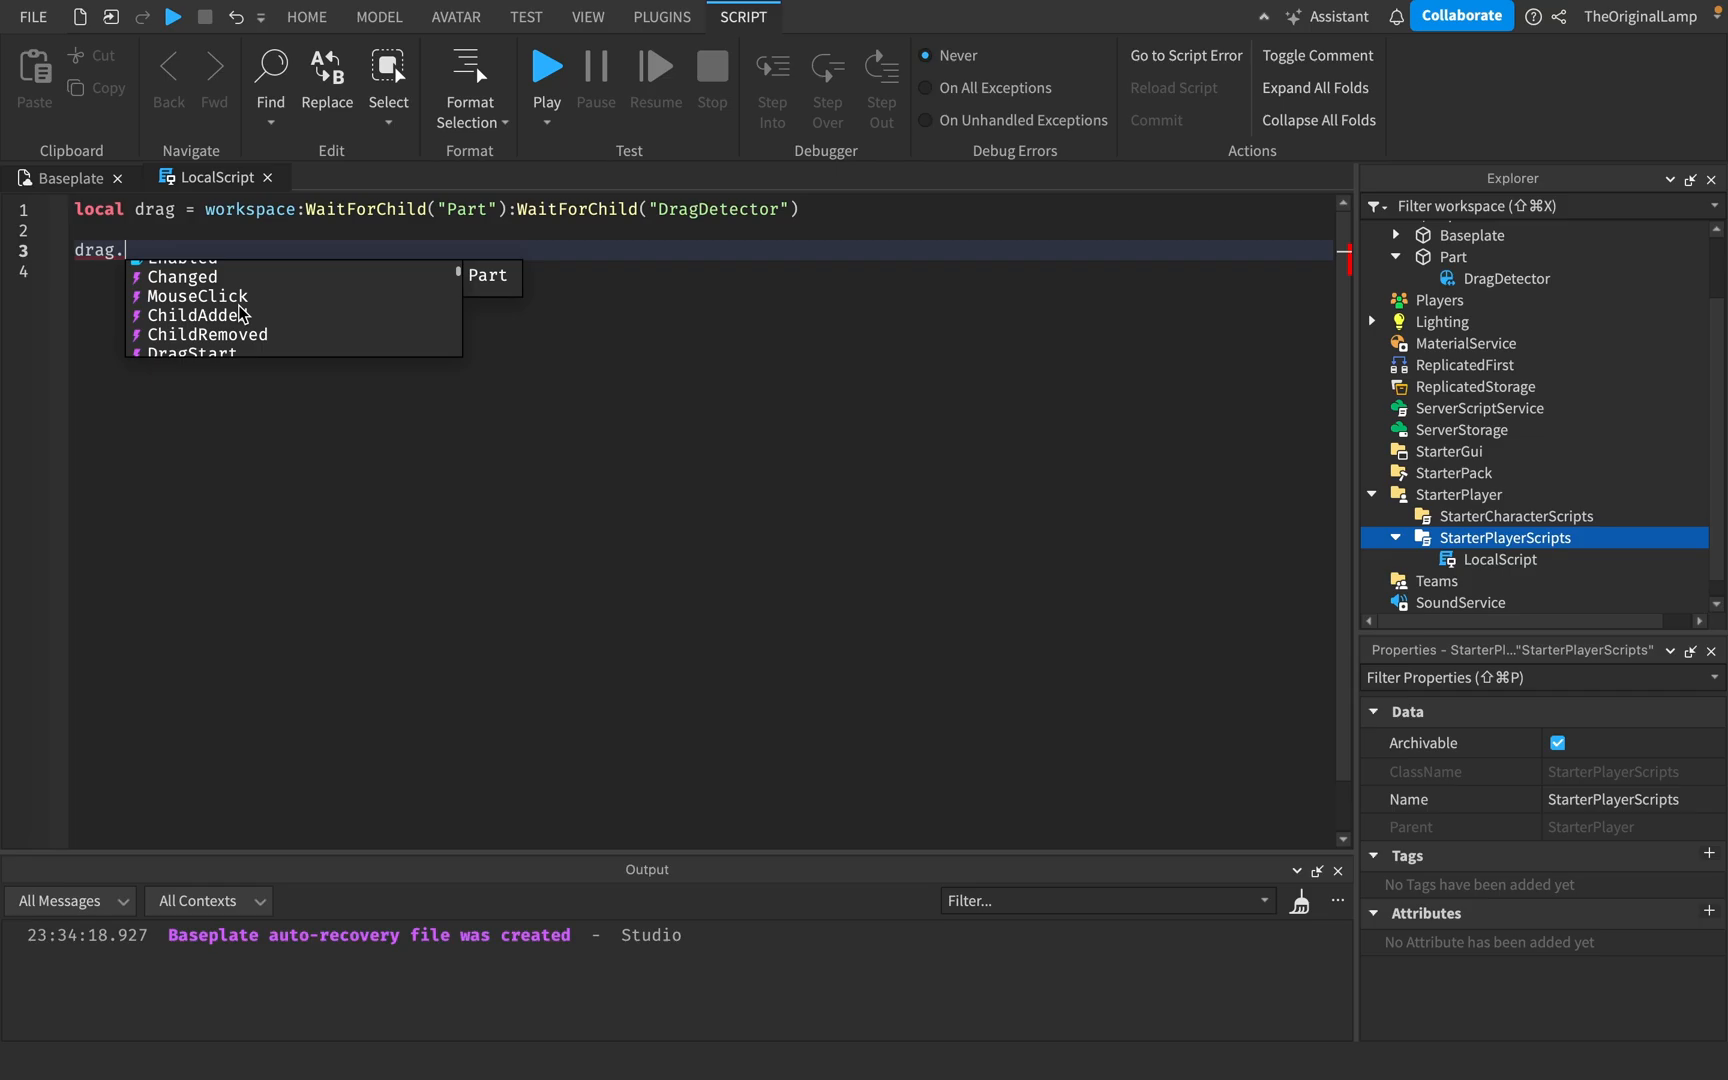
text(DragStart:Connect(function()
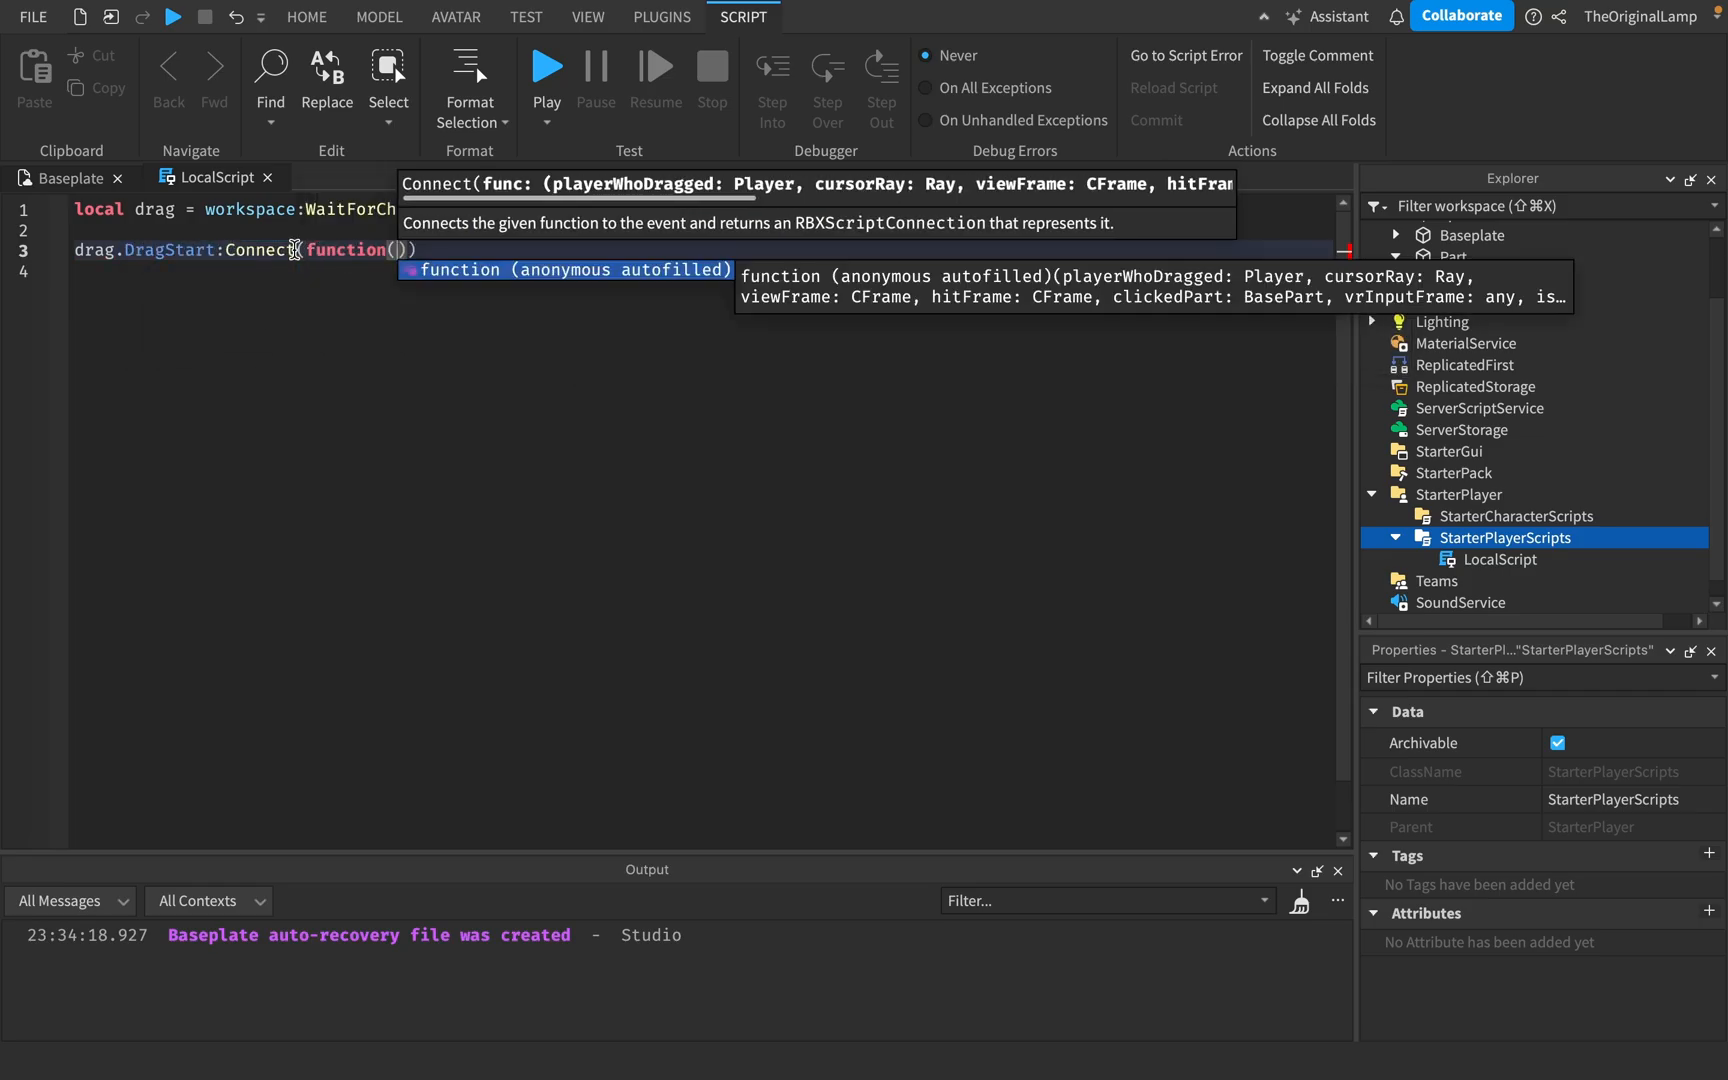
text(plr)
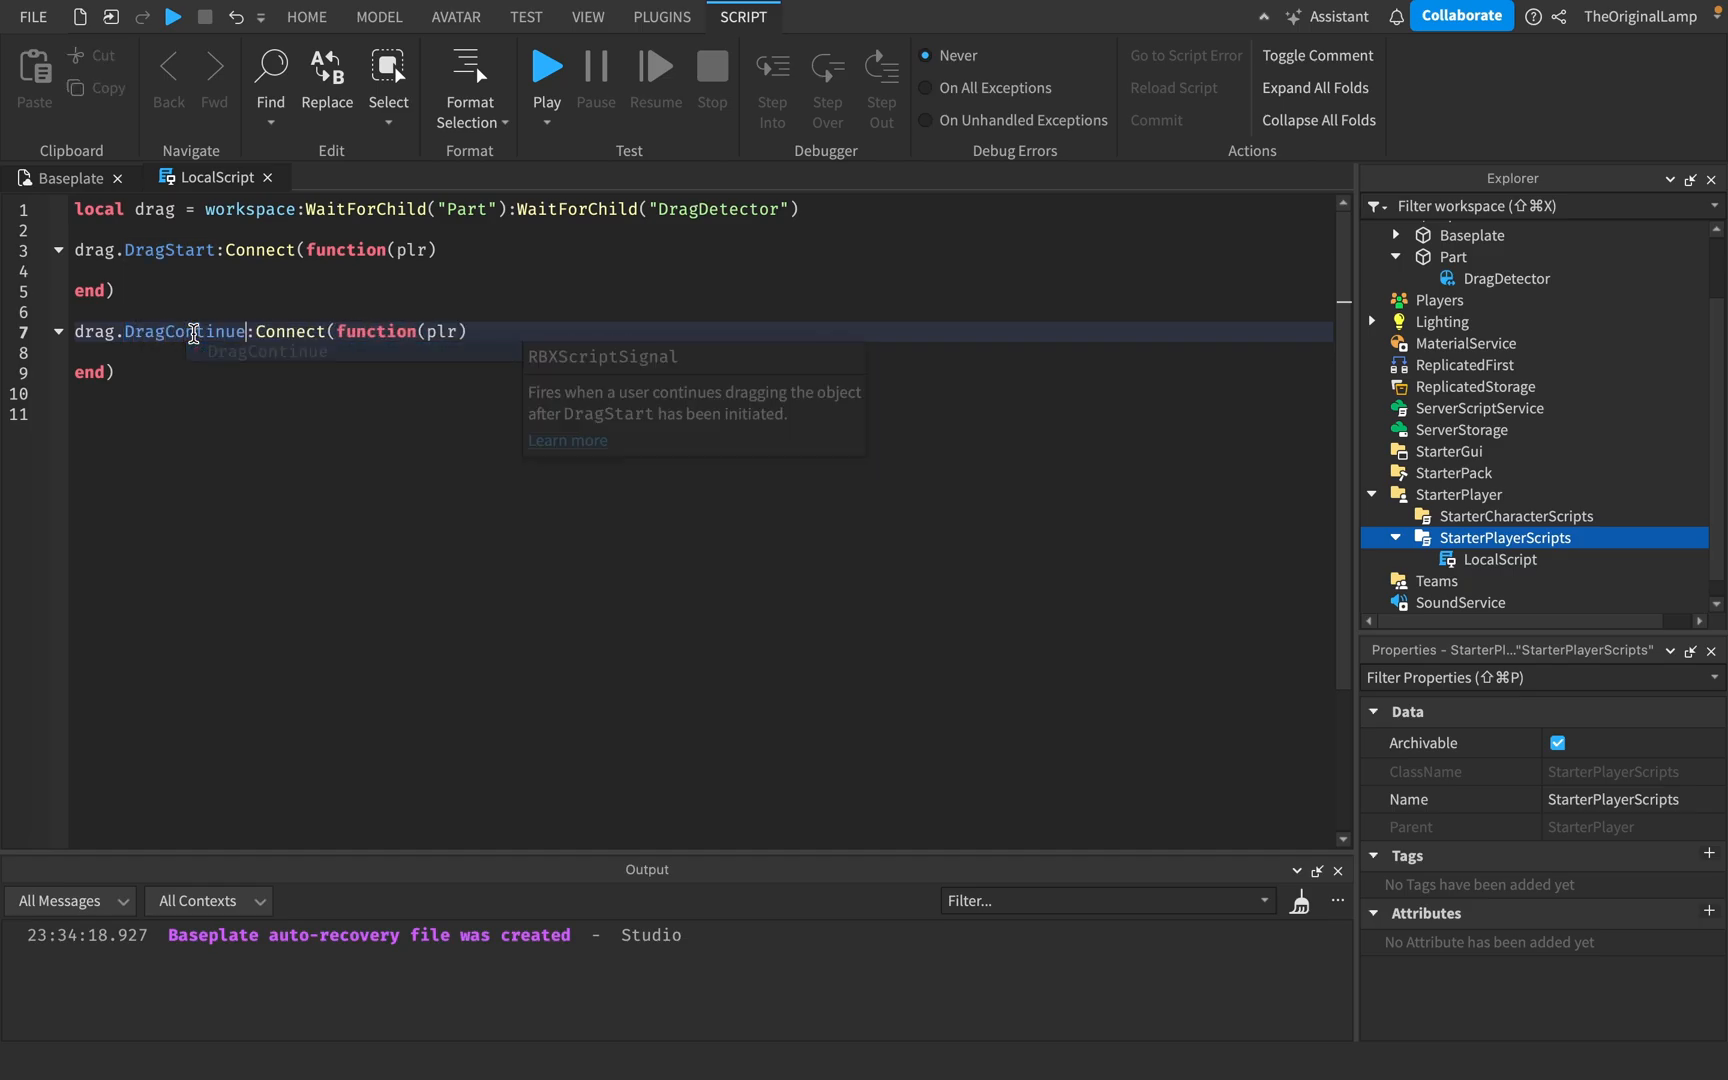
text(drag.DragStart:Connect(function(plr))
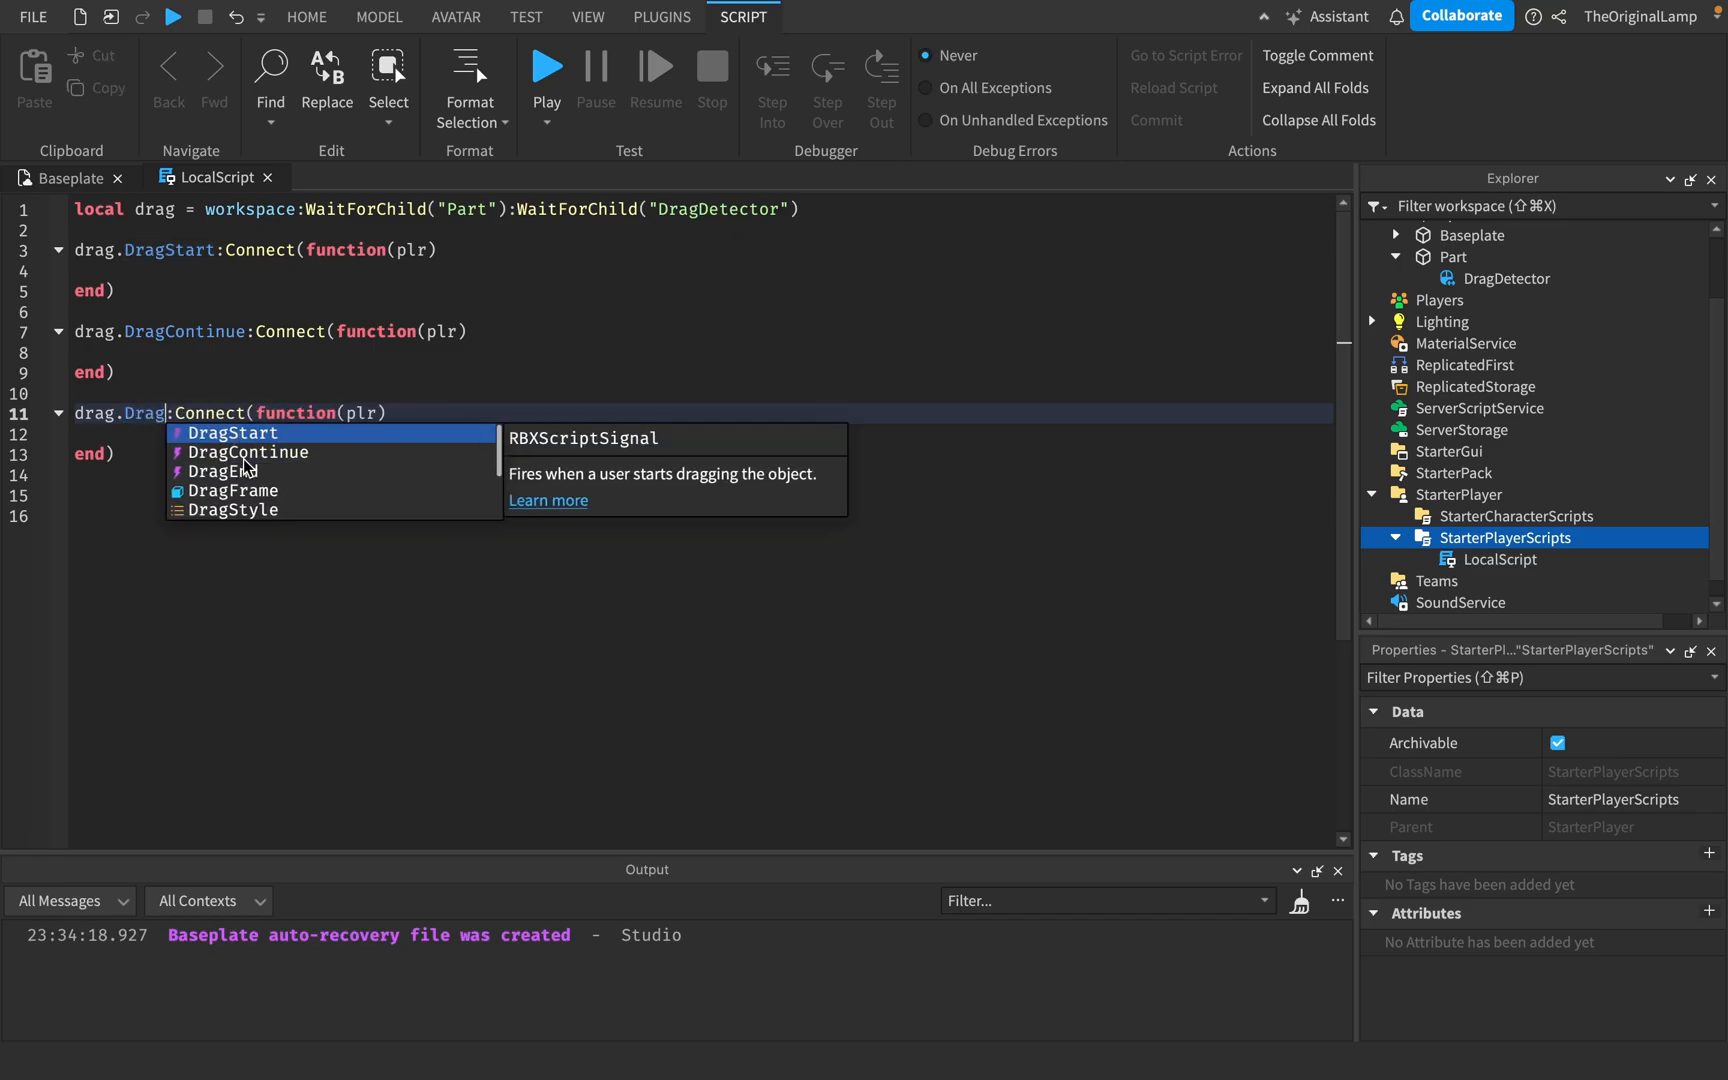
Add print("start") inside the DragStart handler and launch a playtest
click(225, 471)
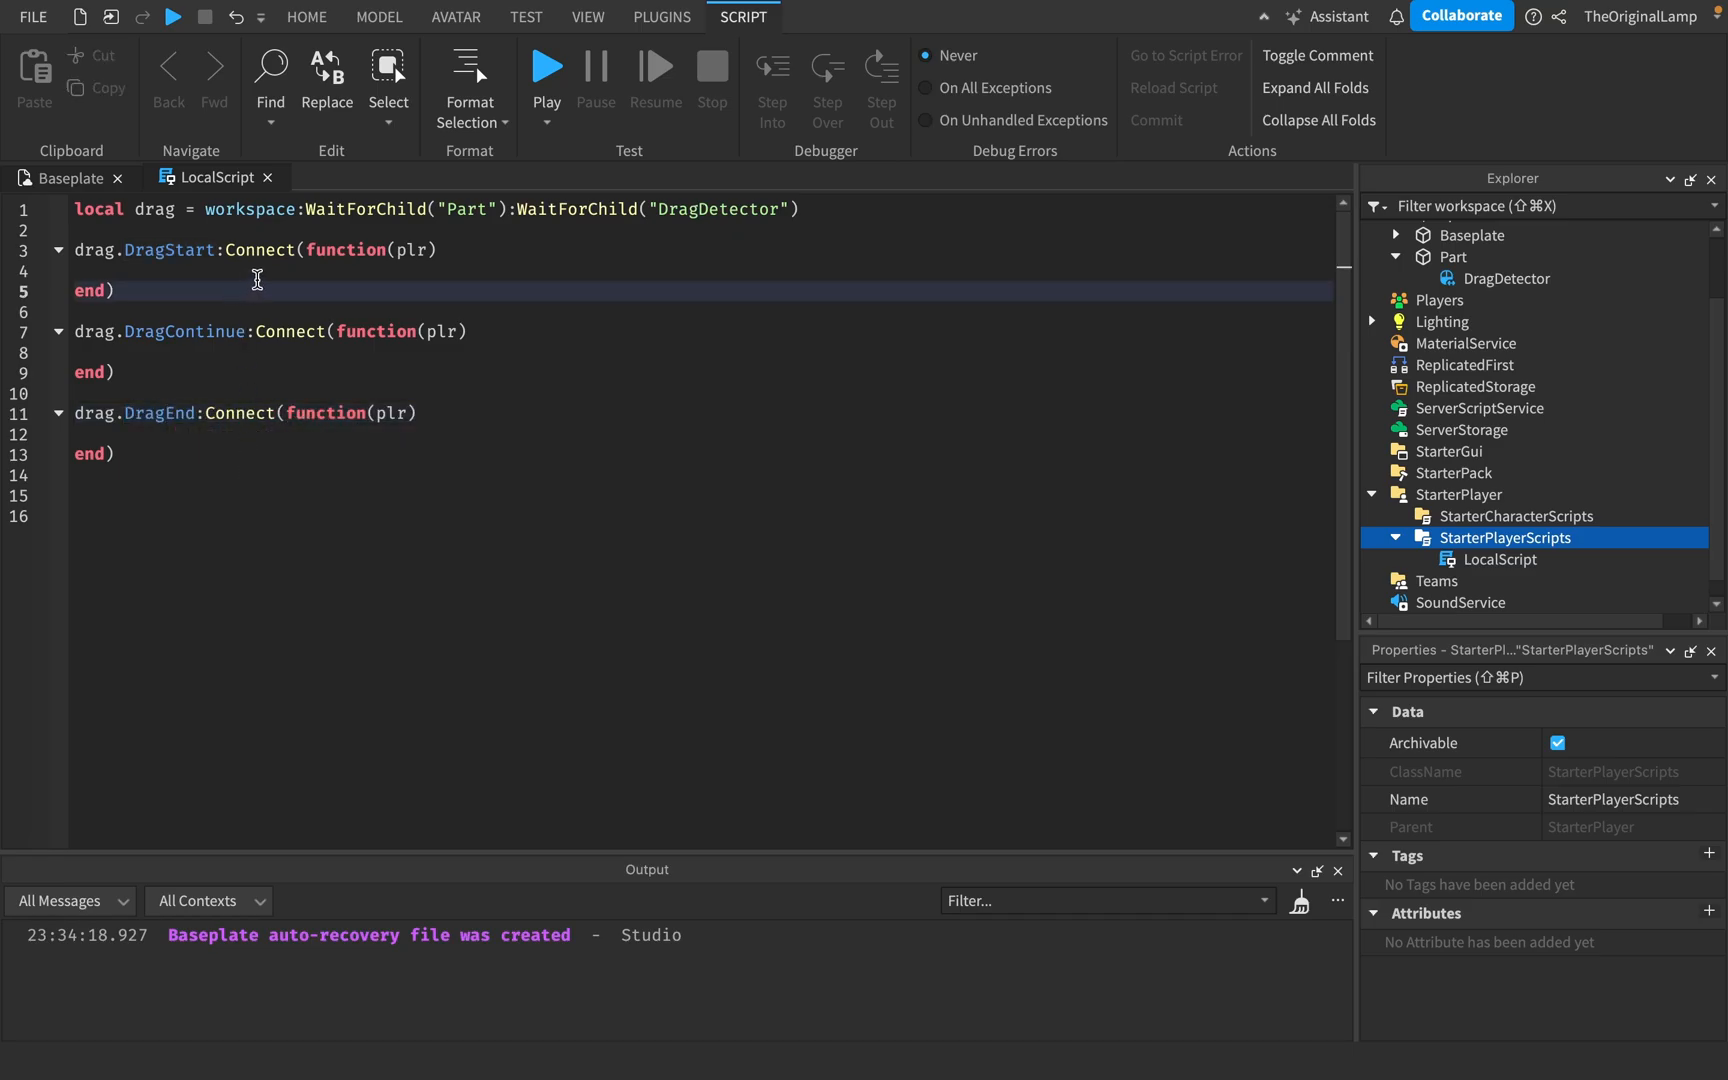
text(print)
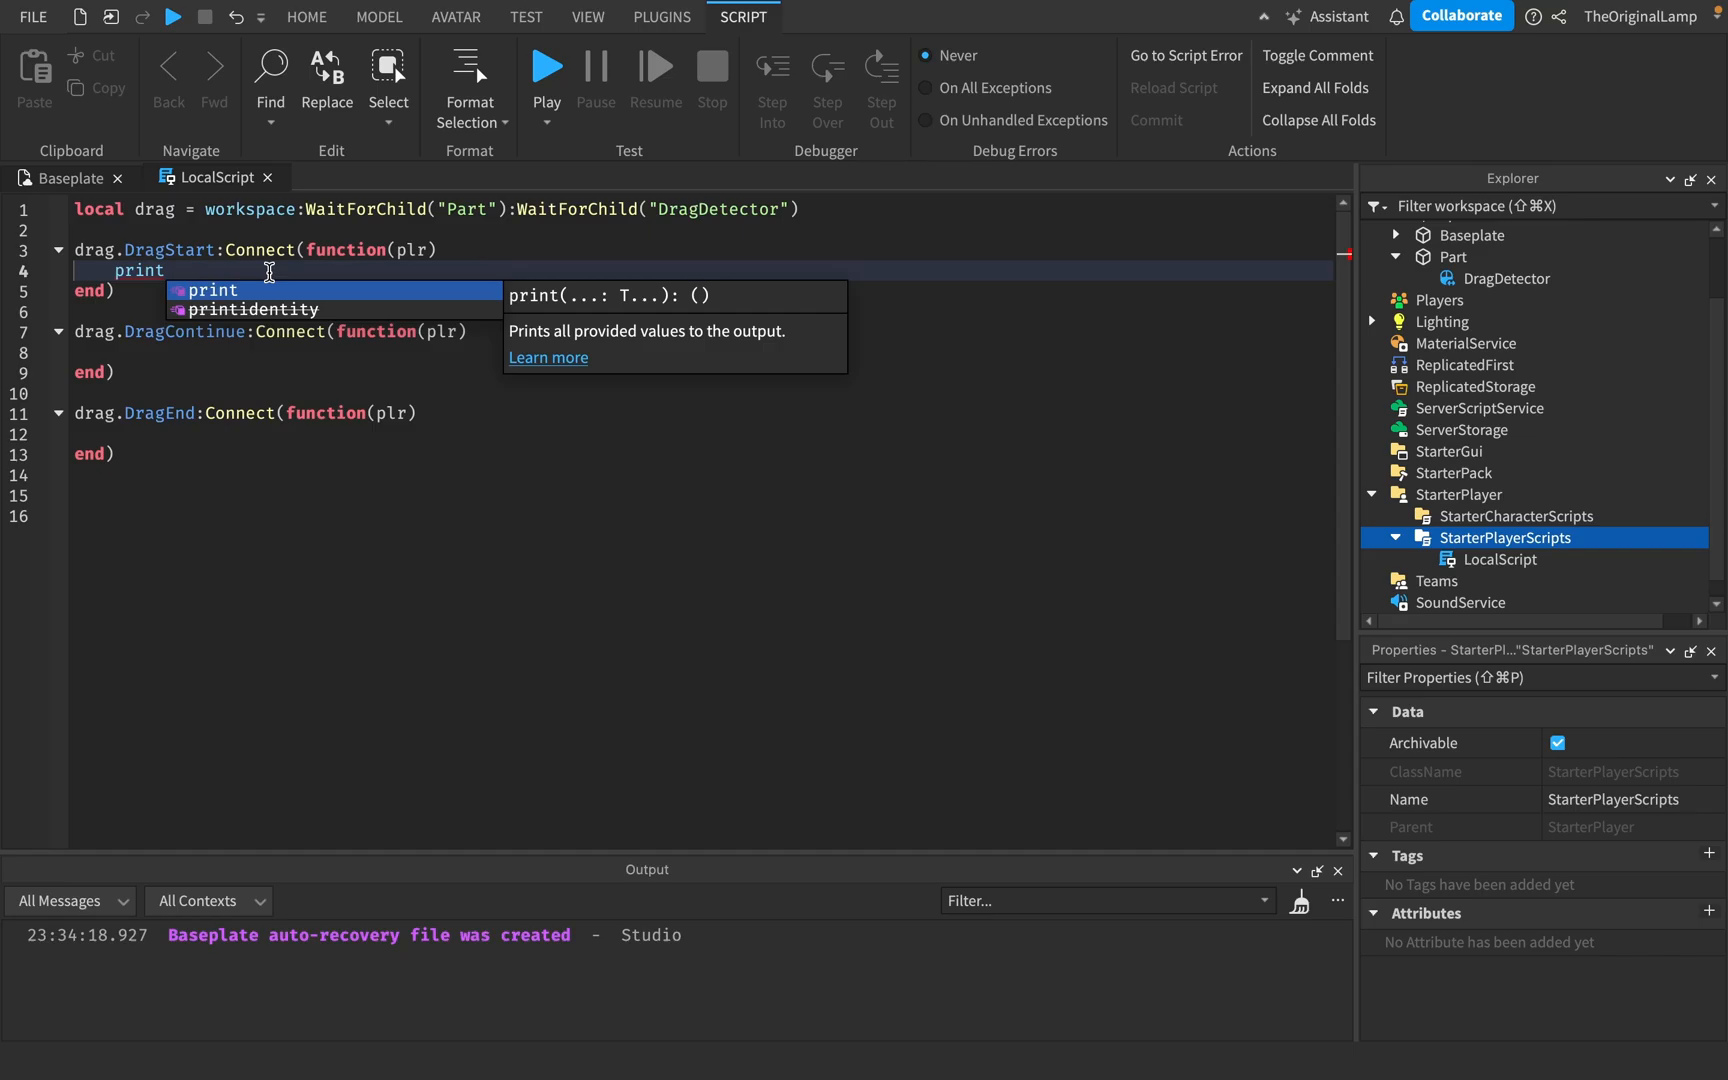
text(("start"))
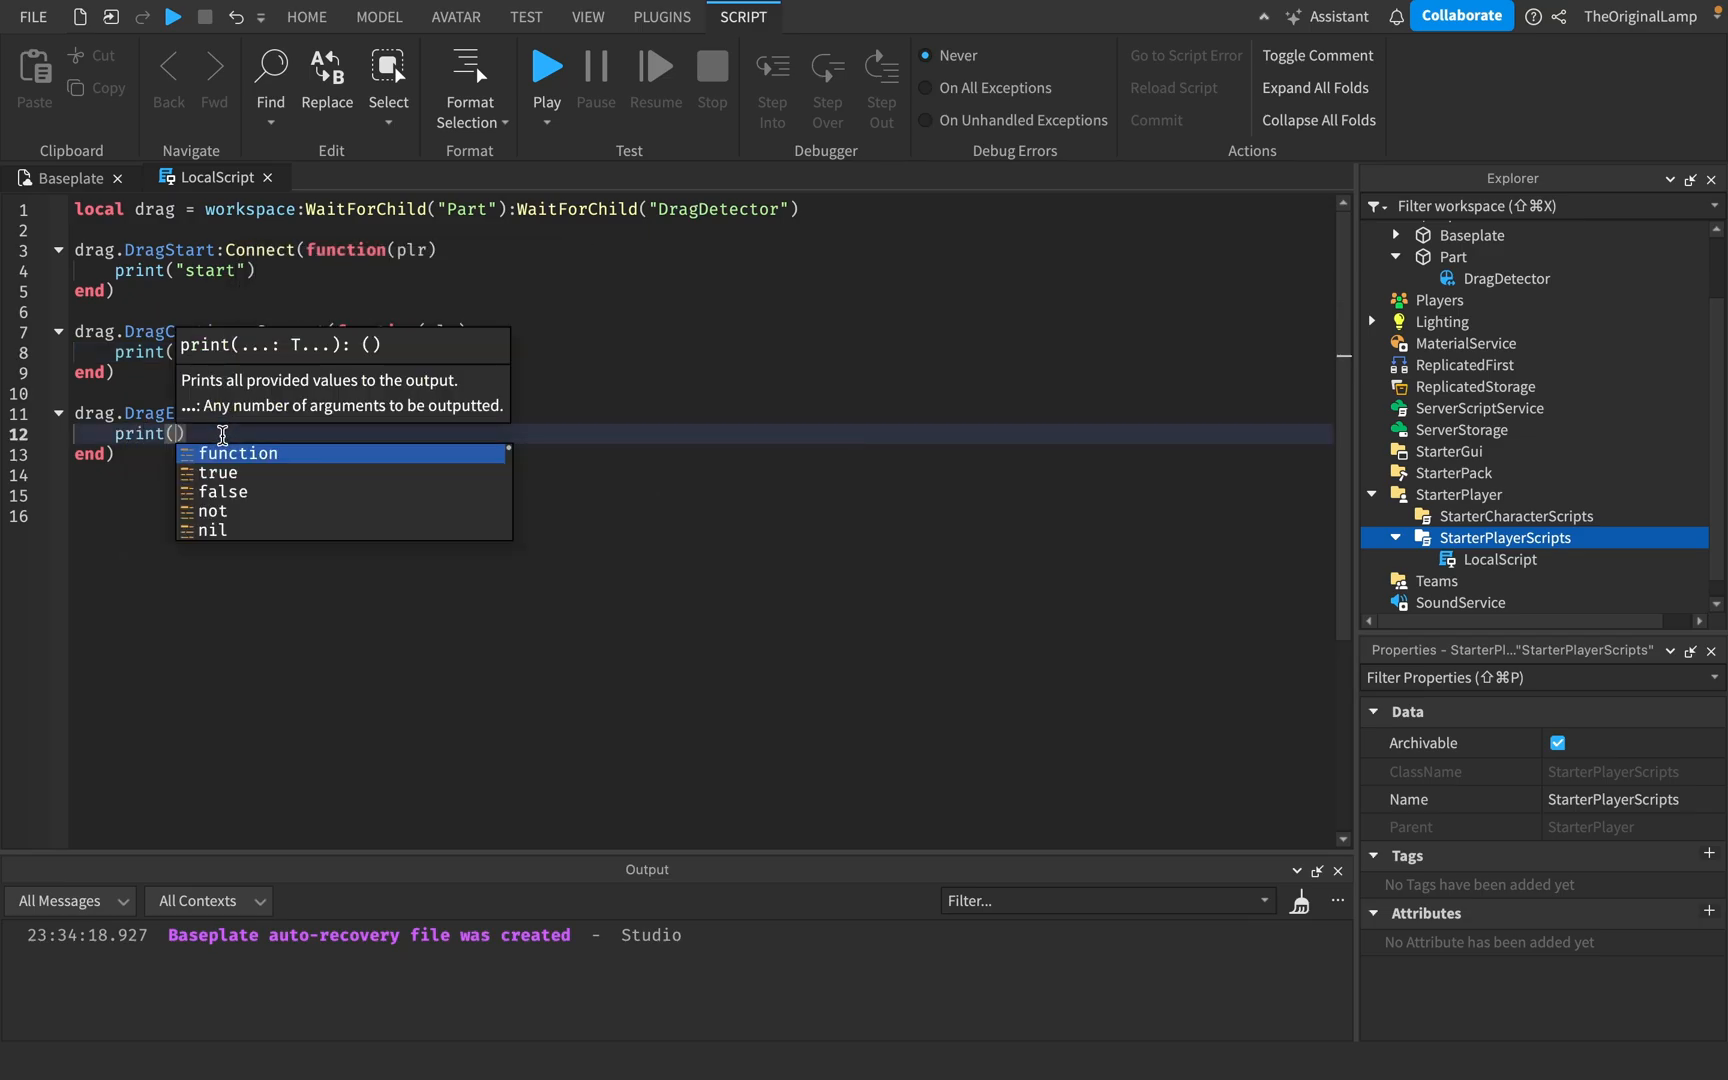
click(546, 66)
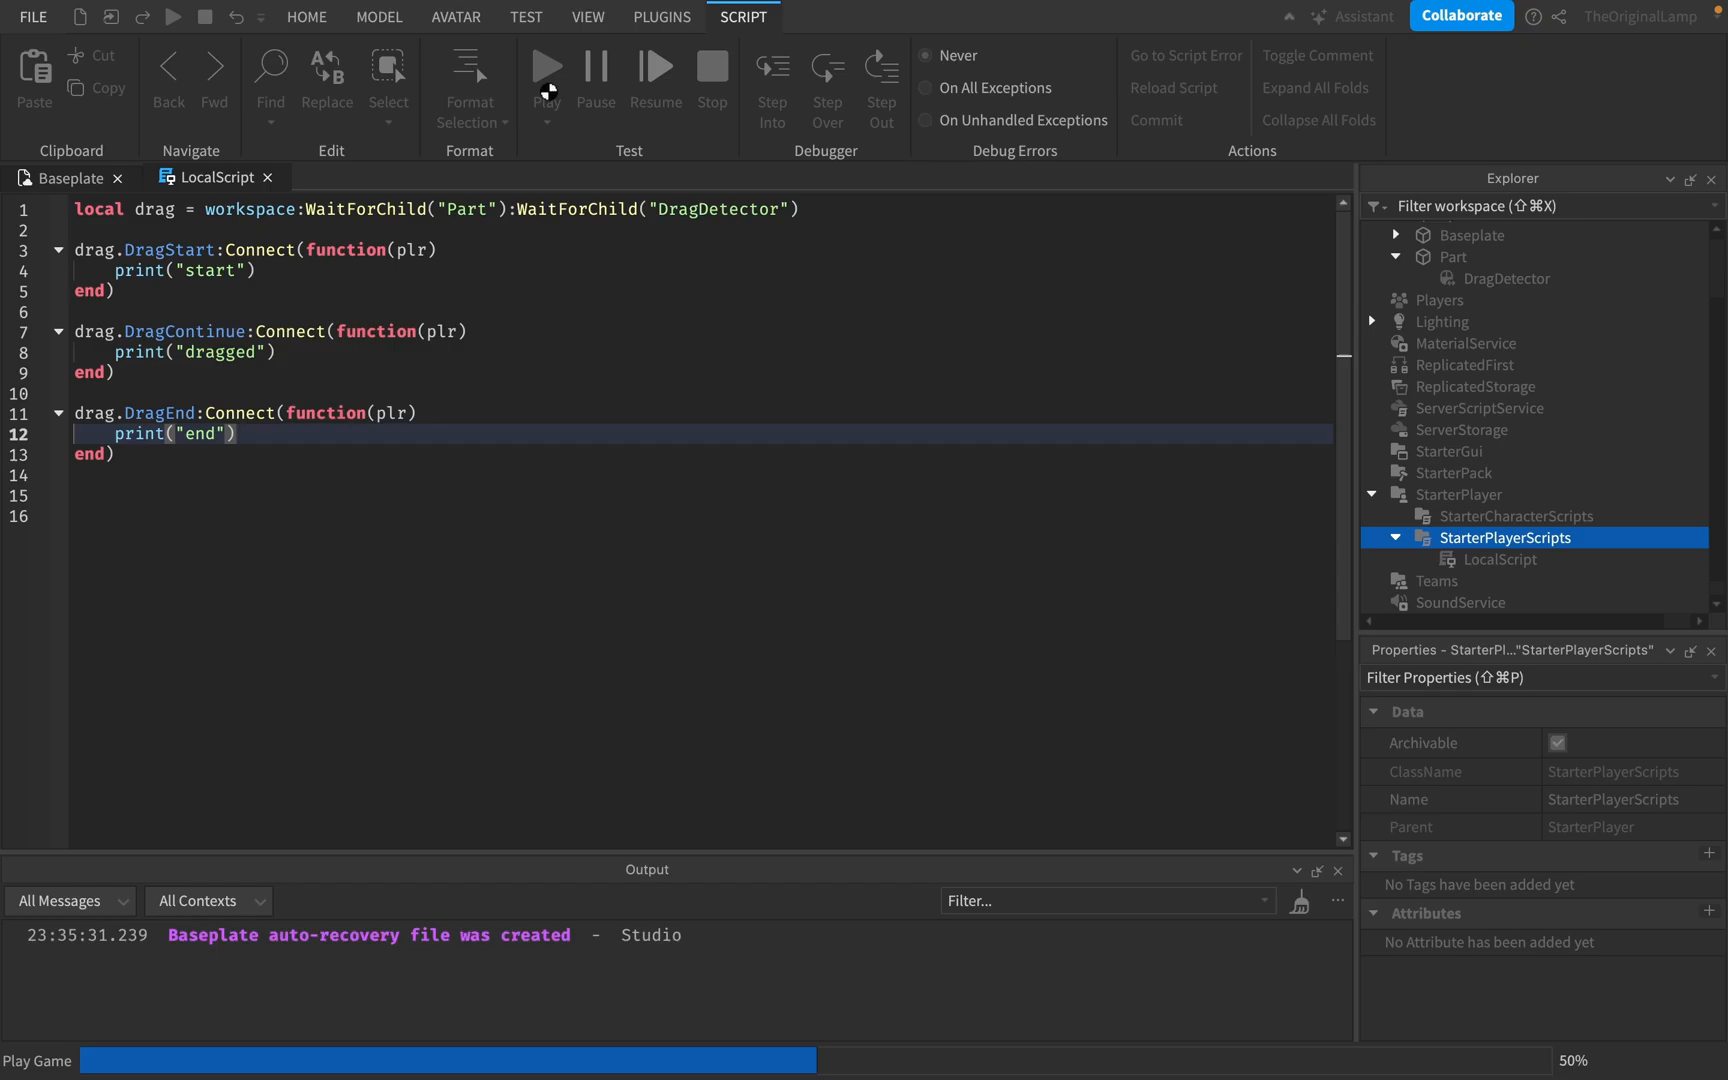
Drag the block across the baseplate in play mode to fire the drag events
click(544, 68)
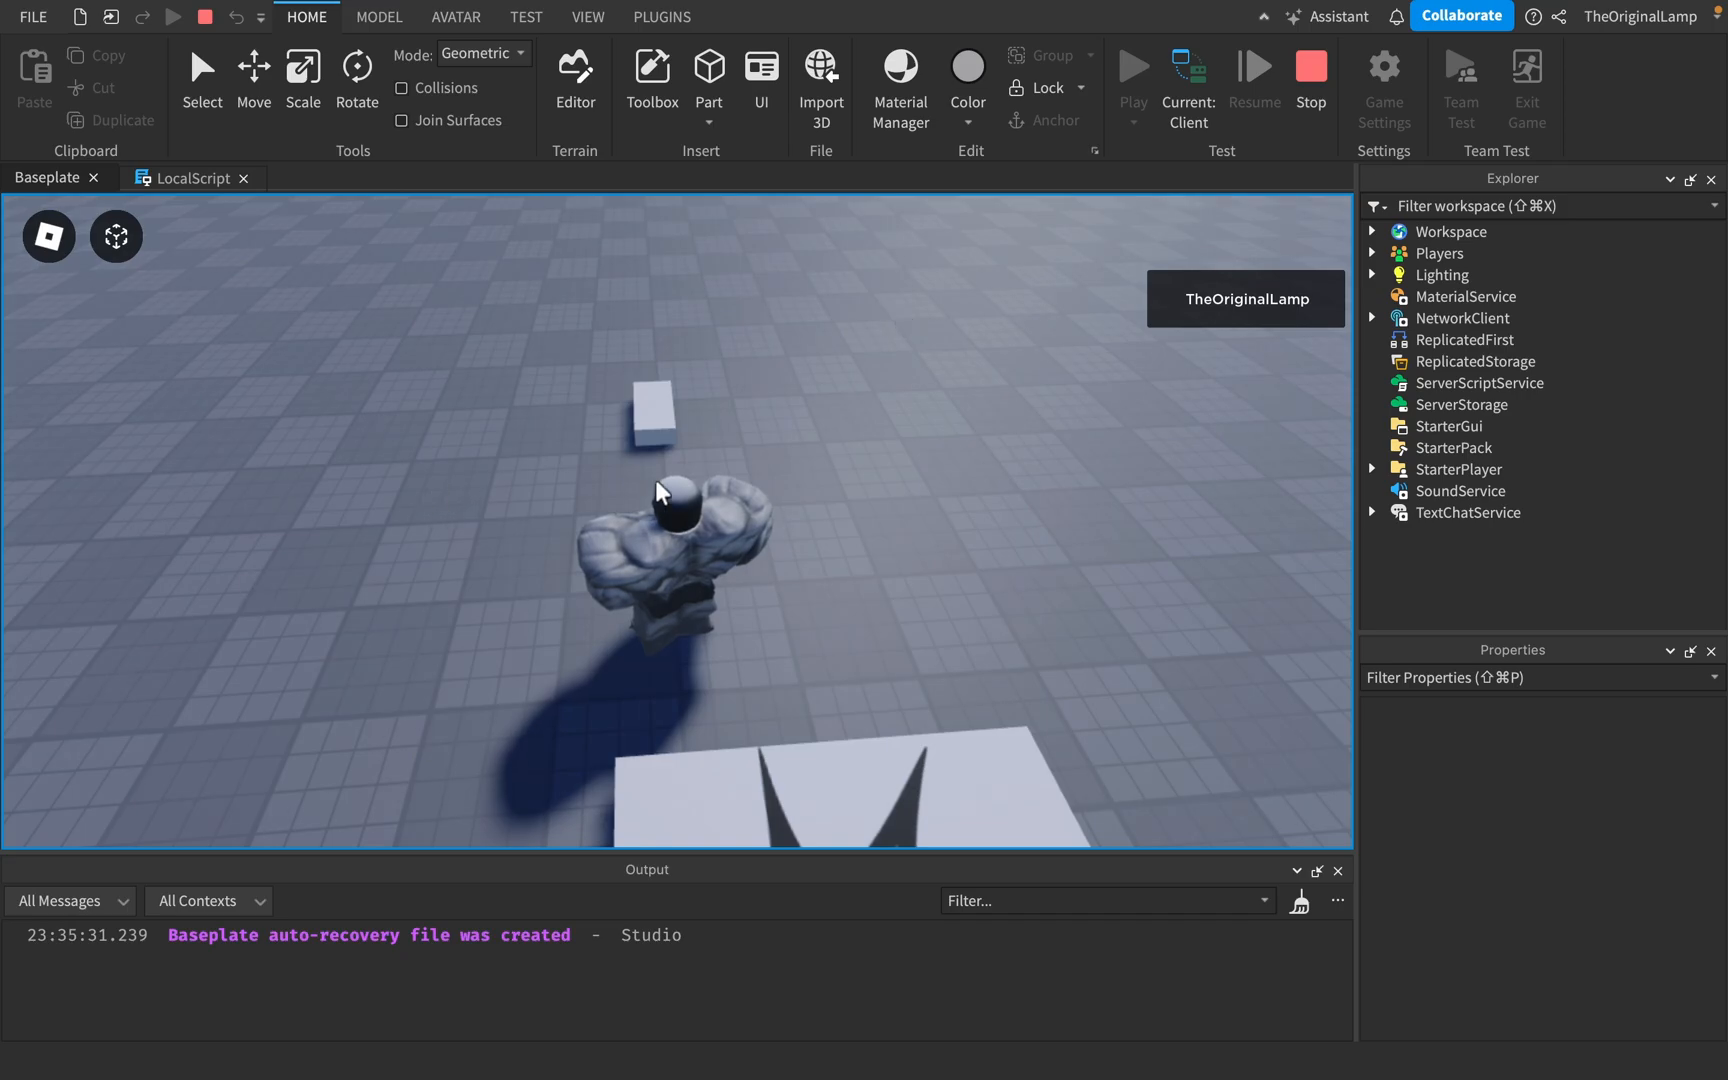
mouse_move(1333, 595)
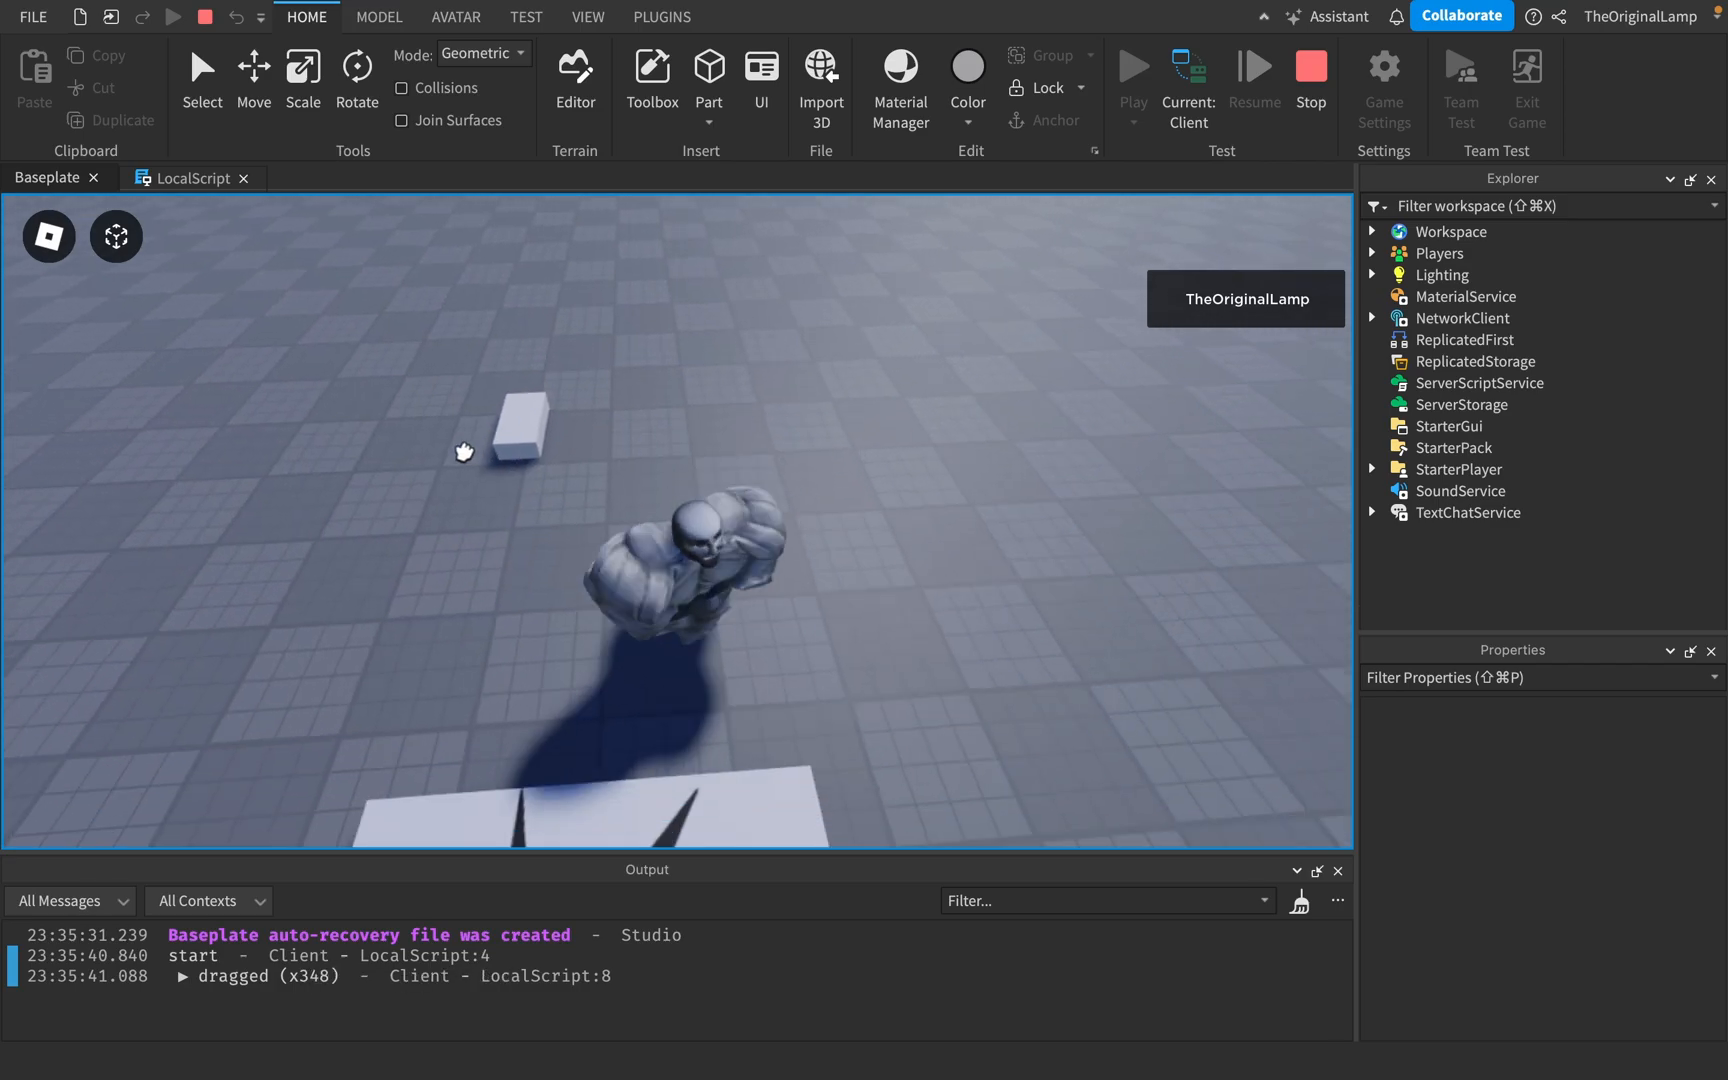
drag(463, 452, 825, 596)
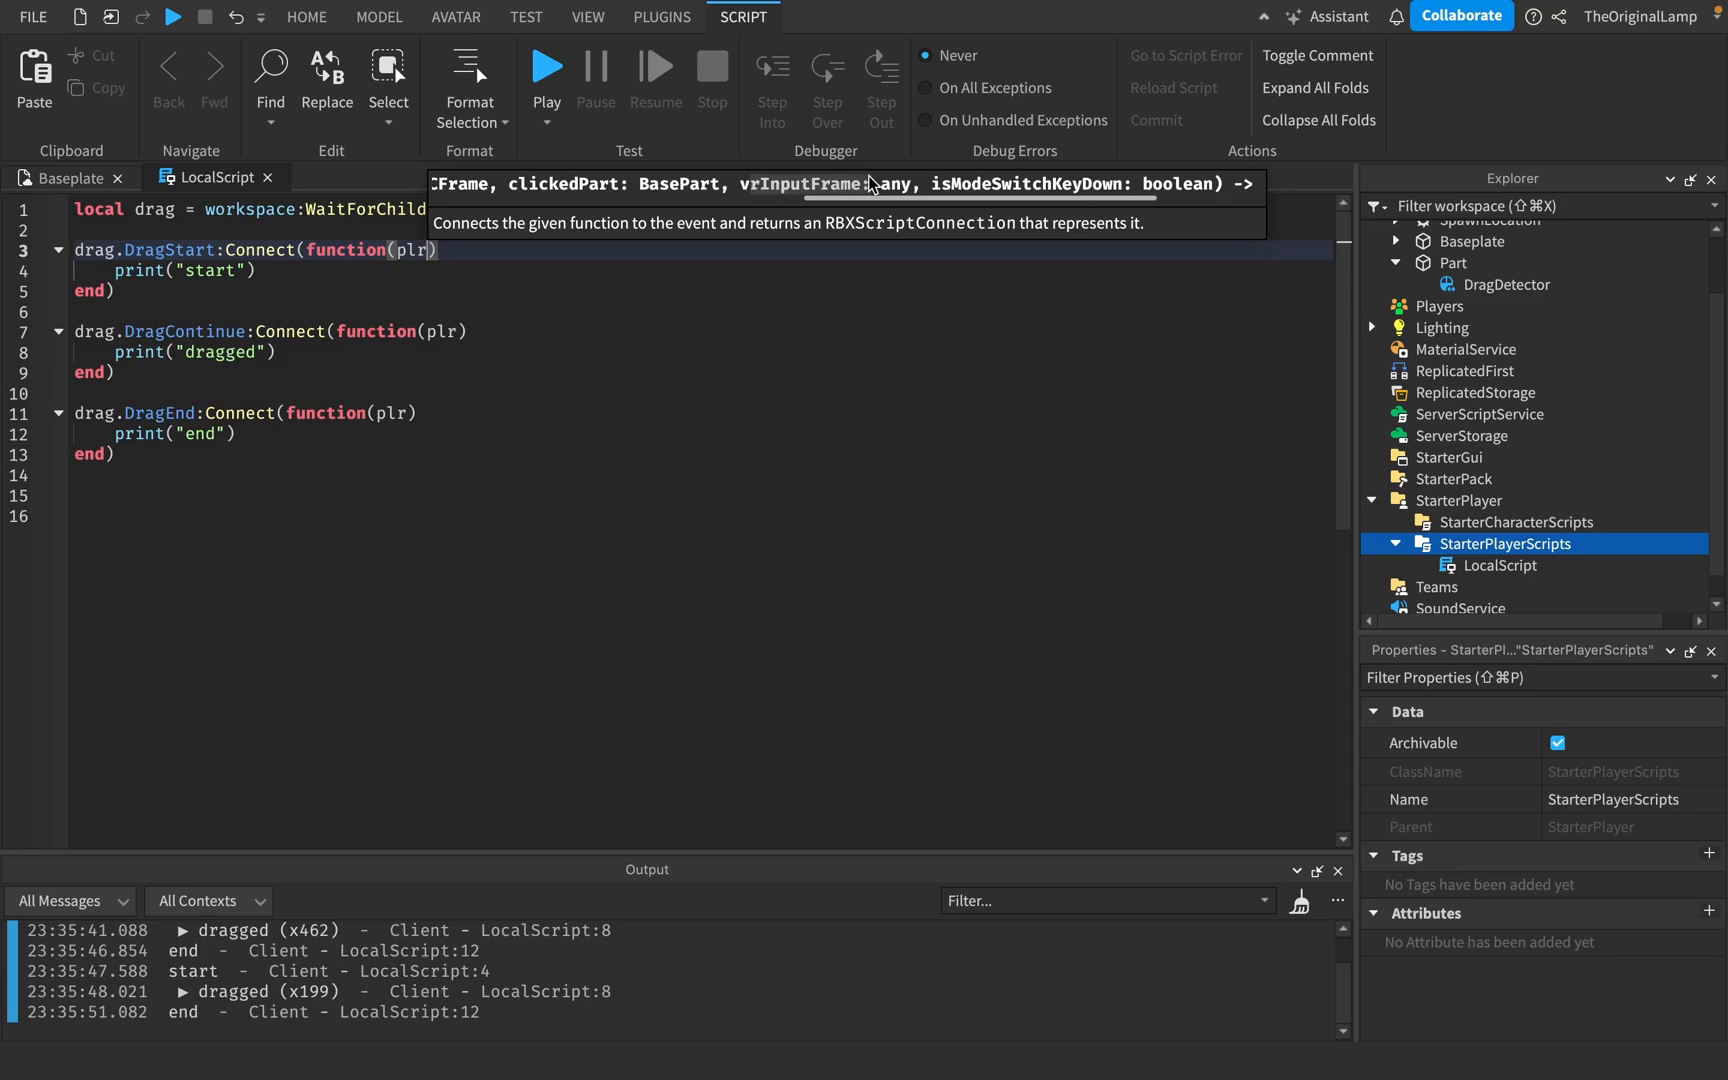
mouse_move(1177, 207)
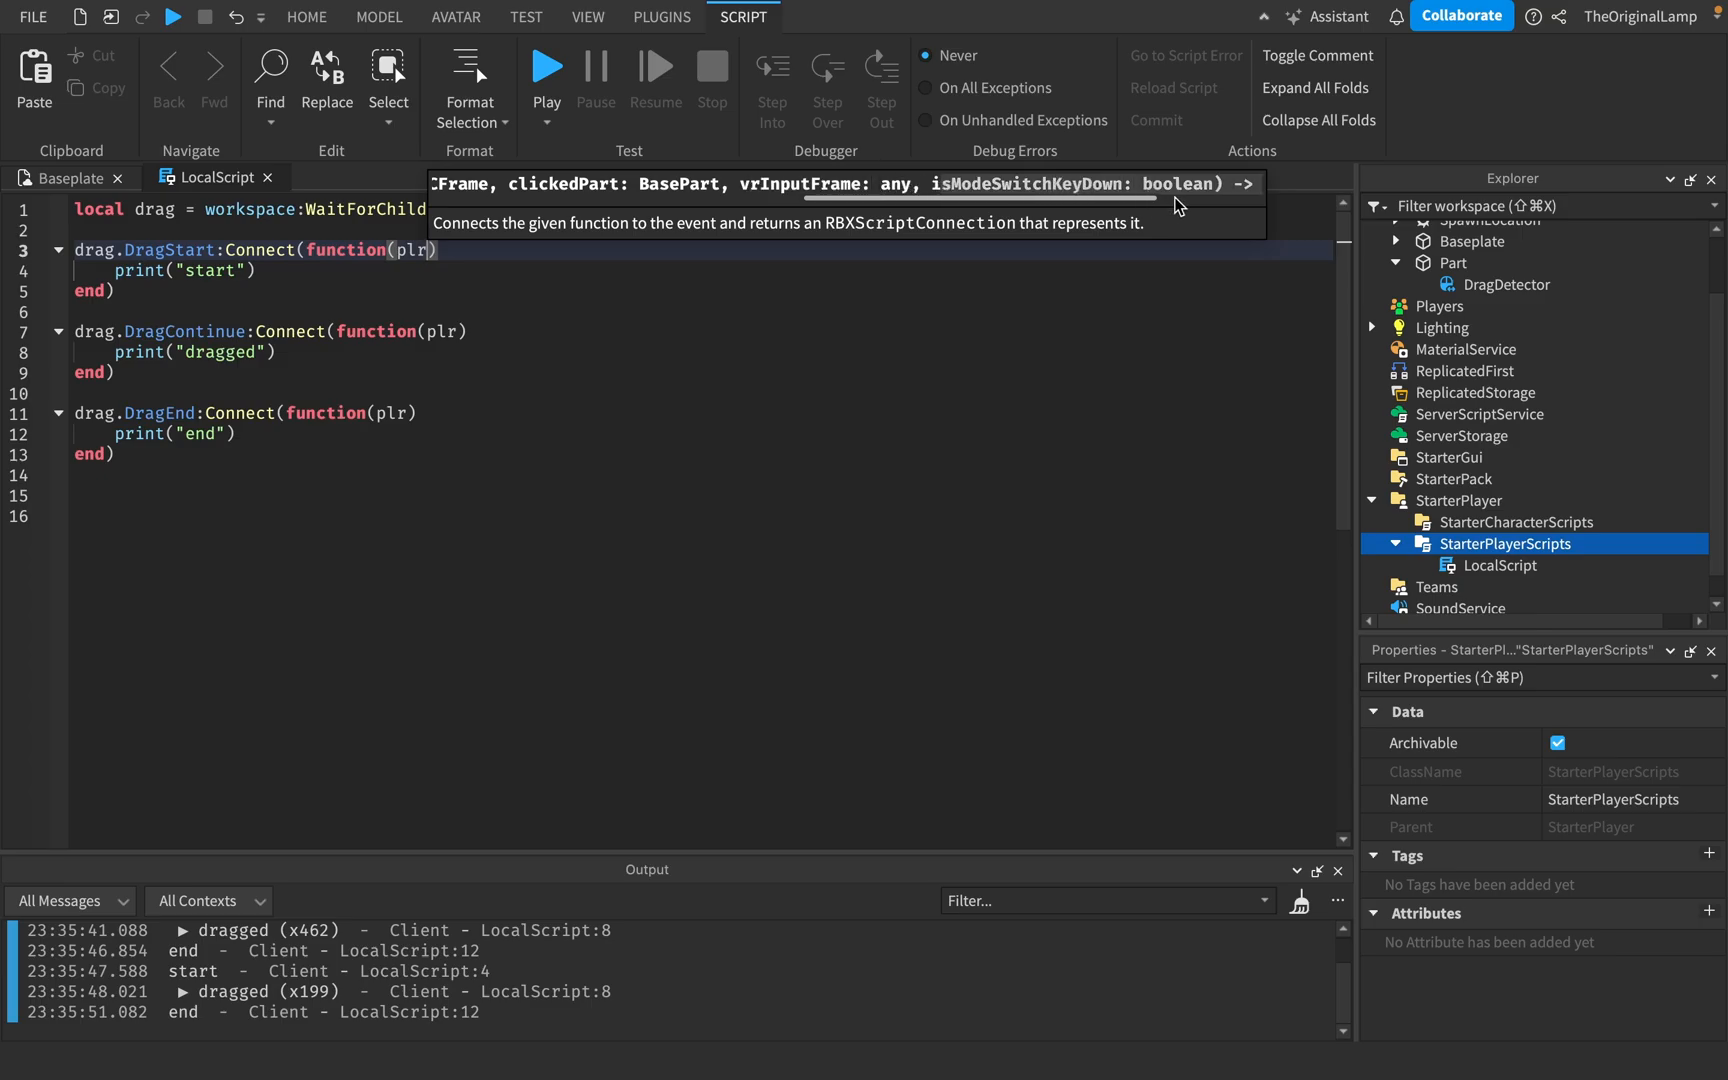
mouse_move(1265, 299)
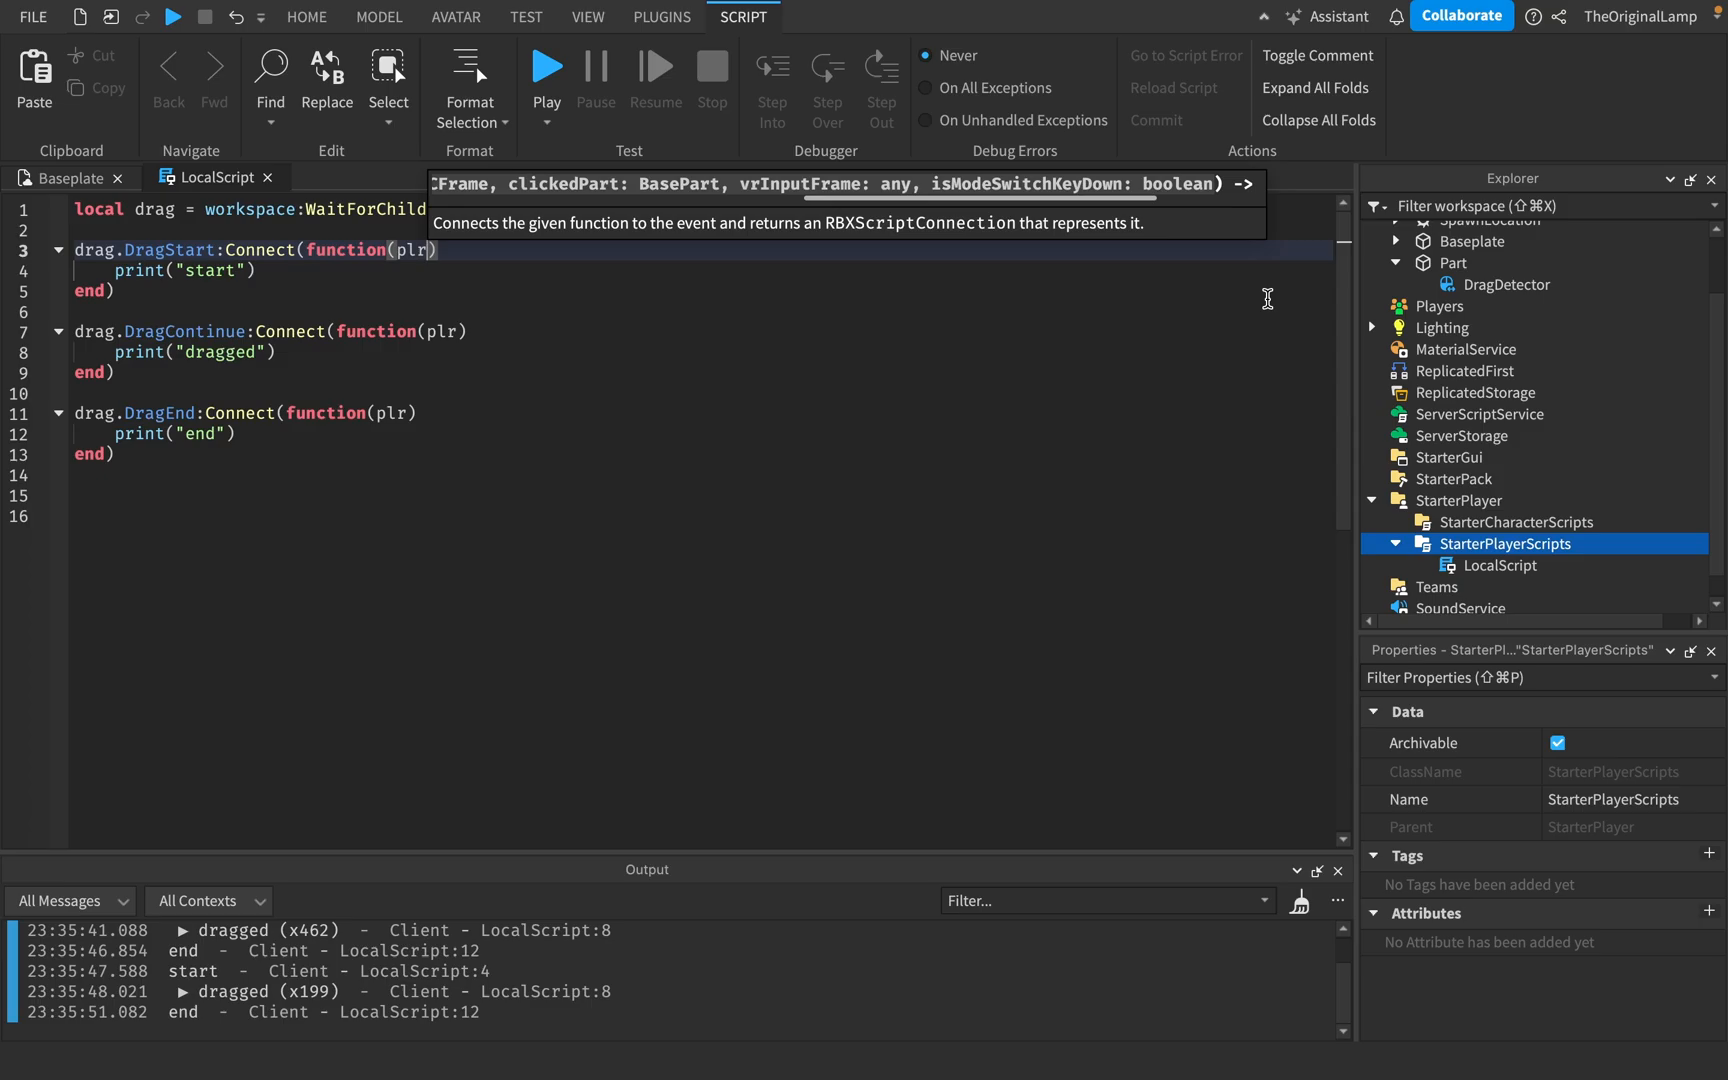
Select the DragDetector and scroll its Properties down to mode switching and physics response
click(1506, 284)
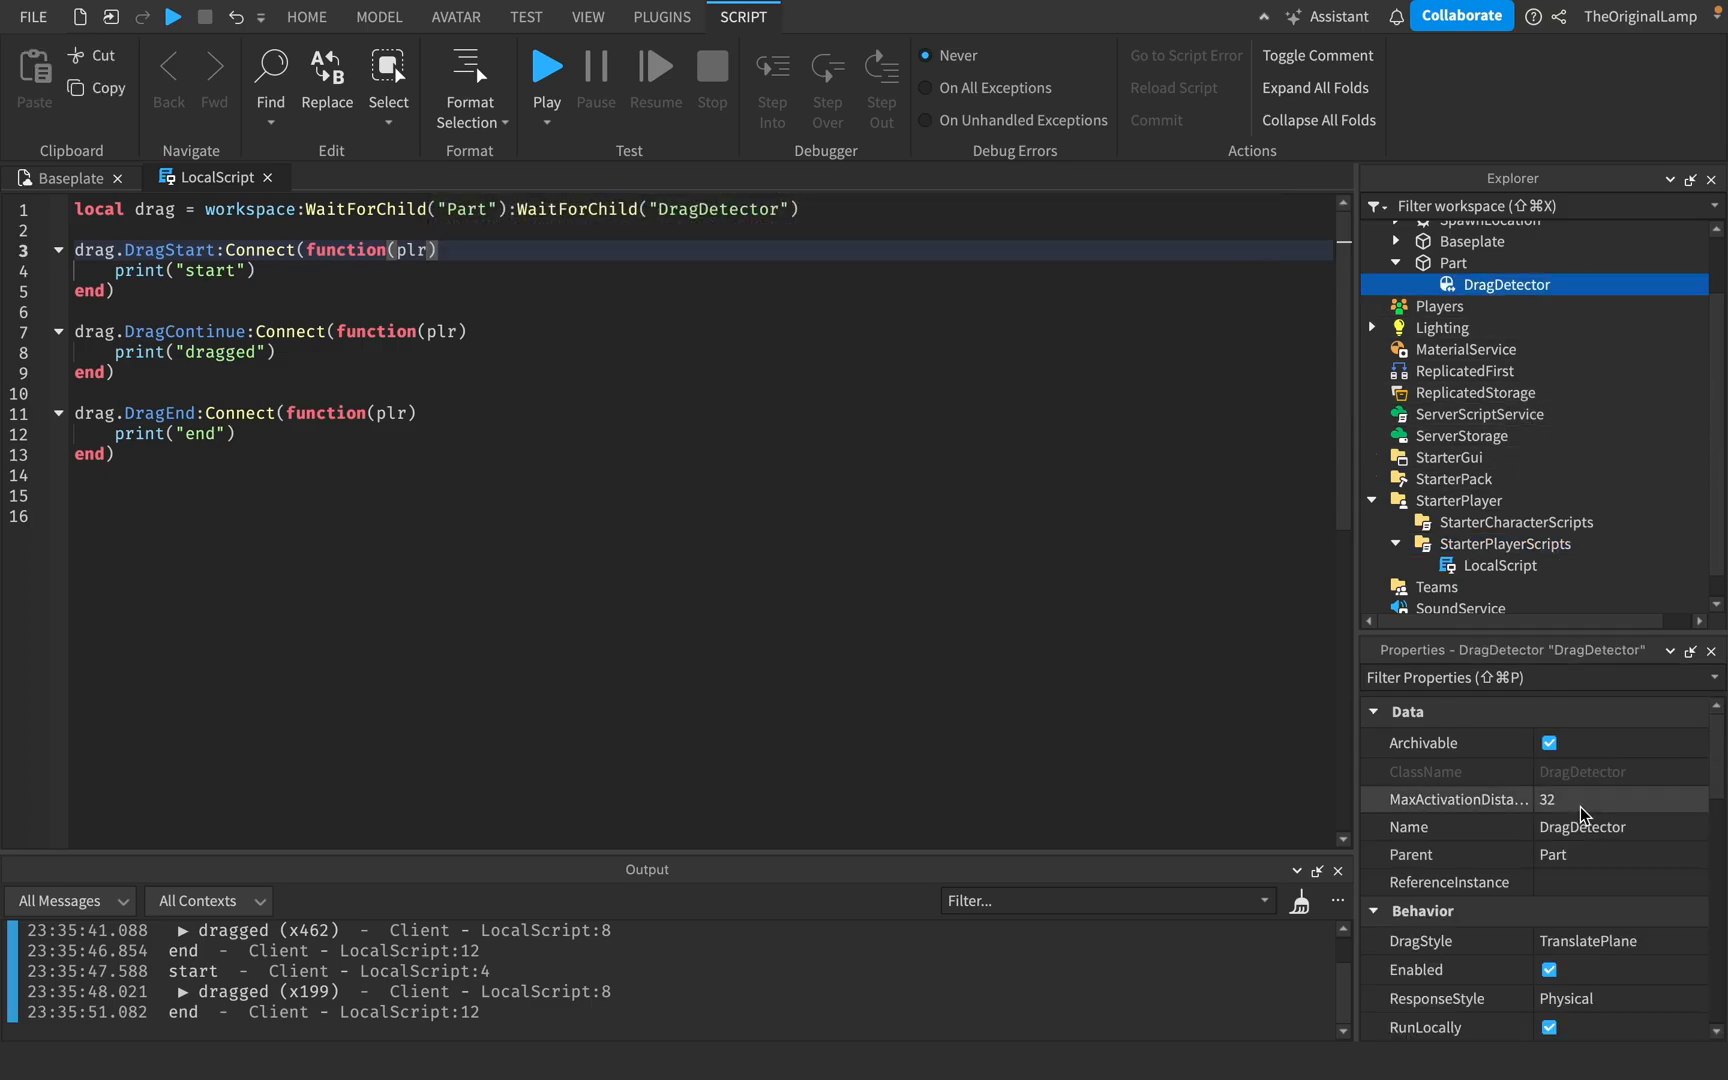
scroll(down, 3)
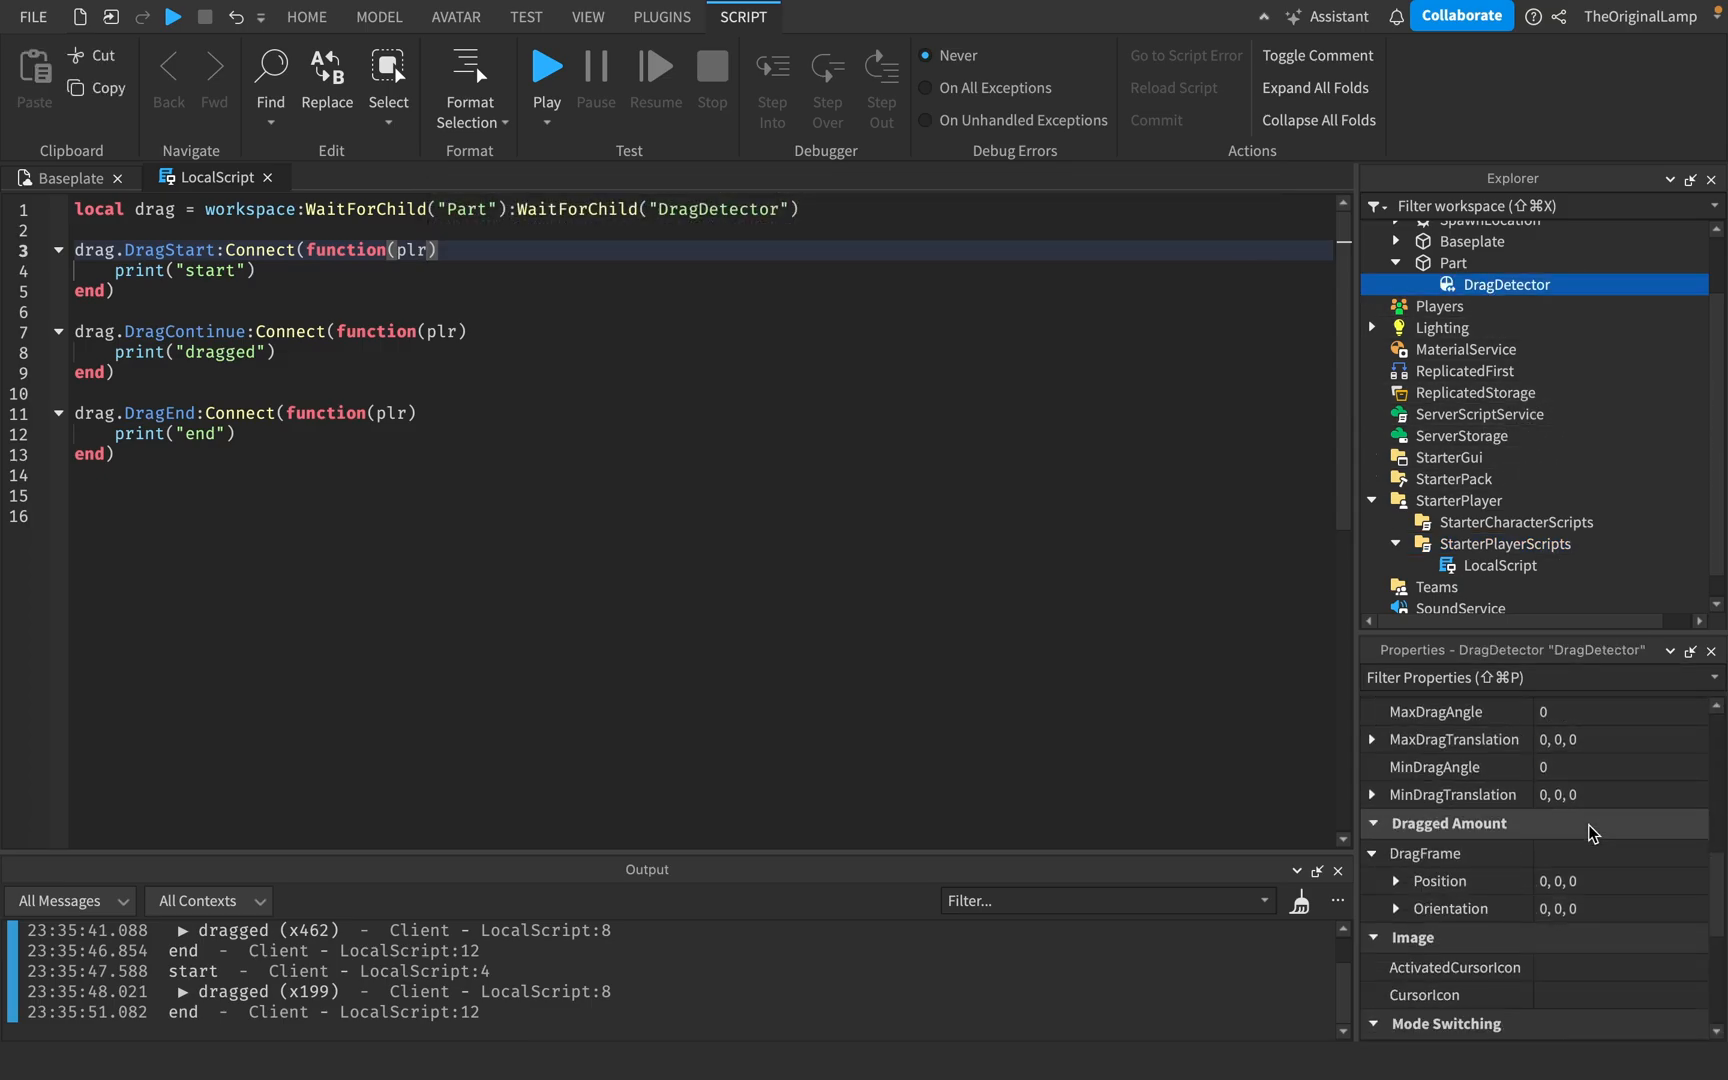
scroll(down, 3)
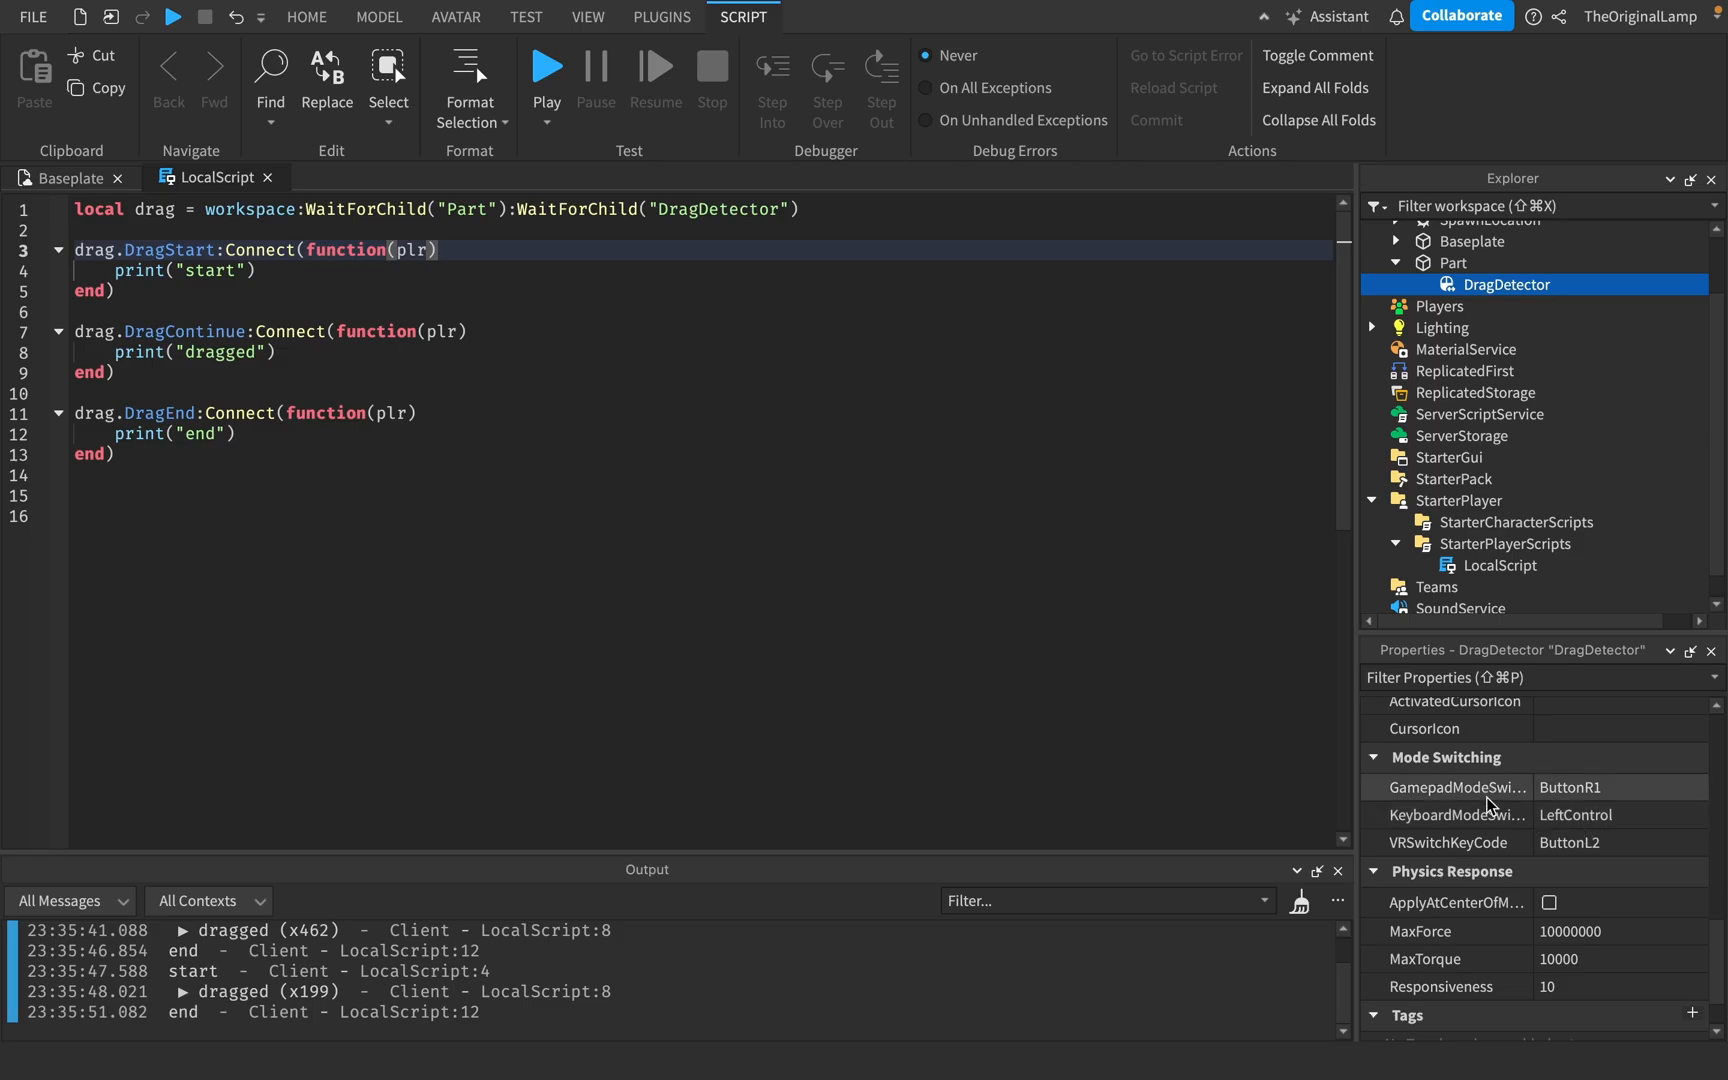
mouse_move(1493, 802)
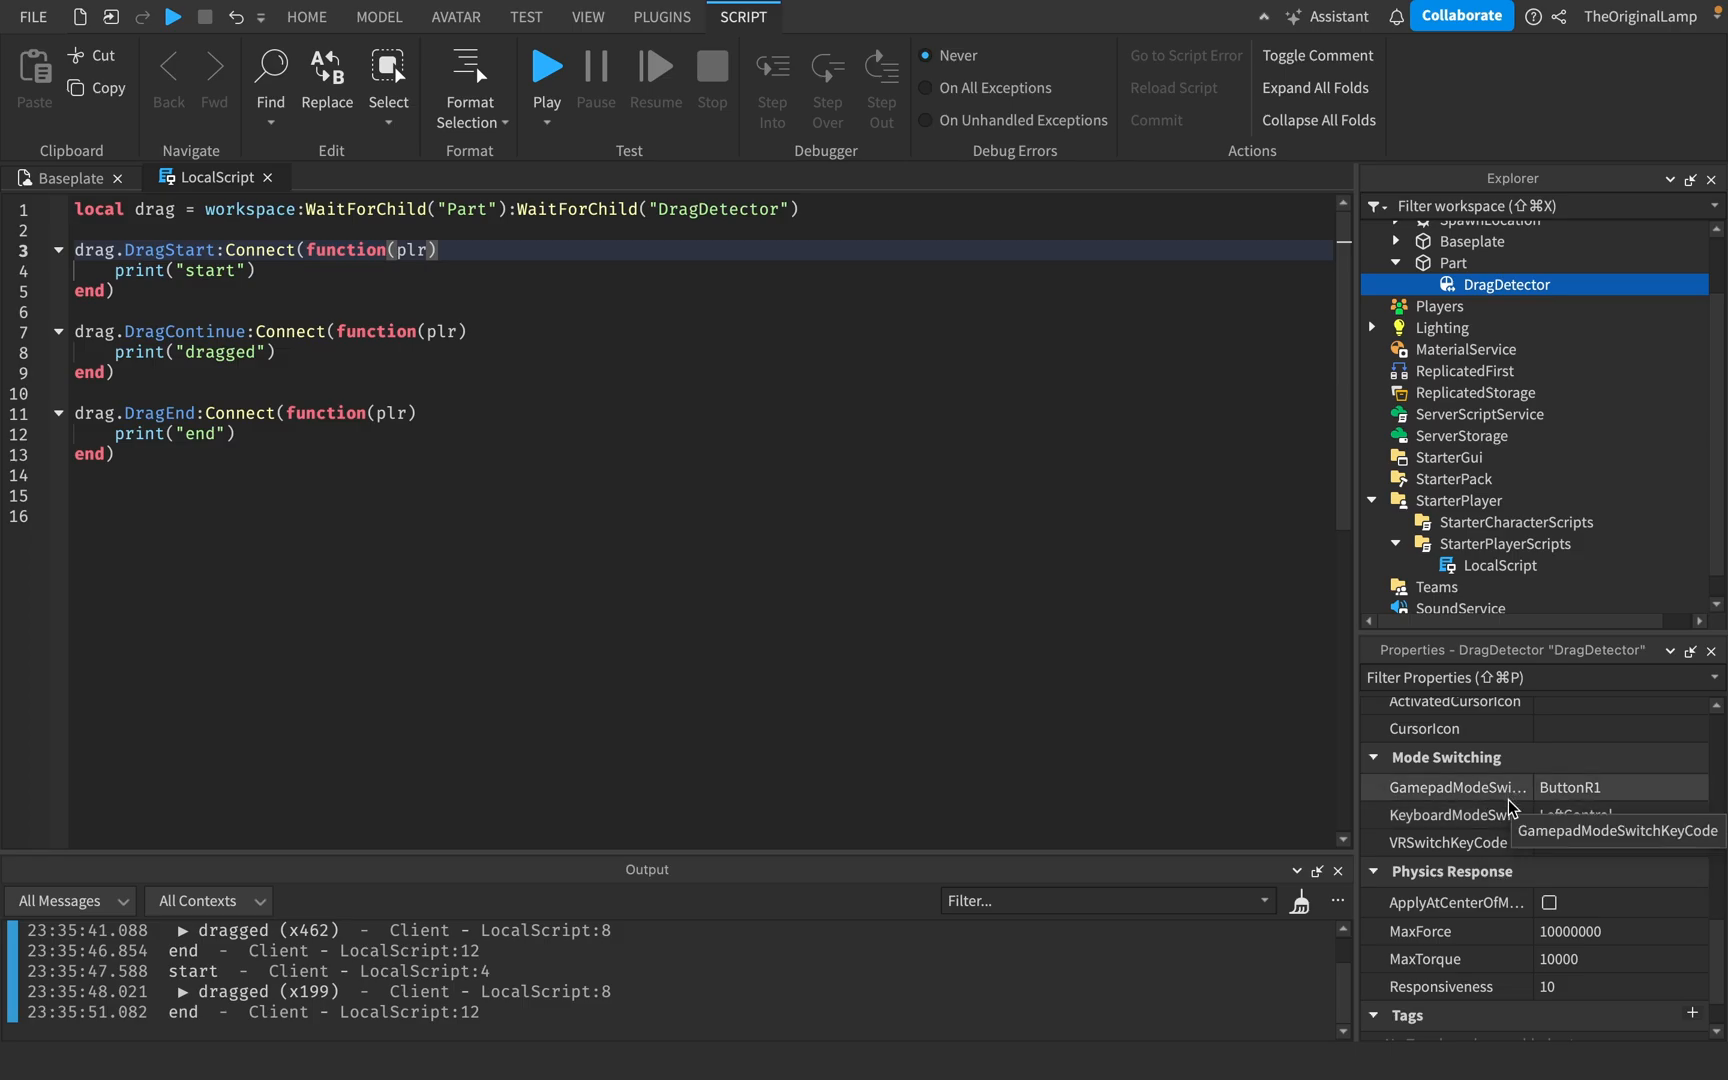
mouse_move(1511, 816)
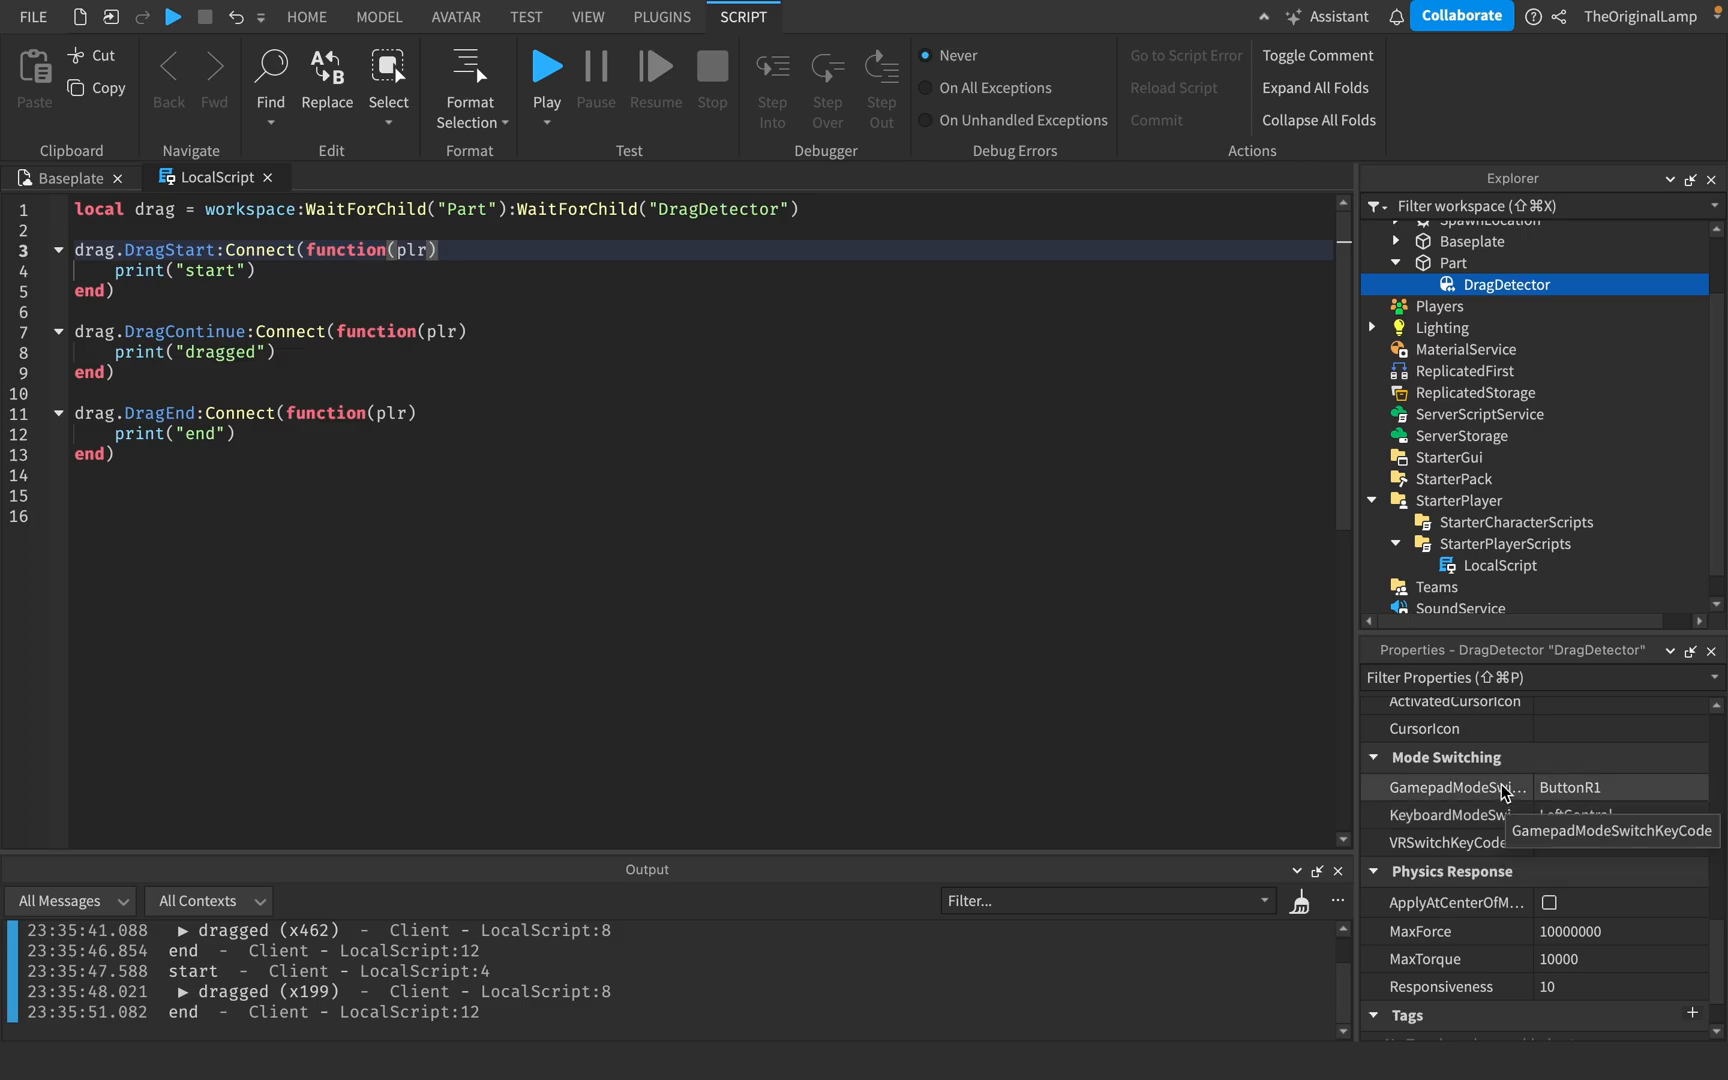
mouse_move(1462, 827)
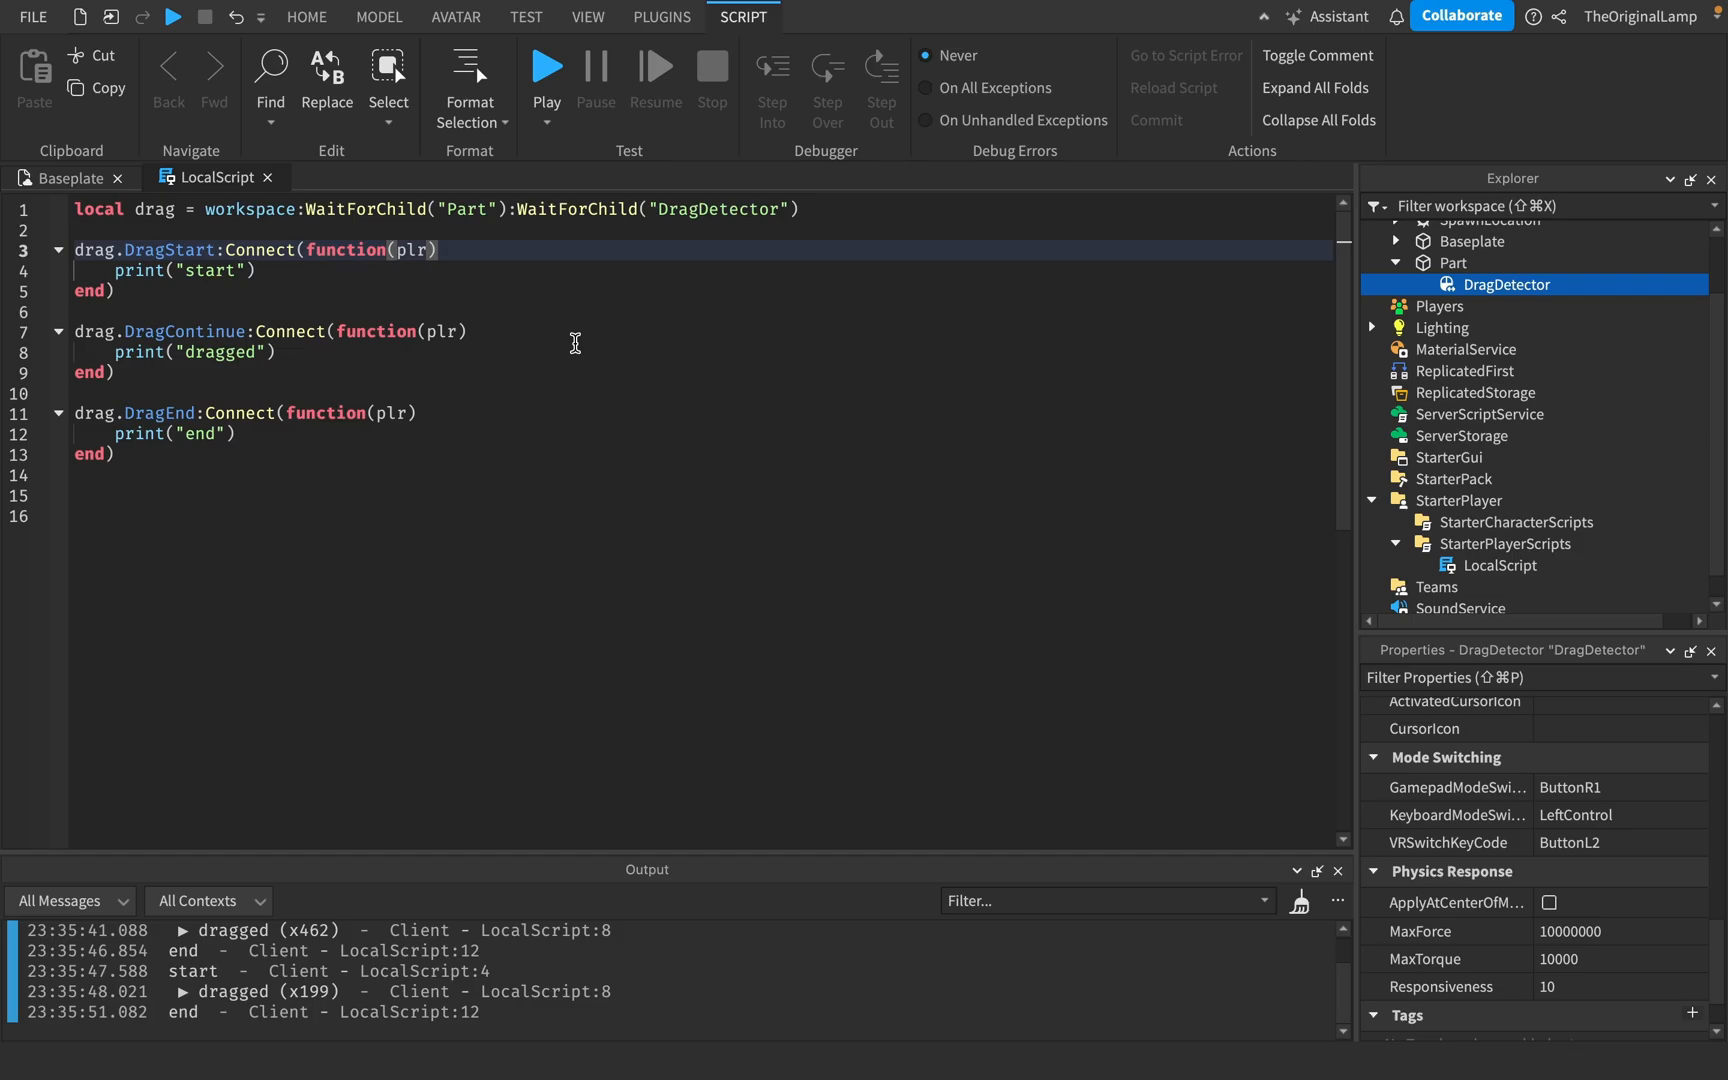
mouse_move(1104, 565)
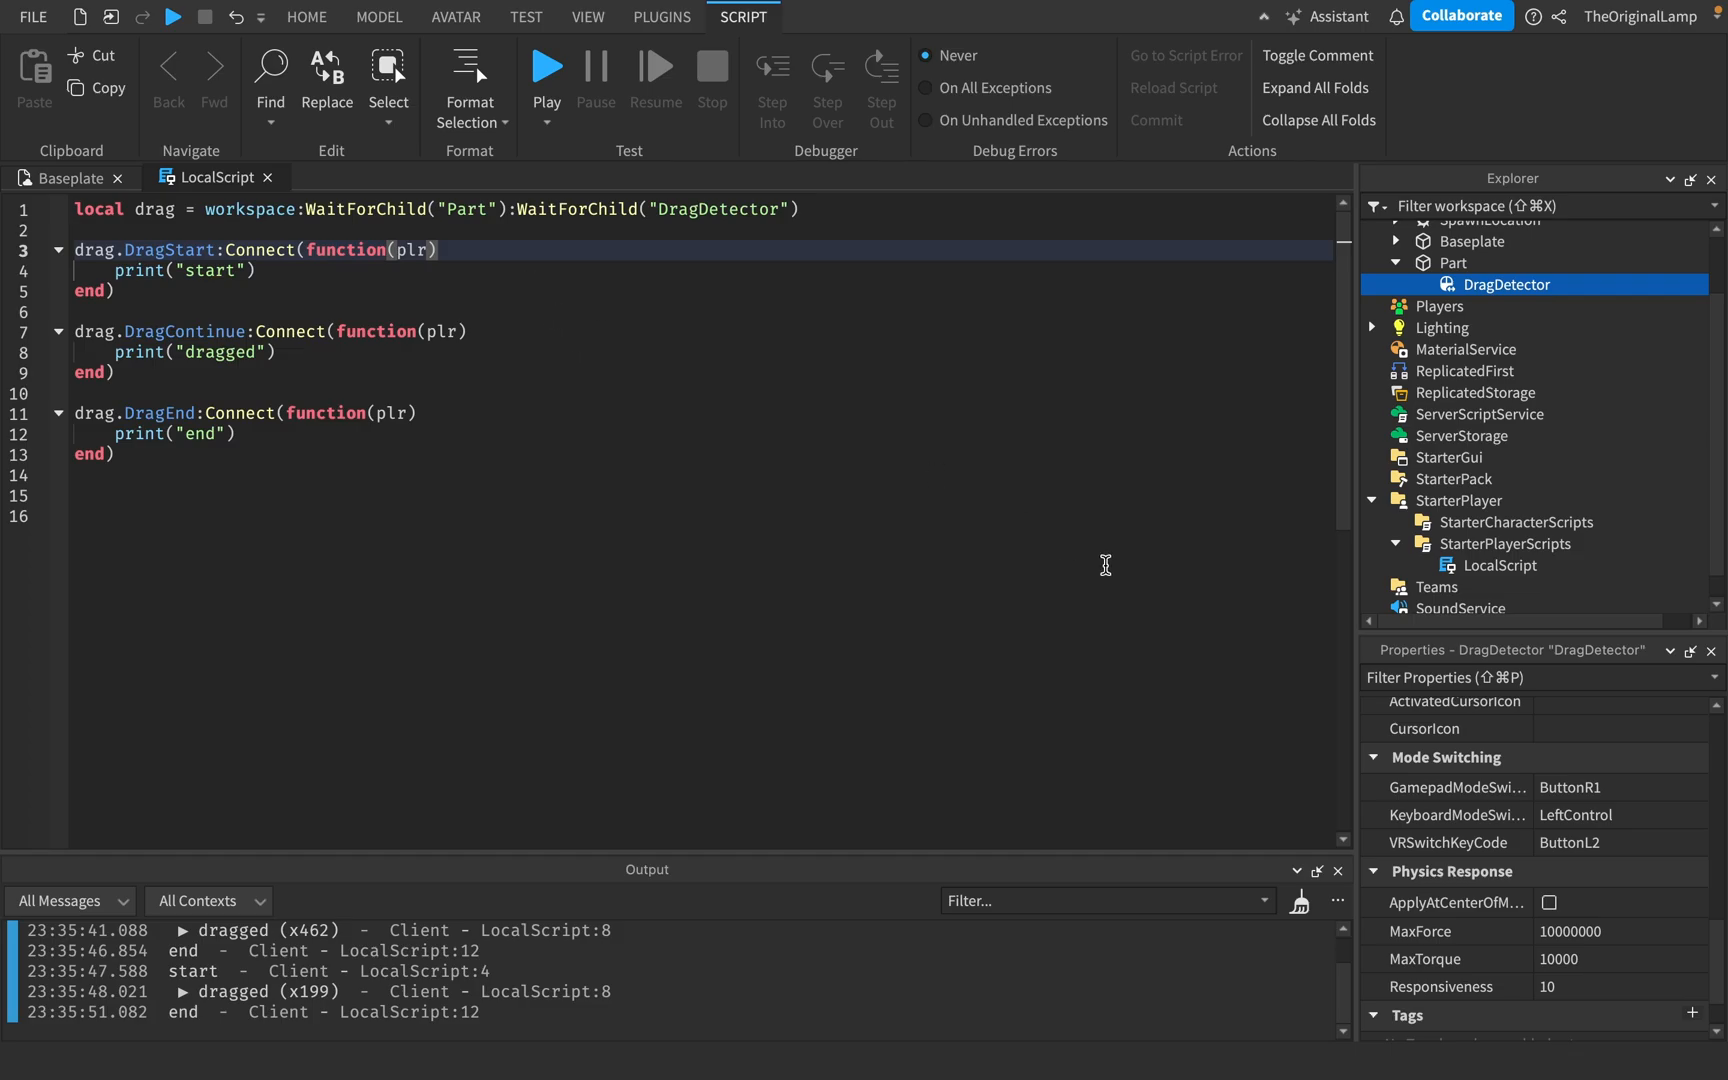
mouse_move(817, 521)
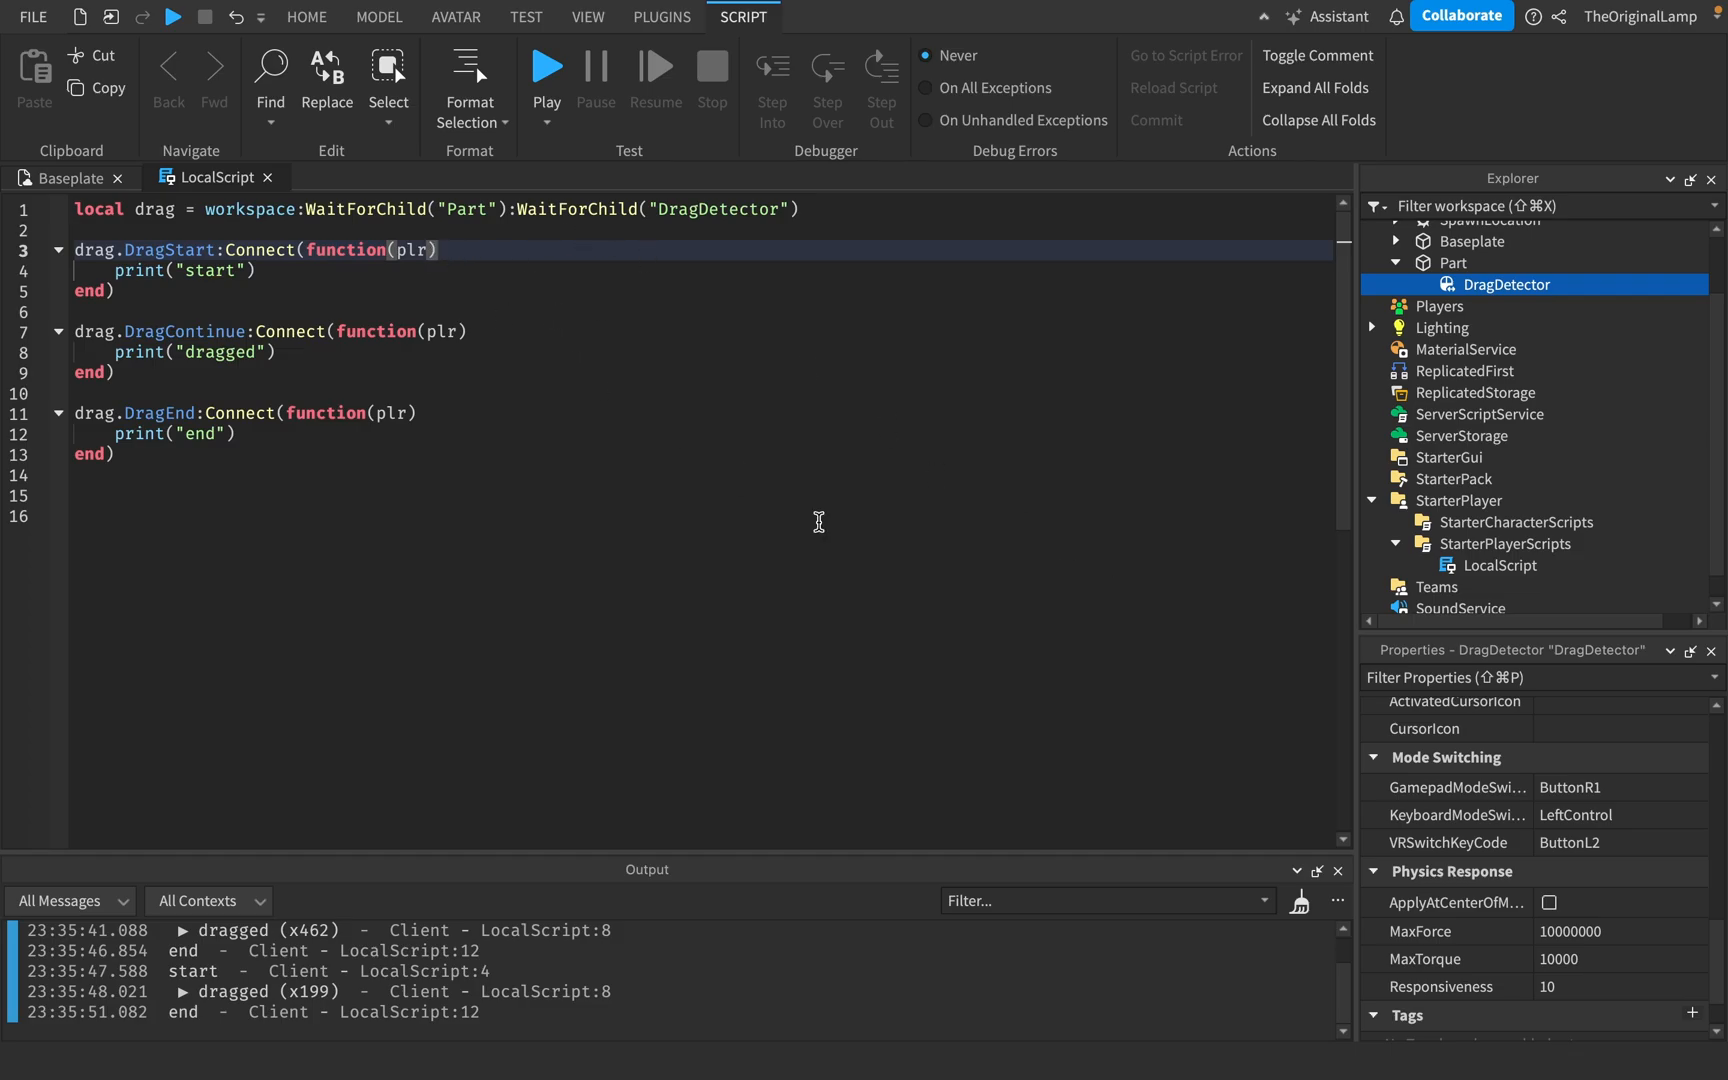
mouse_move(1262, 732)
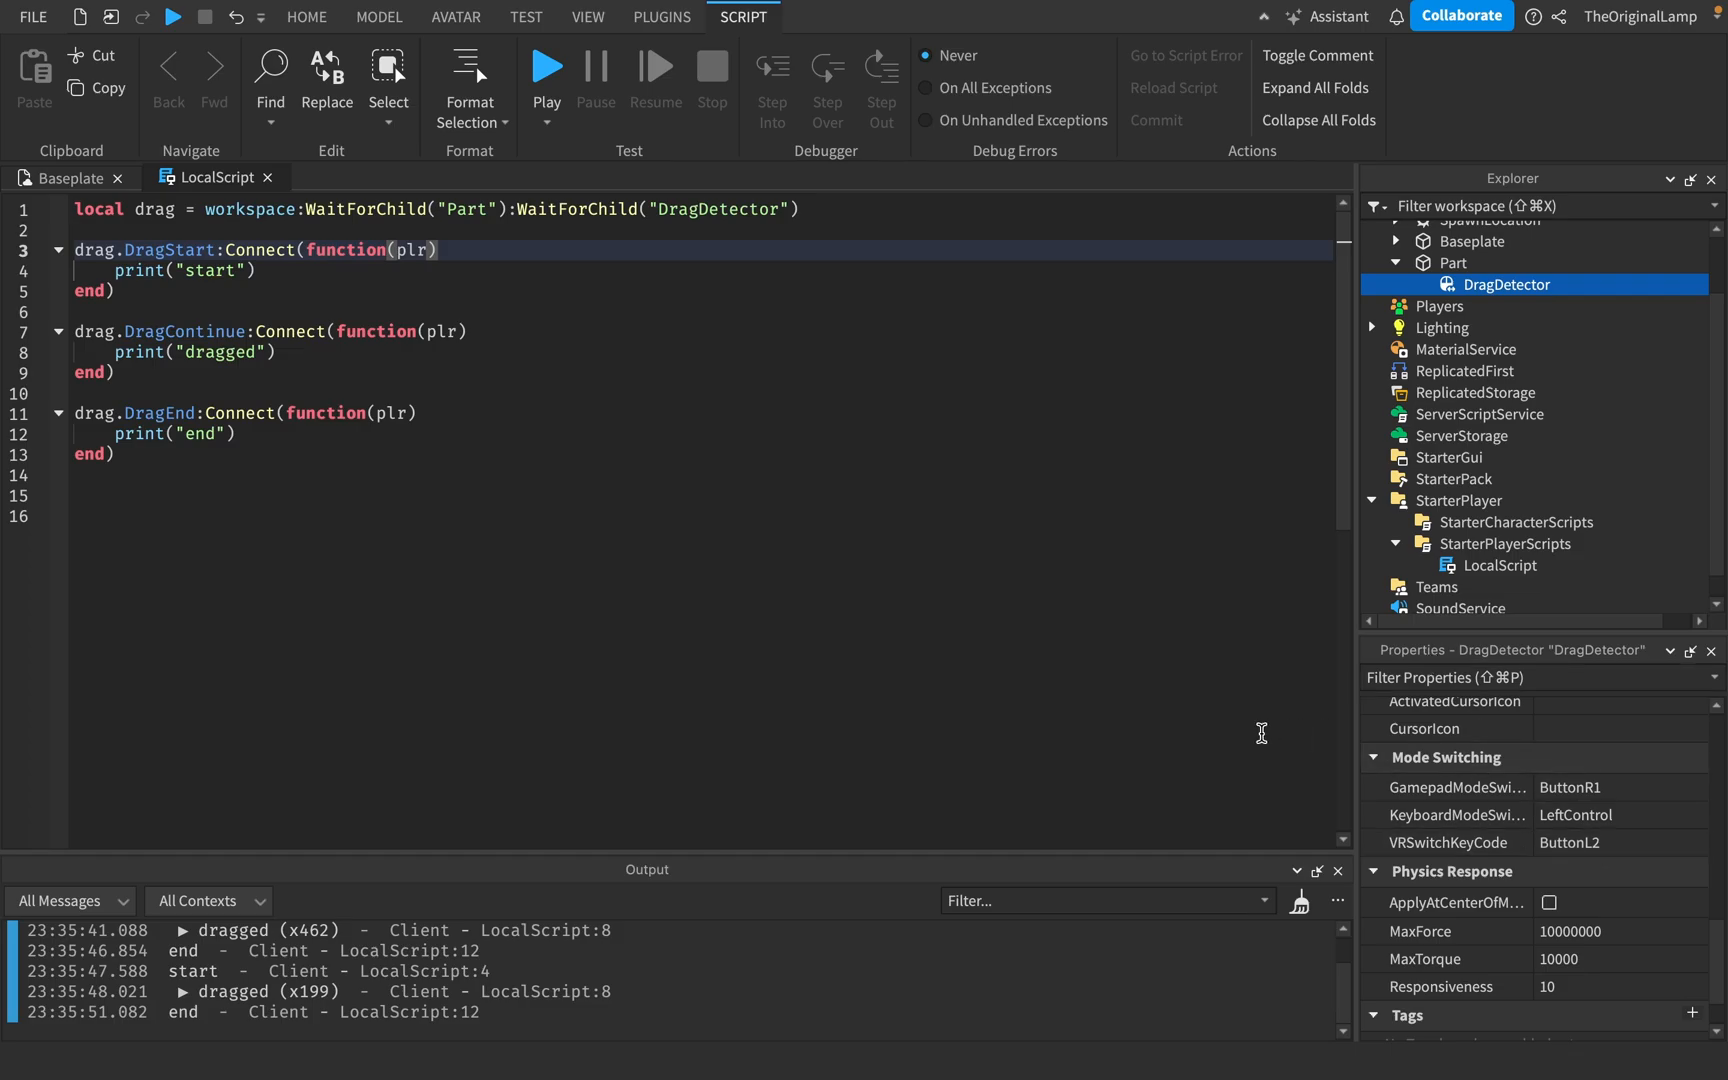
mouse_move(1648, 840)
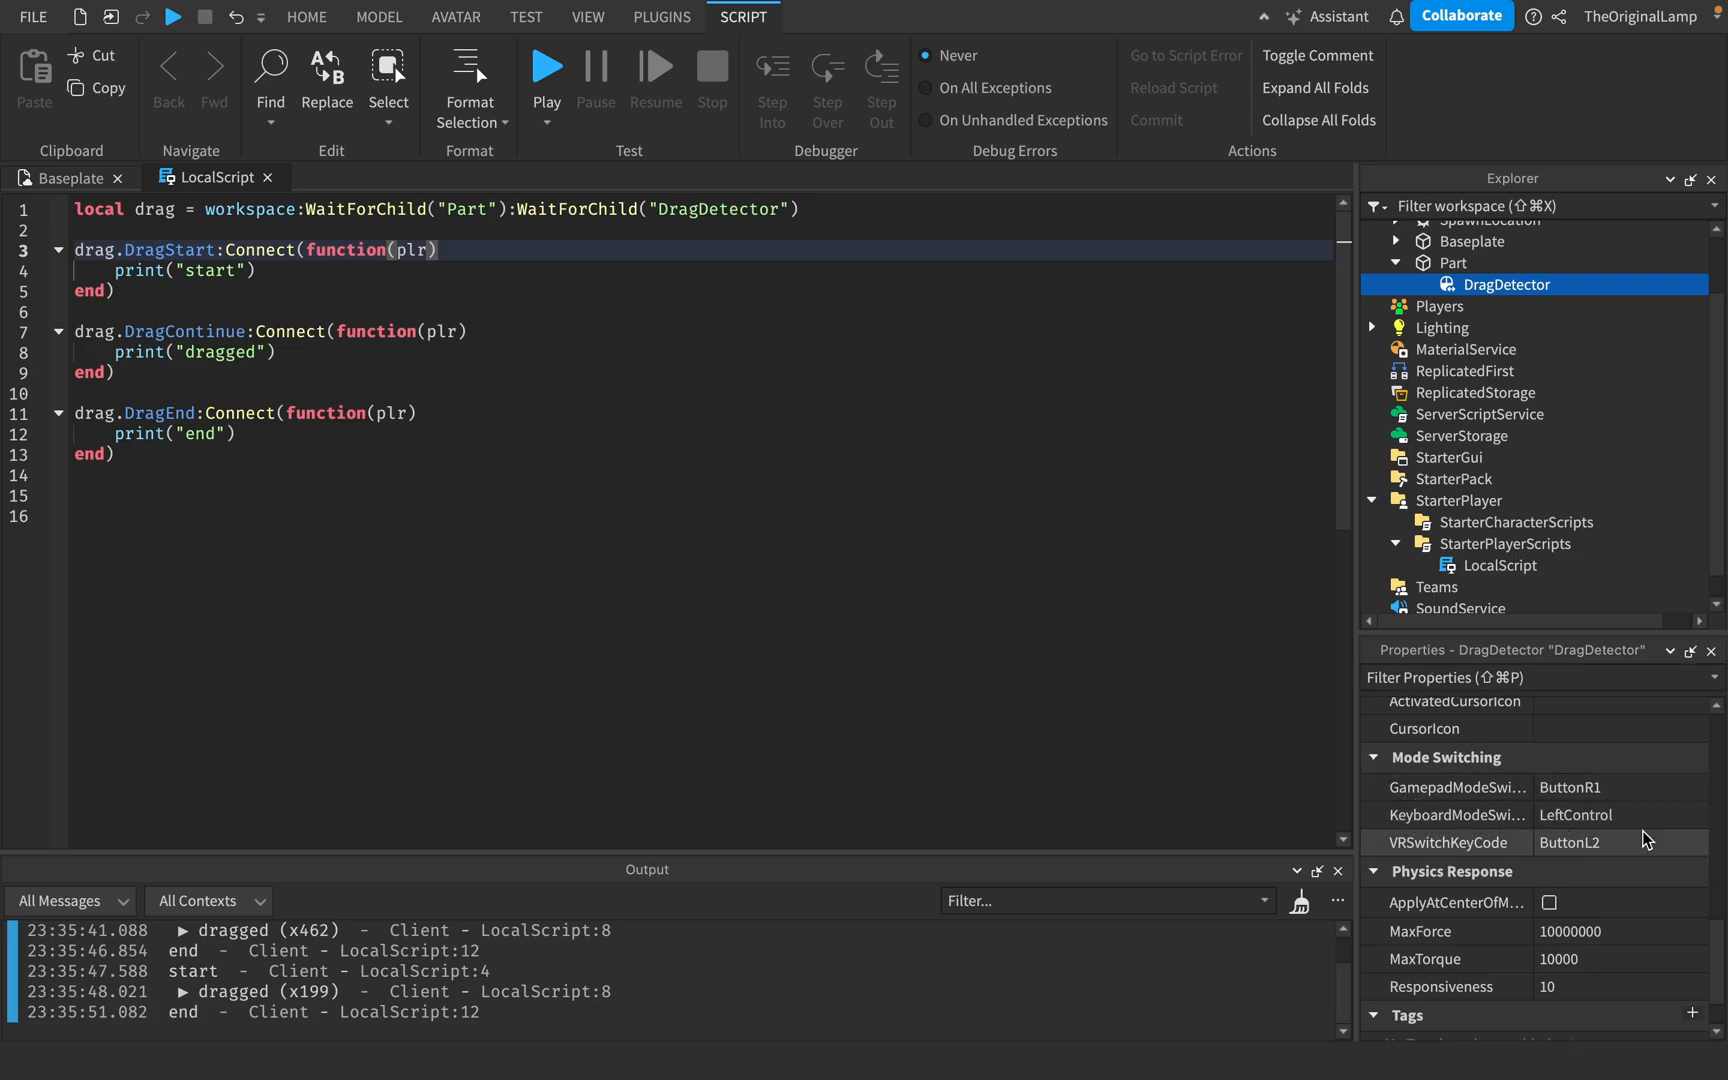
mouse_move(477, 280)
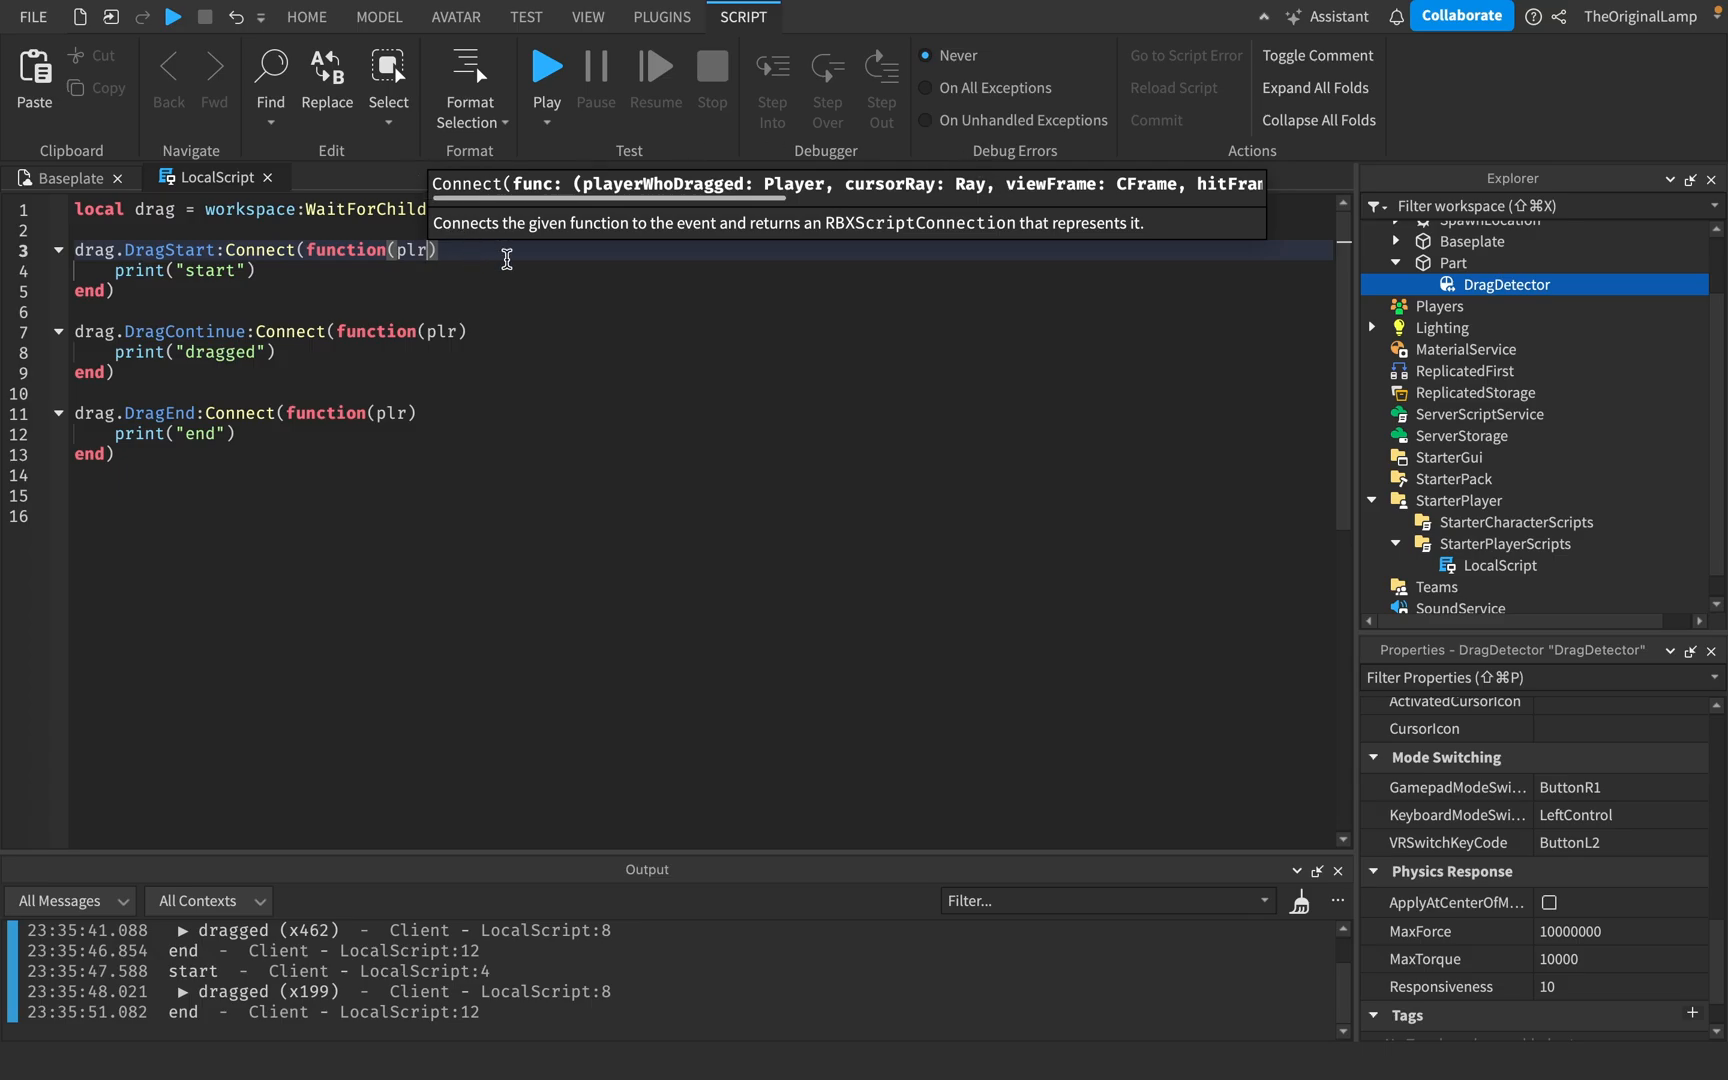
mouse_move(263, 282)
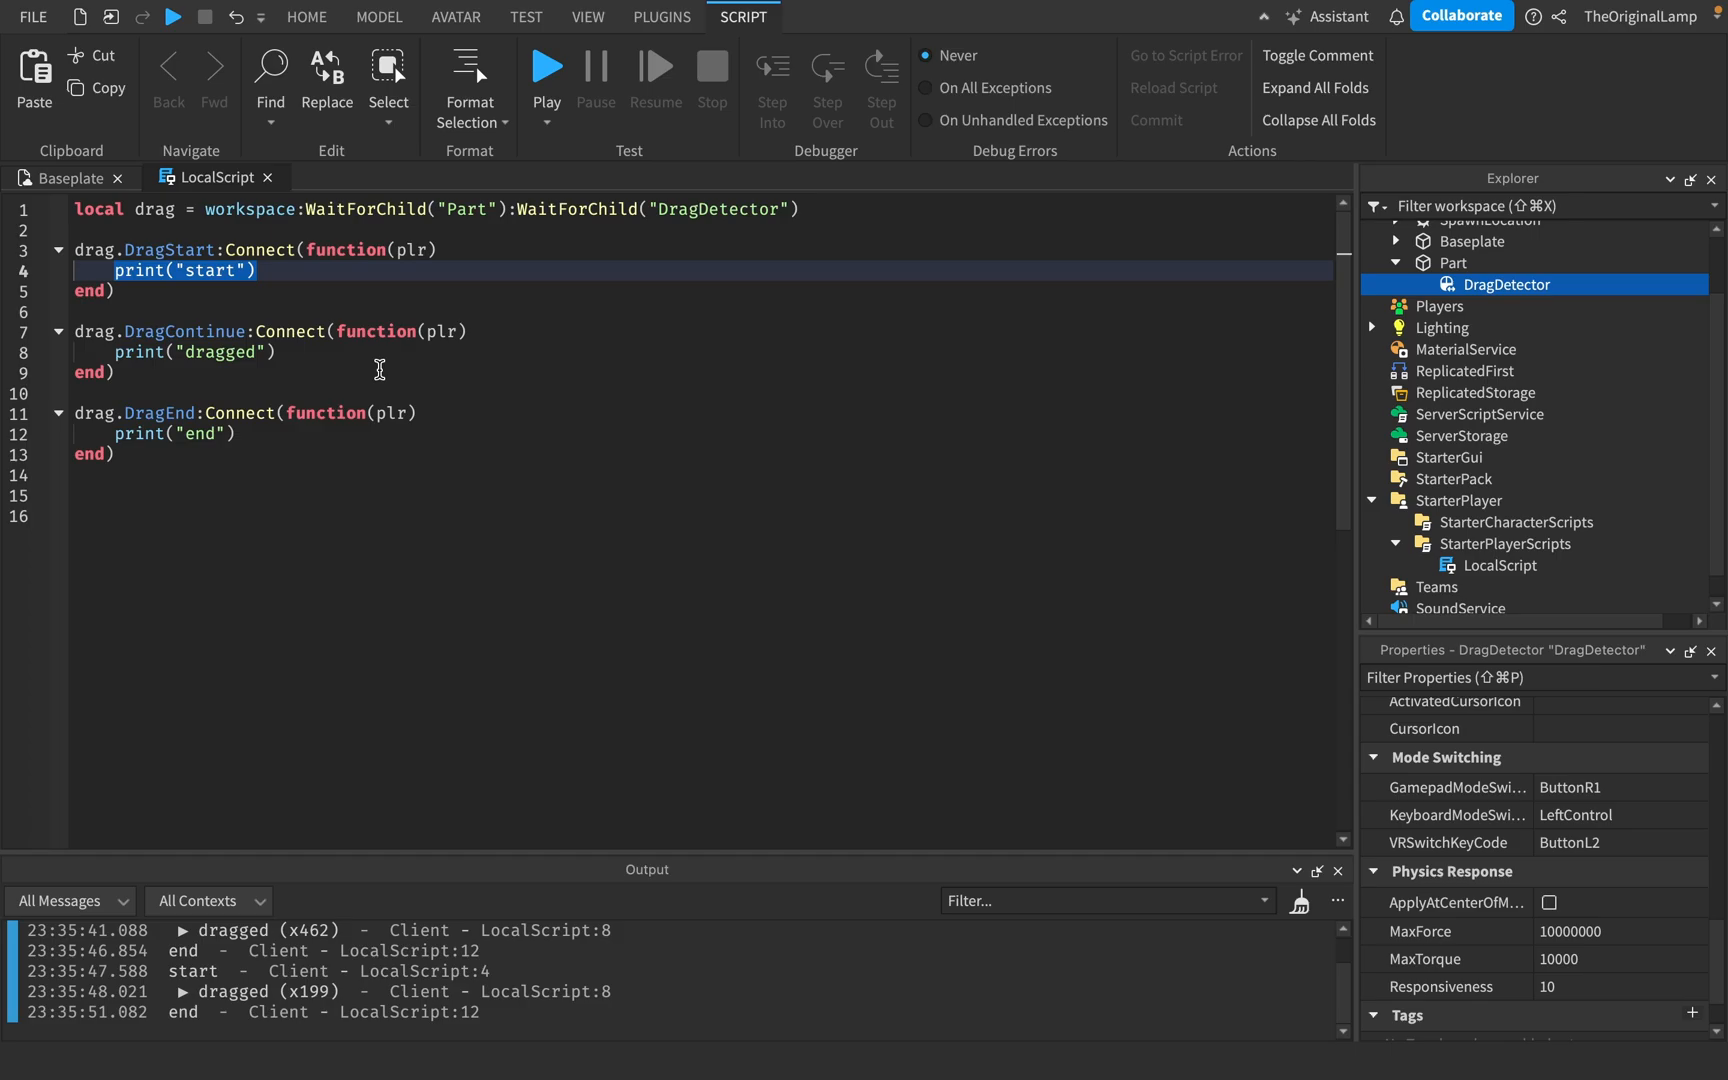
Set workspace.Part's Transparency to 0 in the DragStart handler
text(part)
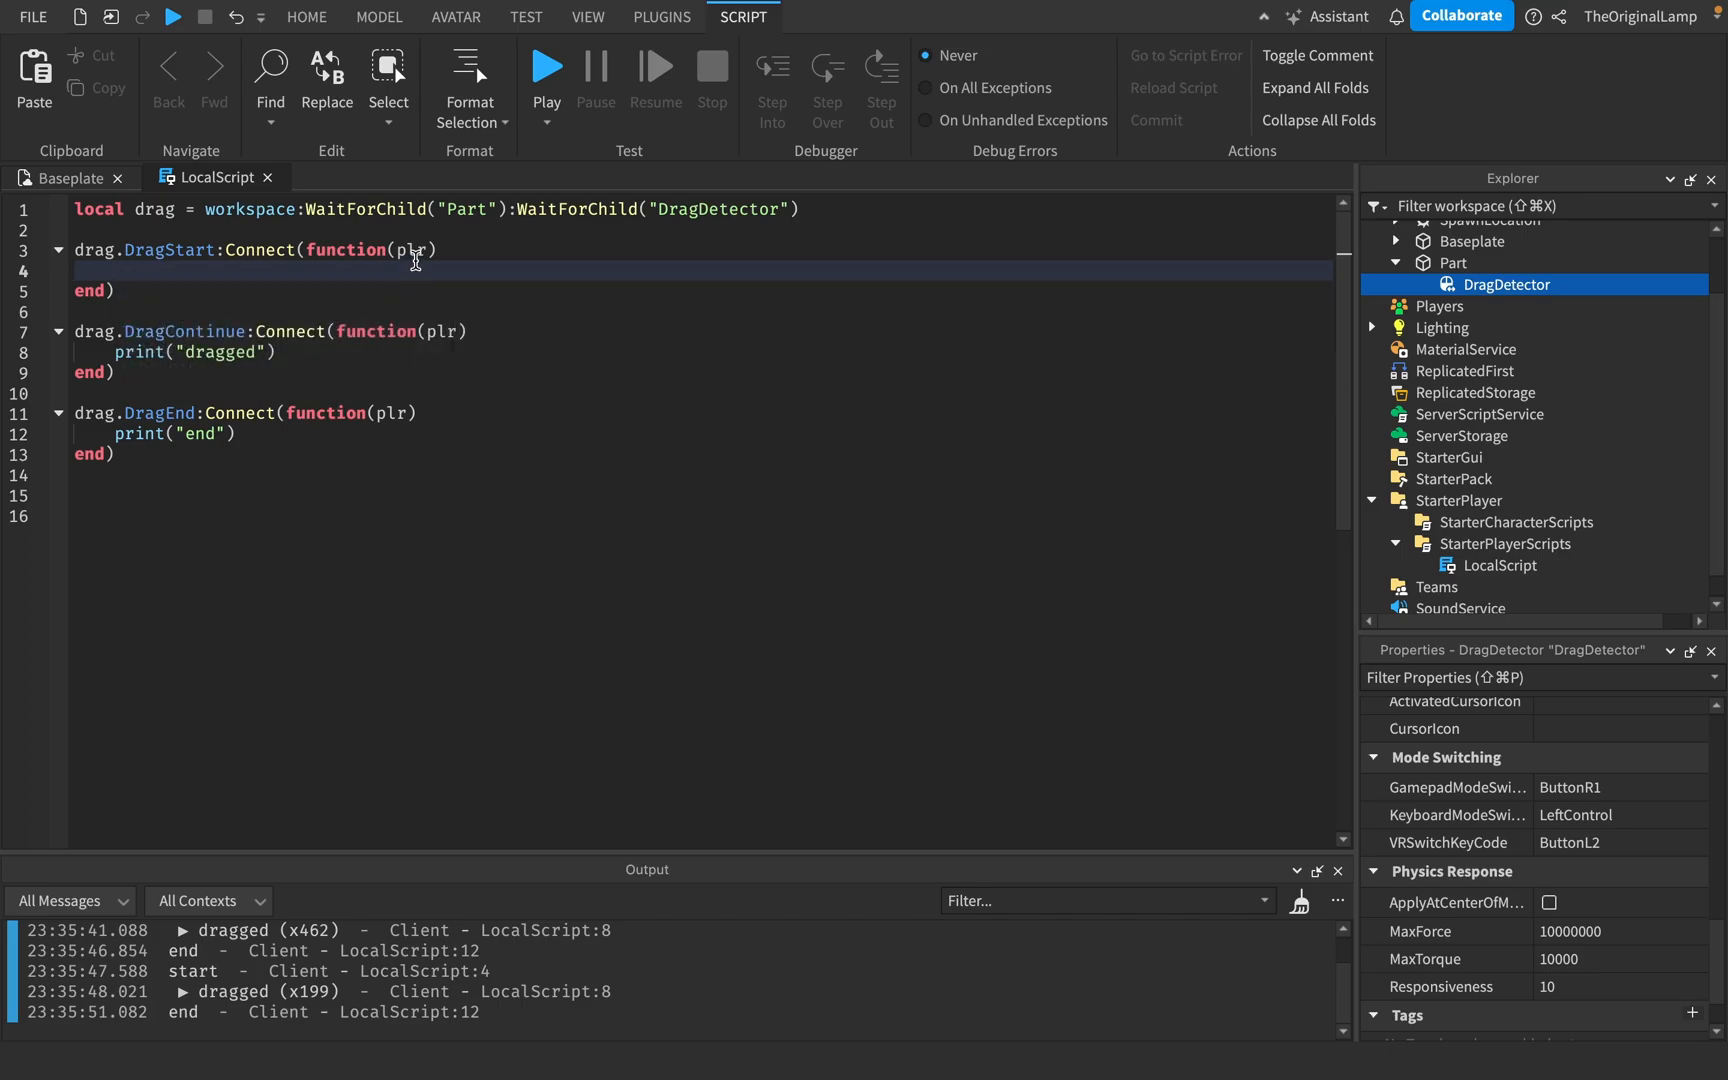
mouse_move(403, 287)
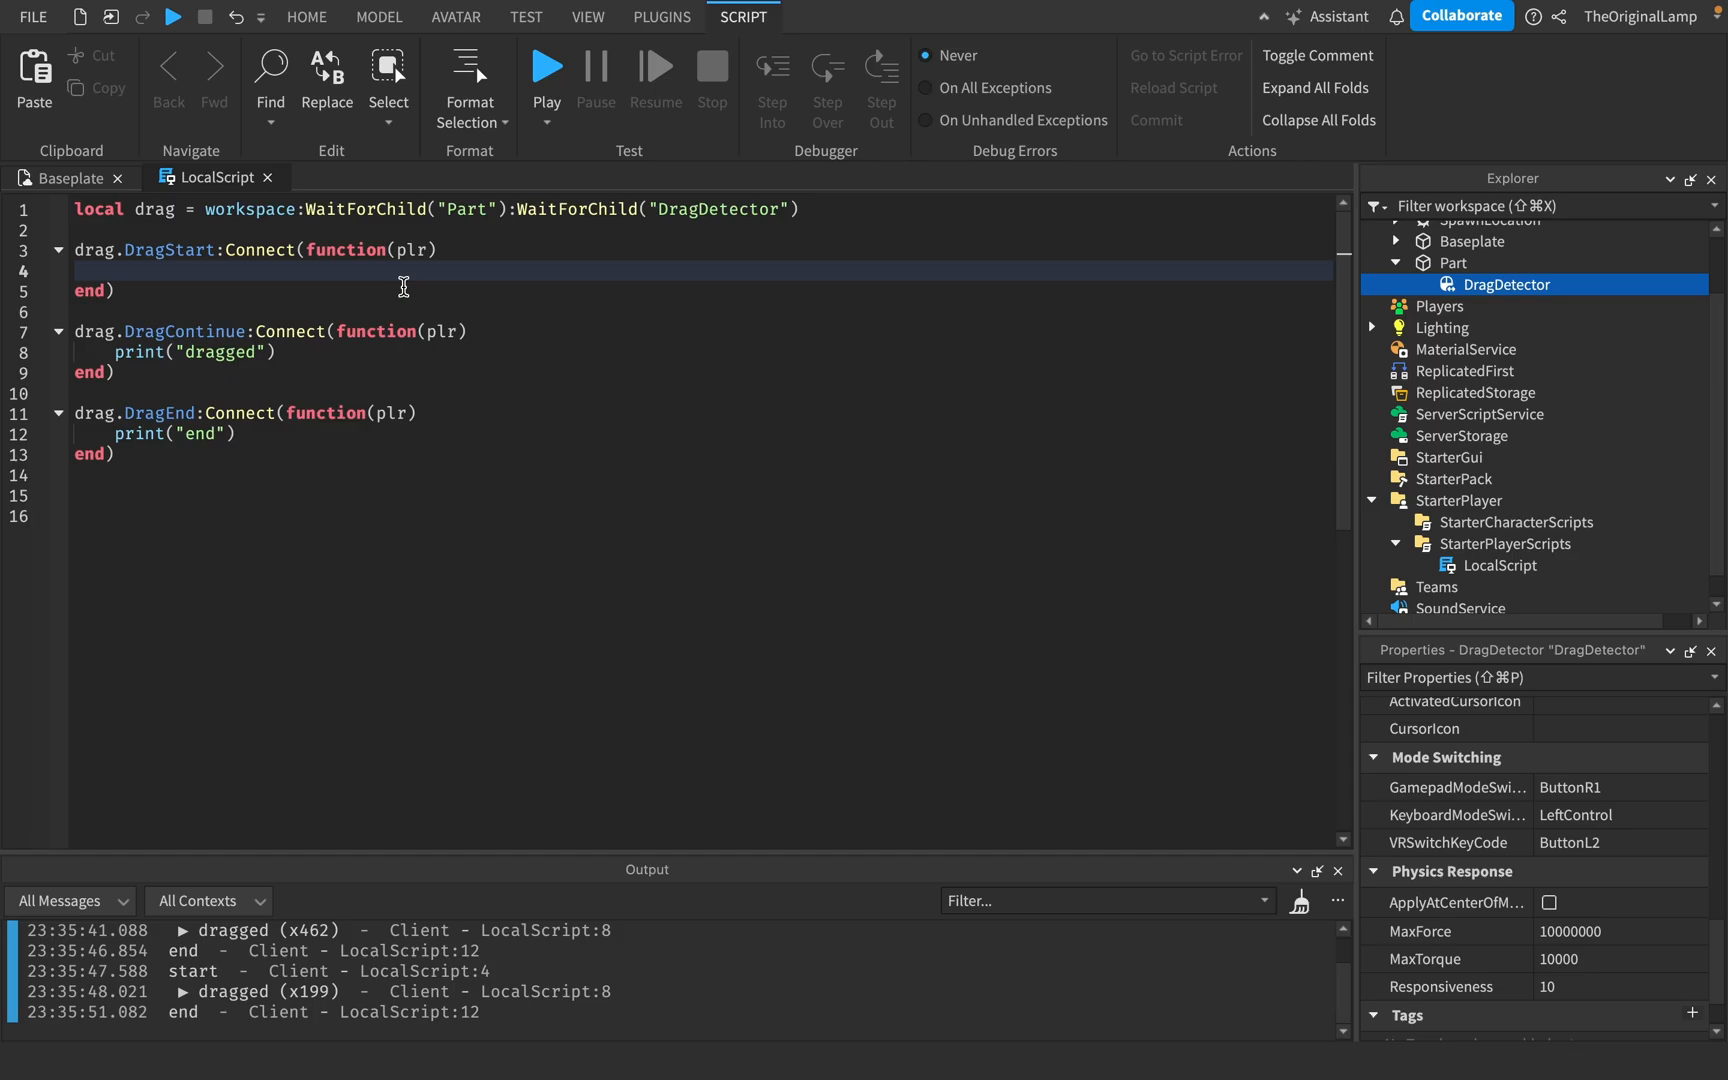
text(workspace:WaitForChild("Part").Transparency)
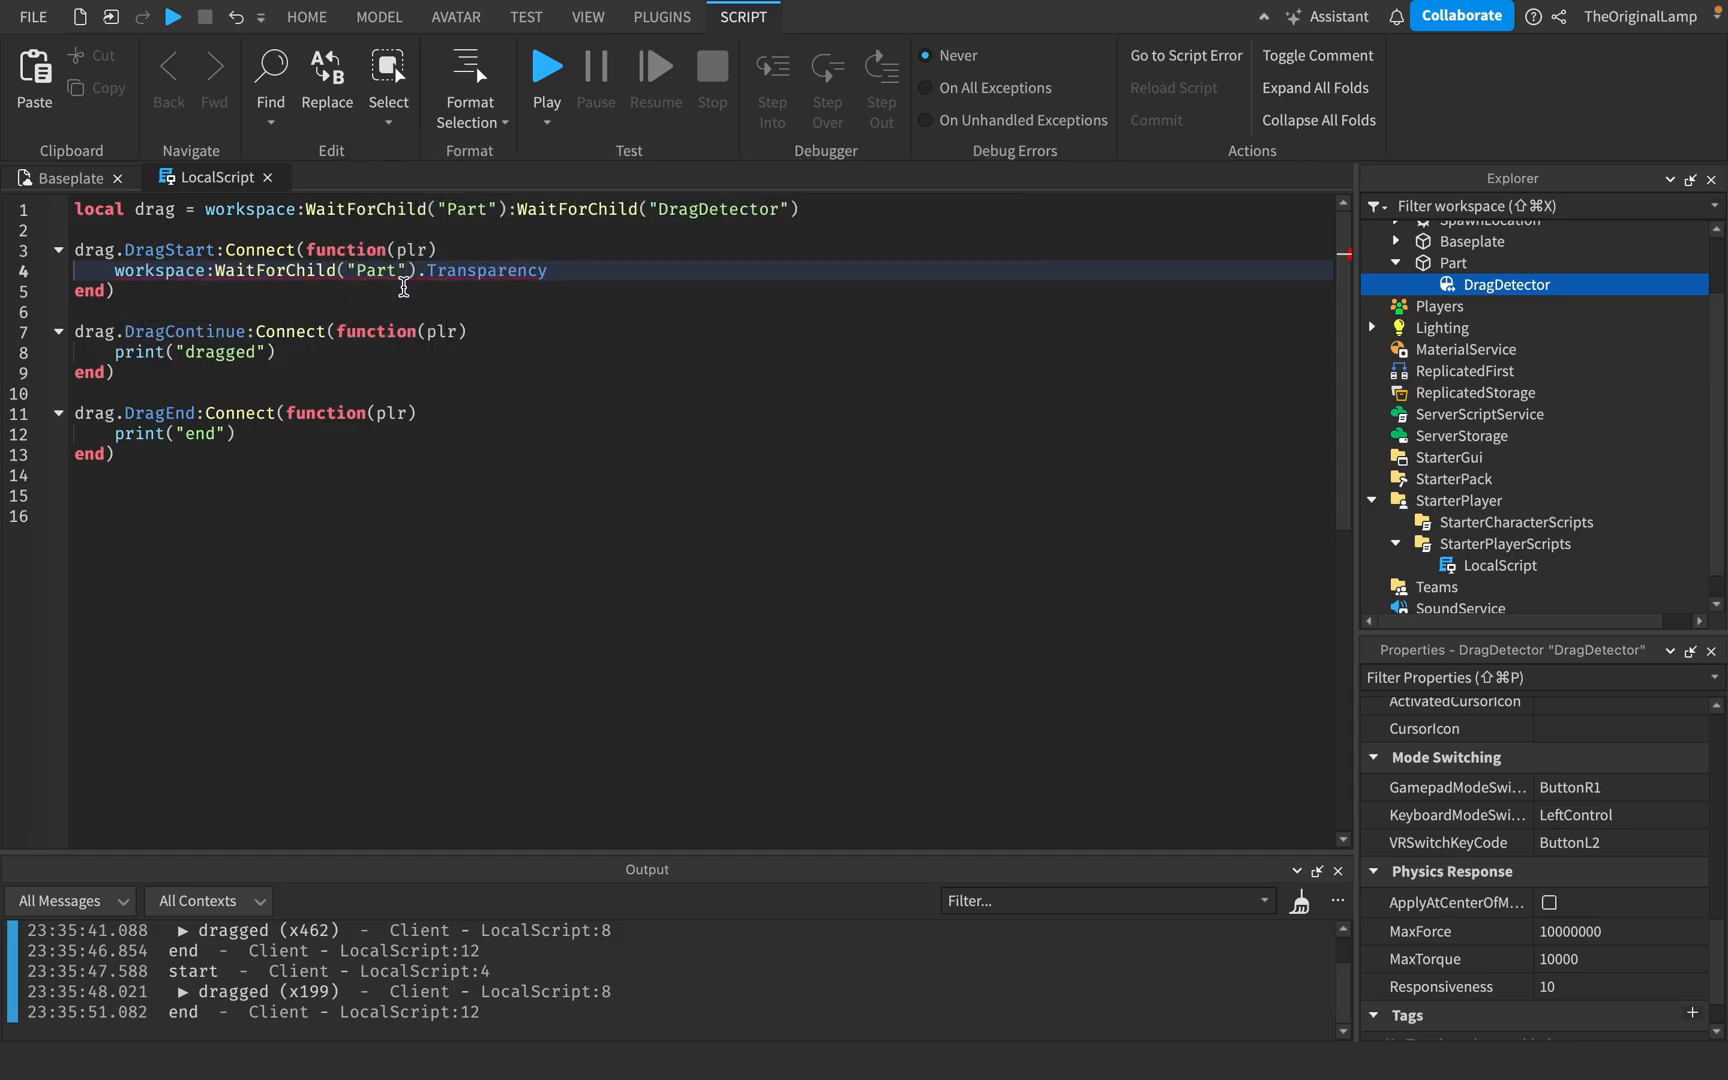
text(= 0)
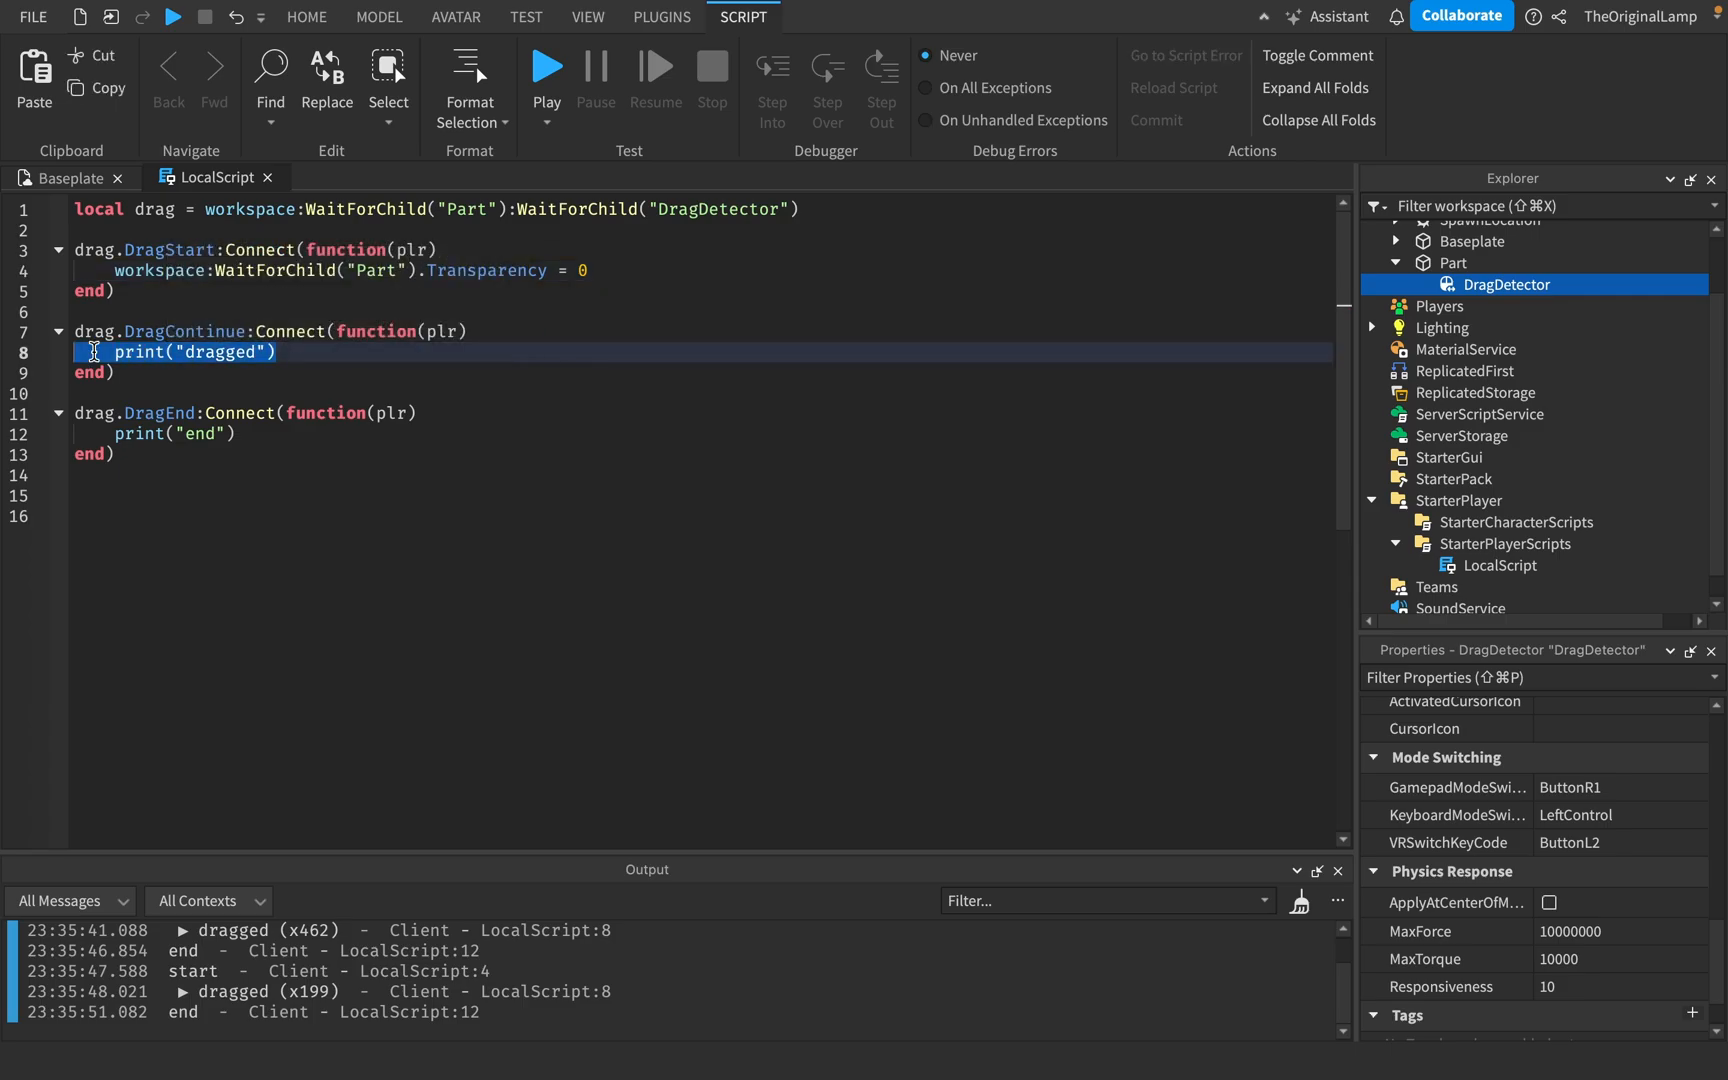
Set the part's Transparency to math.random(1, 100)/100 in the DragContinue handler
text(workspace:)
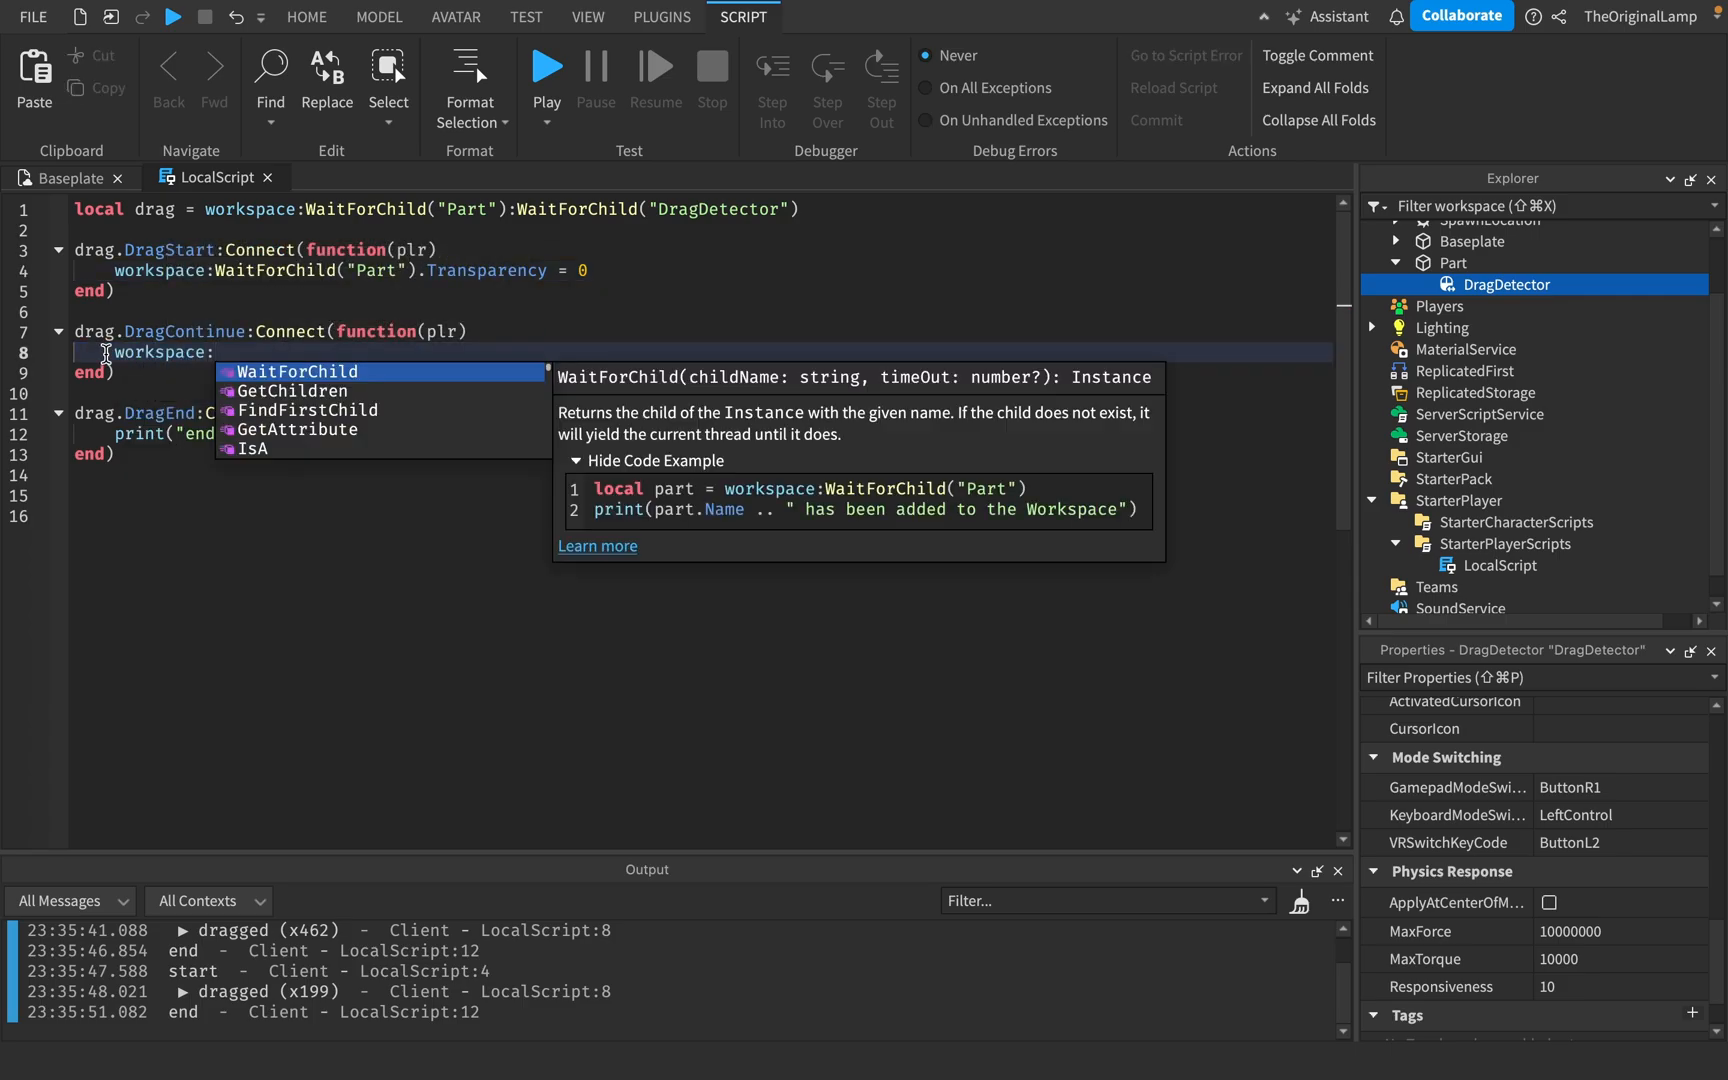
text(WaitForChild("Part"))
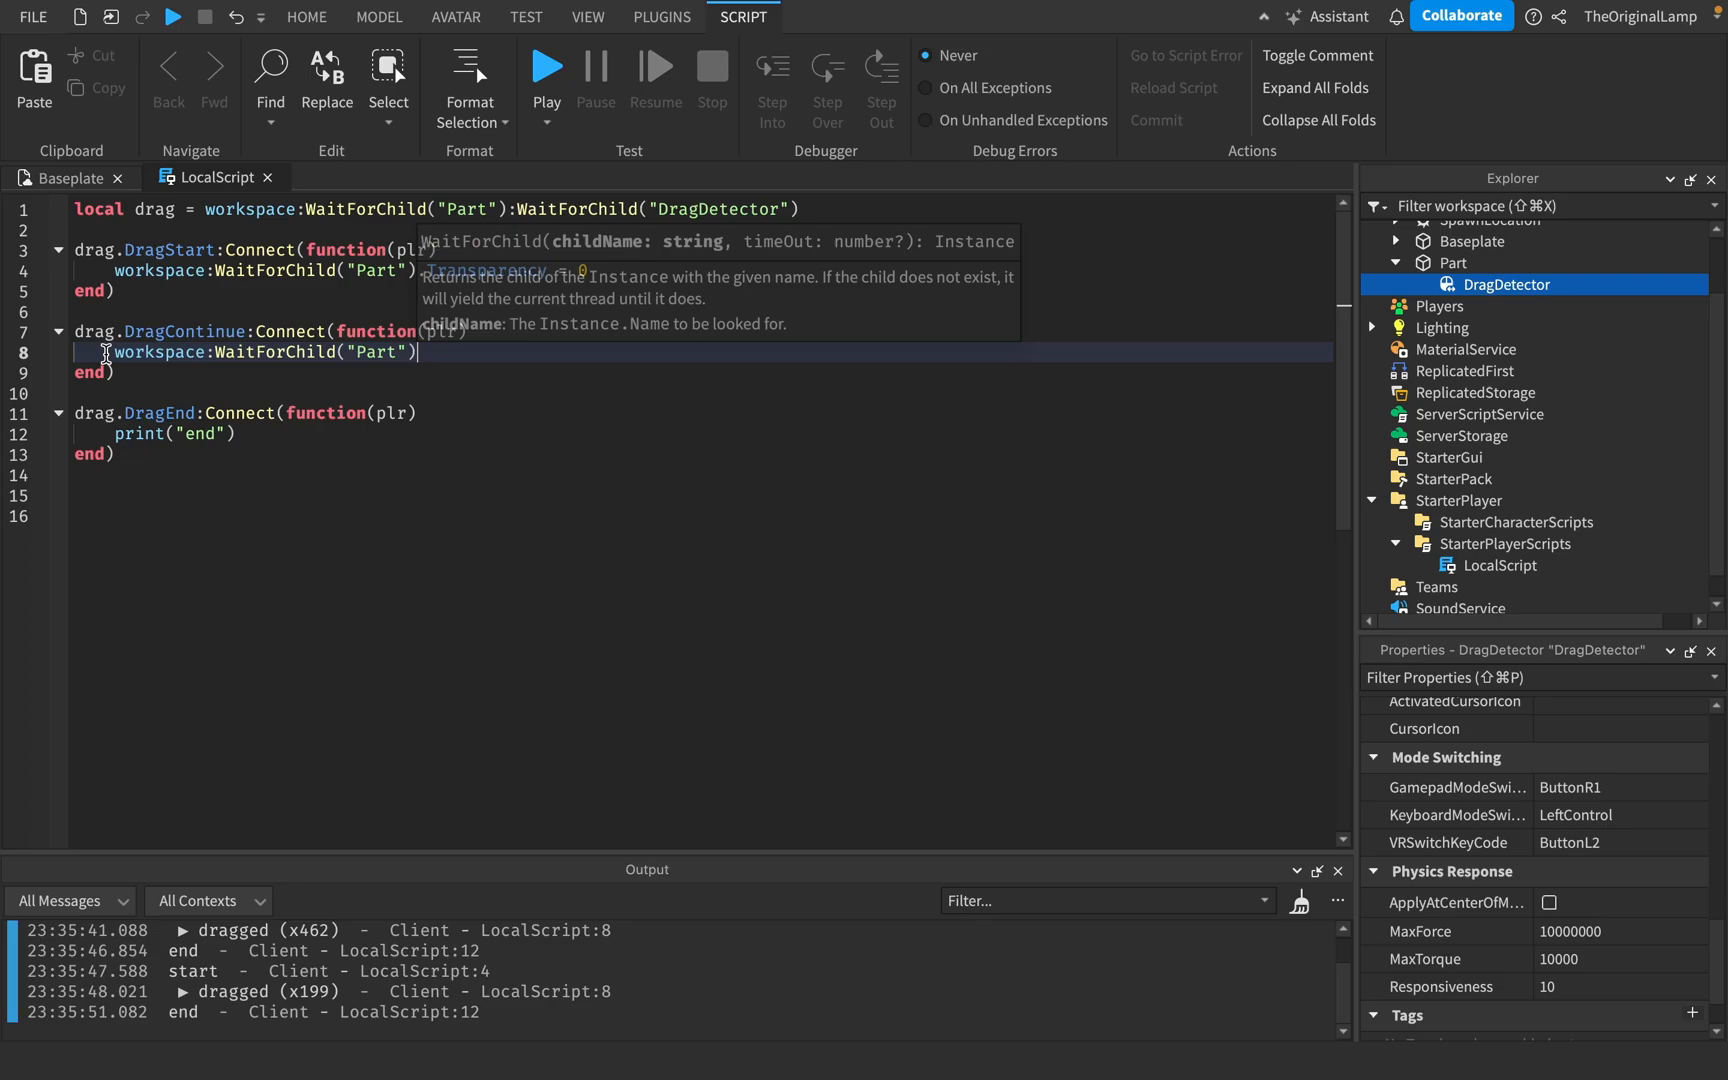
text(.Transparency = math)
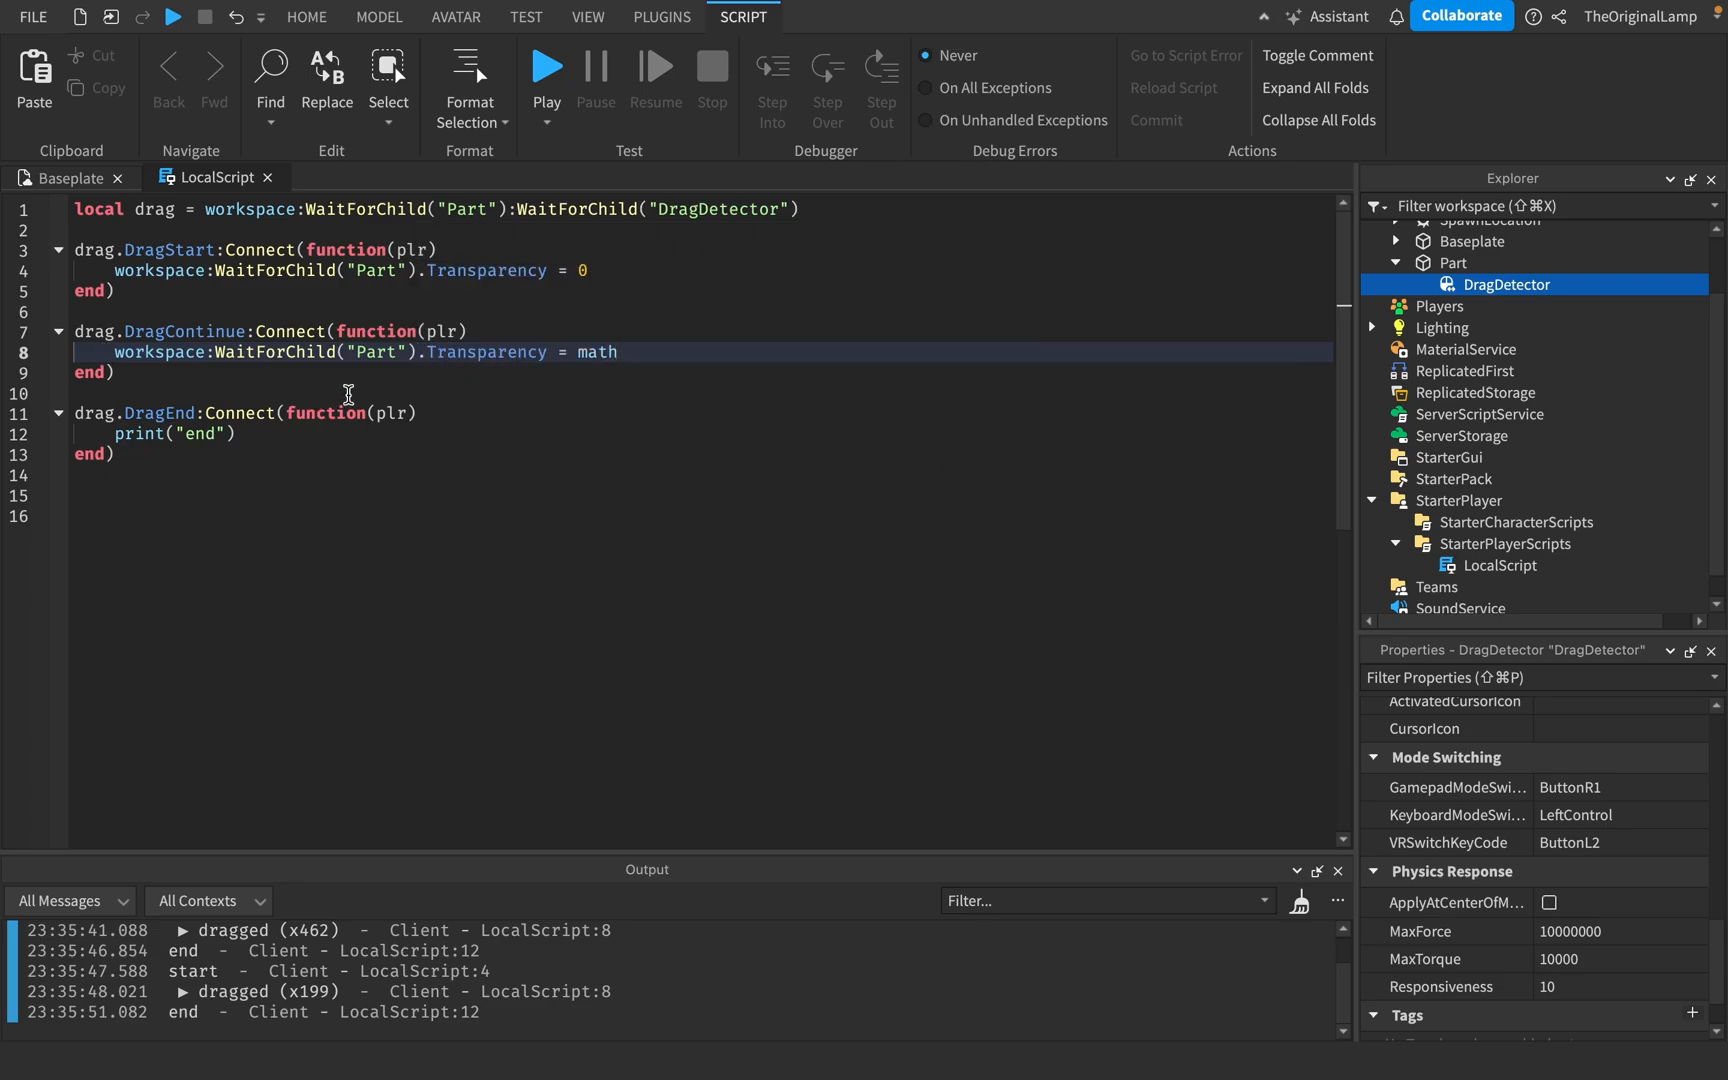
text(.random())
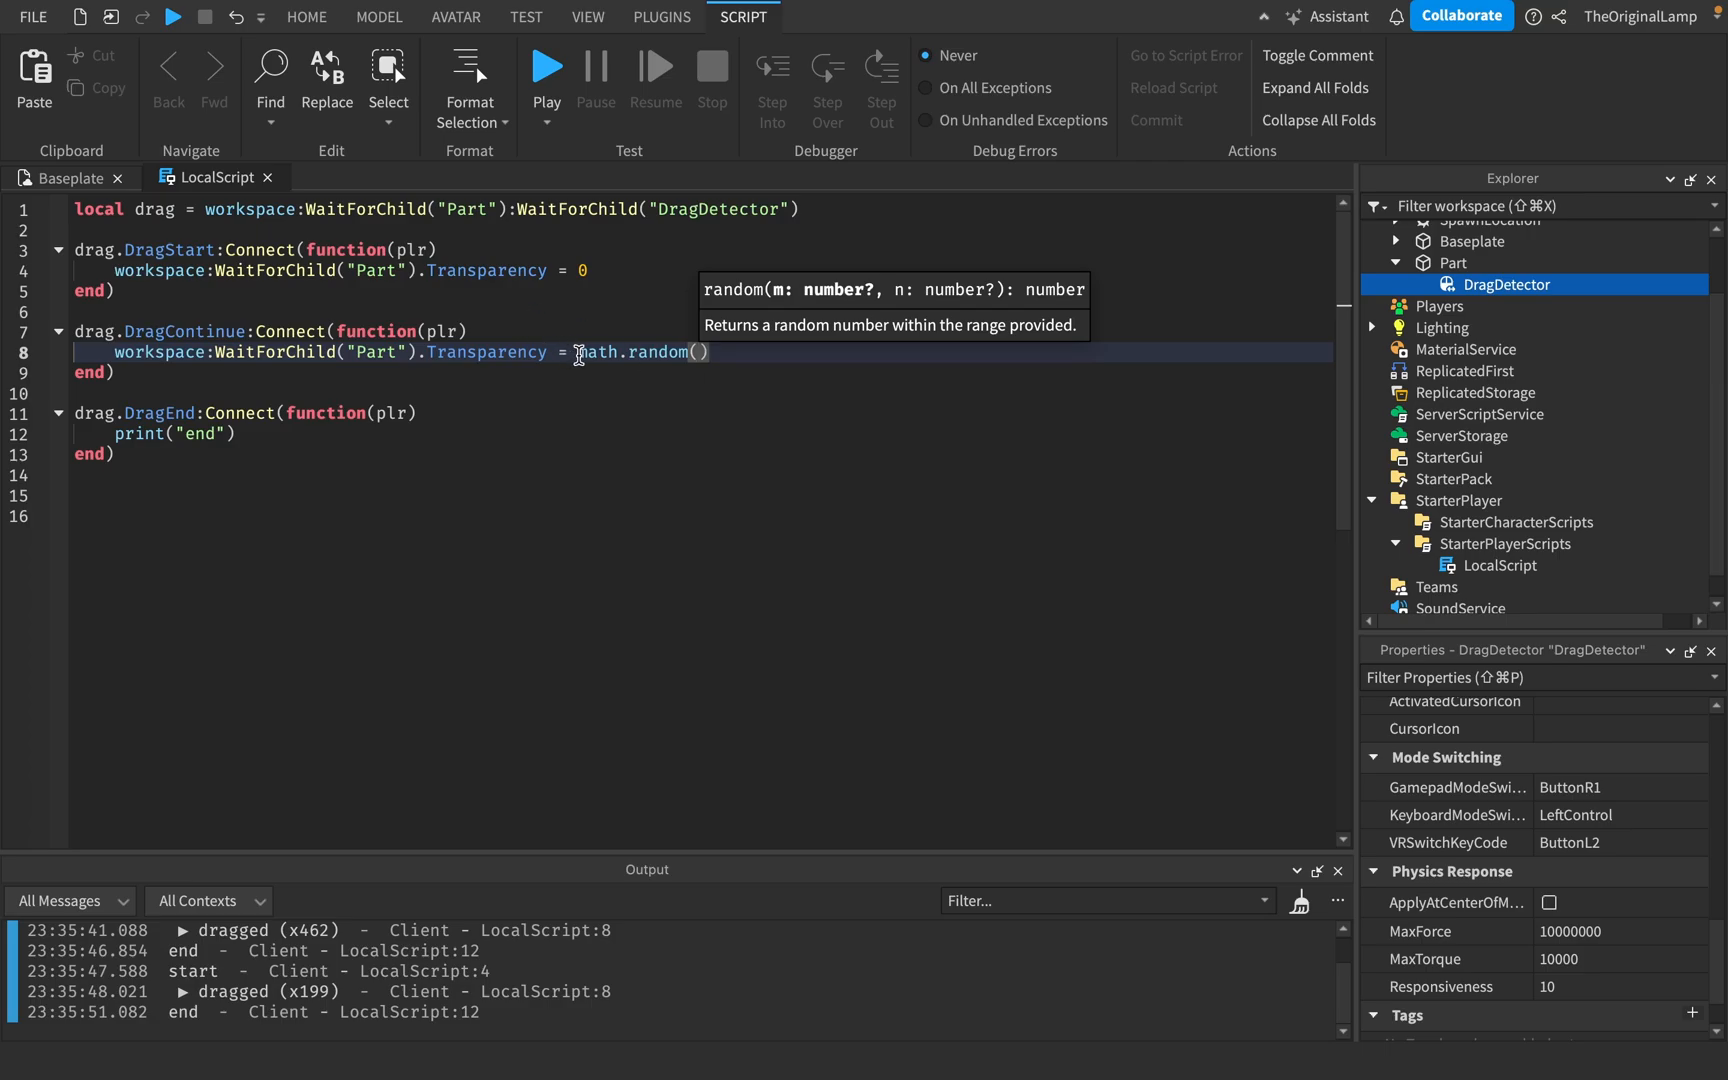
text(1, 1)
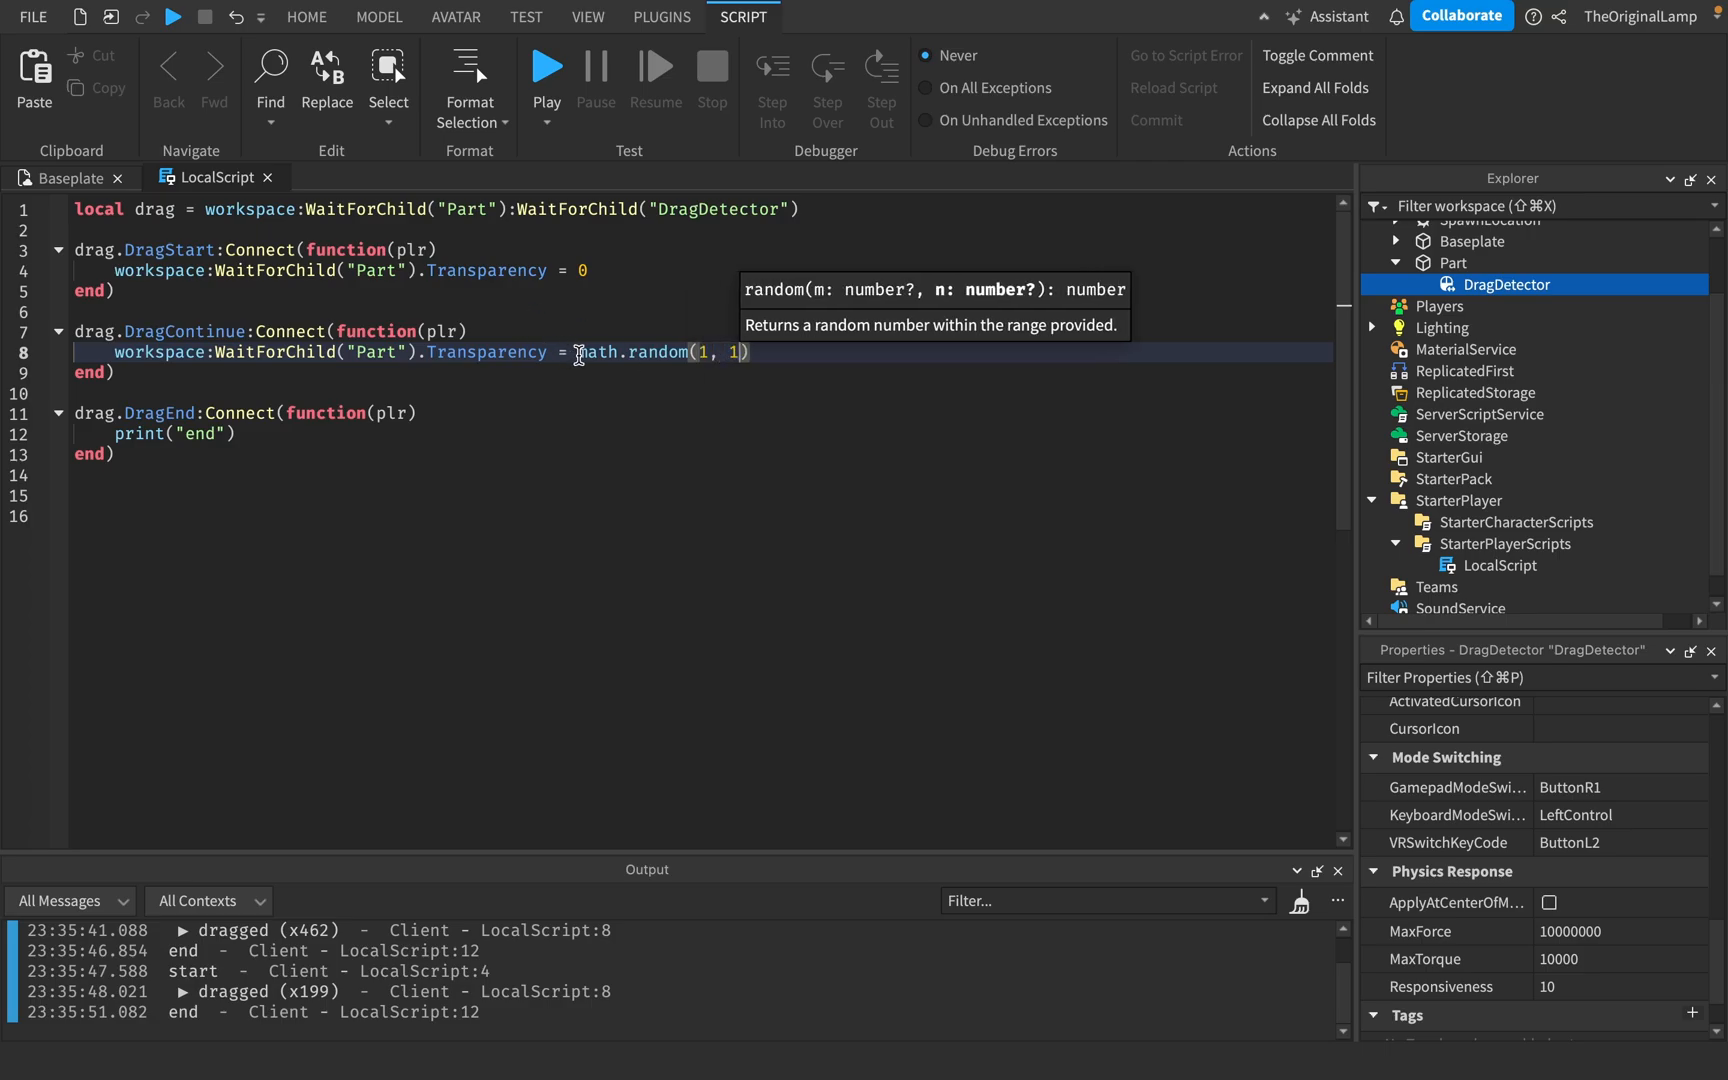
text(00)
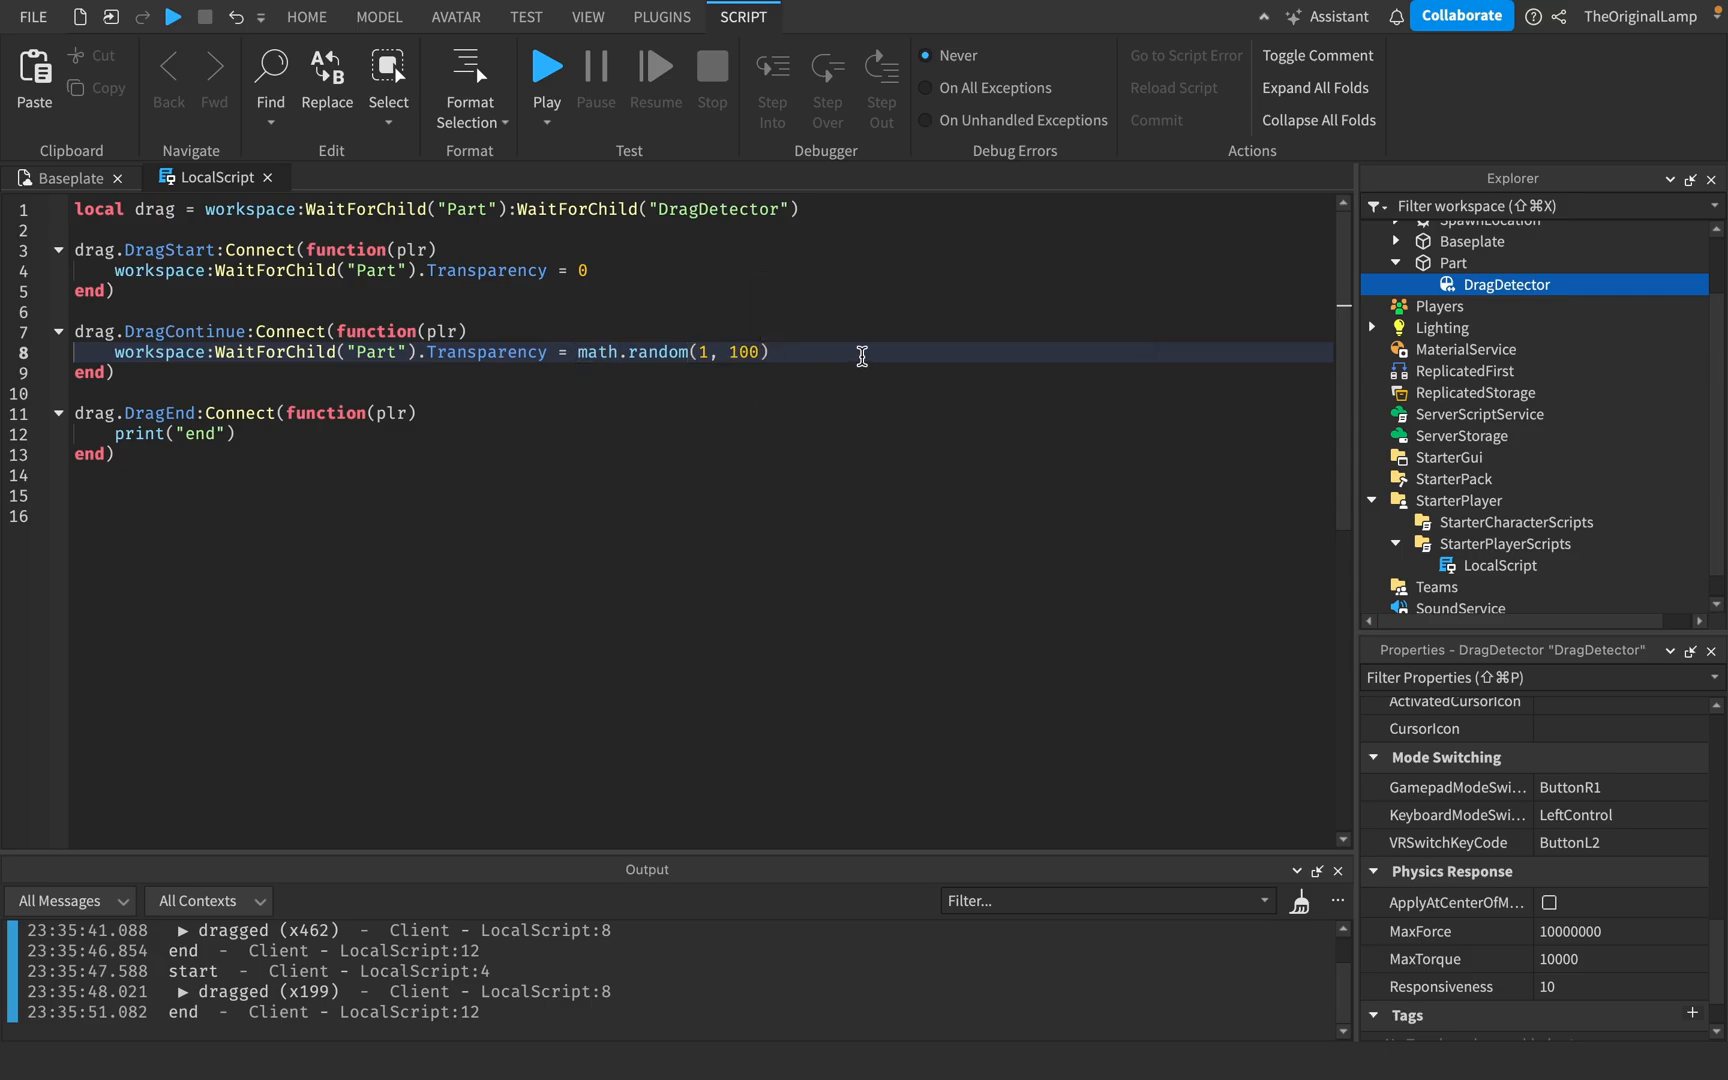
text(/100)
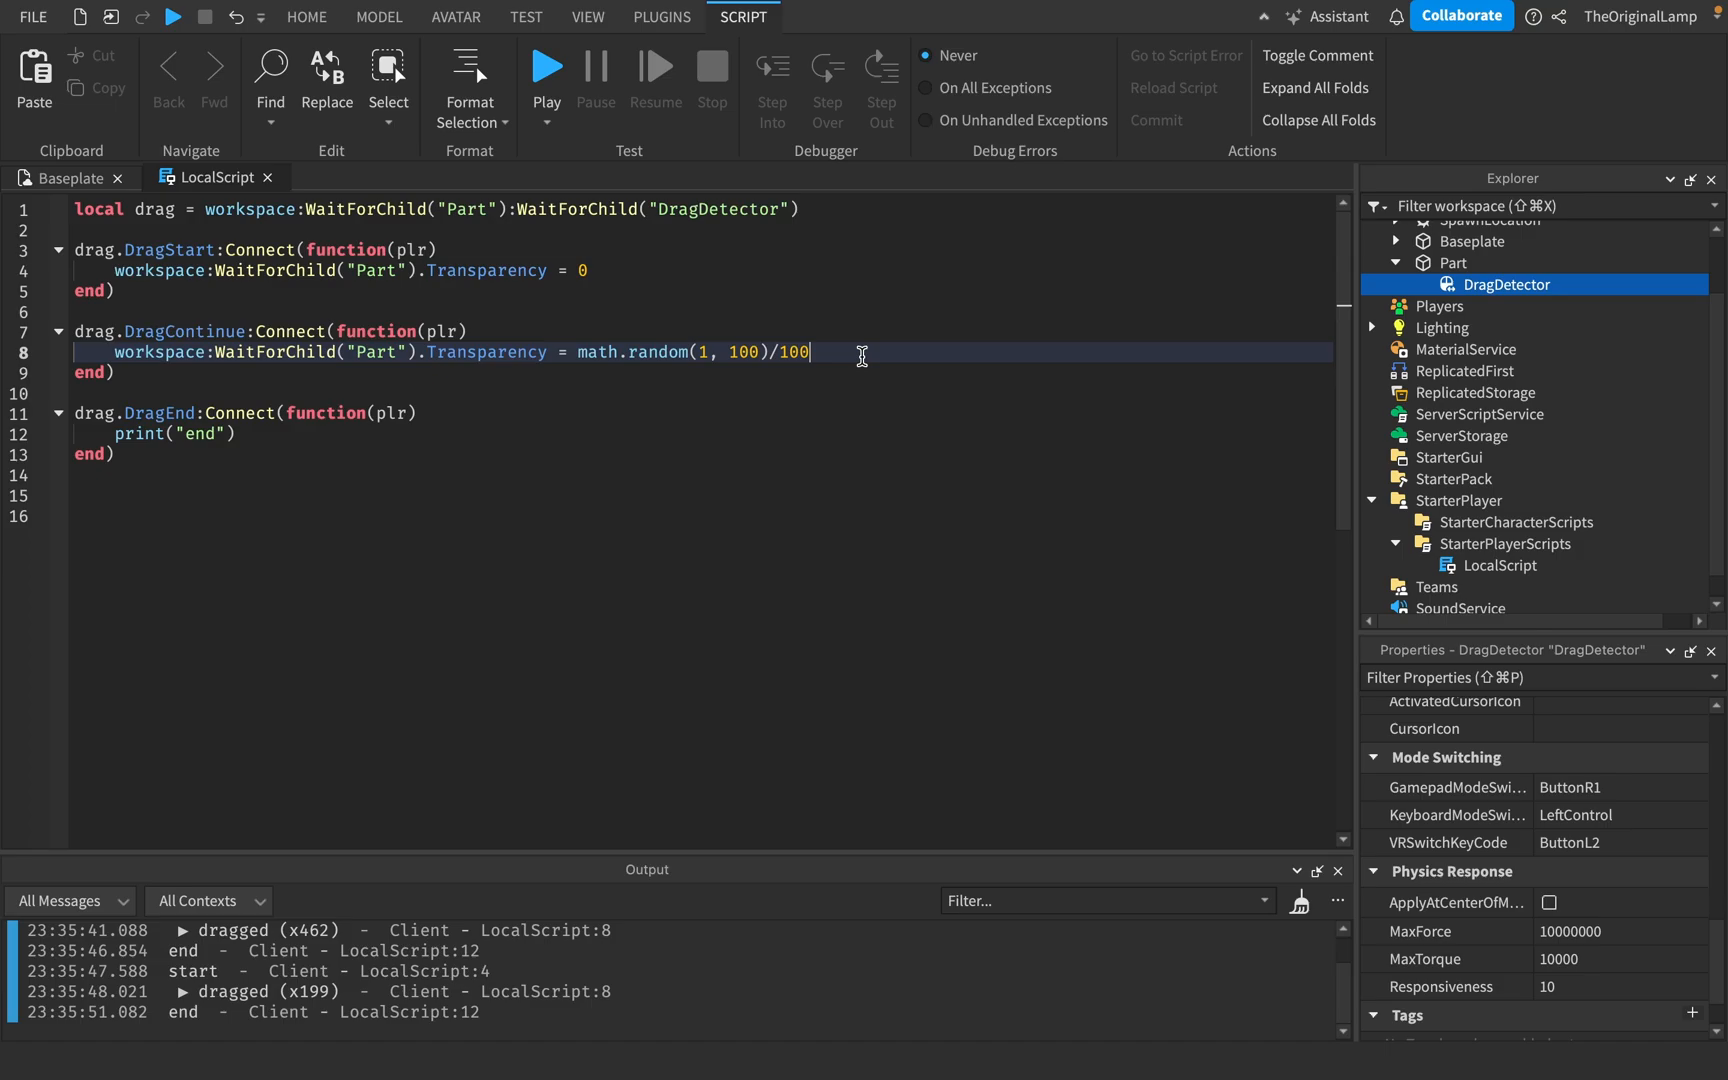
mouse_move(307, 388)
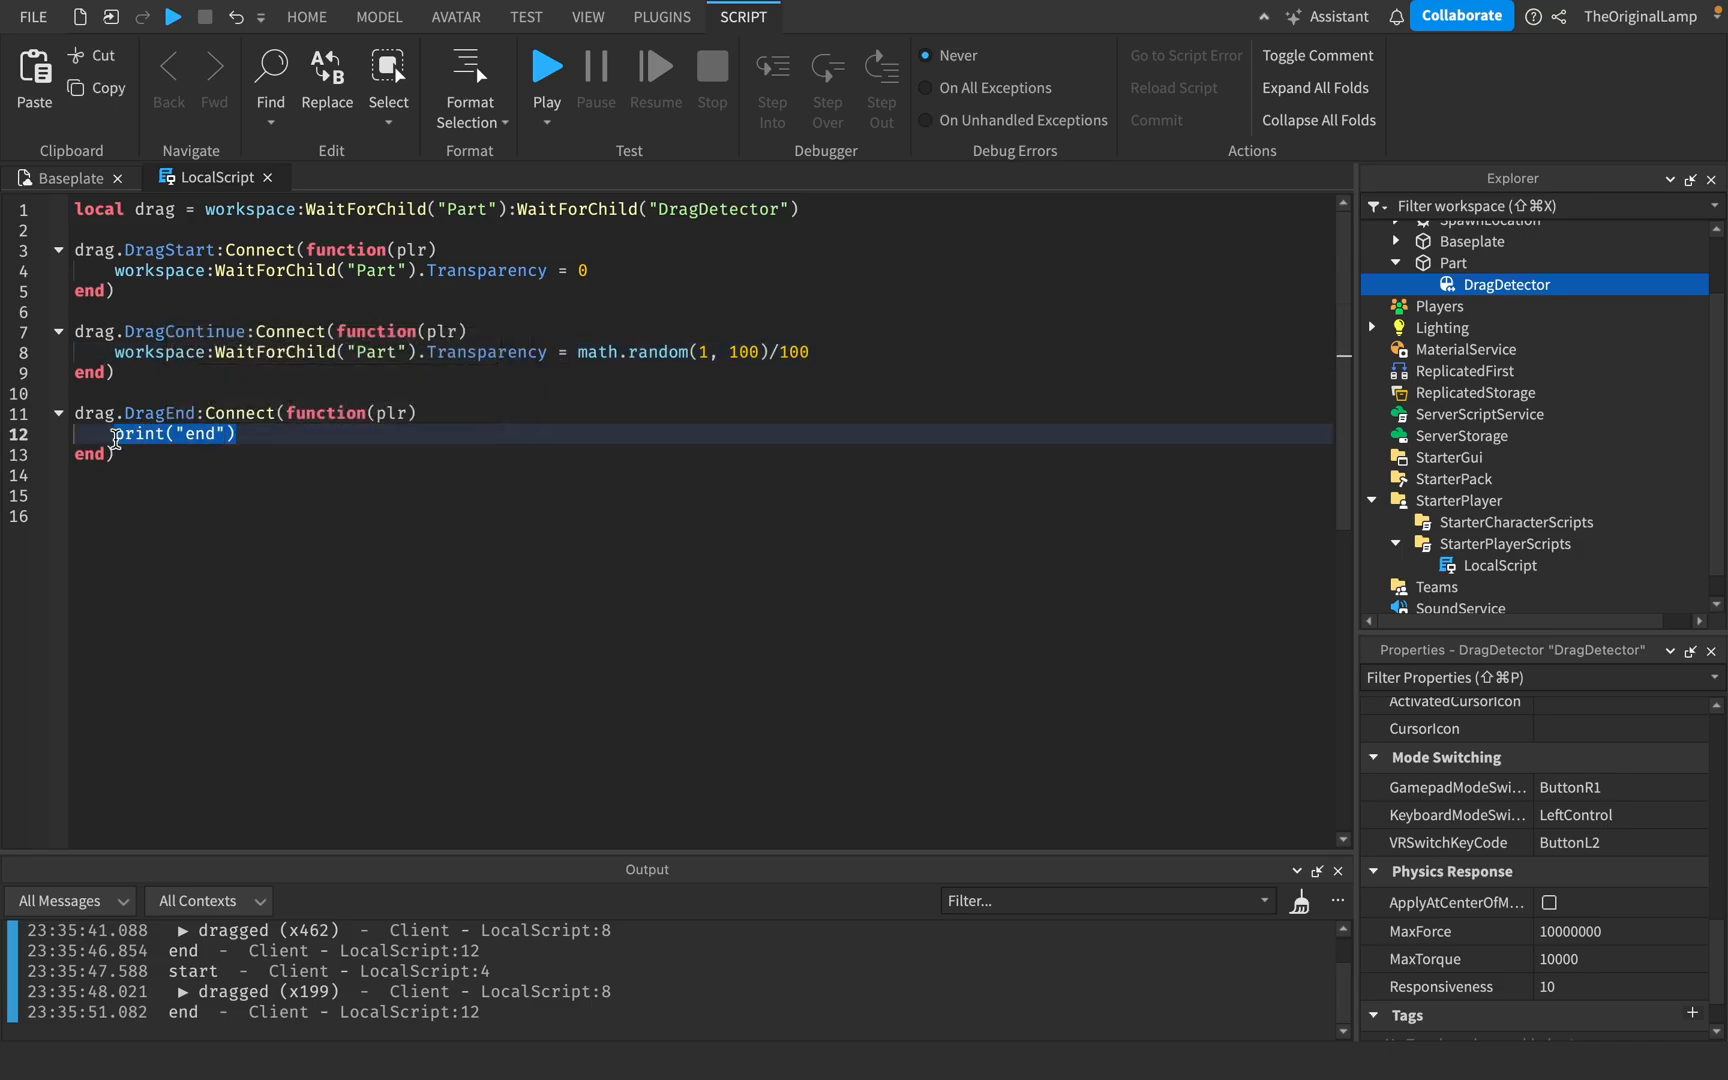
text(workspace:W)
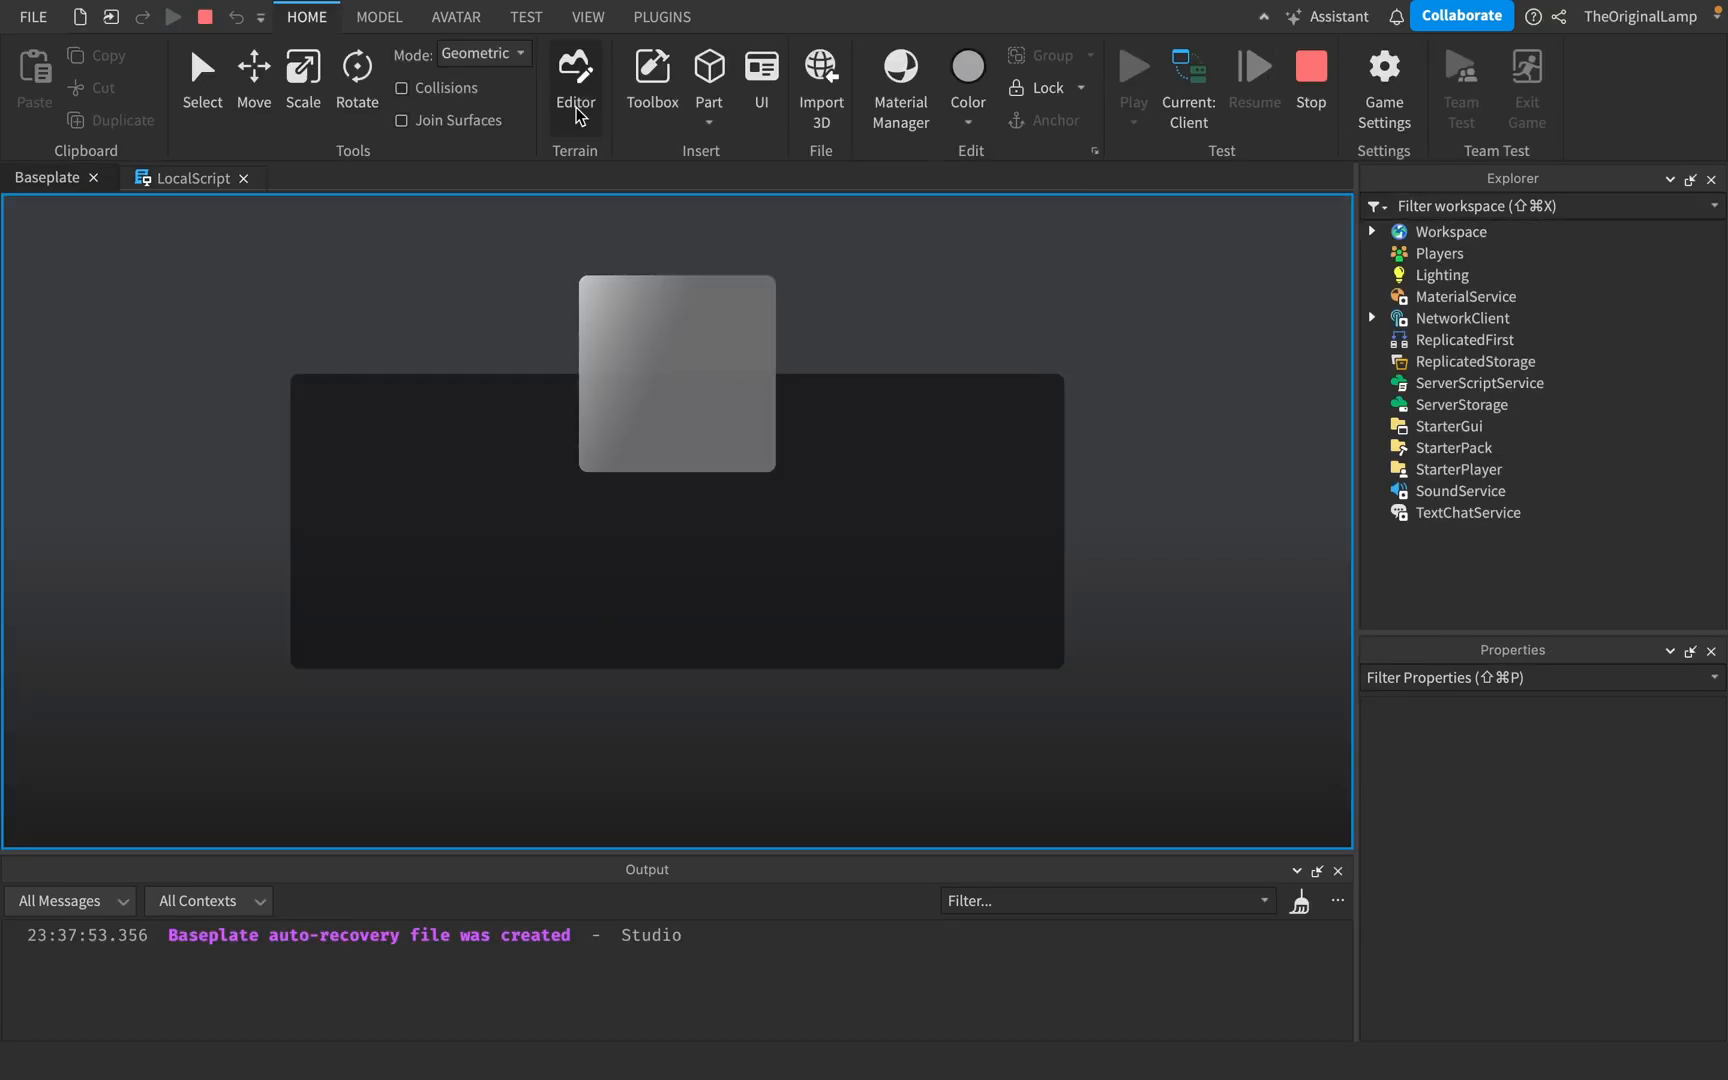
Stop the drag playtest and return to the LocalScript code
click(1133, 80)
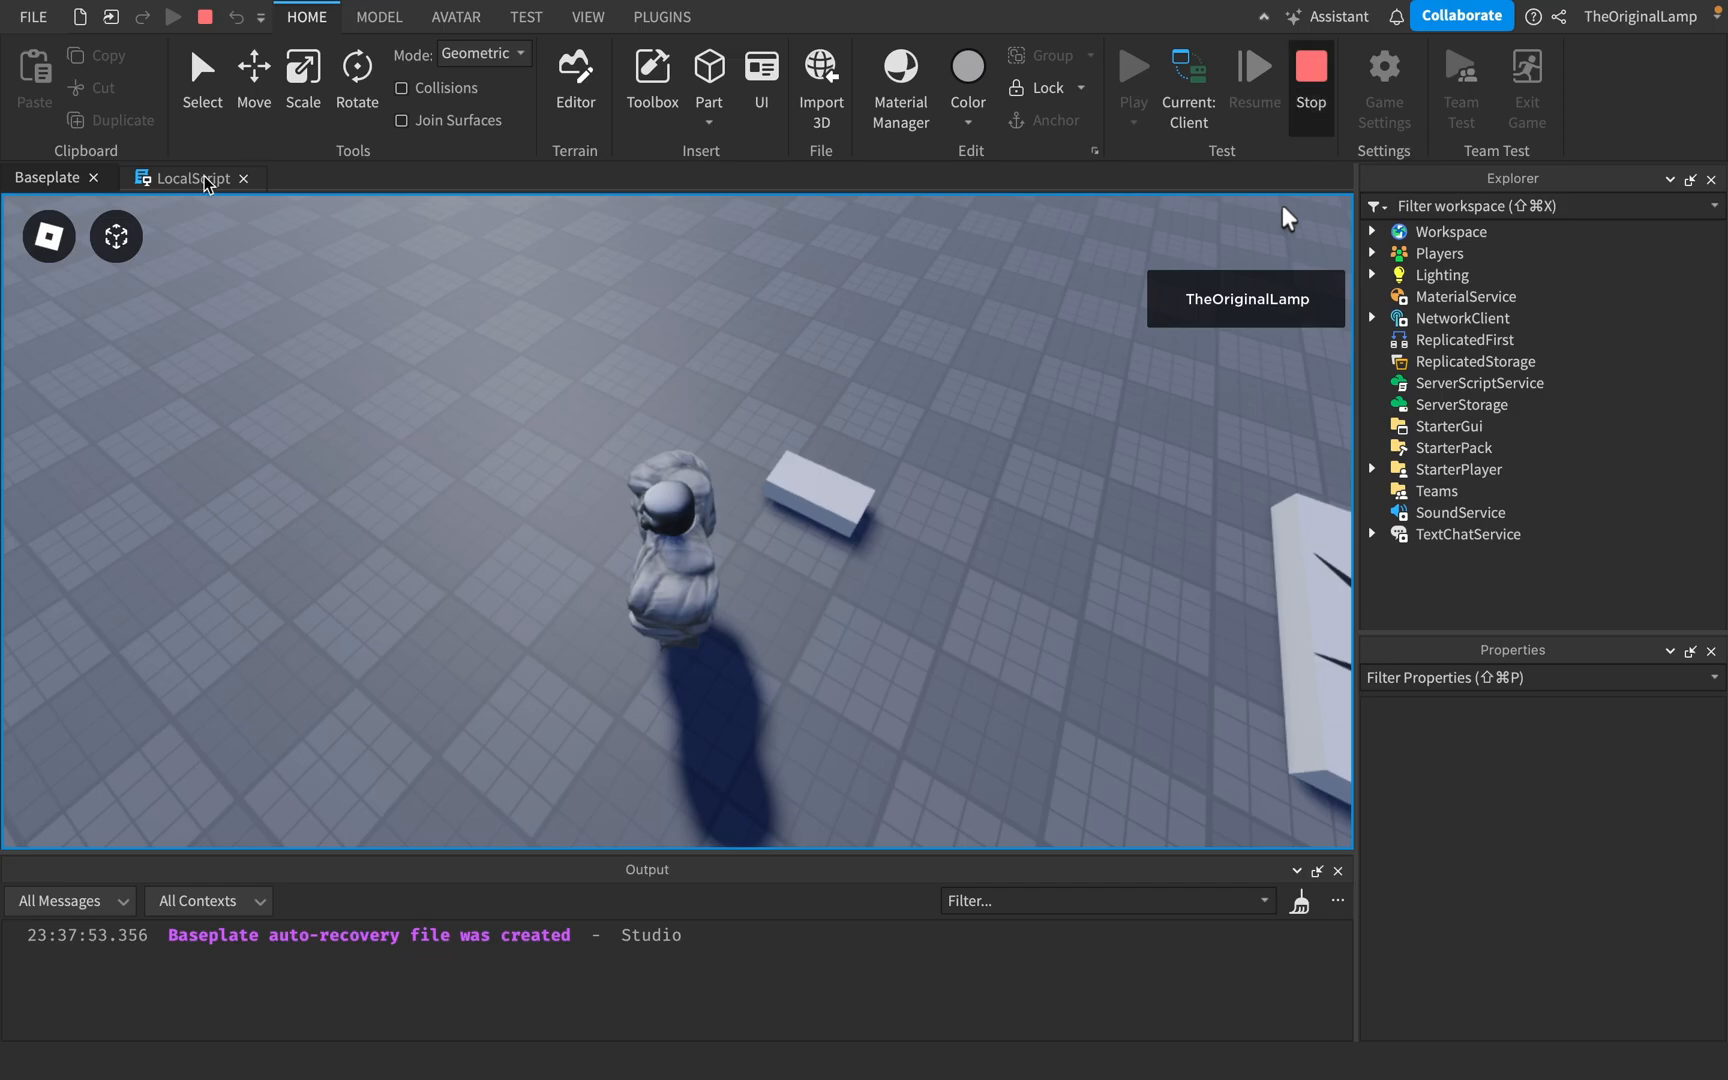
click(193, 177)
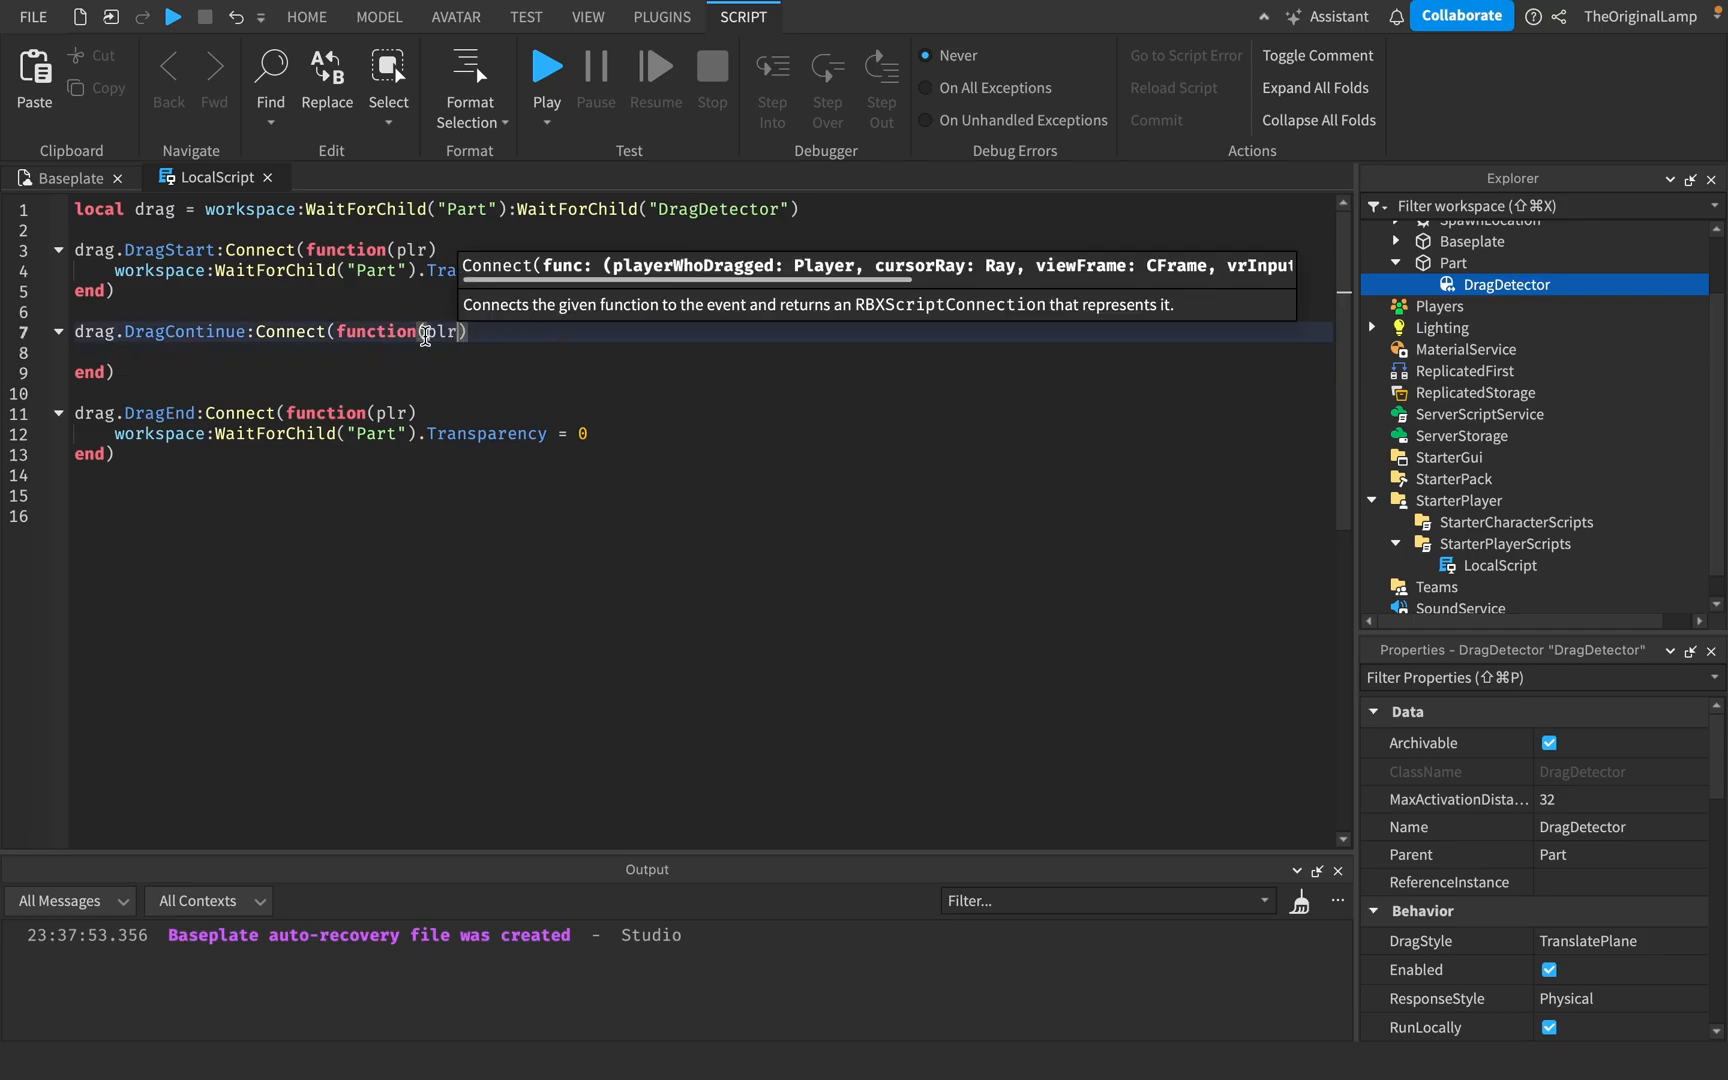
mouse_move(860, 276)
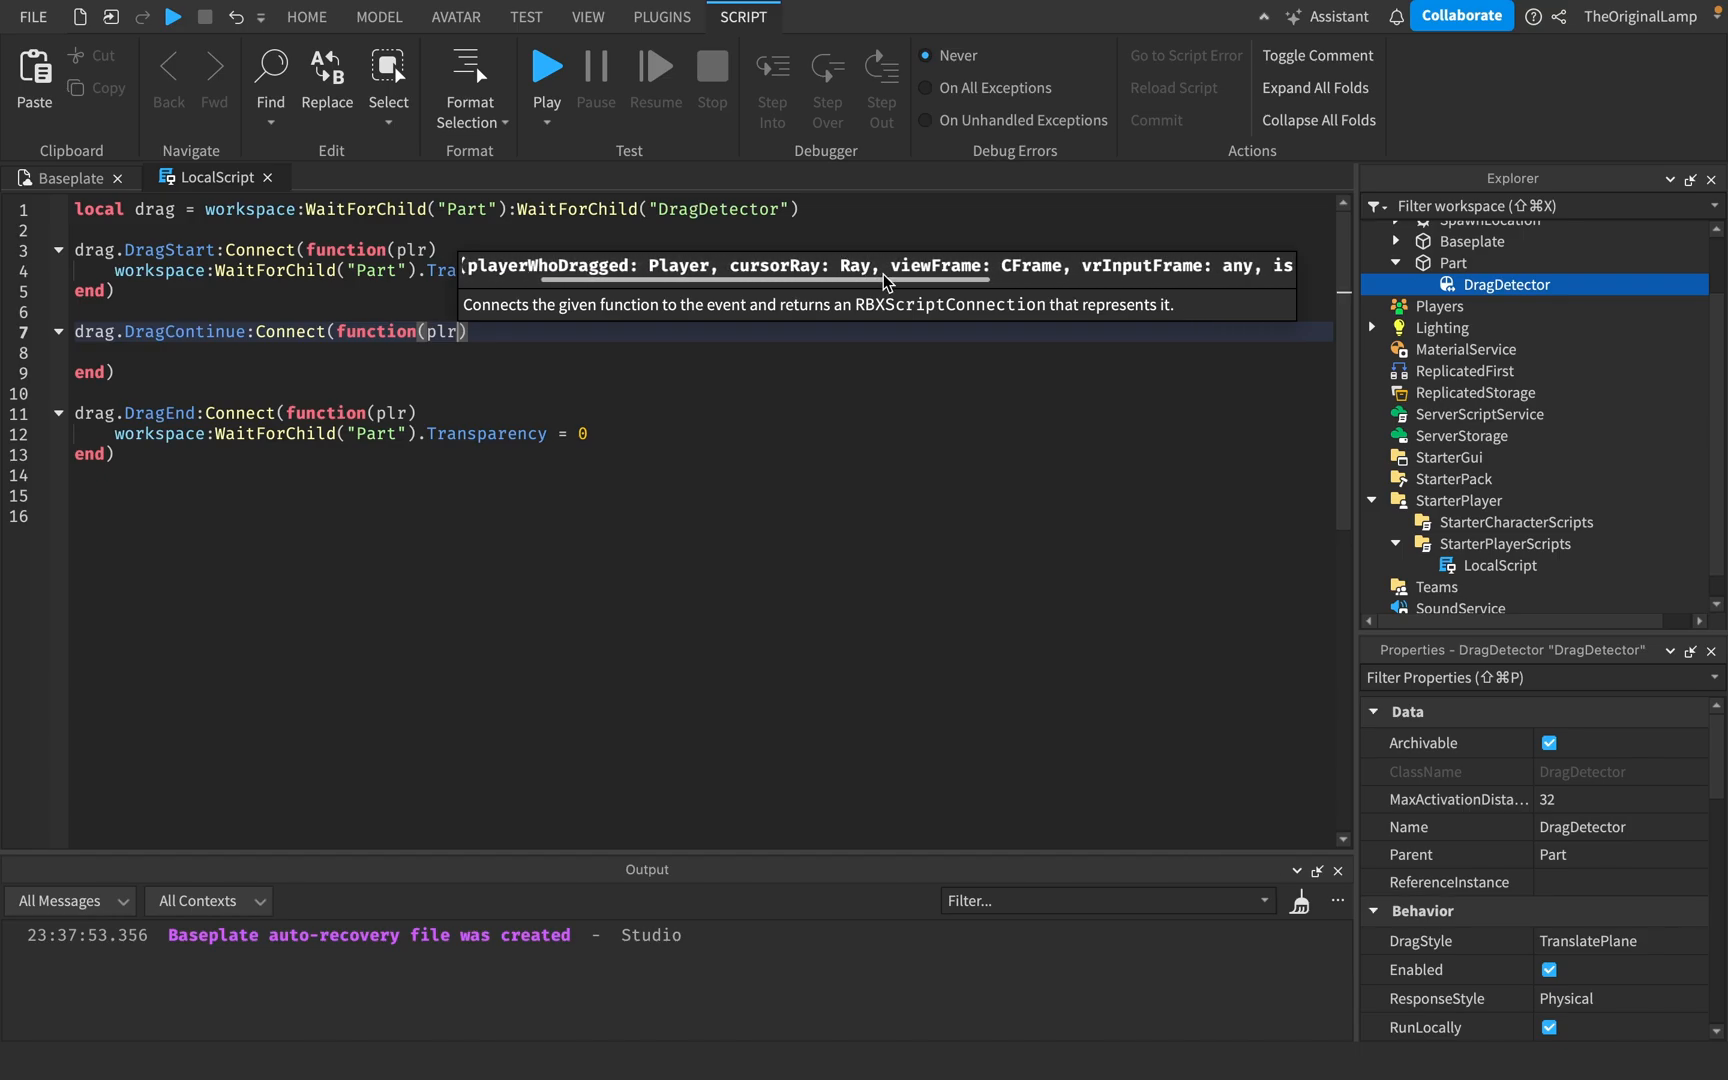
mouse_move(1008, 272)
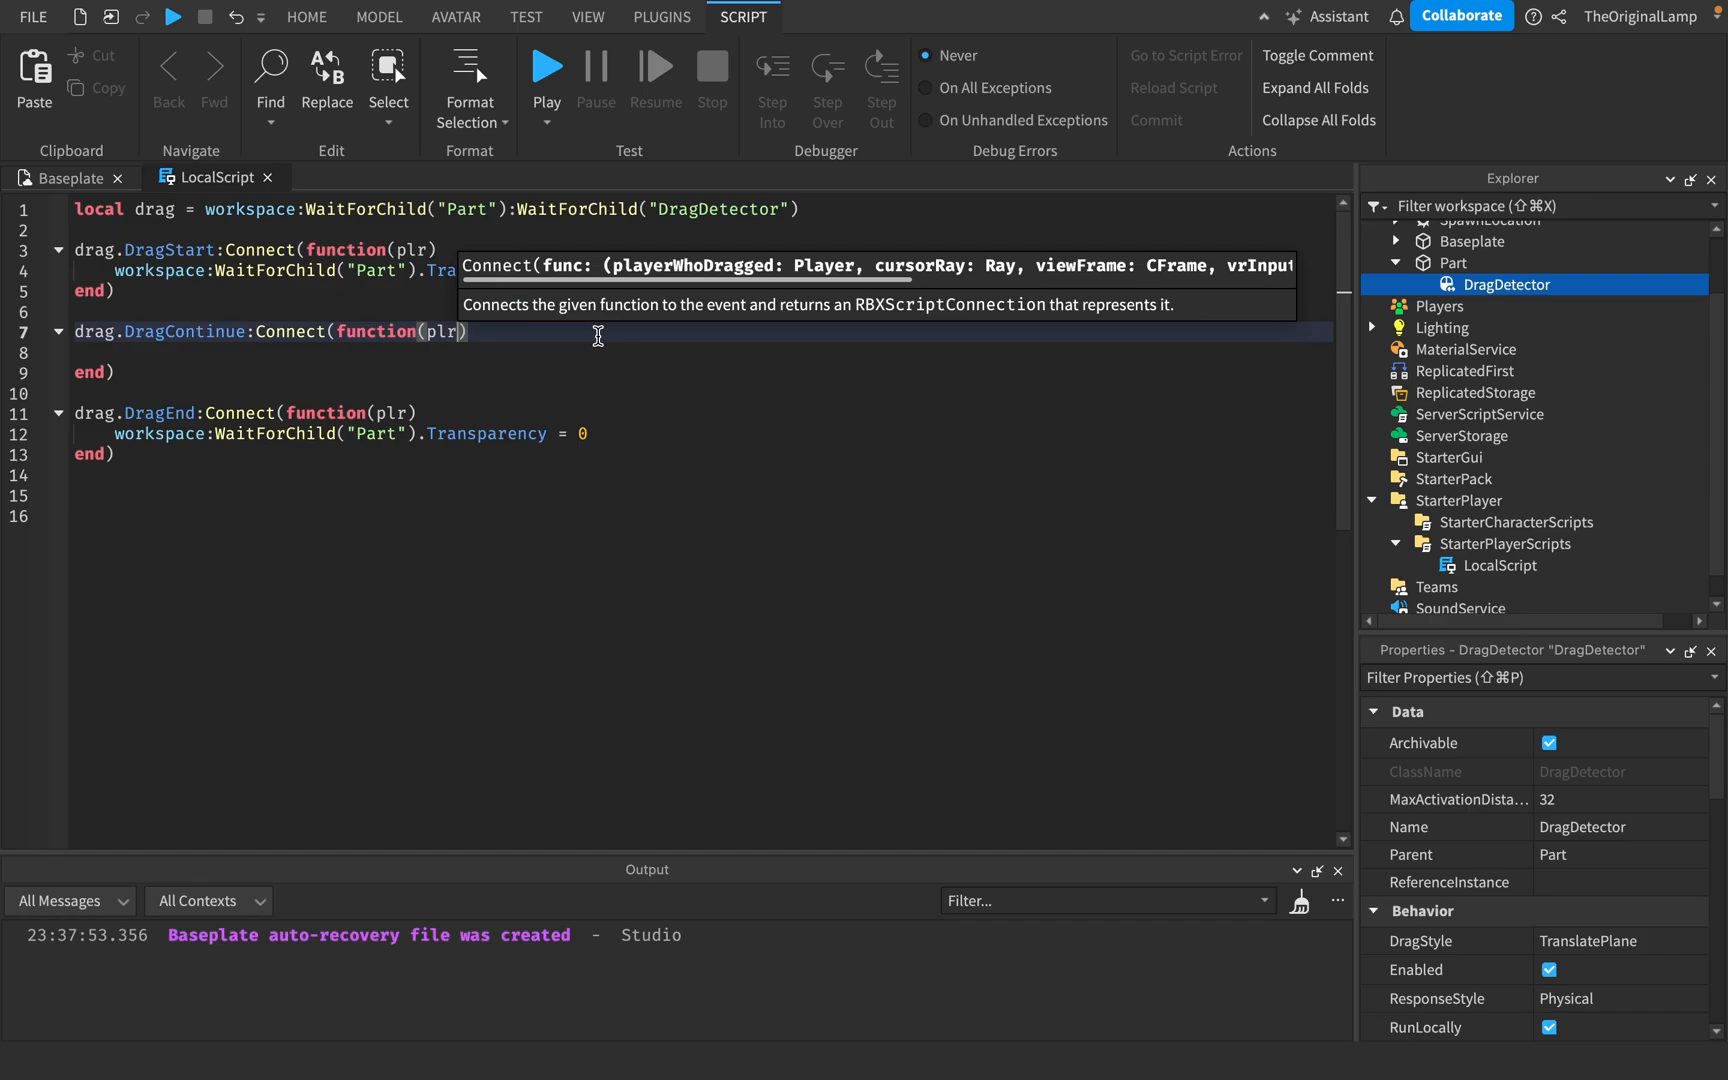
Experiment with ray member references and Position in the DragContinue handler
text(r)
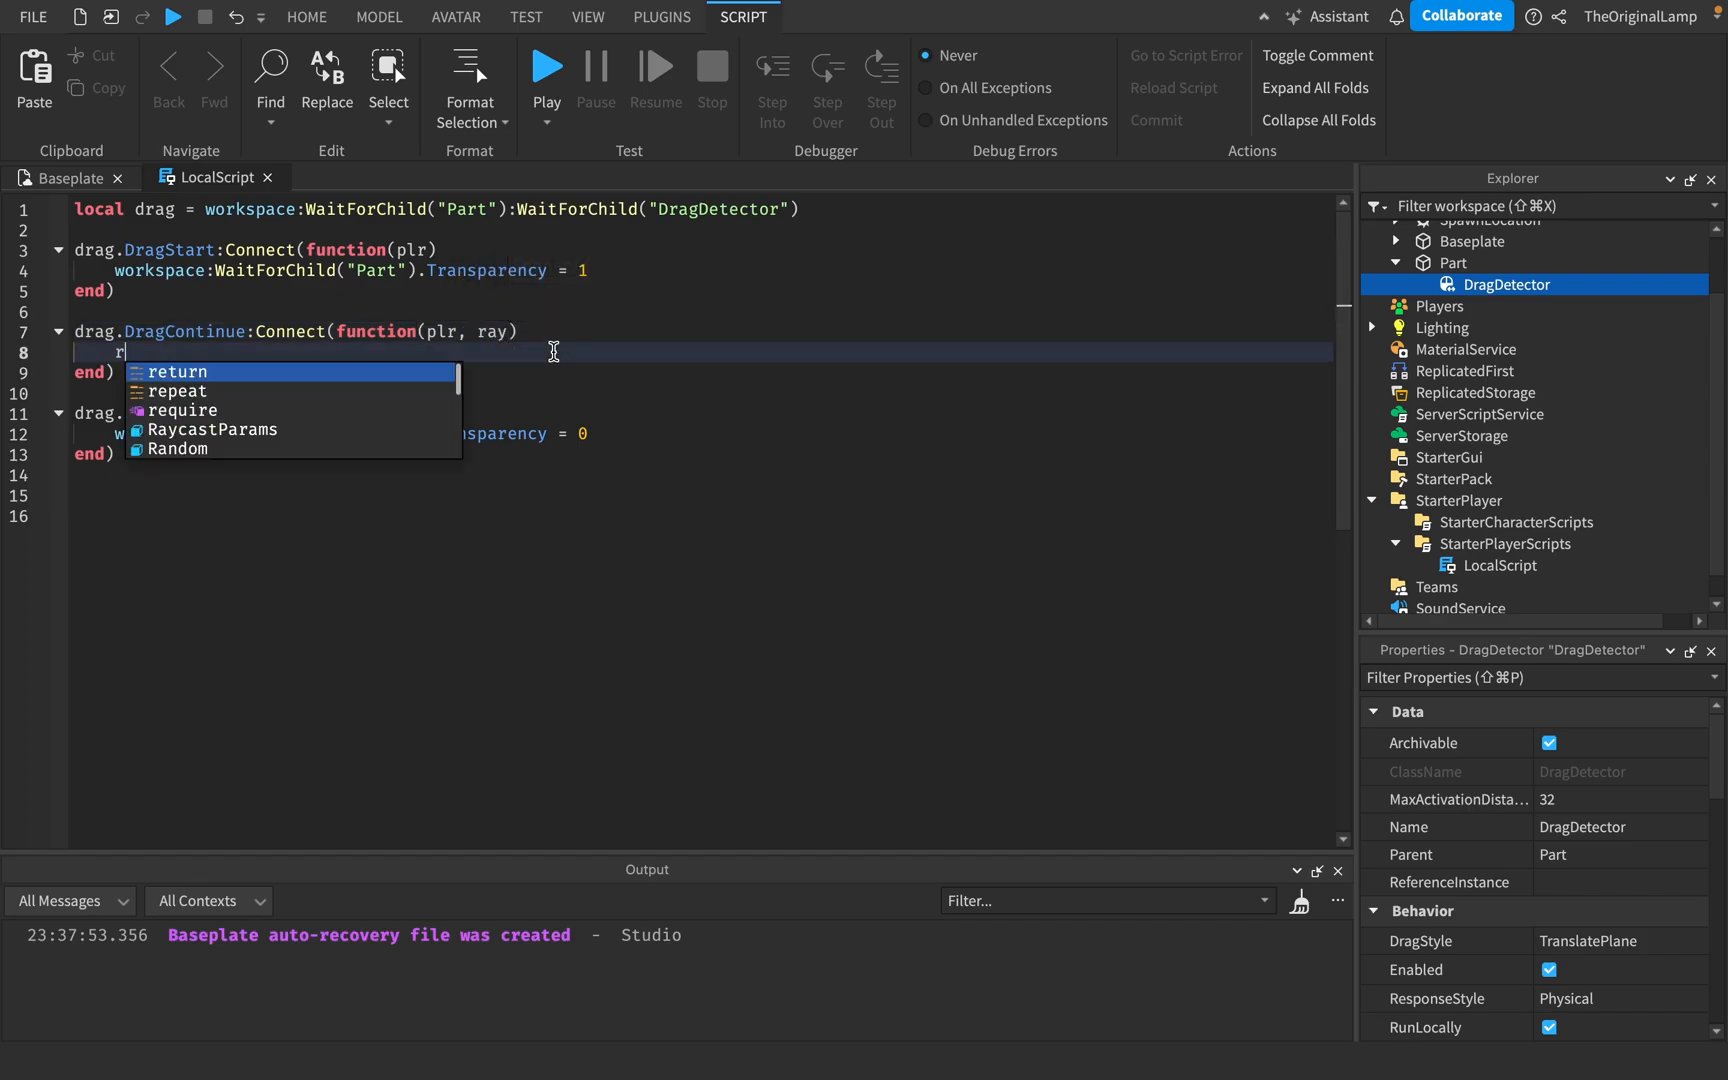
text(ay.)
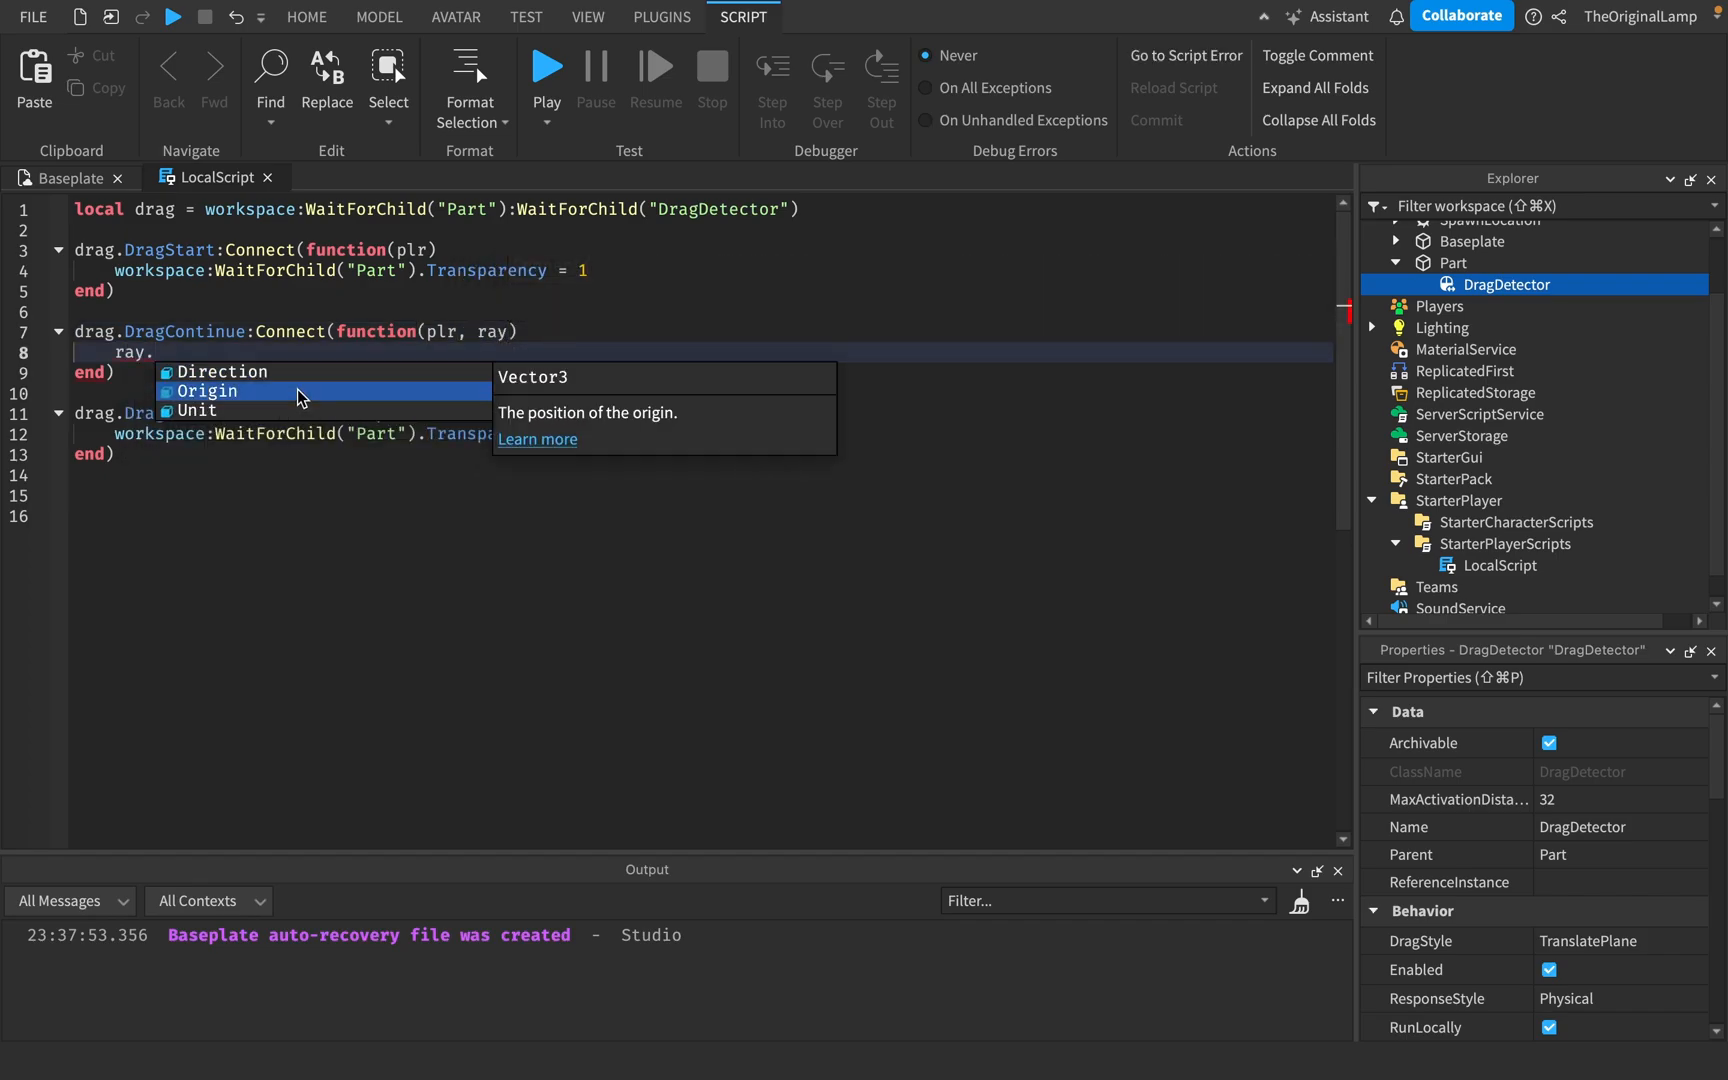
mouse_move(289, 400)
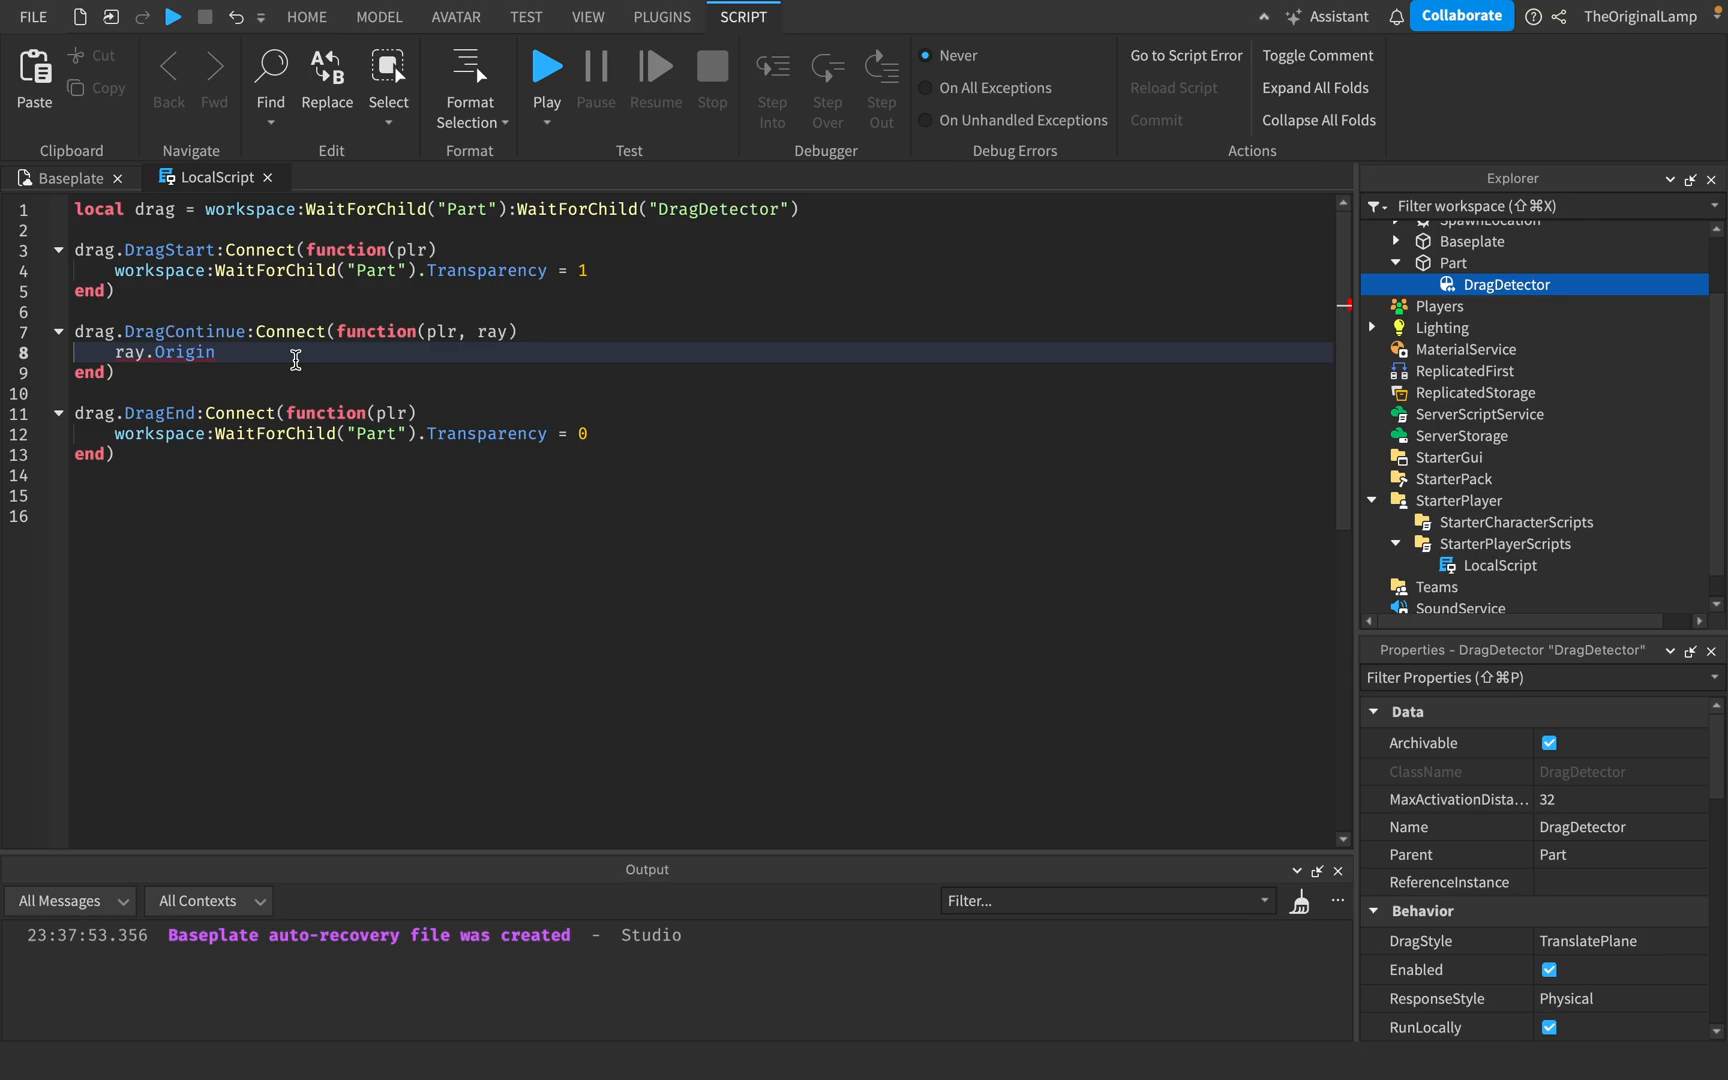
text(..)
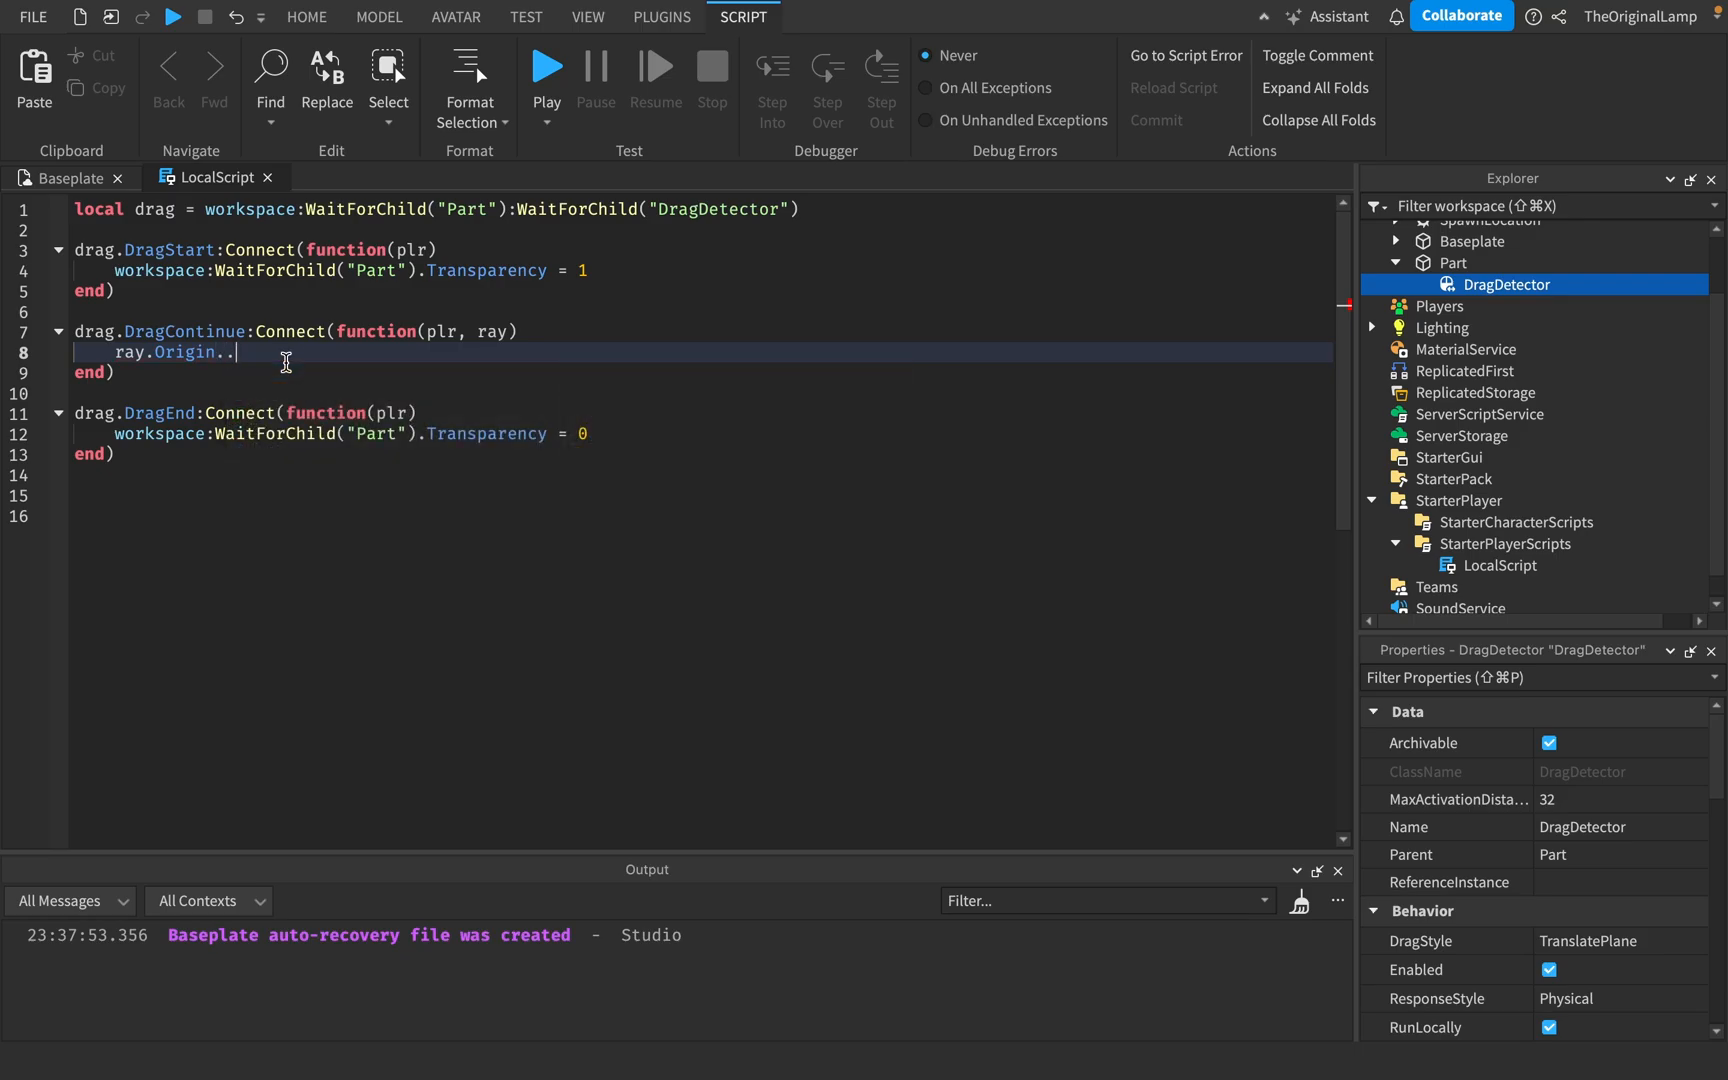
text(.)
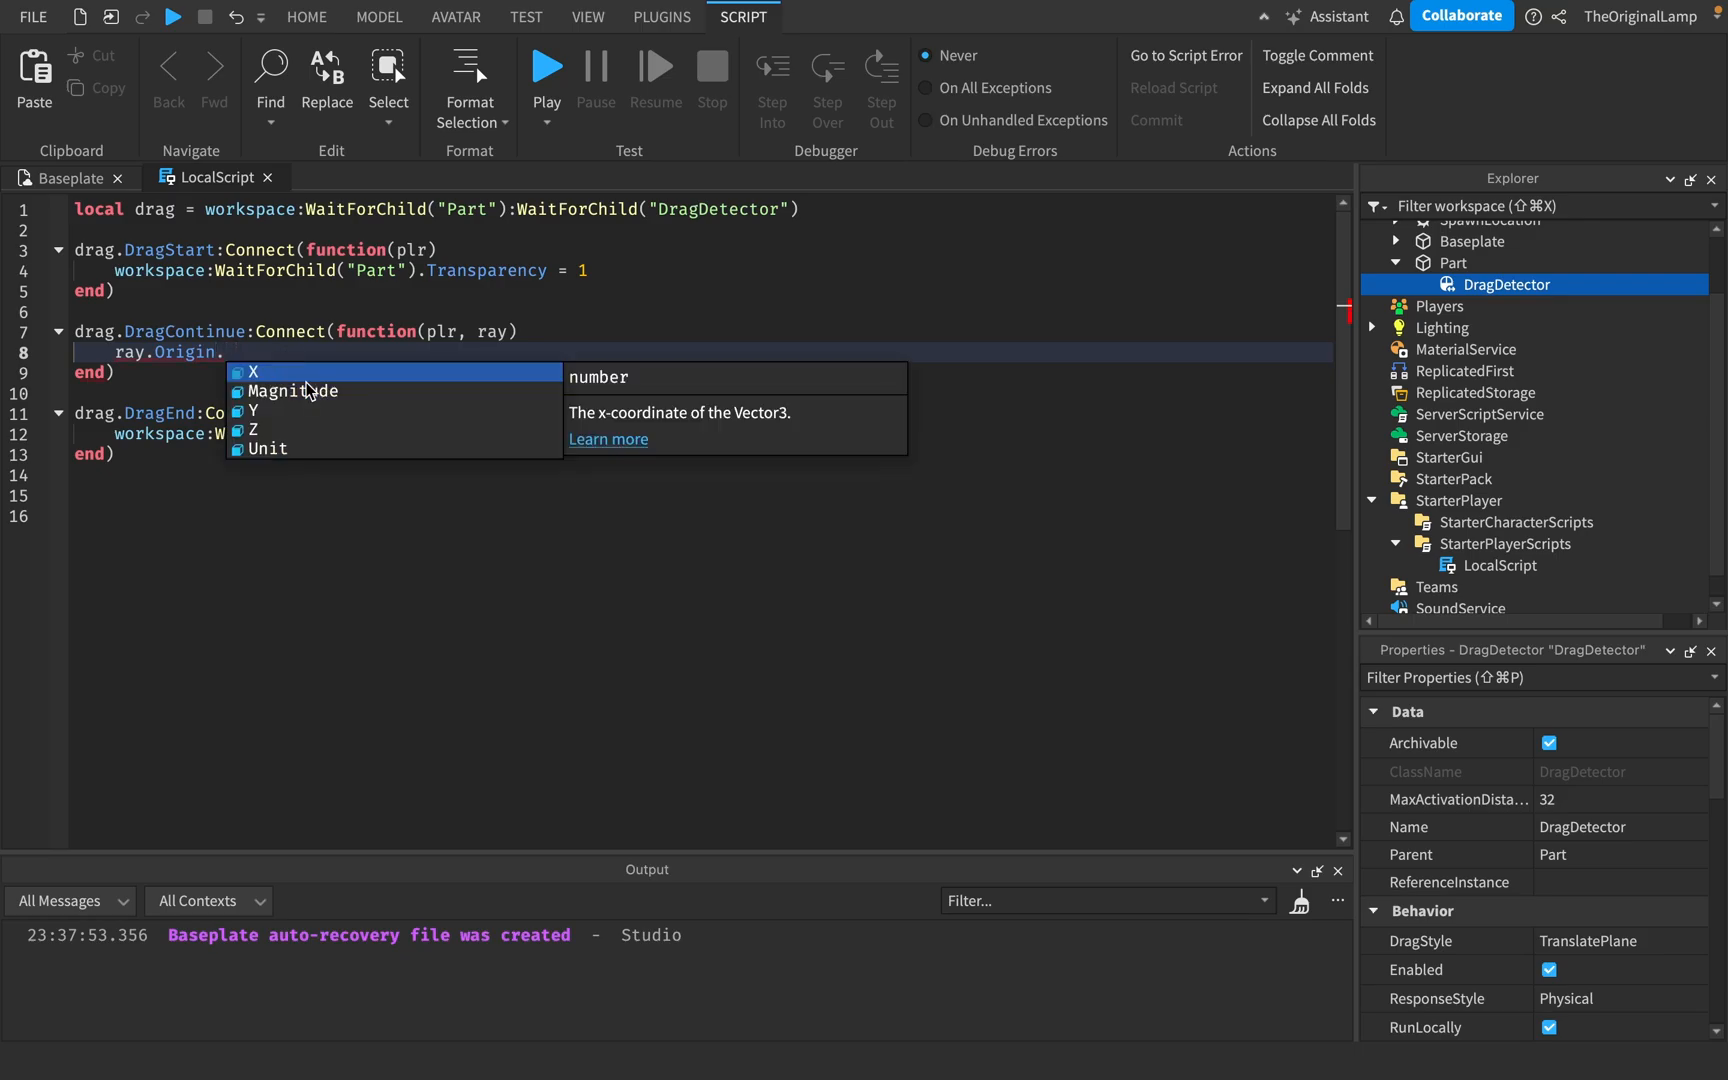
mouse_move(305, 410)
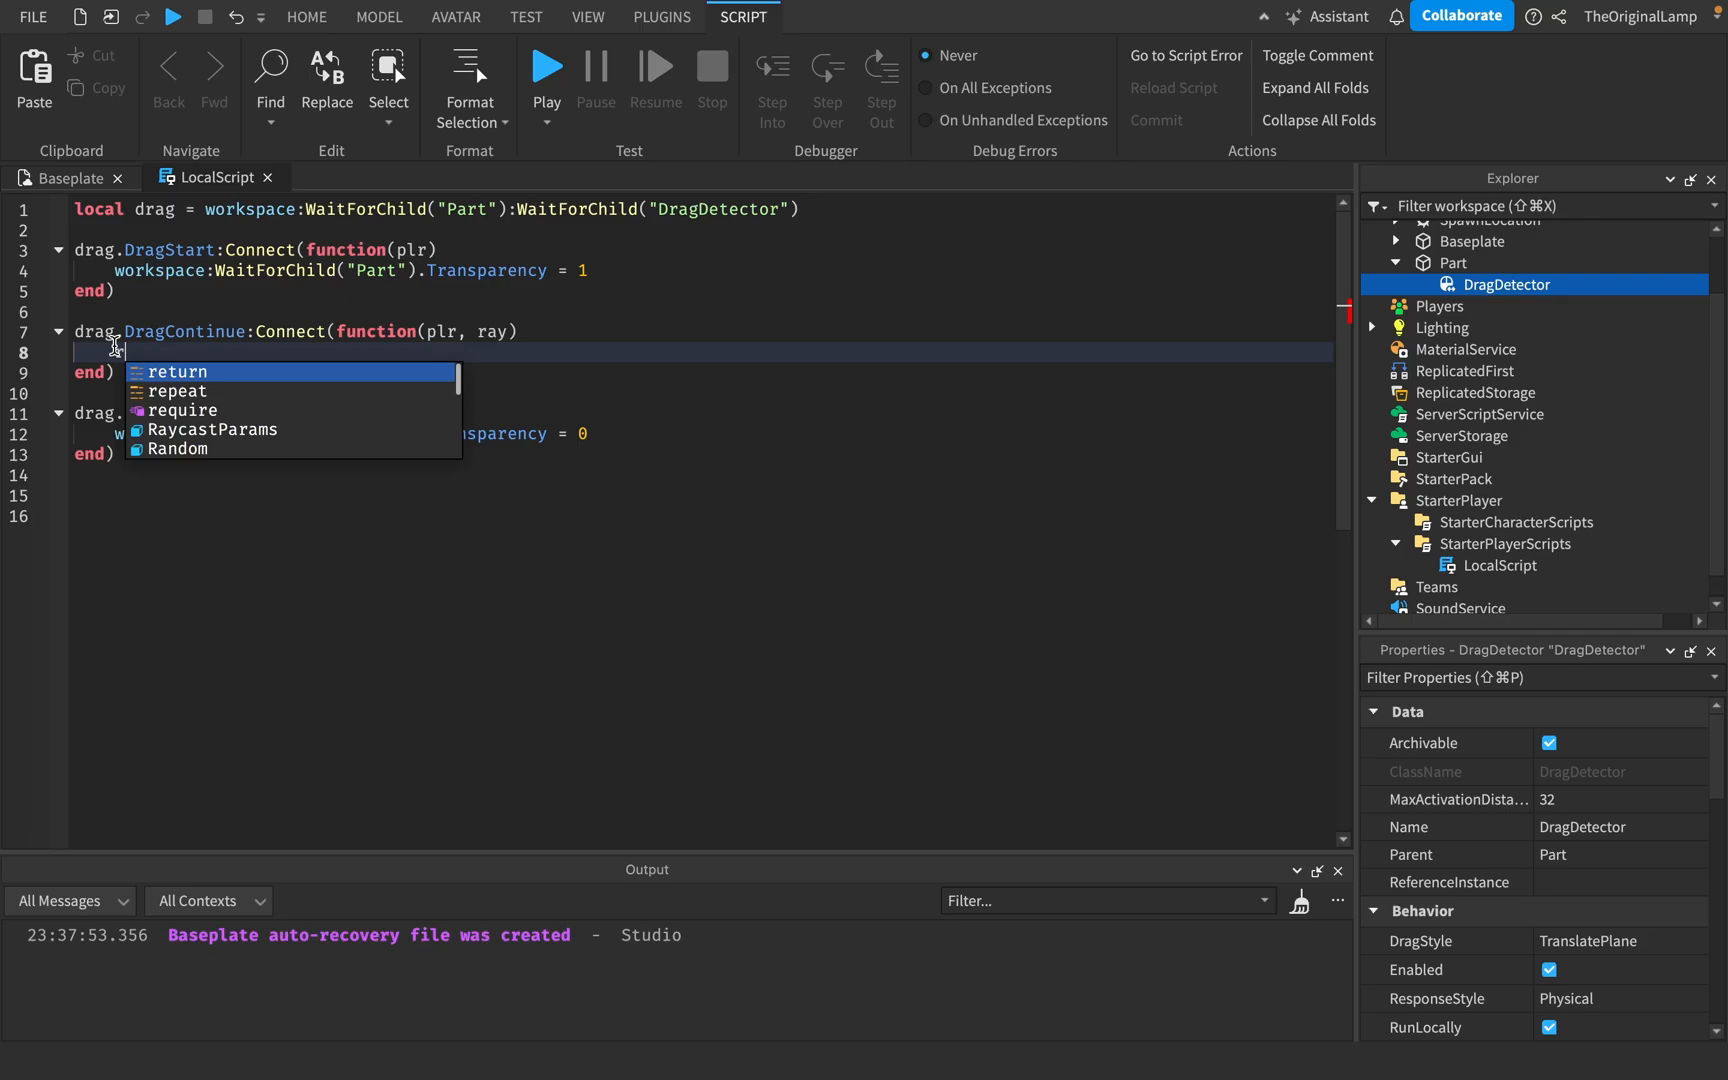
text(ray)
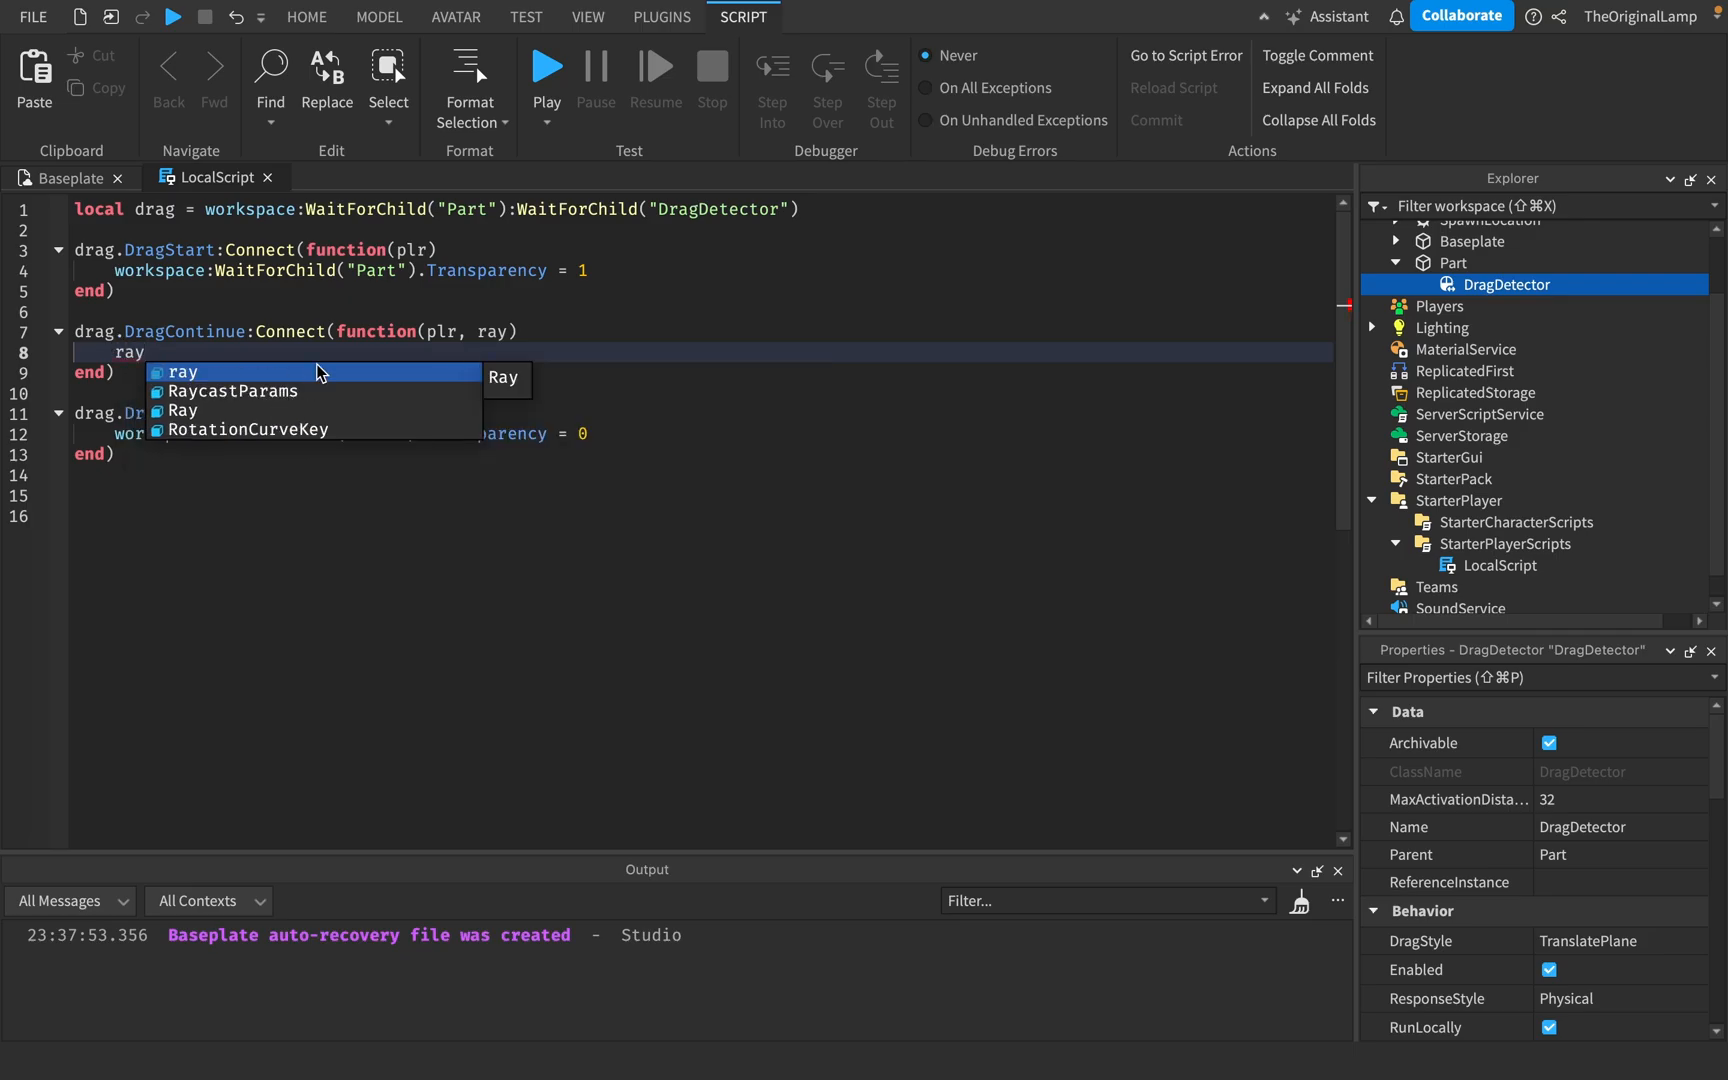
text(.)
click(702, 331)
text(, view)
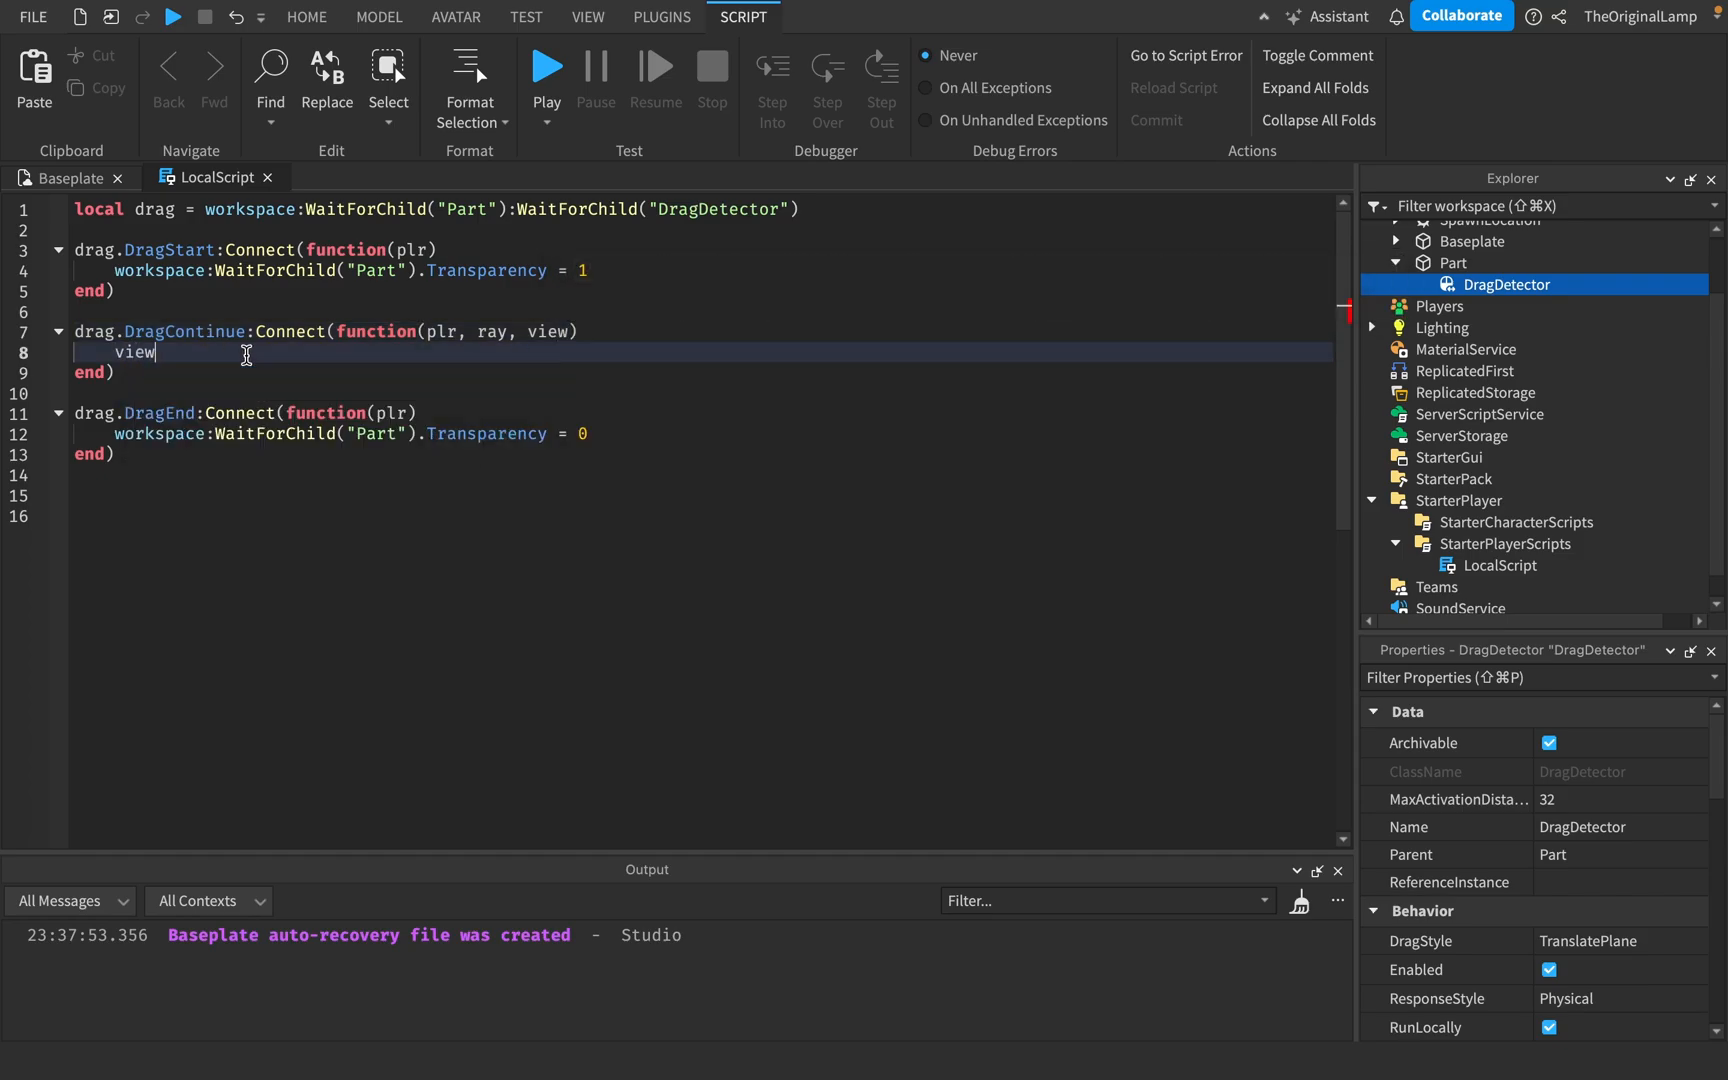
text(.)
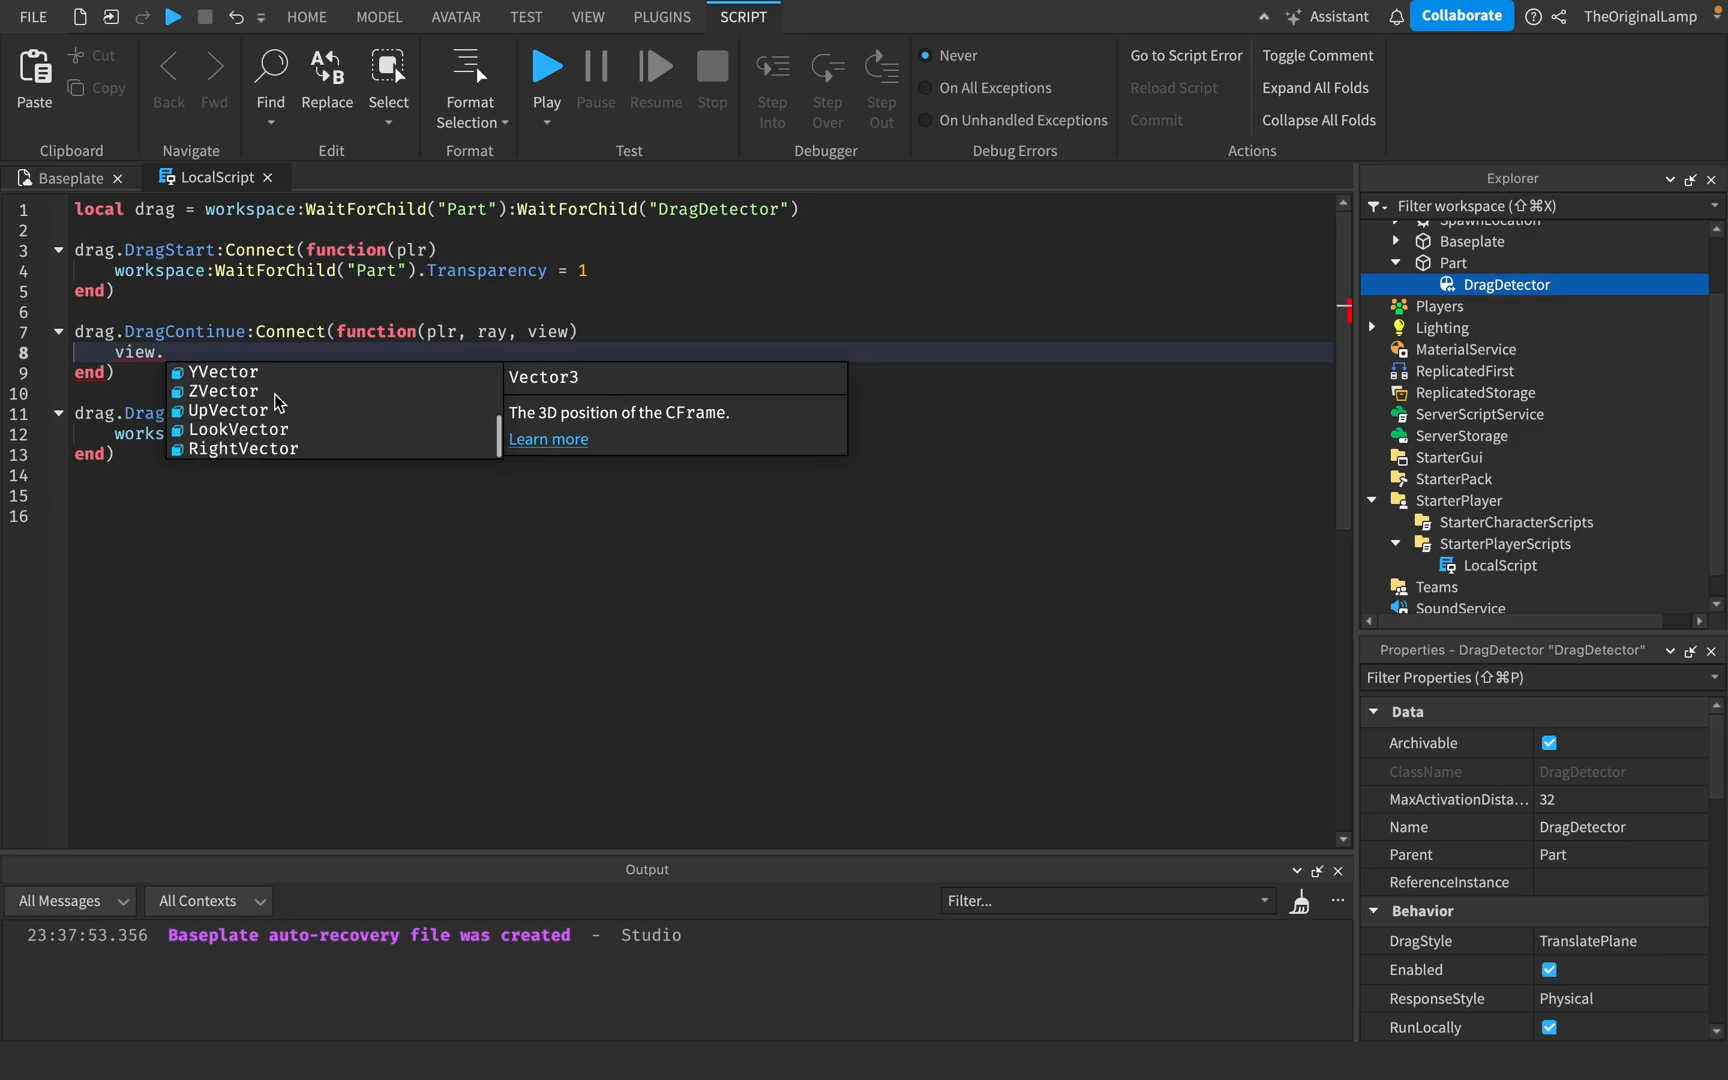
text(Position)
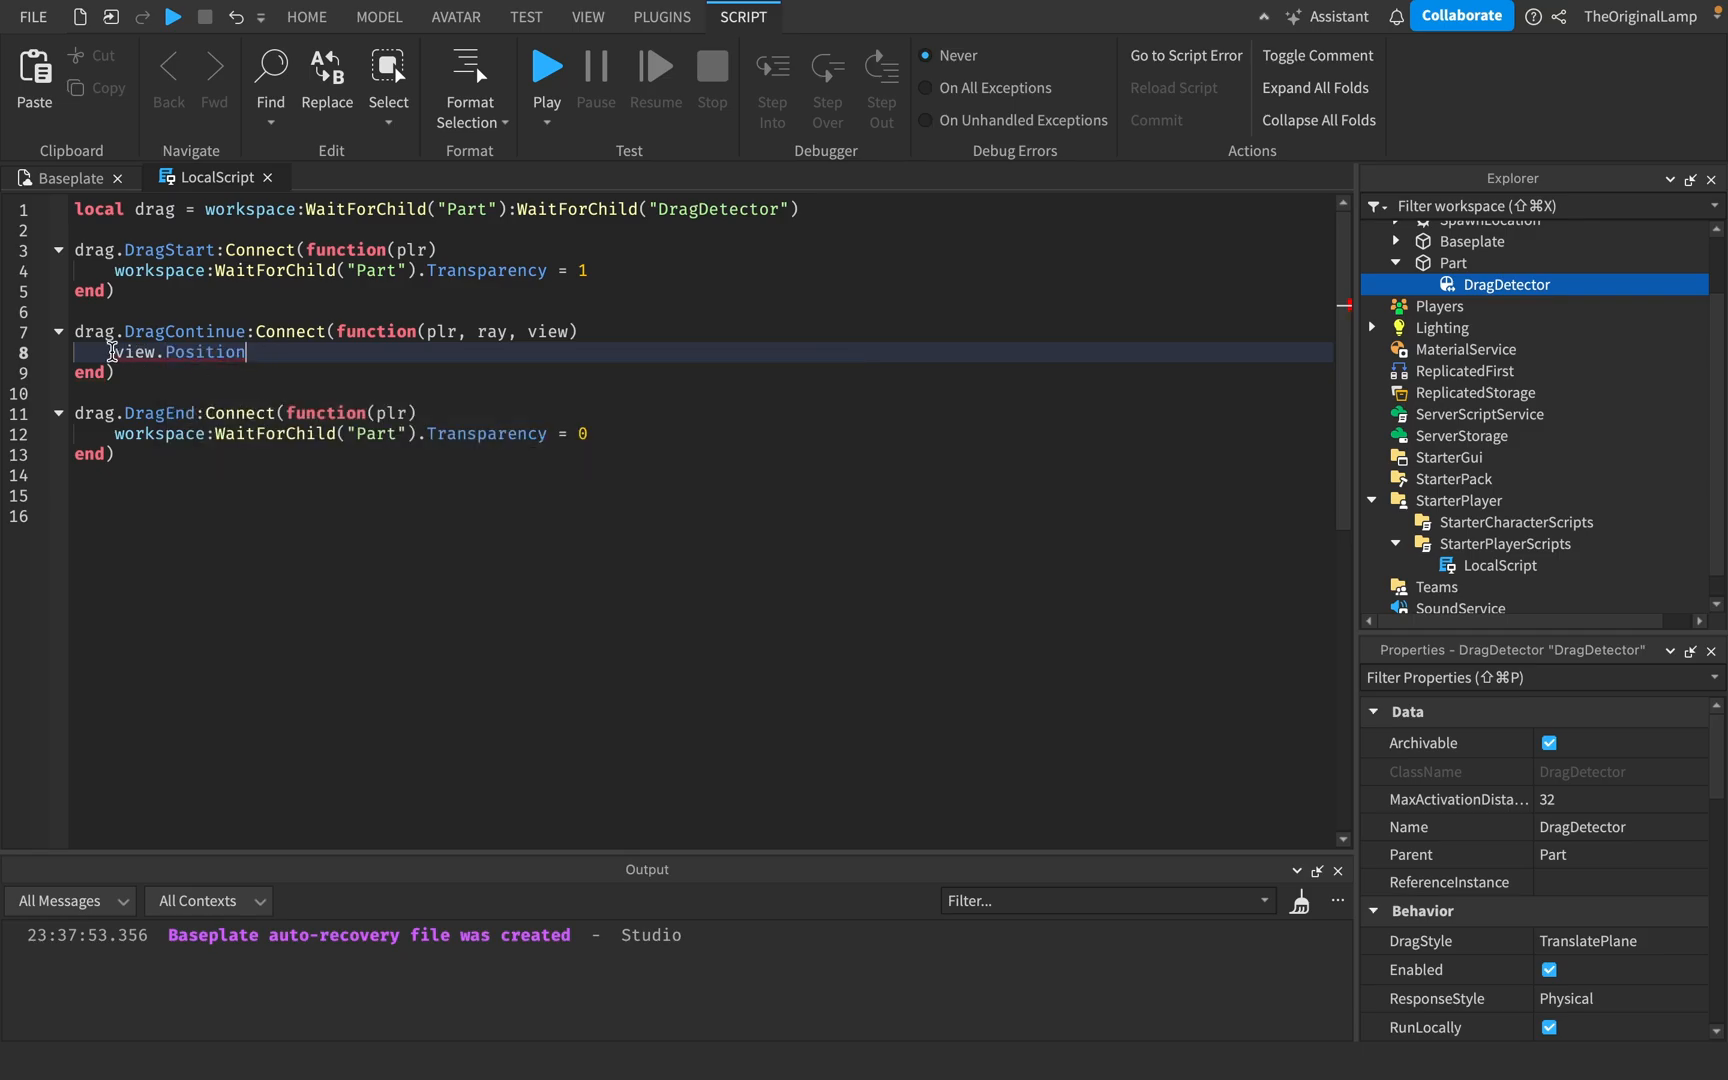
Write workspace.Part.Position = view.Position on line 8 and start a playtest
text(workspace.)
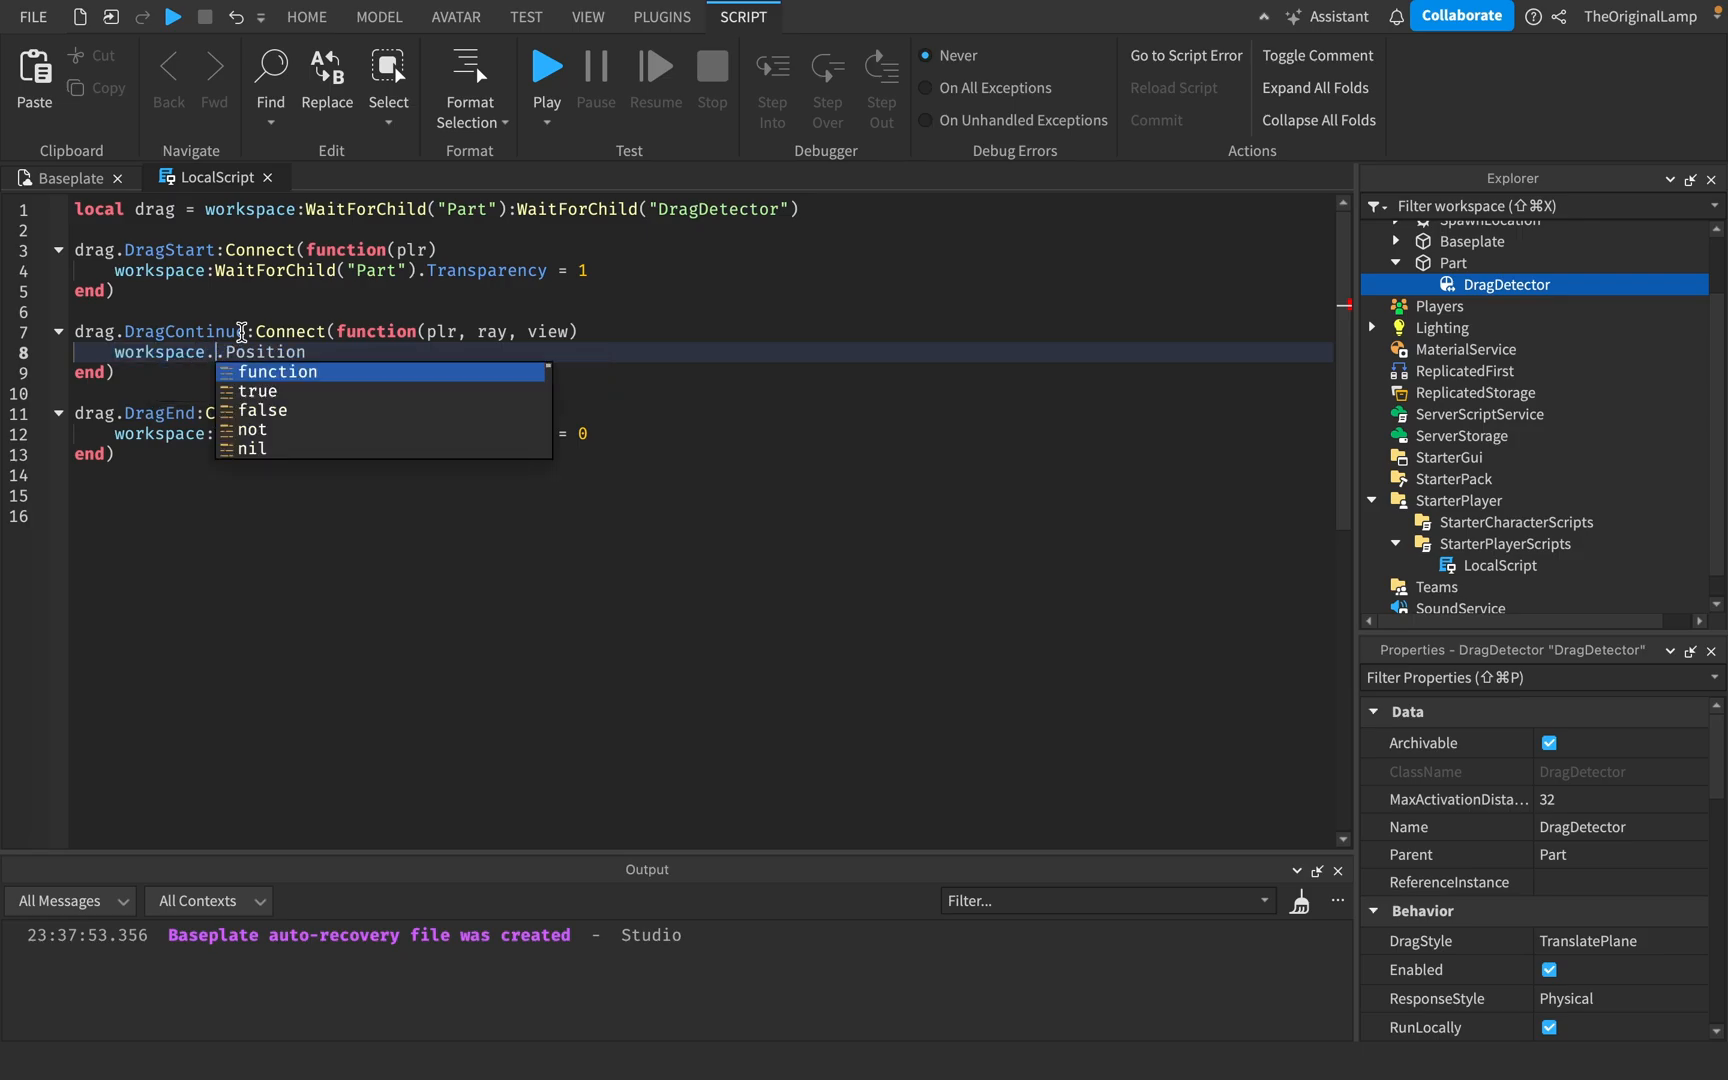
text(Parr)
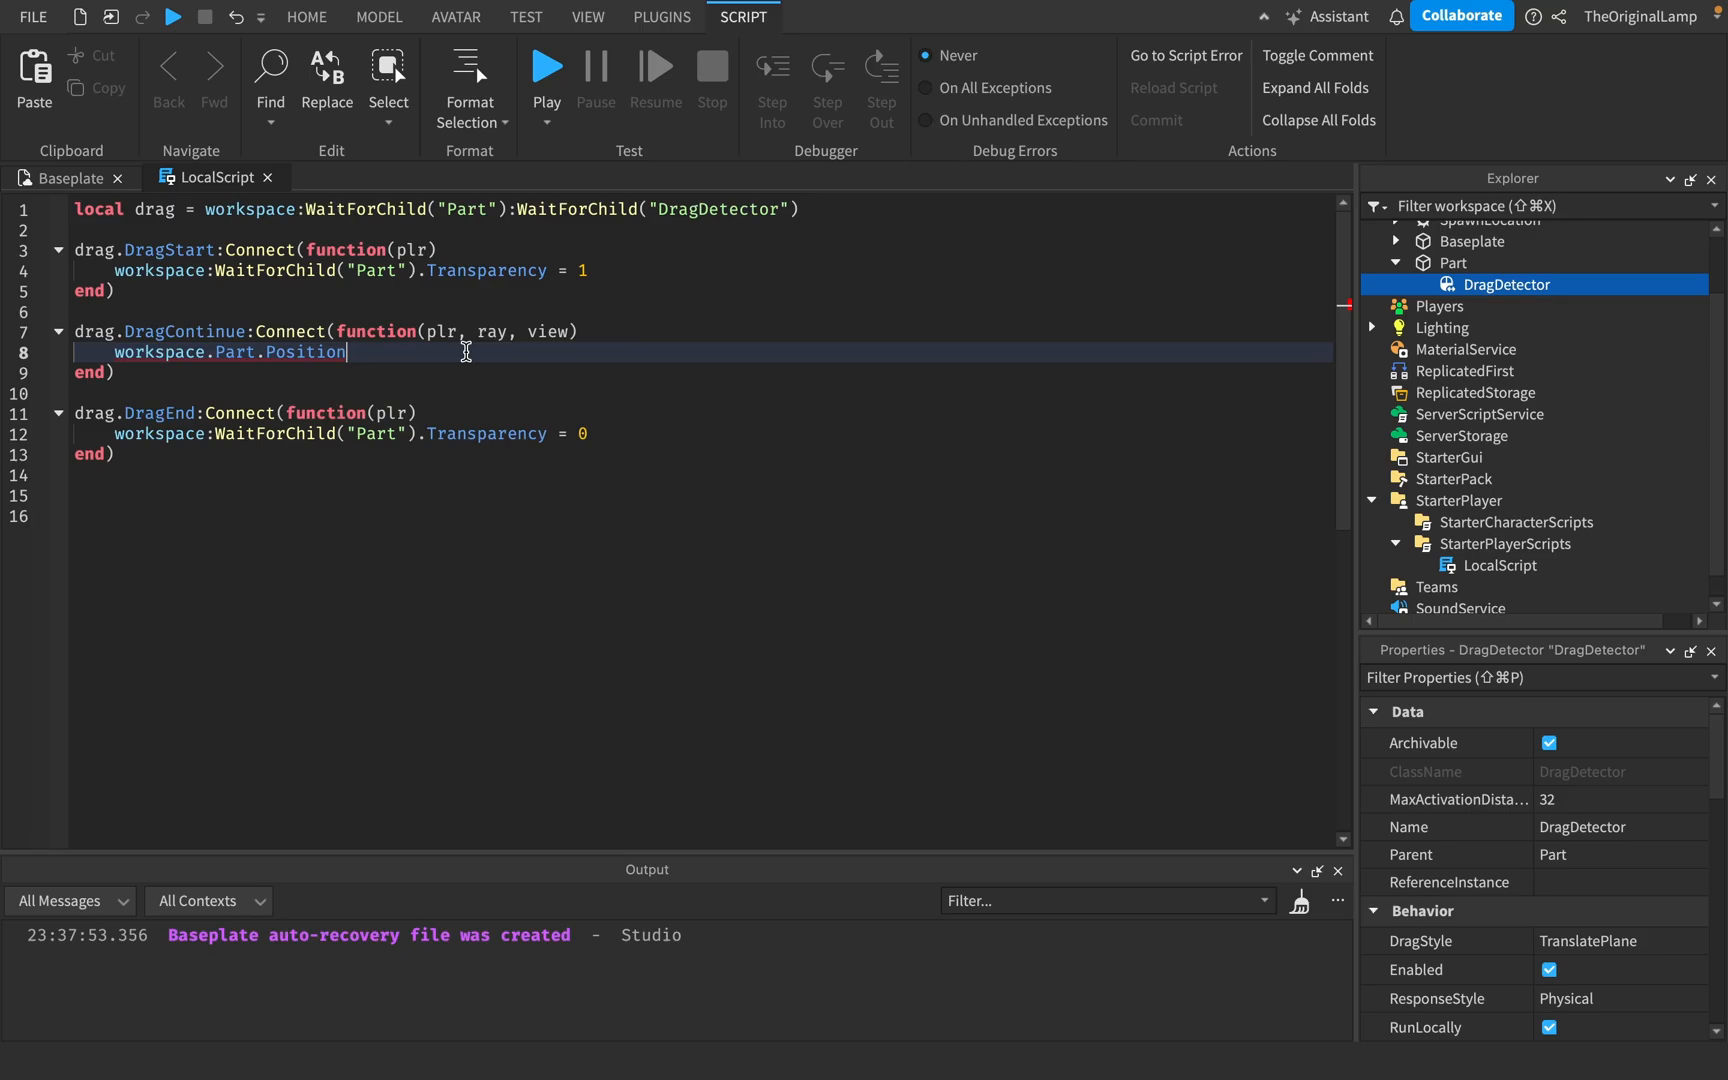
text(= view.Position)
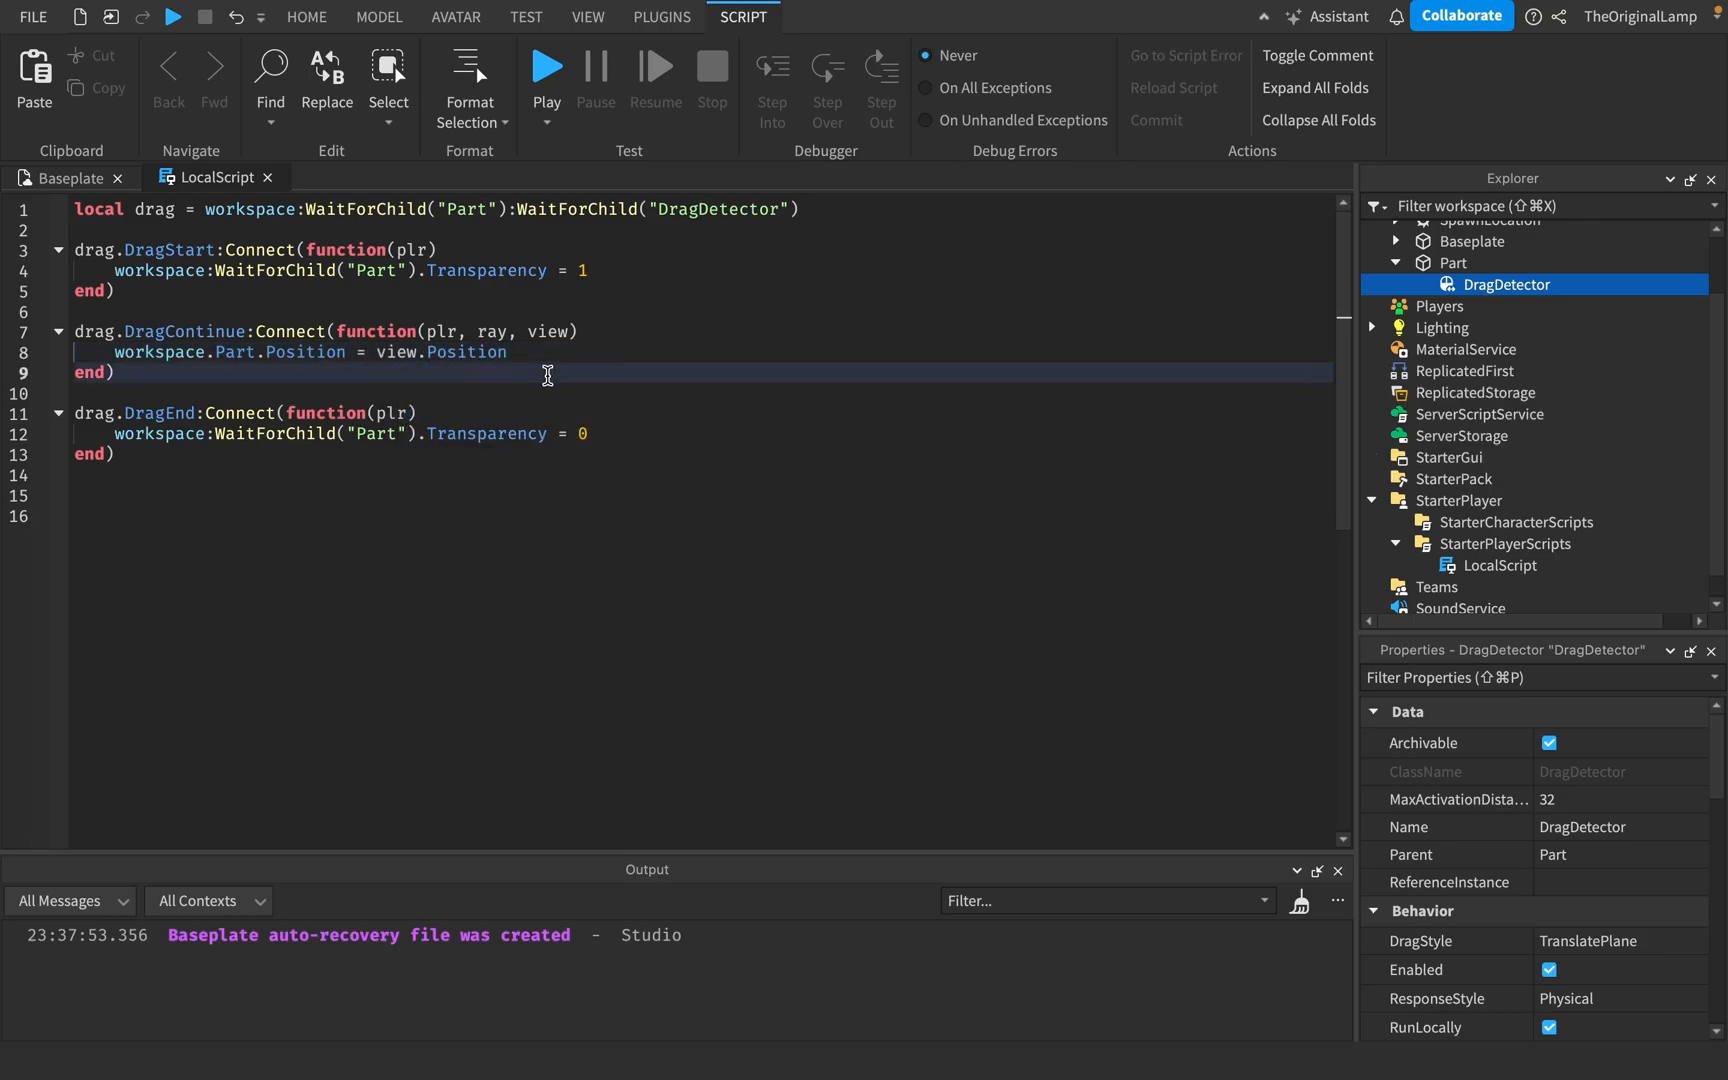
click(546, 66)
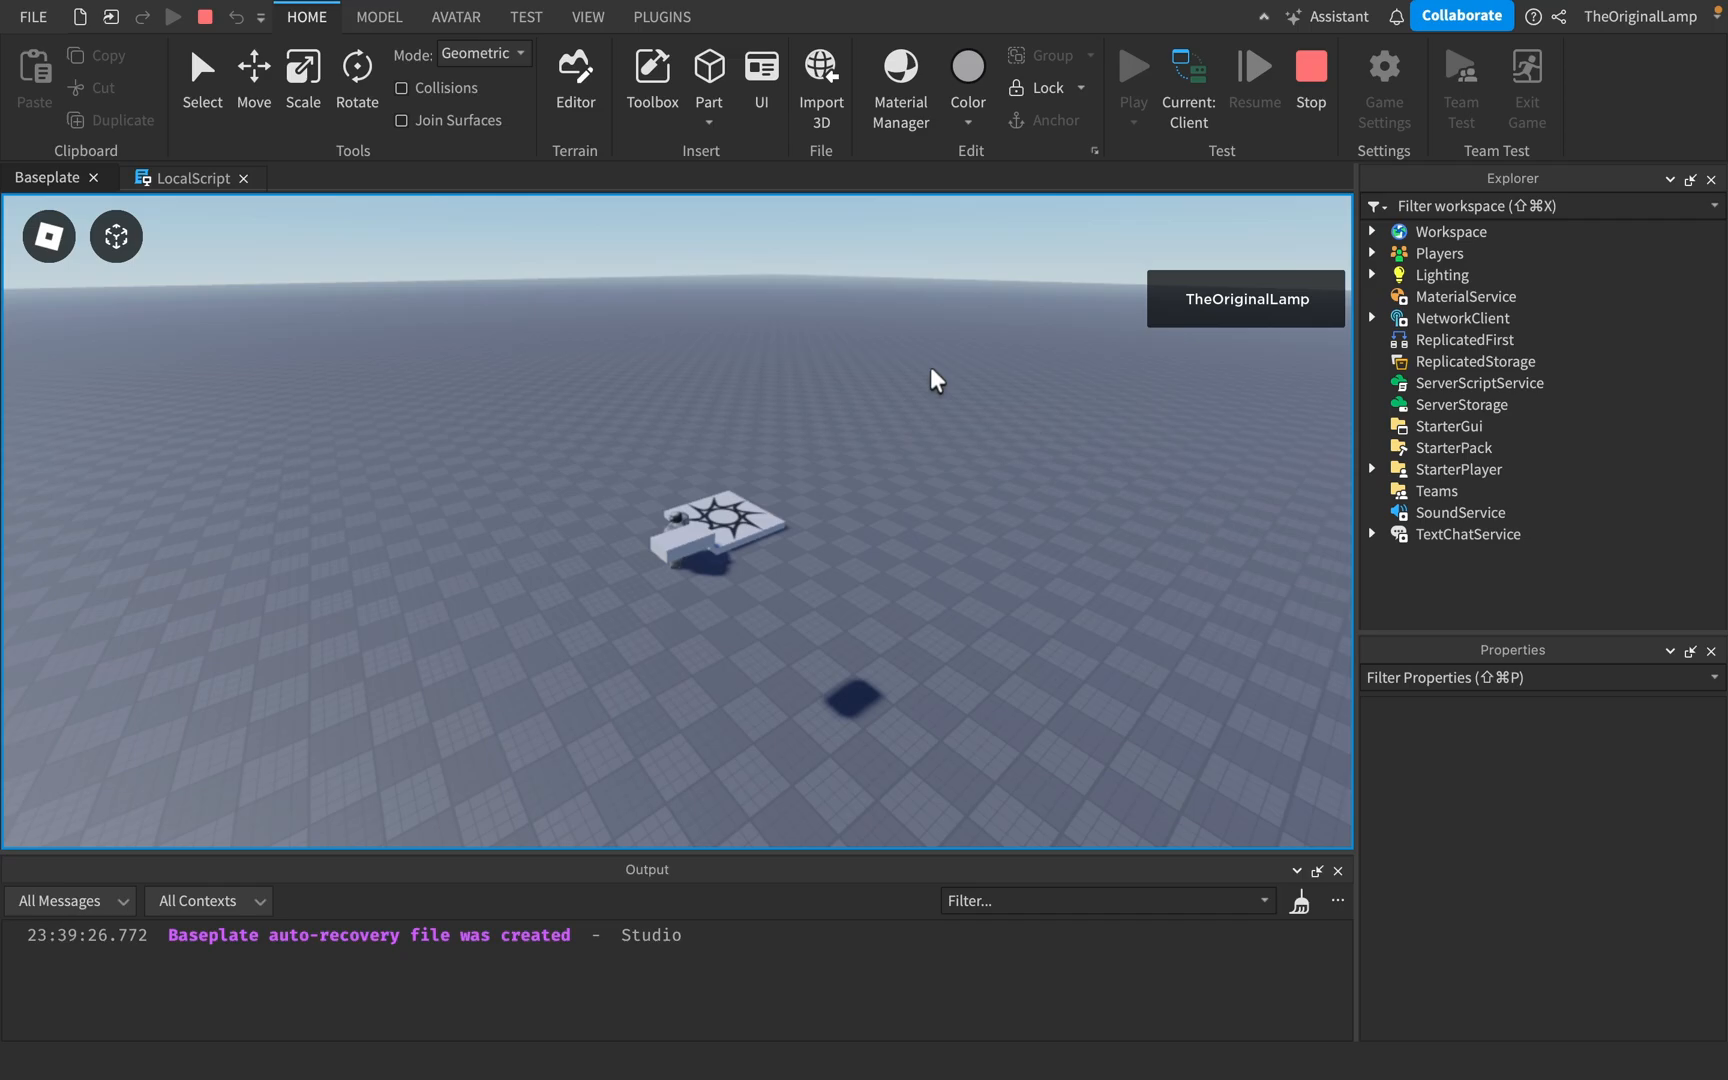
Drag the part upward across the baseplate during the playtest
drag(937, 380, 979, 229)
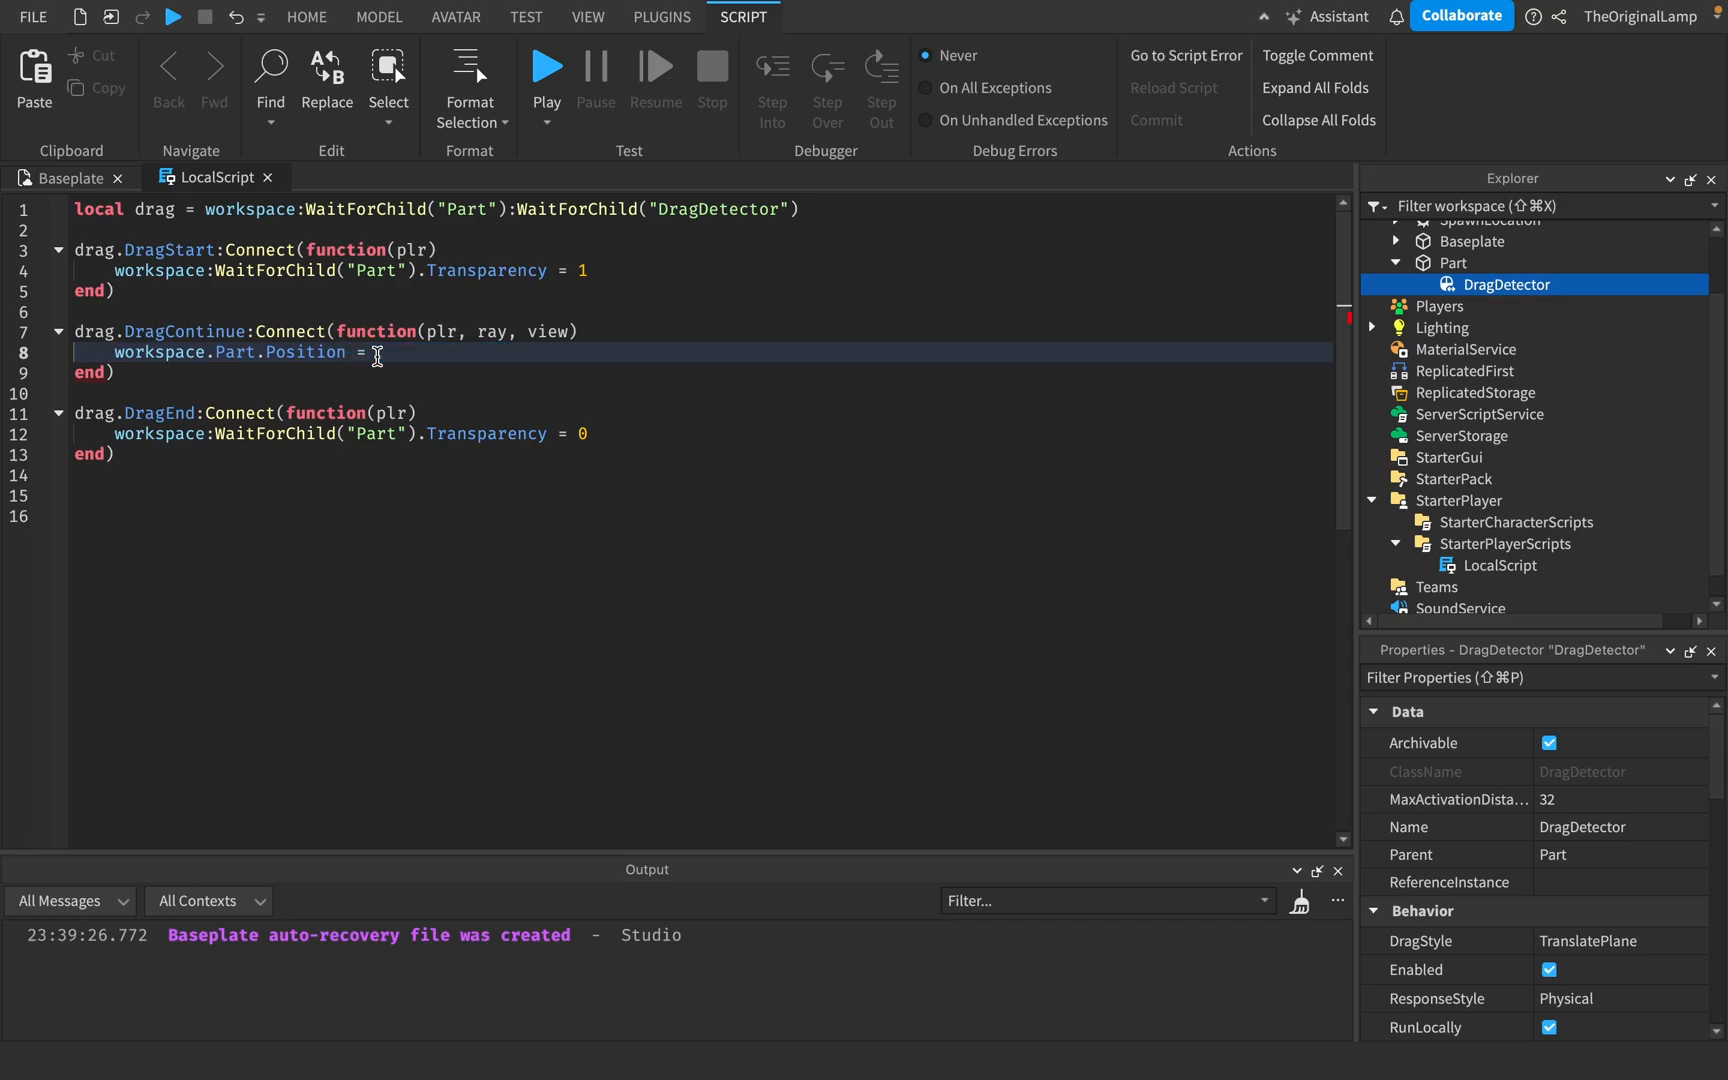
Set line 8's Position to Vector3.new(ray.Origin.X, ray.Origin.Y, ray.Origin.Z)
text(Vector3.new(ray.Origin.)
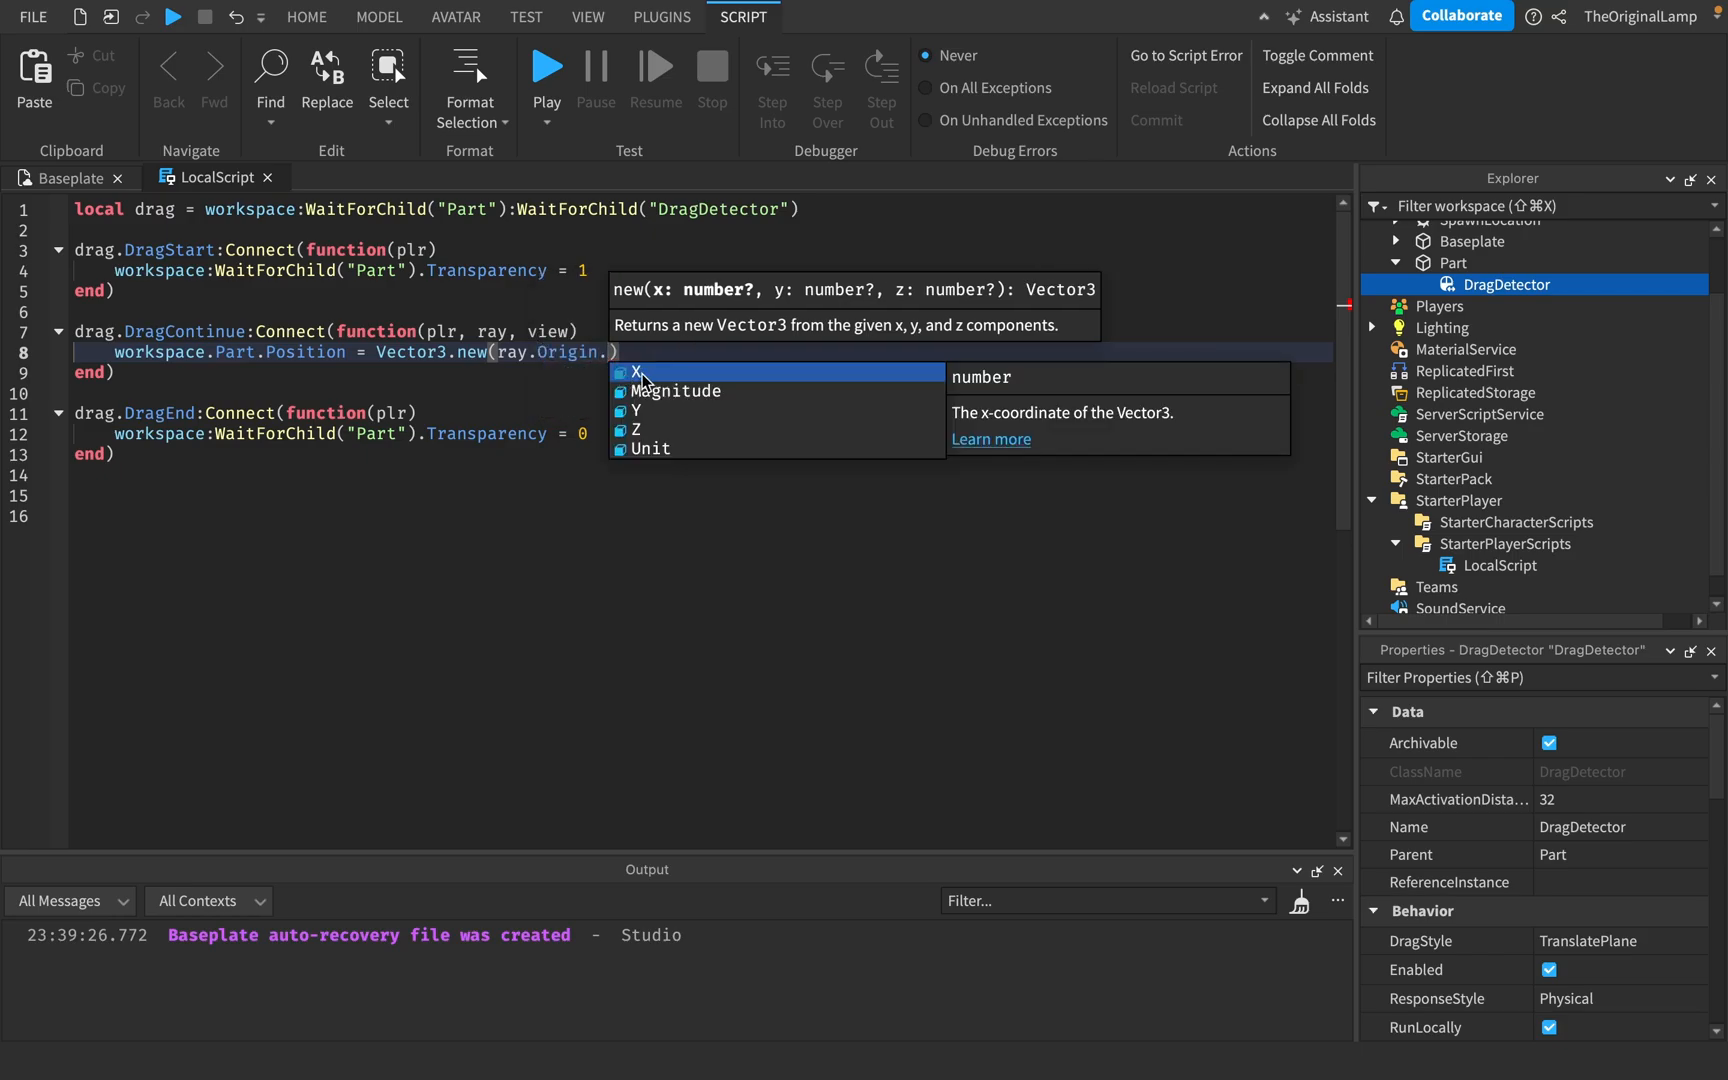
text(X, ray.Origin.Y, r)
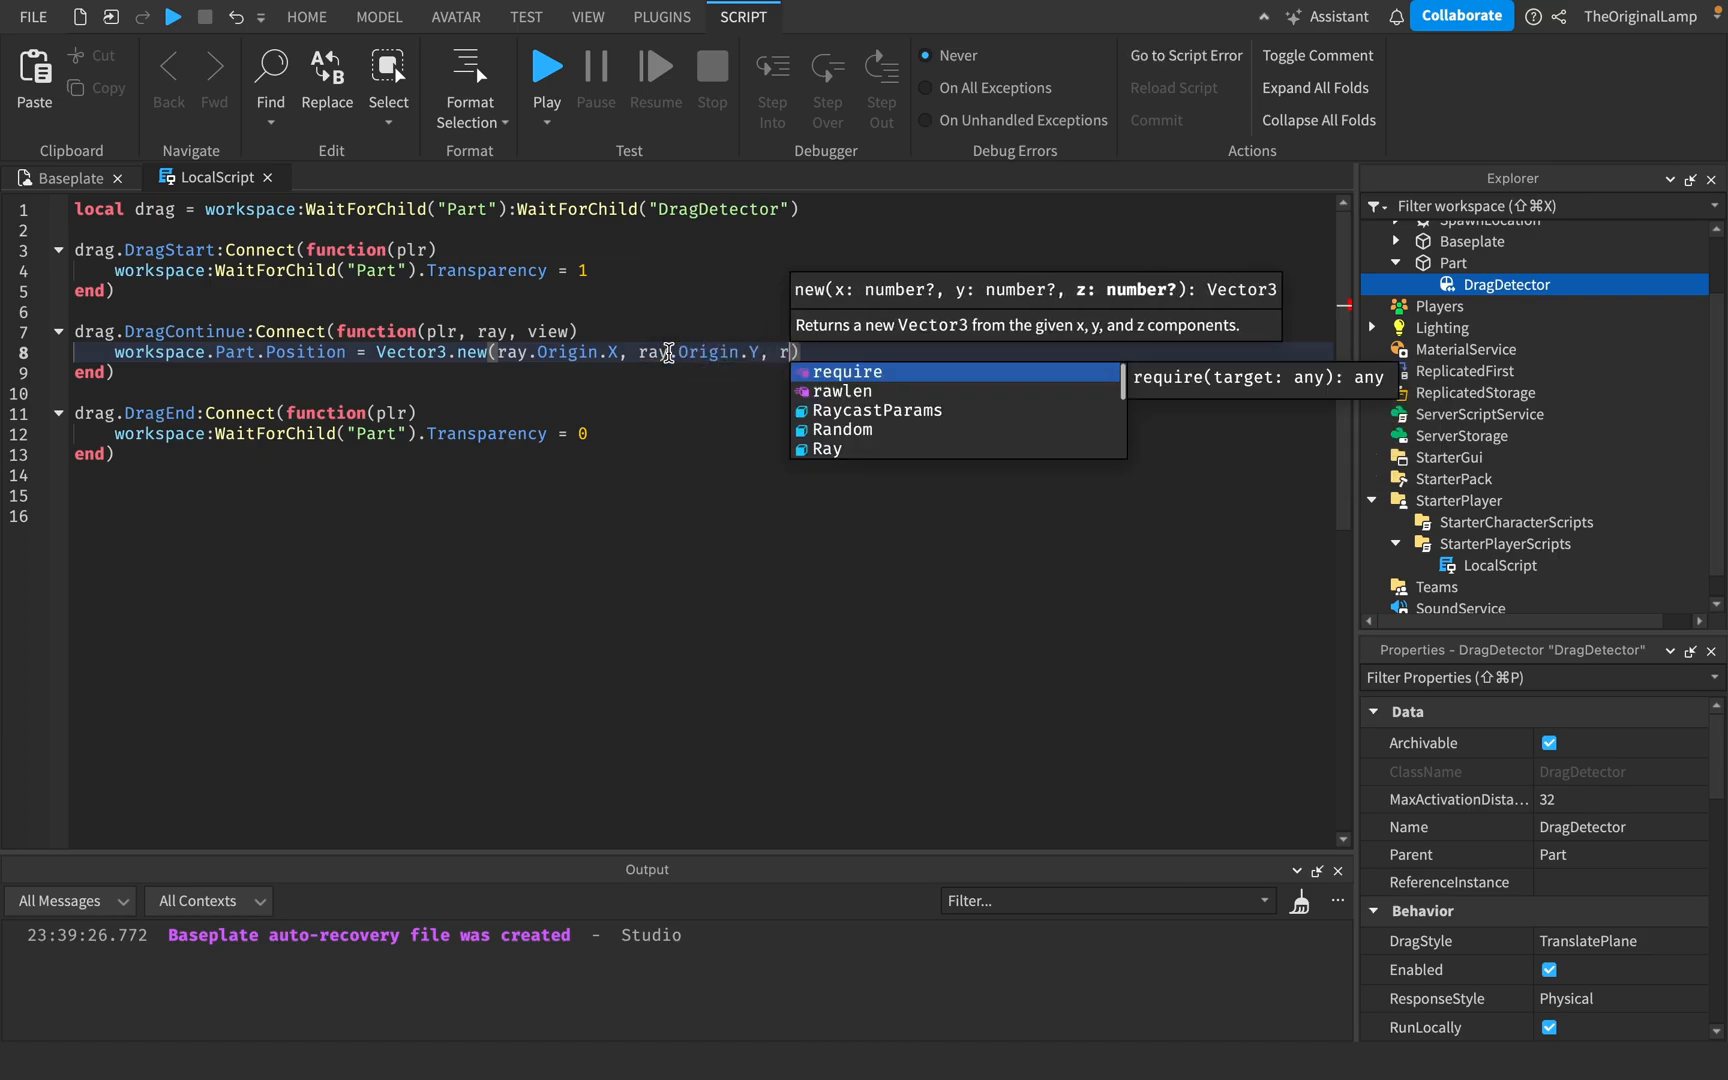
text(ay.Origin)
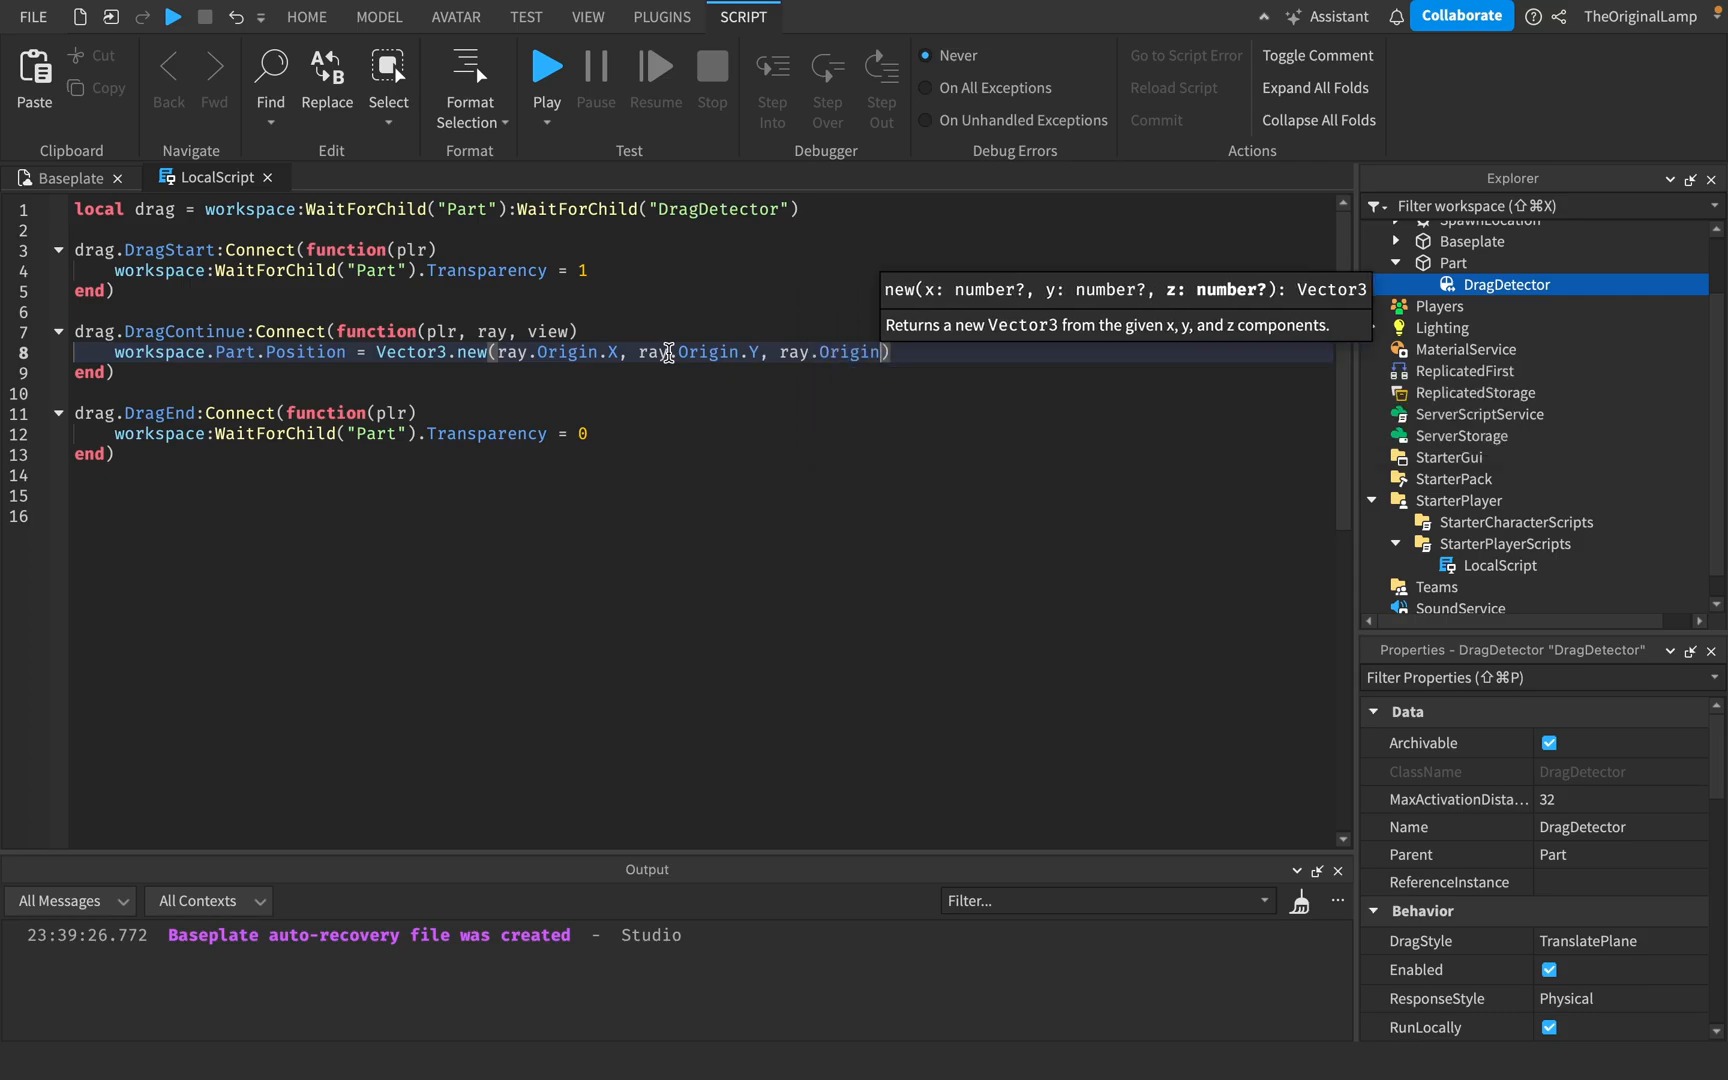
text(.Z))
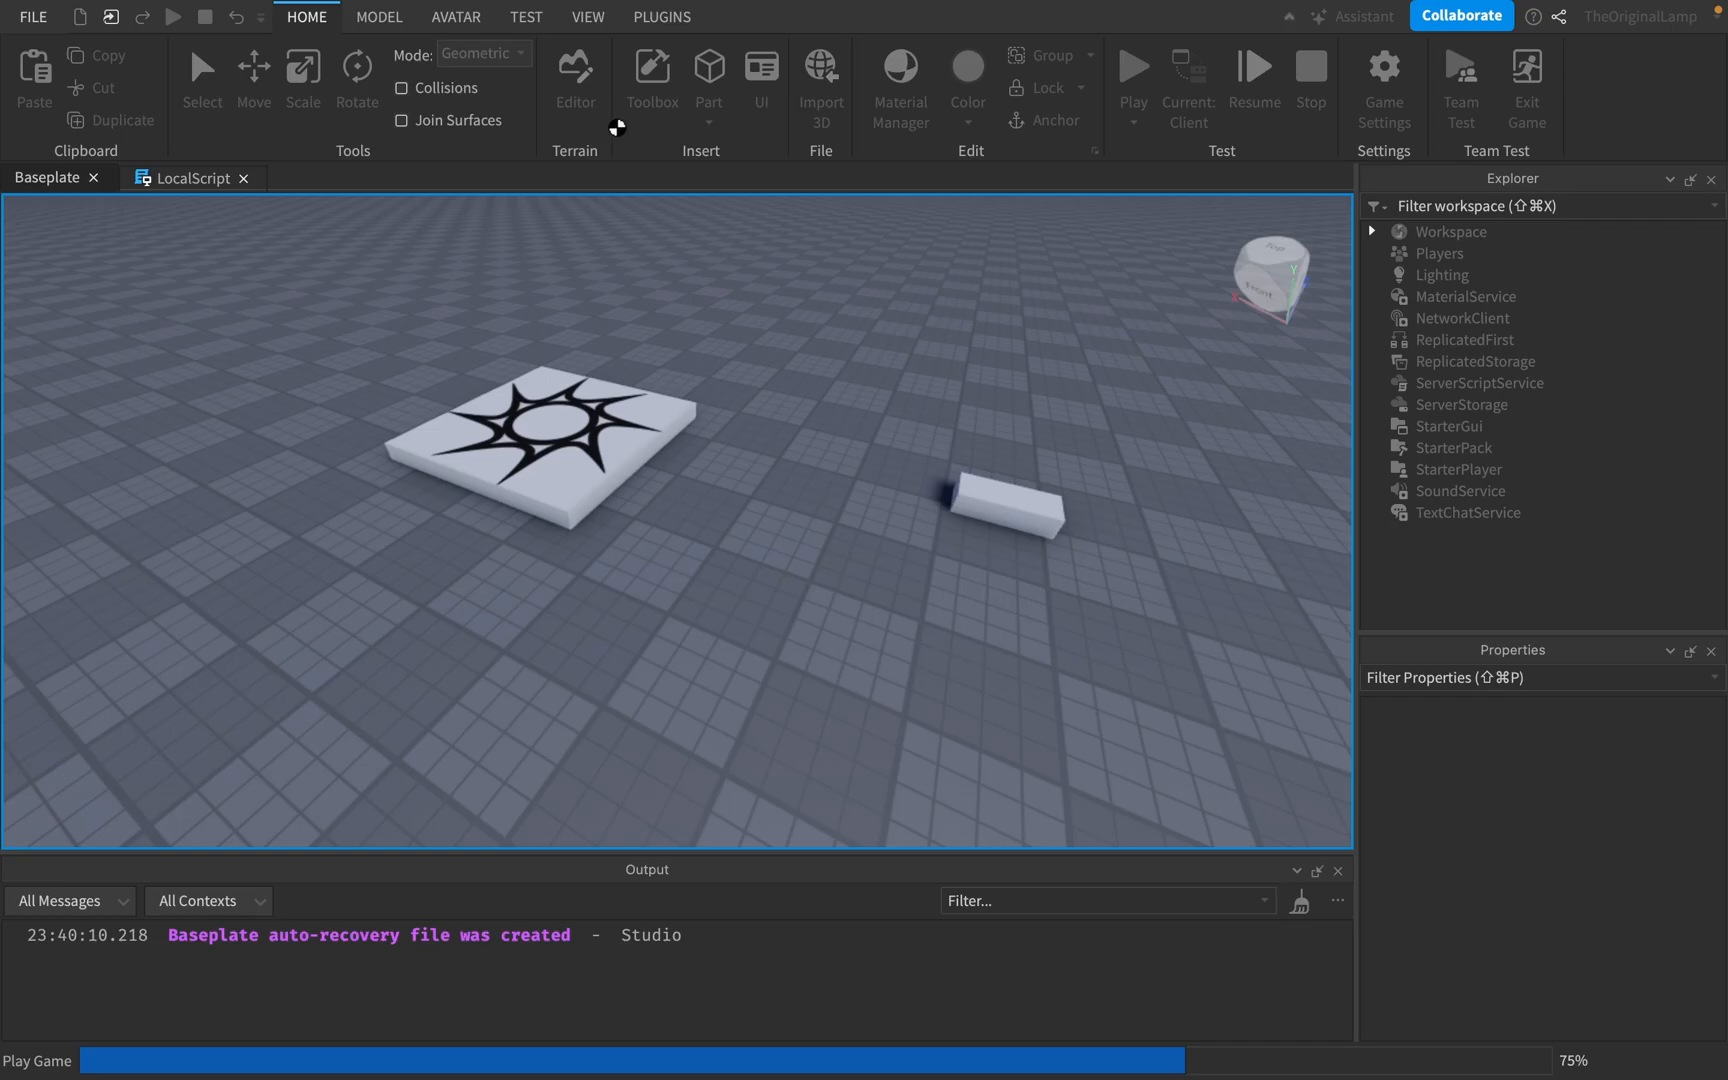
Playtest dragging the part, then return to the LocalScript's DragContinue code
click(1132, 74)
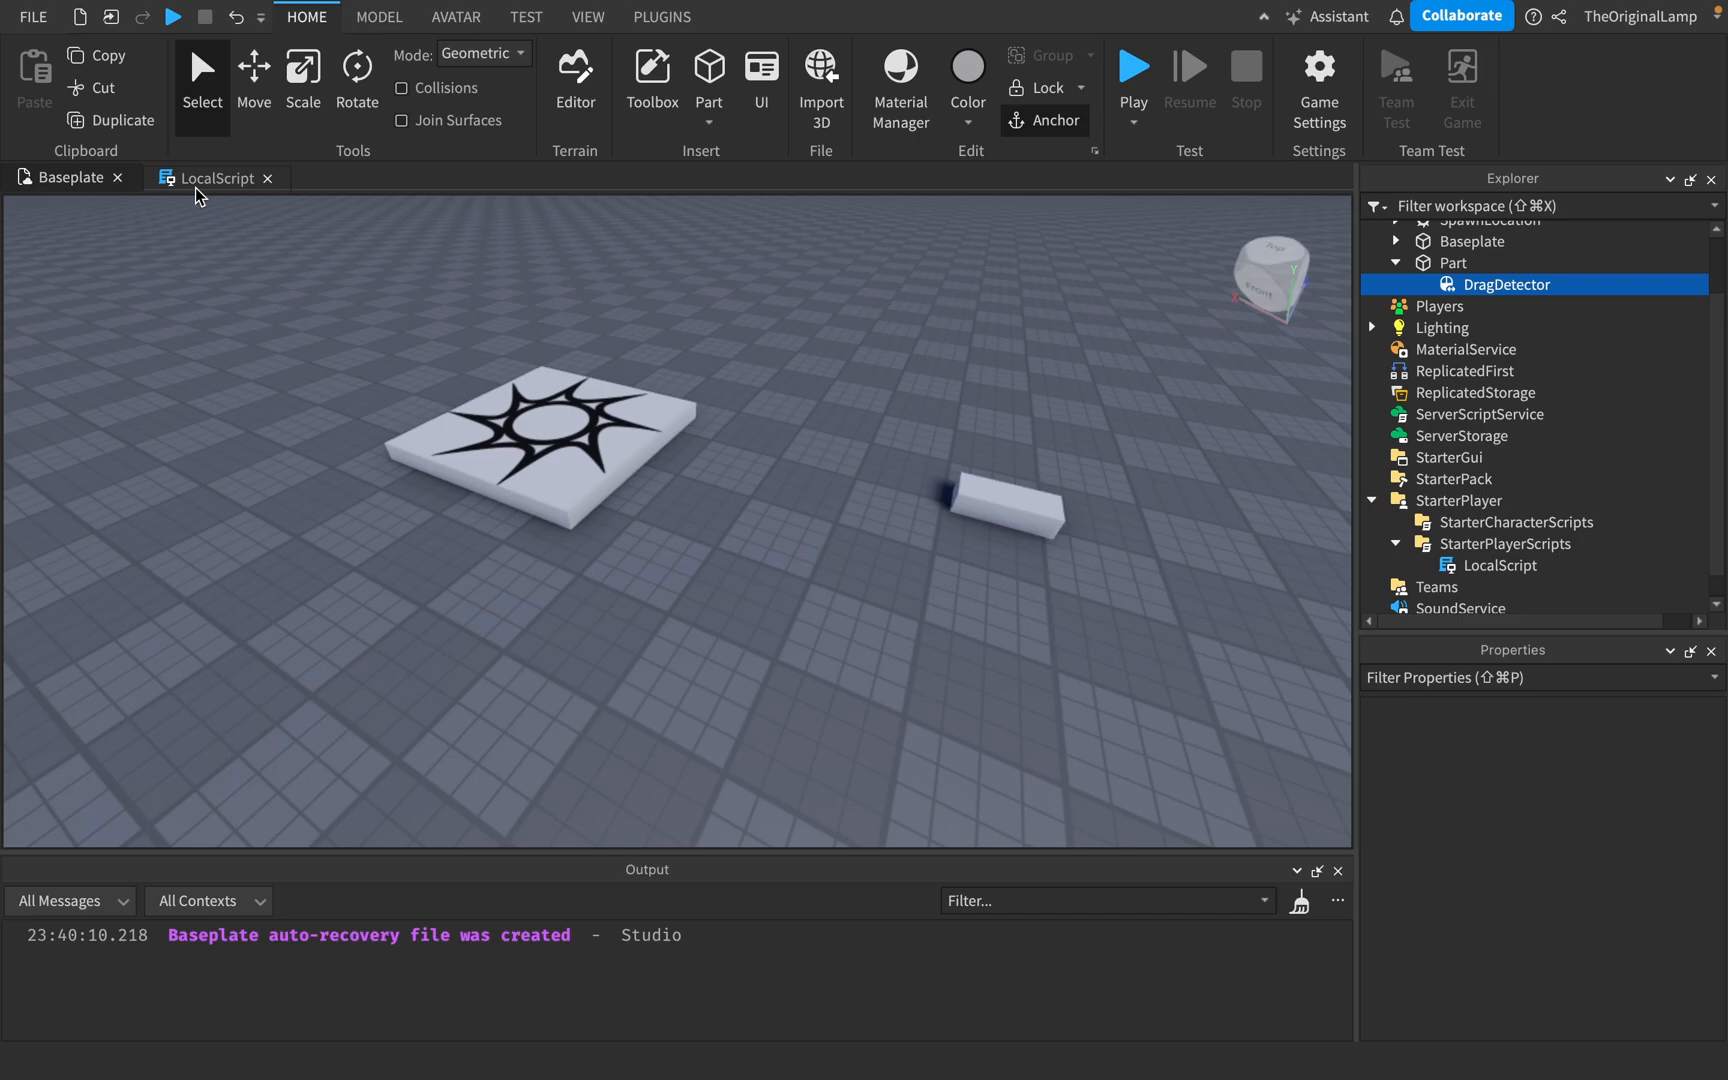
click(209, 177)
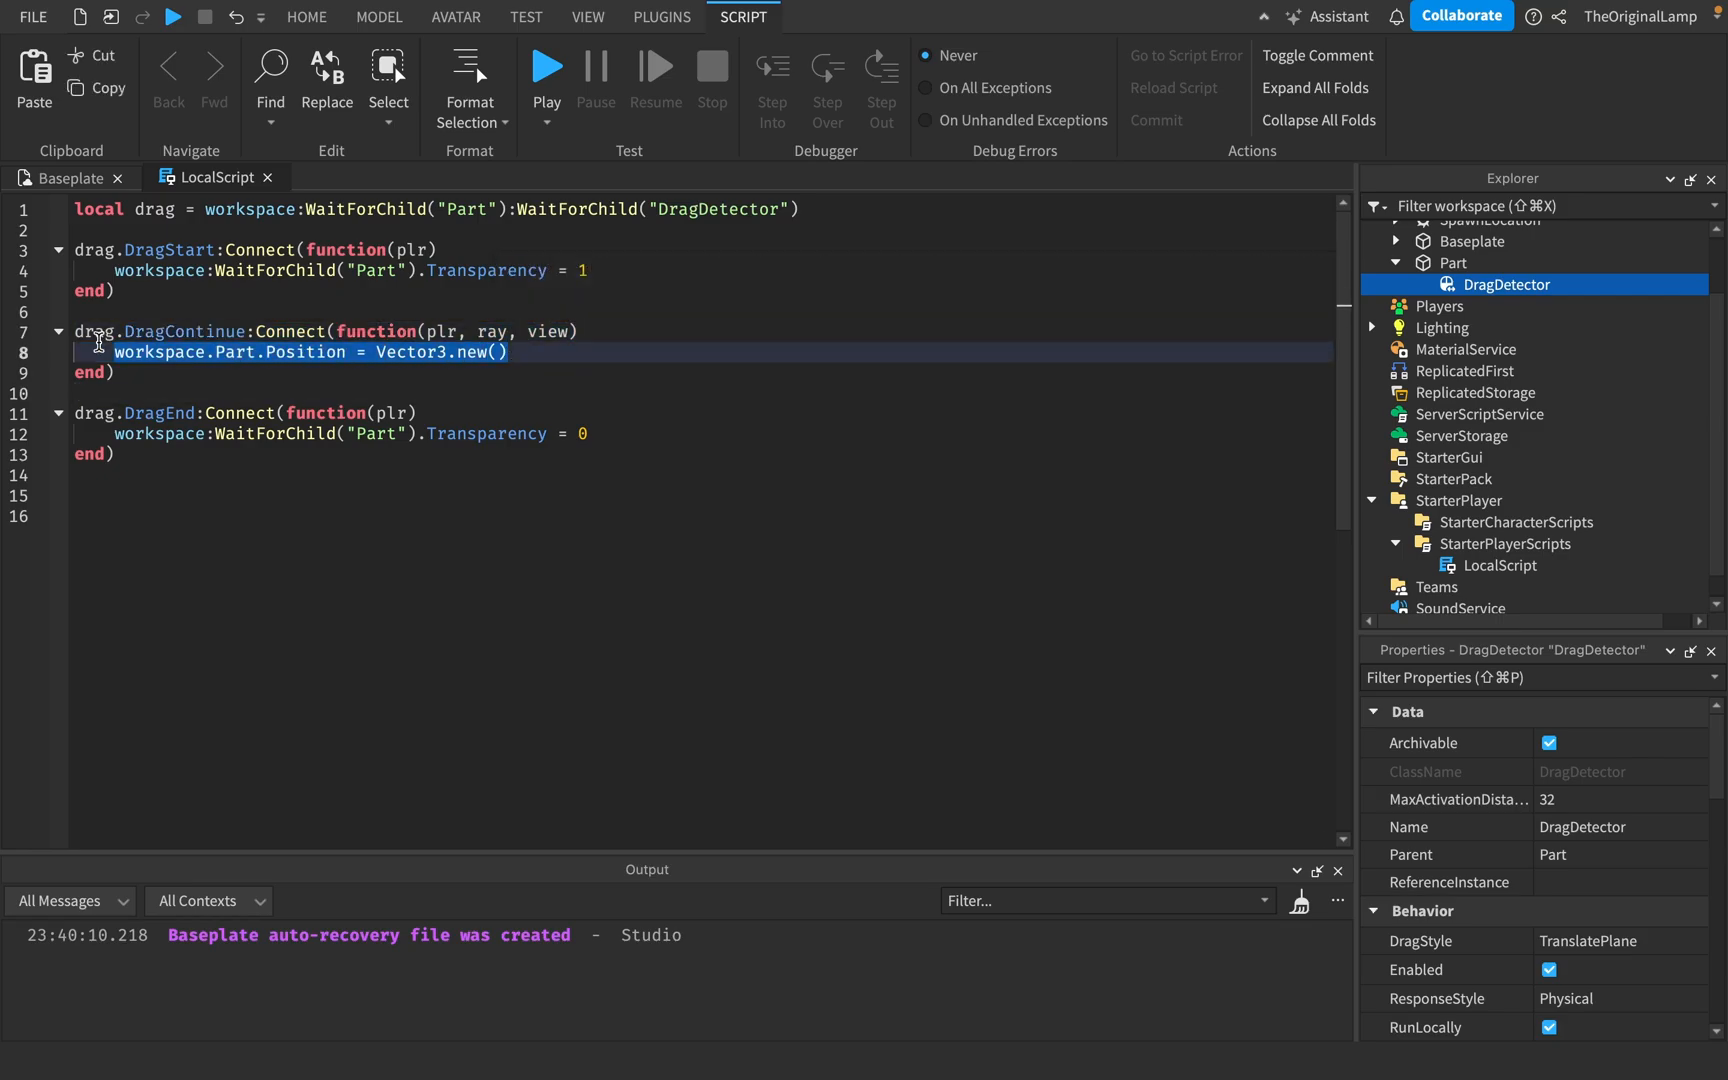
Remove line 8 and the ray, view parameters so DragContinue takes only plr, then close the LocalScript
text(ra)
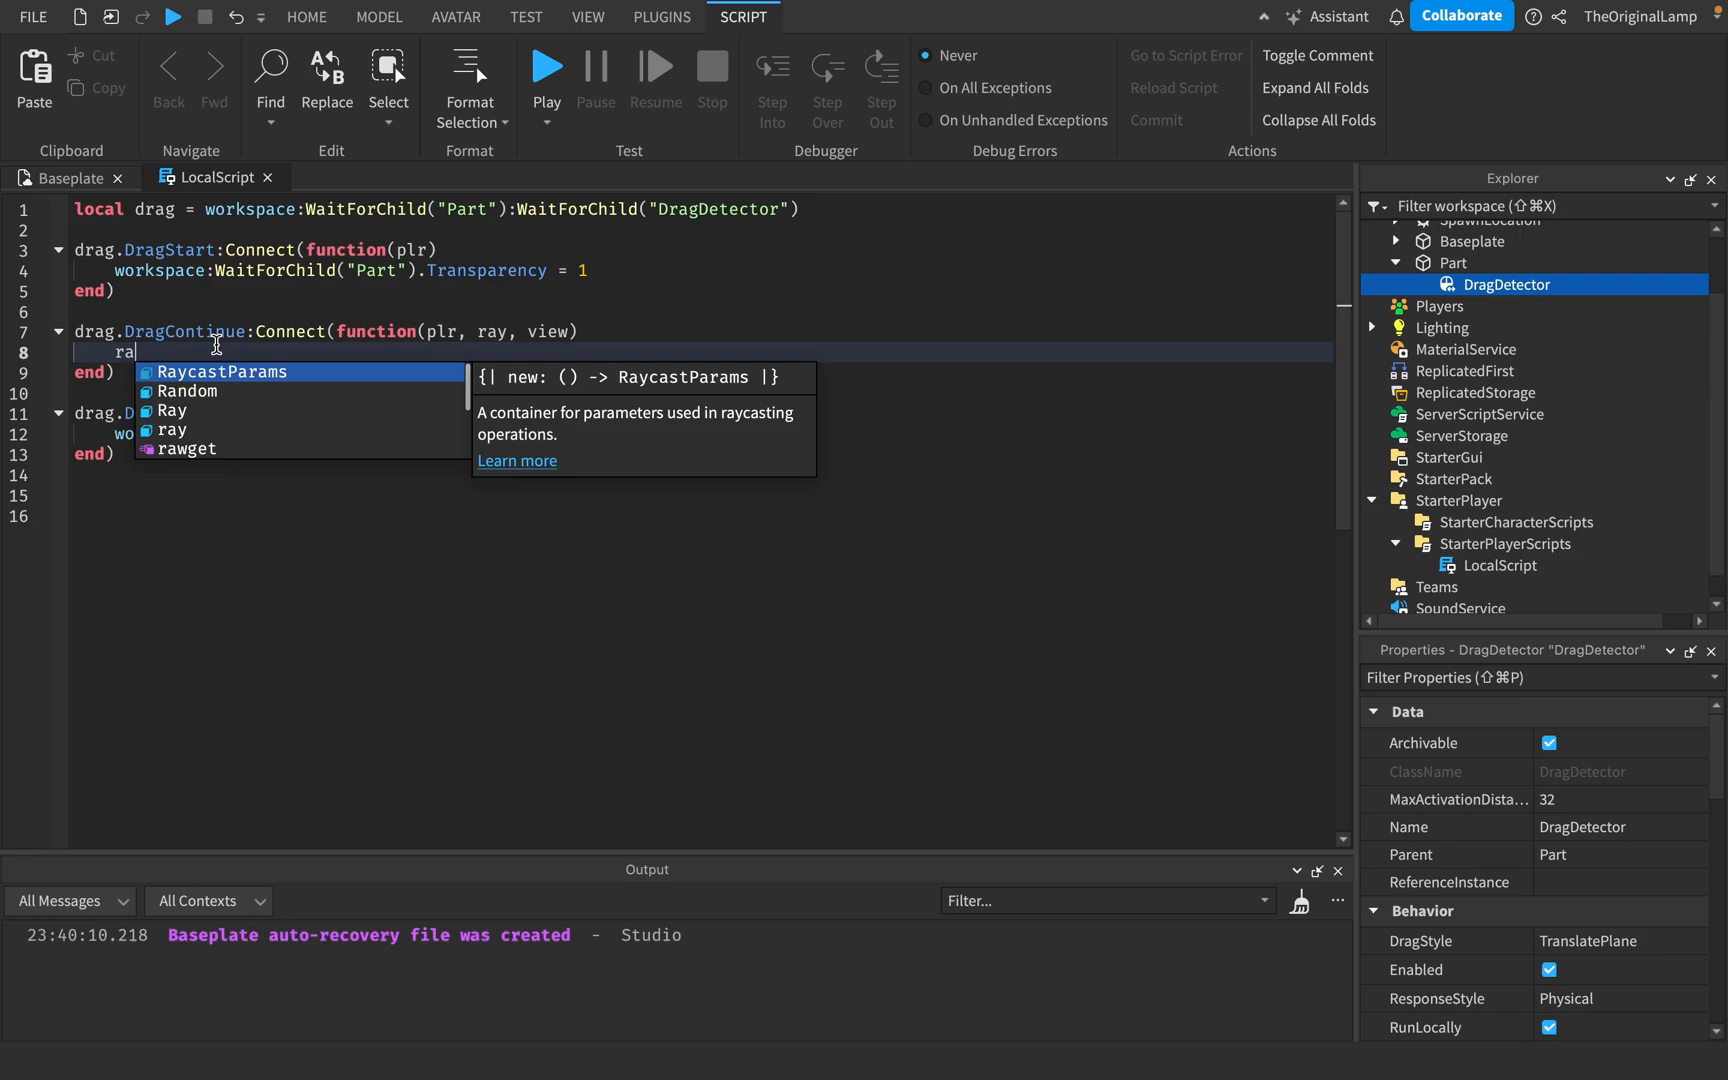
text(y)
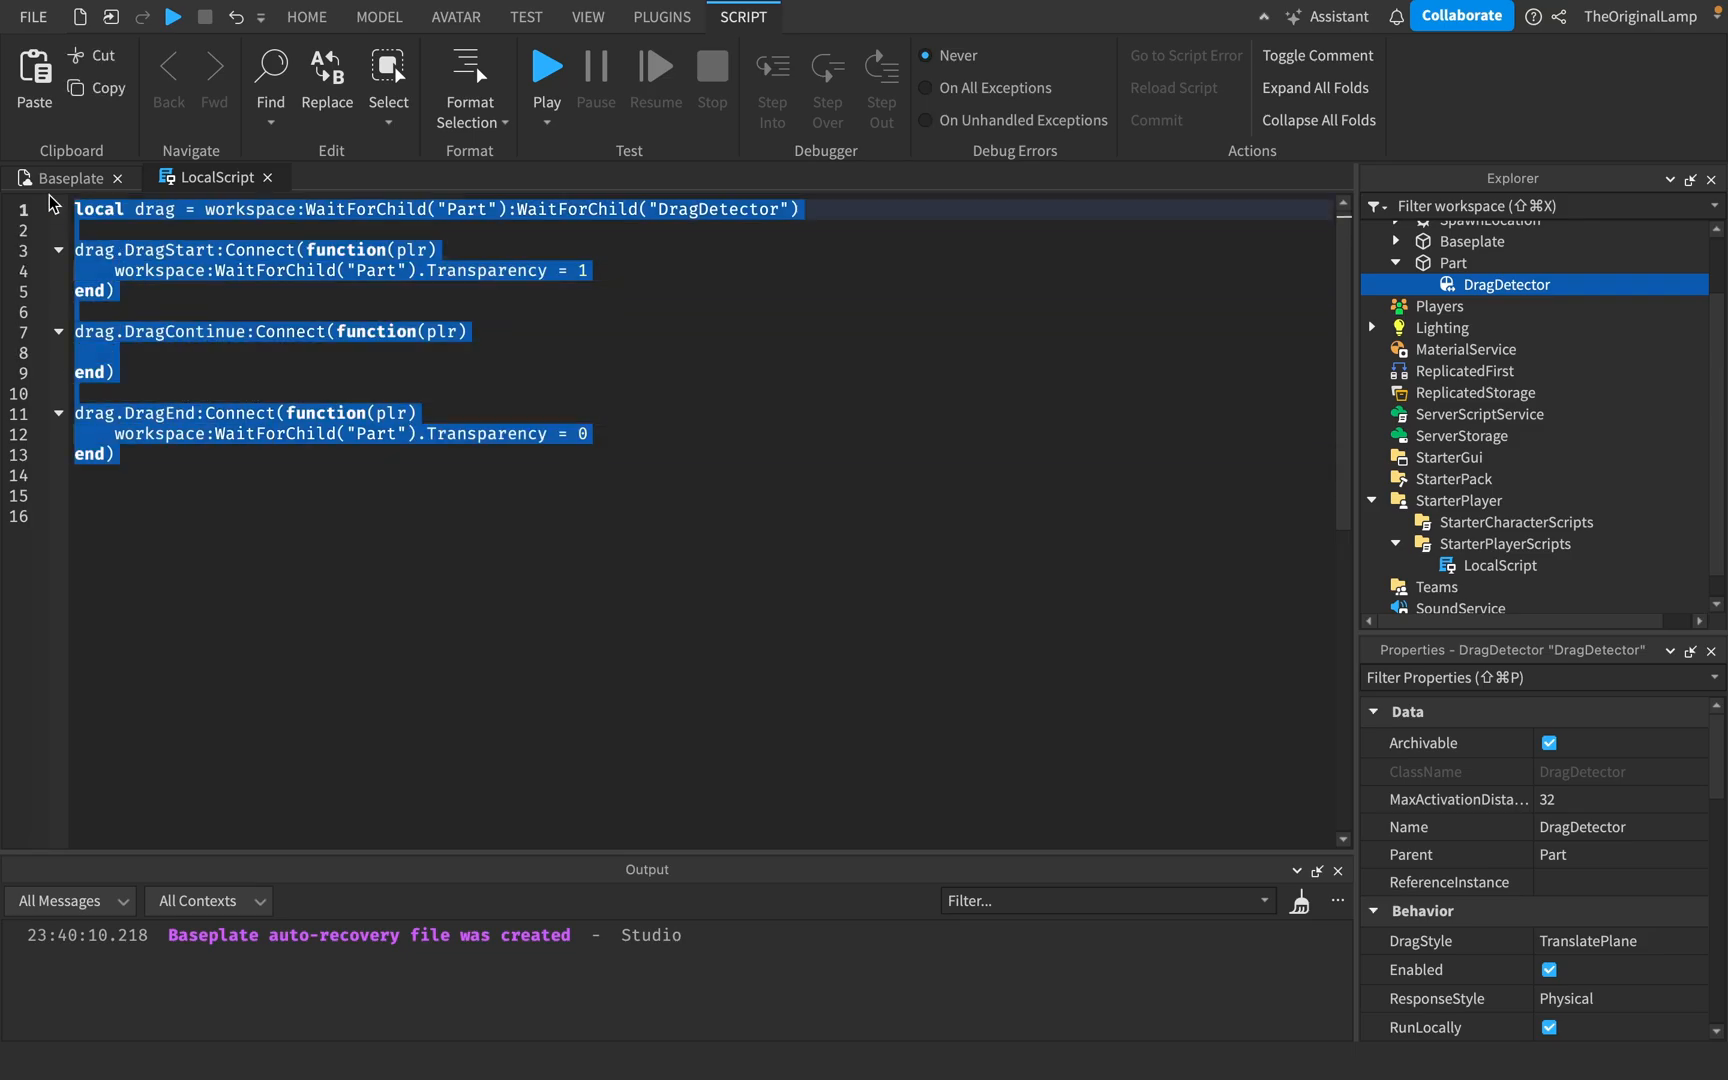
click(65, 177)
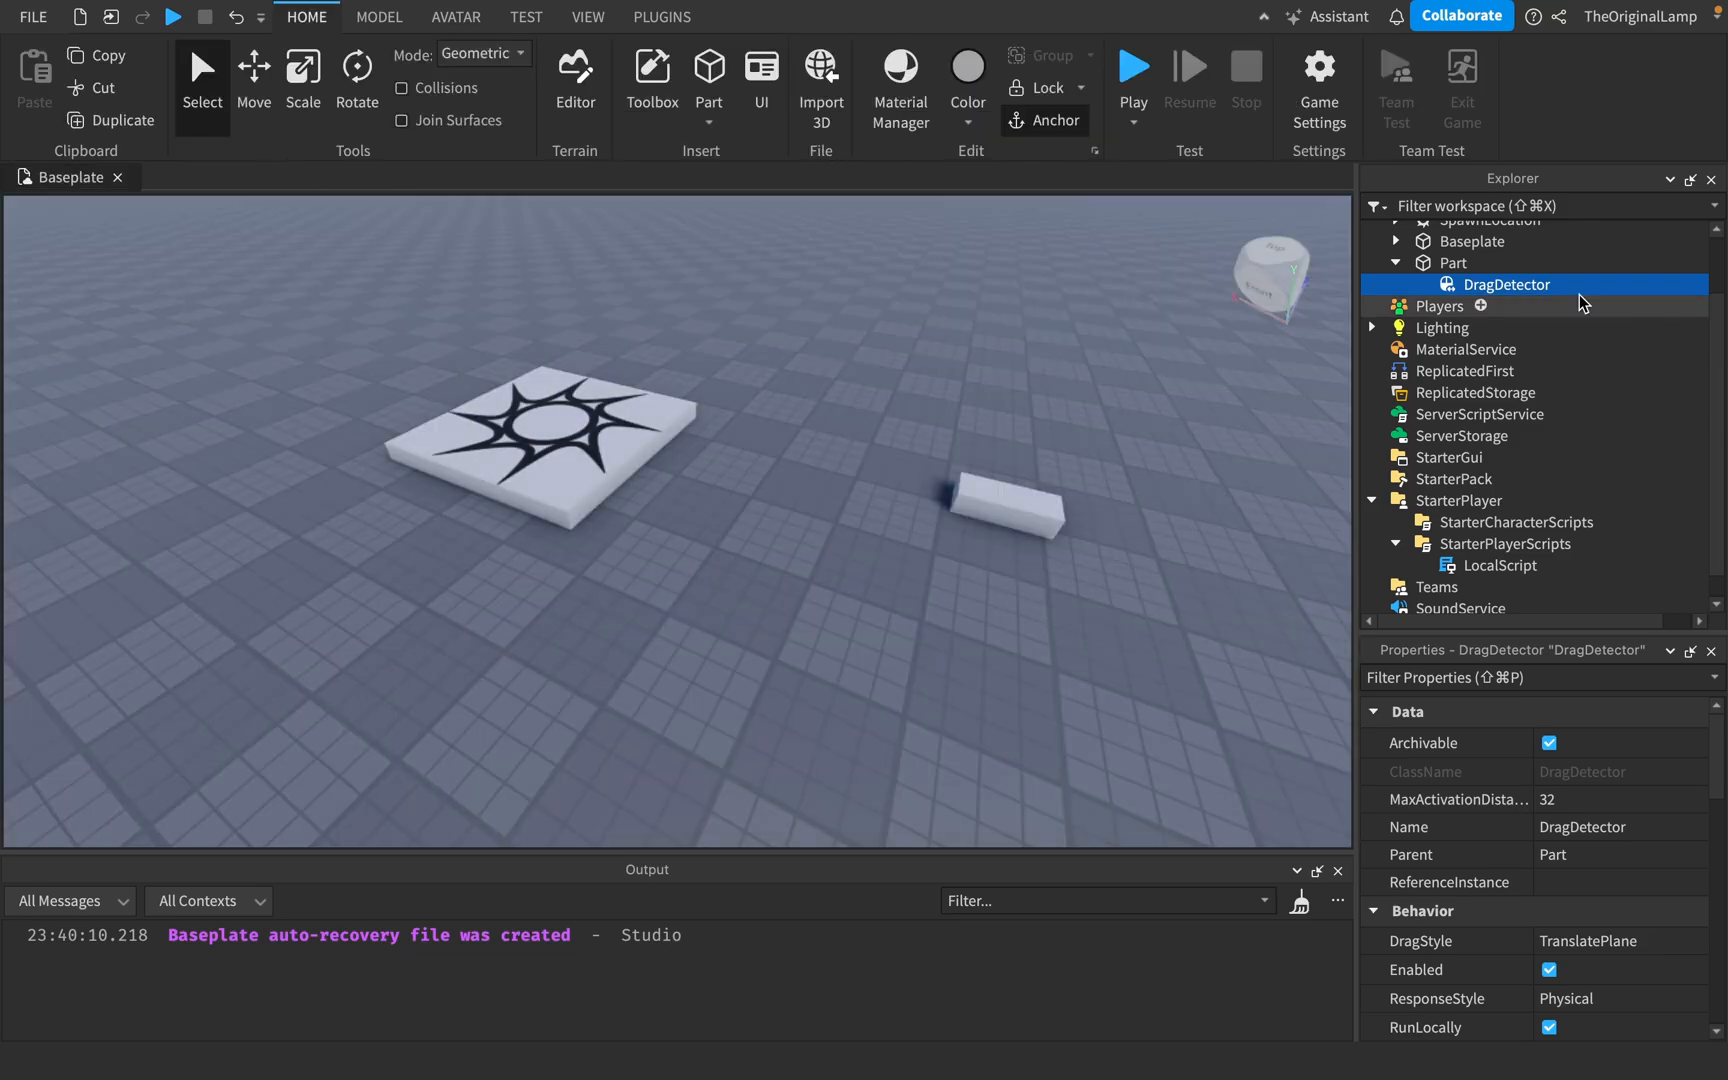
scroll(down, 3)
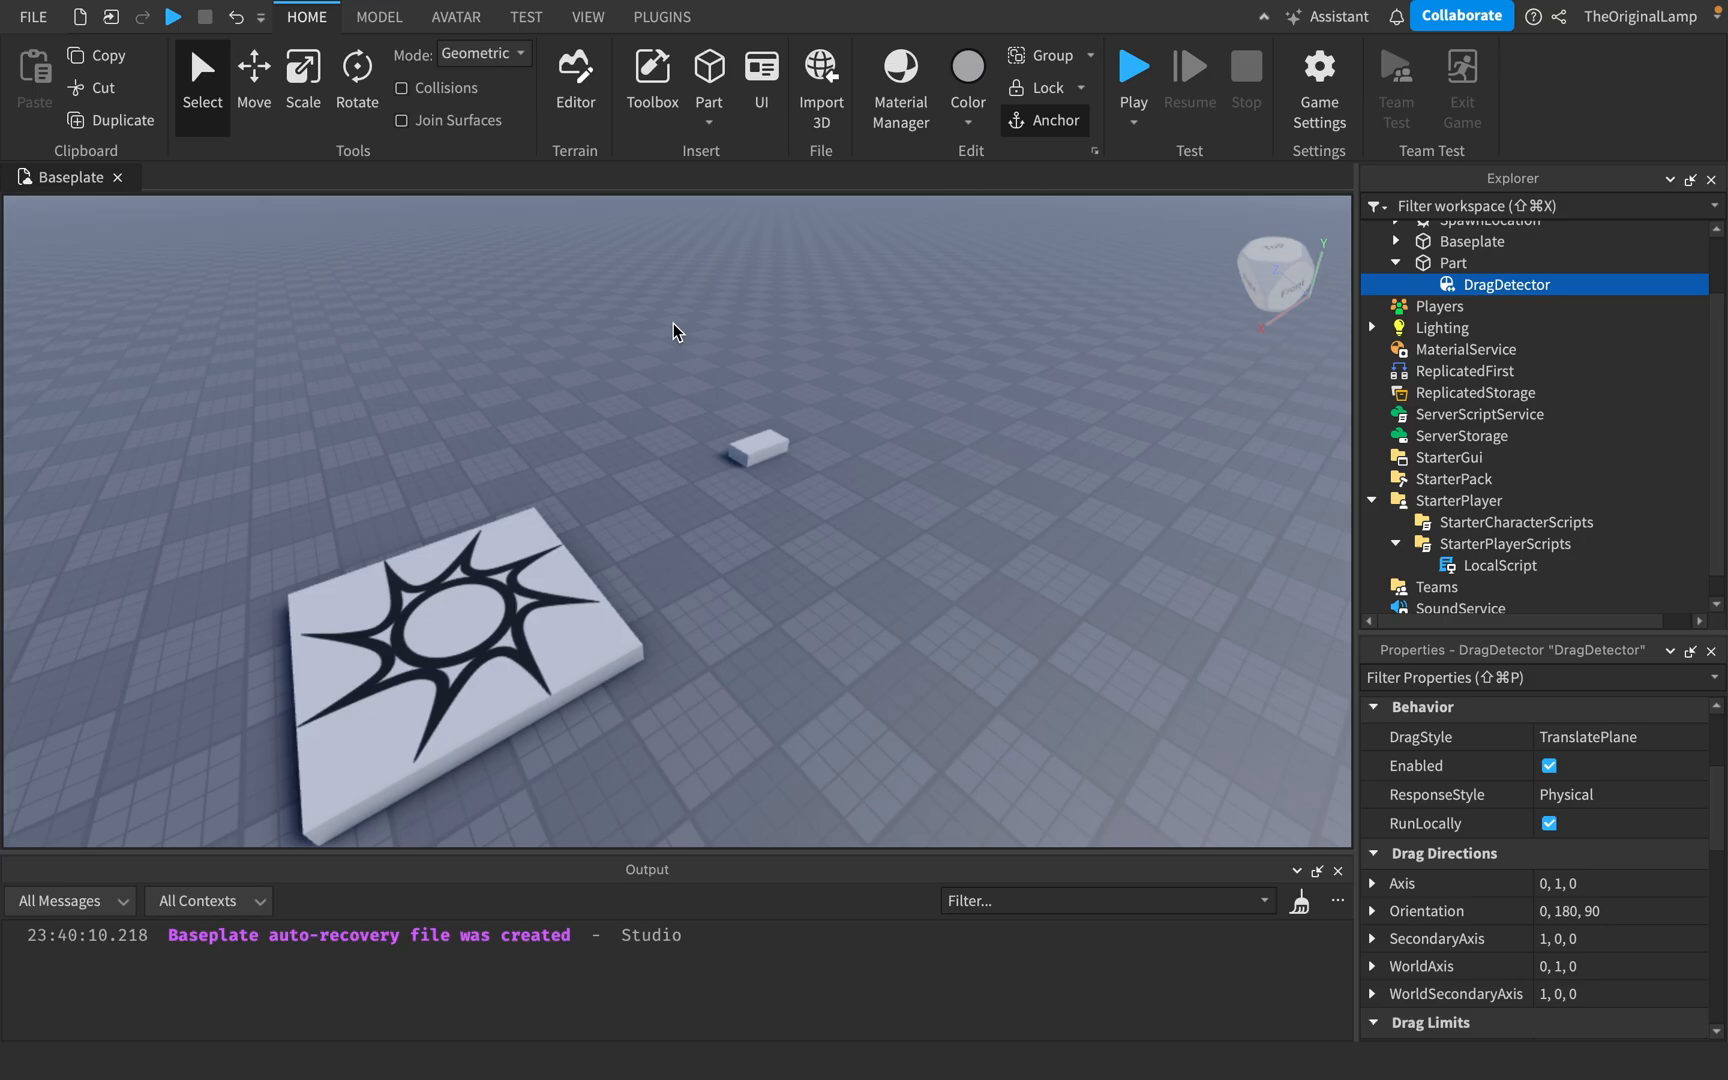
mouse_move(810, 476)
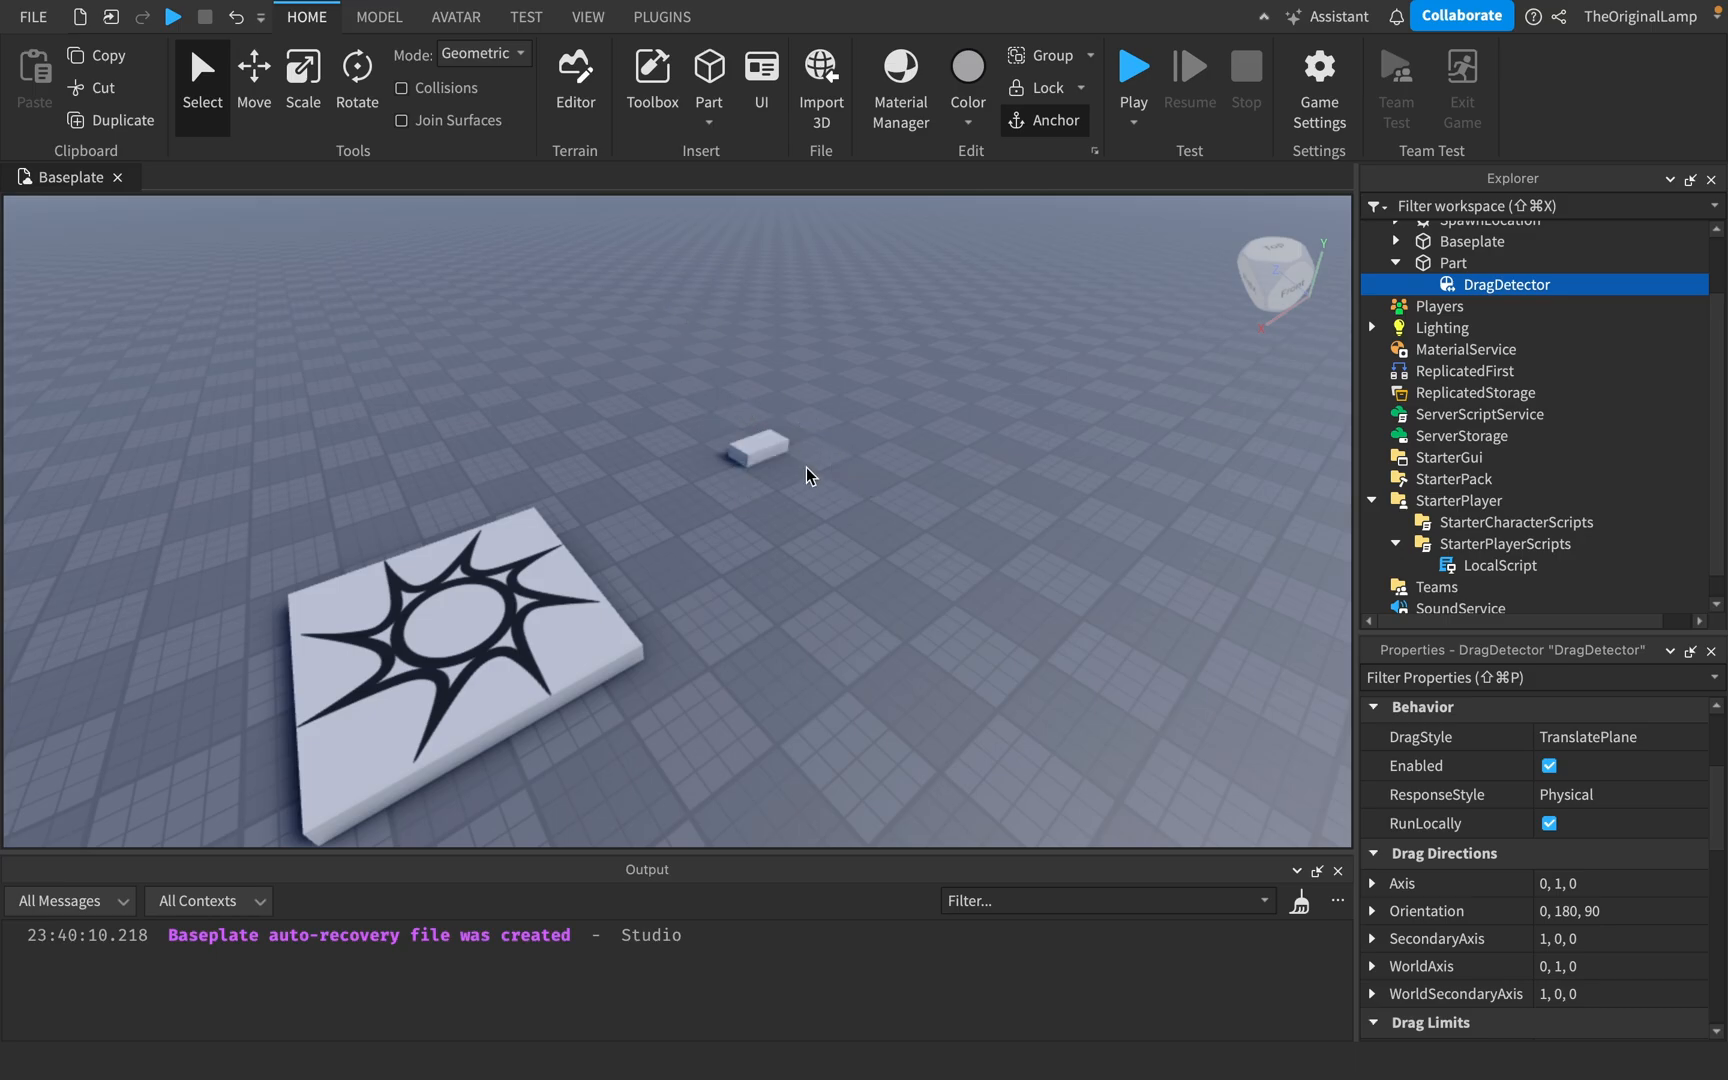
mouse_move(595, 382)
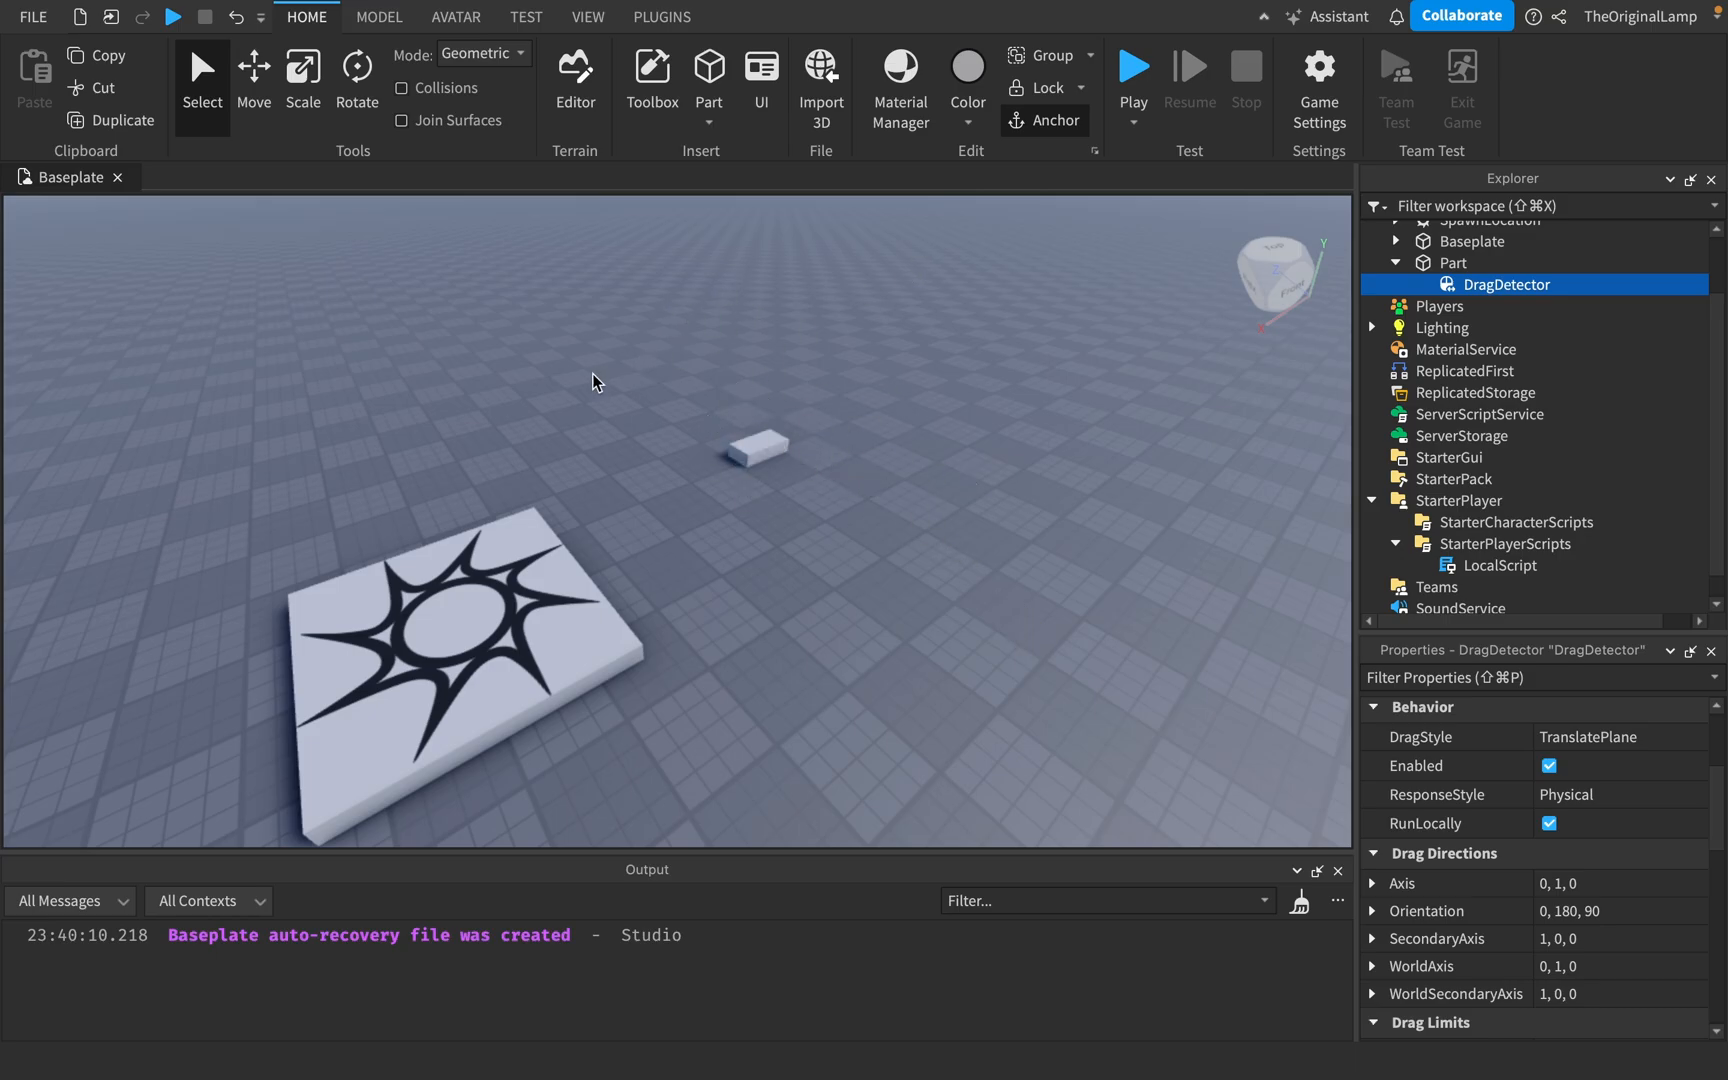
mouse_move(849, 460)
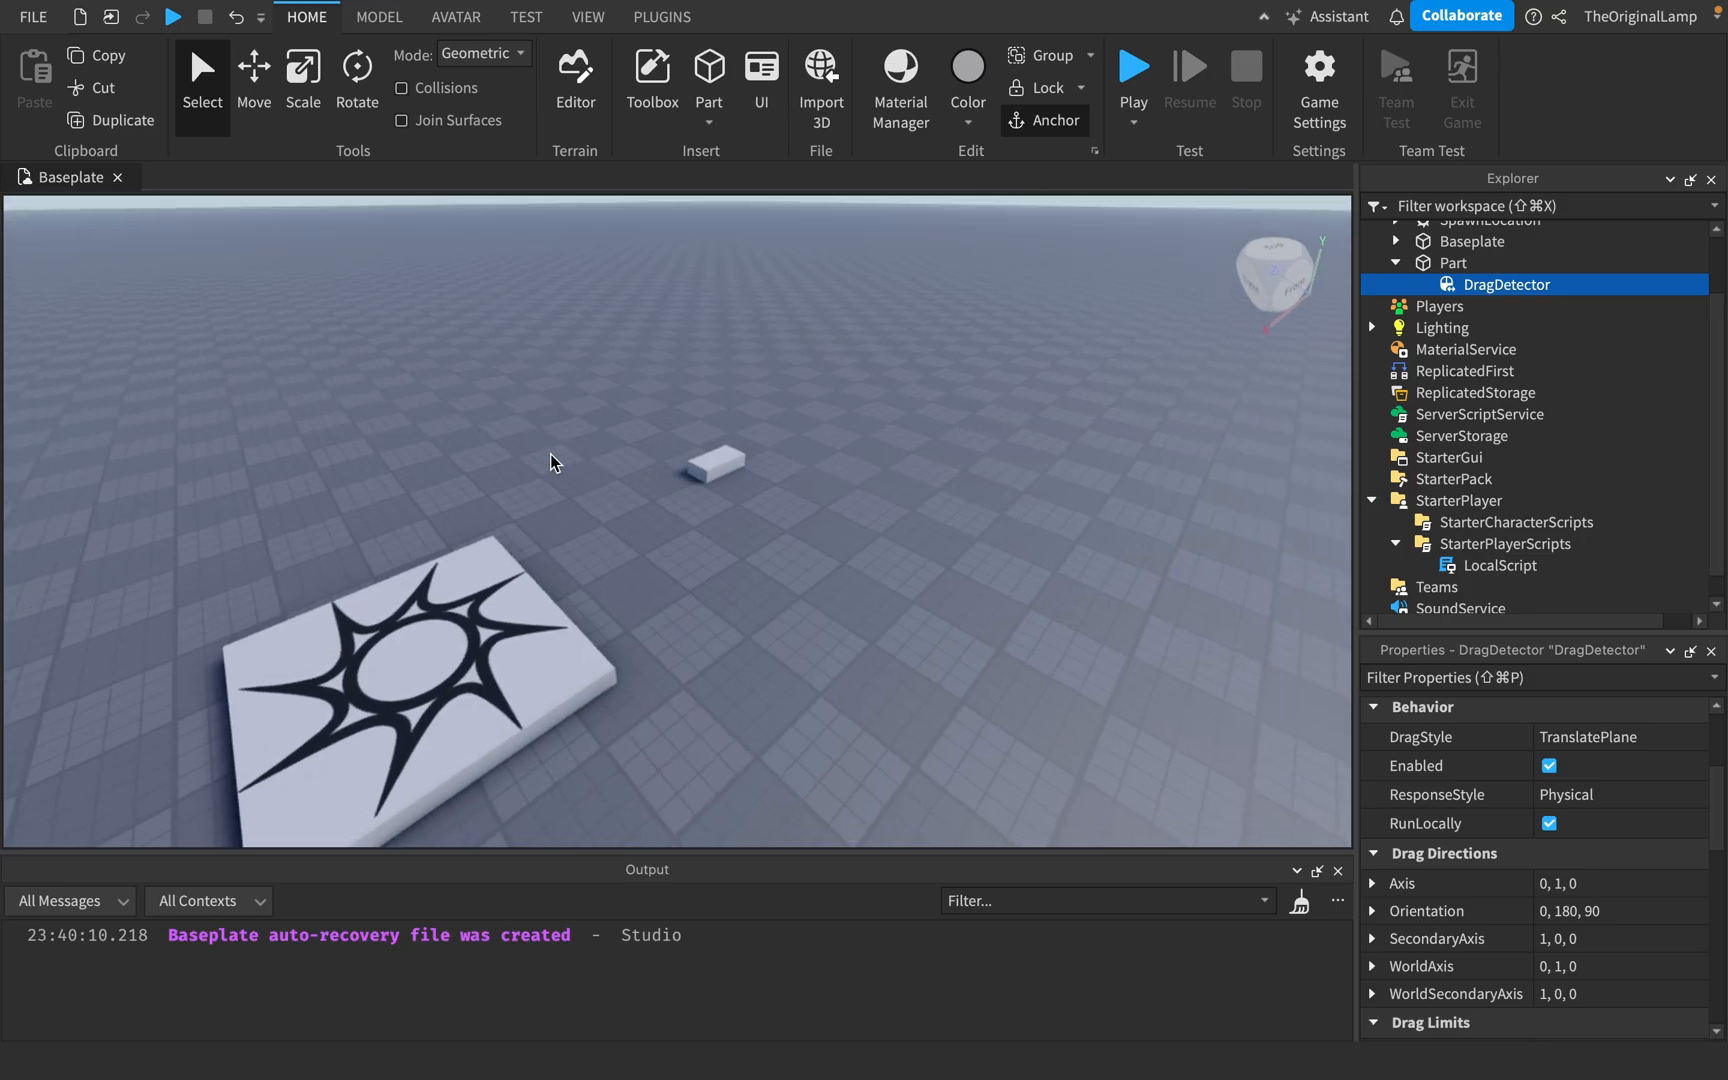
mouse_move(990, 420)
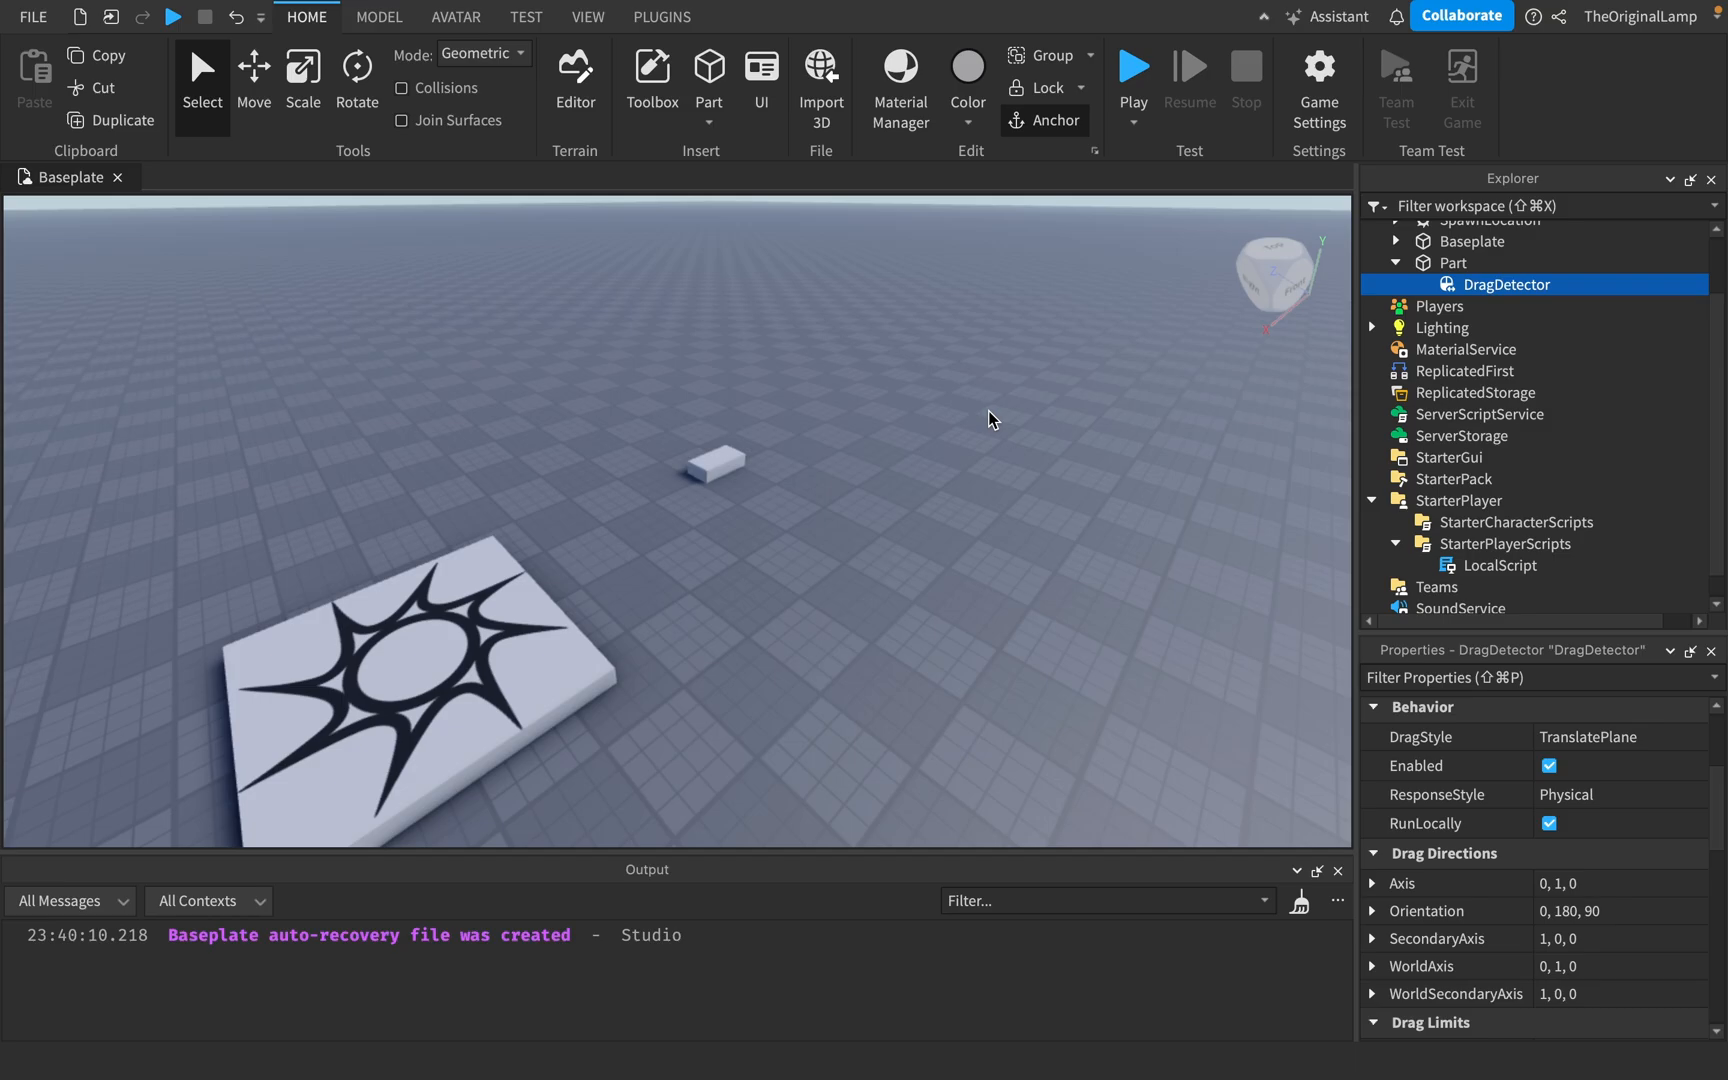
mouse_move(579, 460)
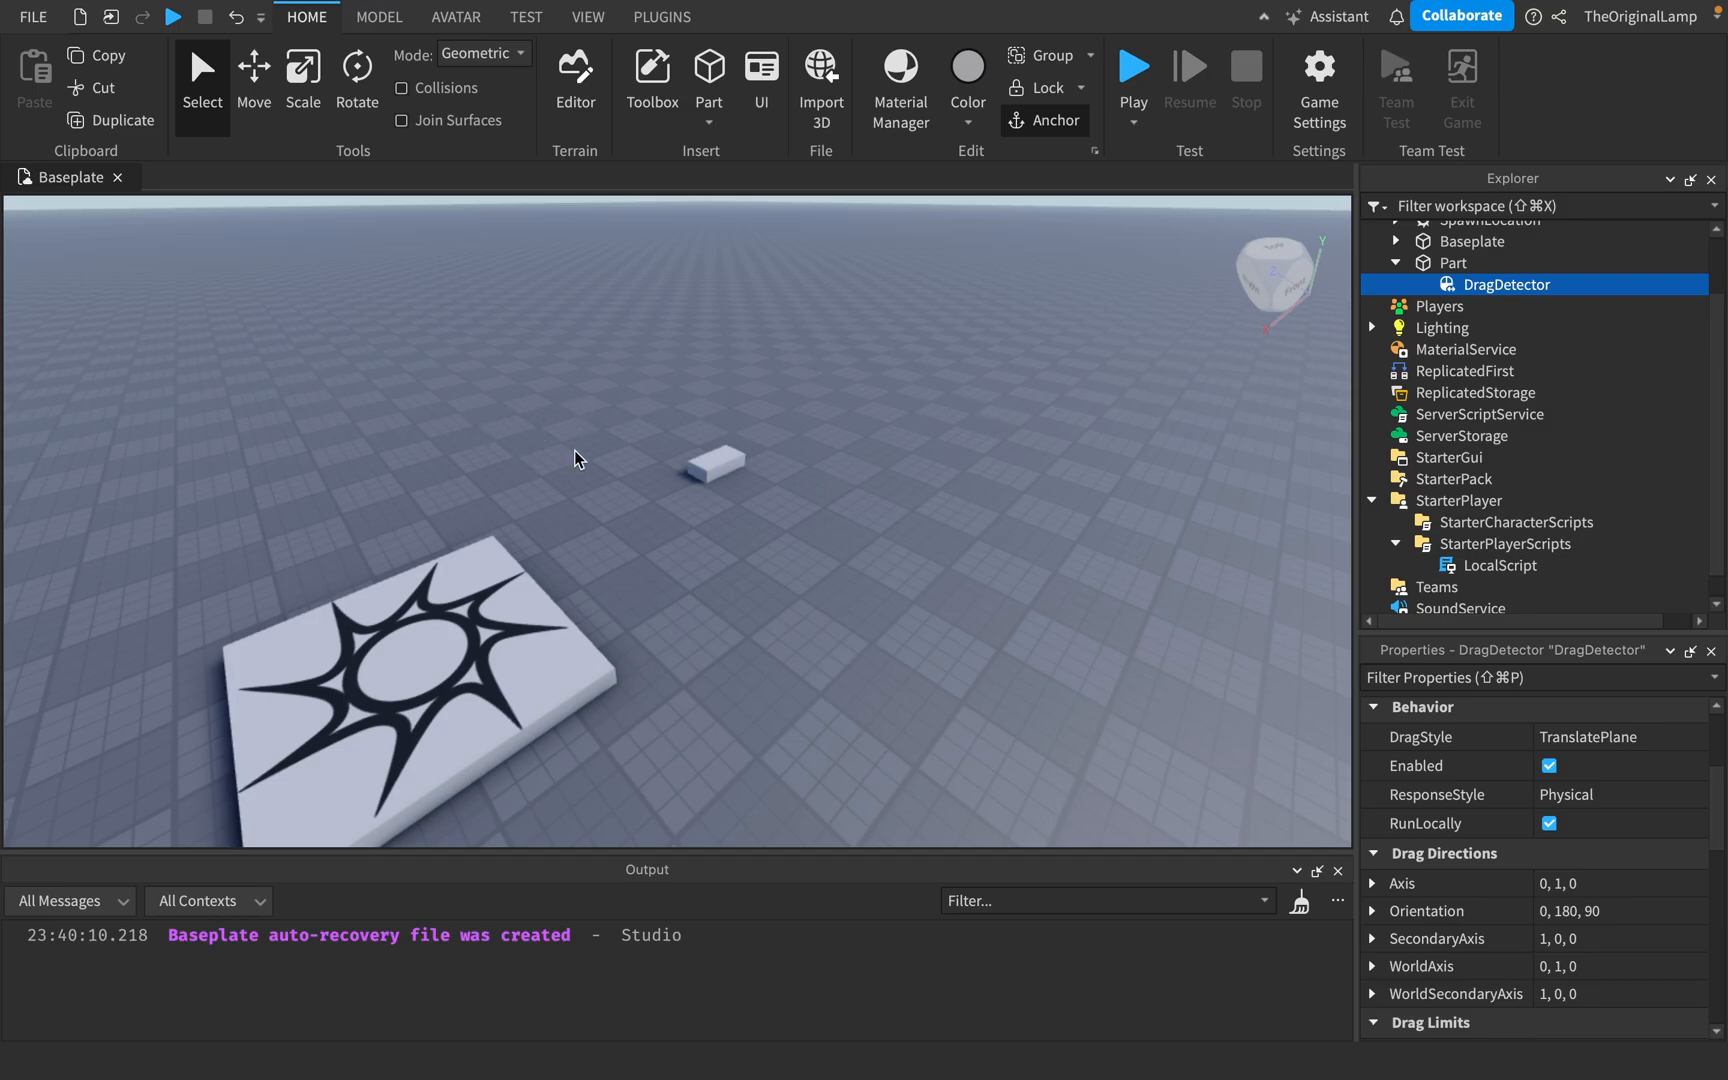
click(1452, 262)
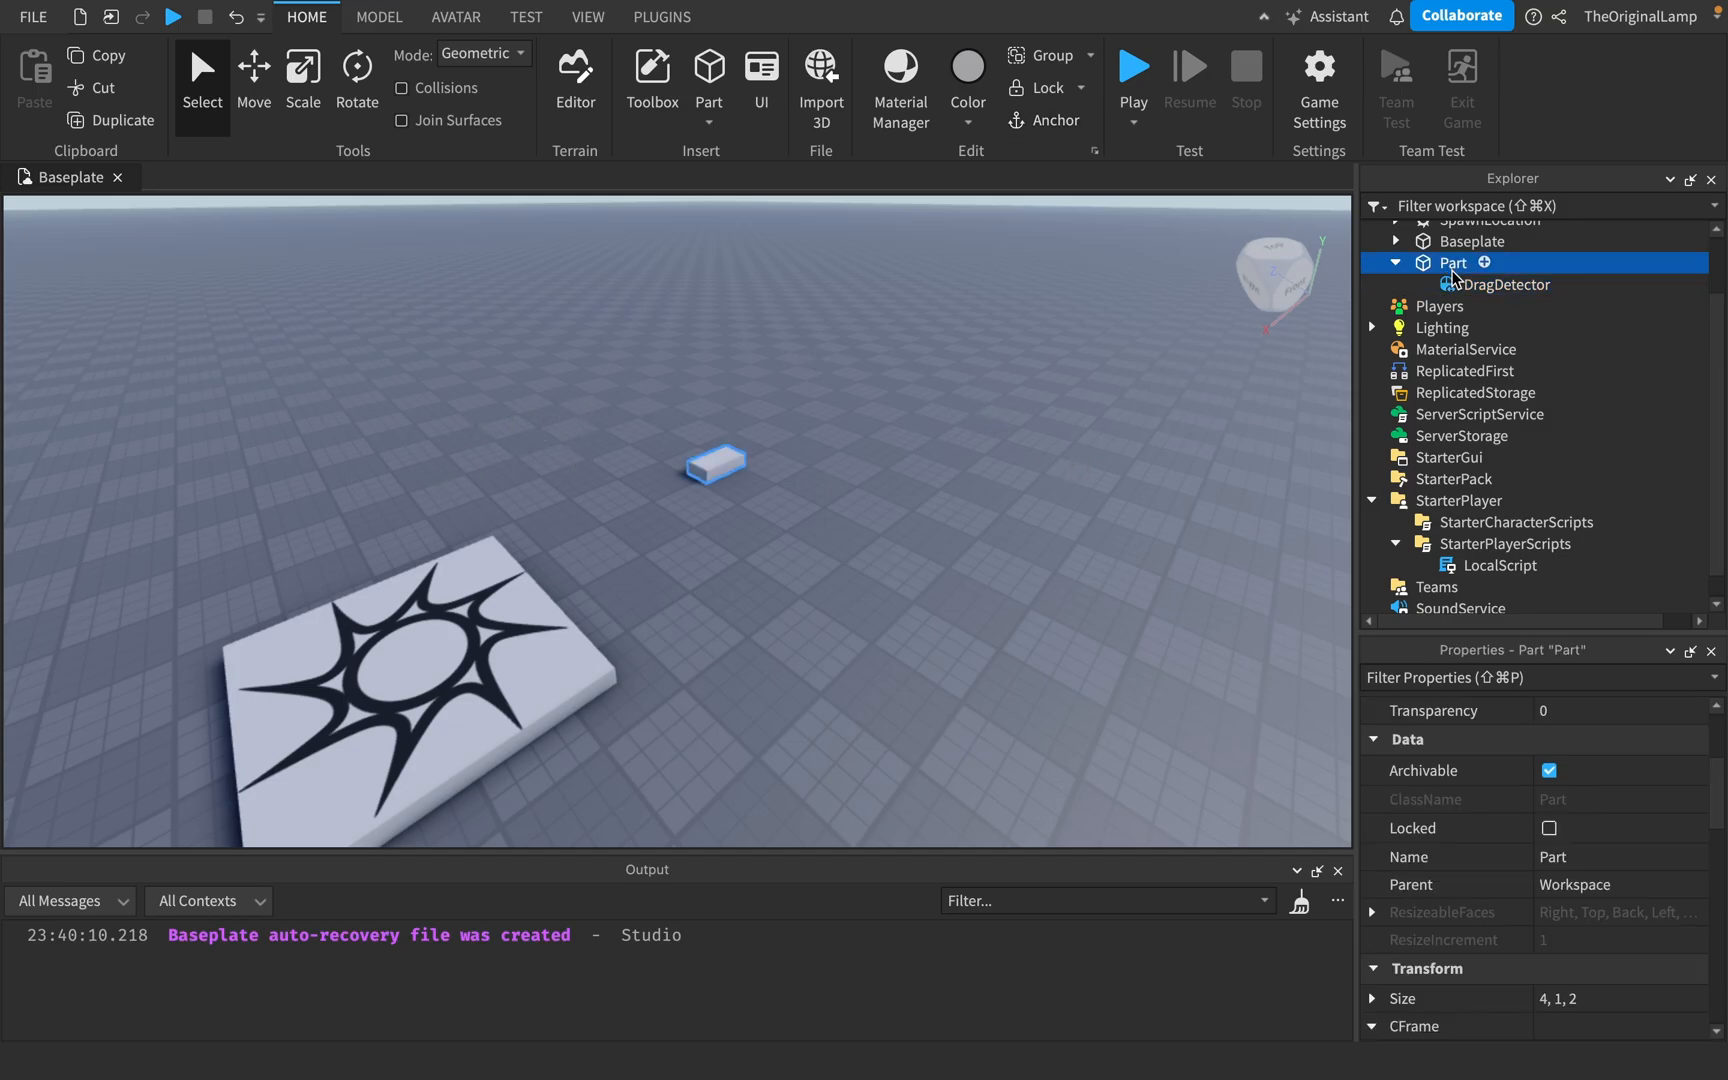
click(1509, 284)
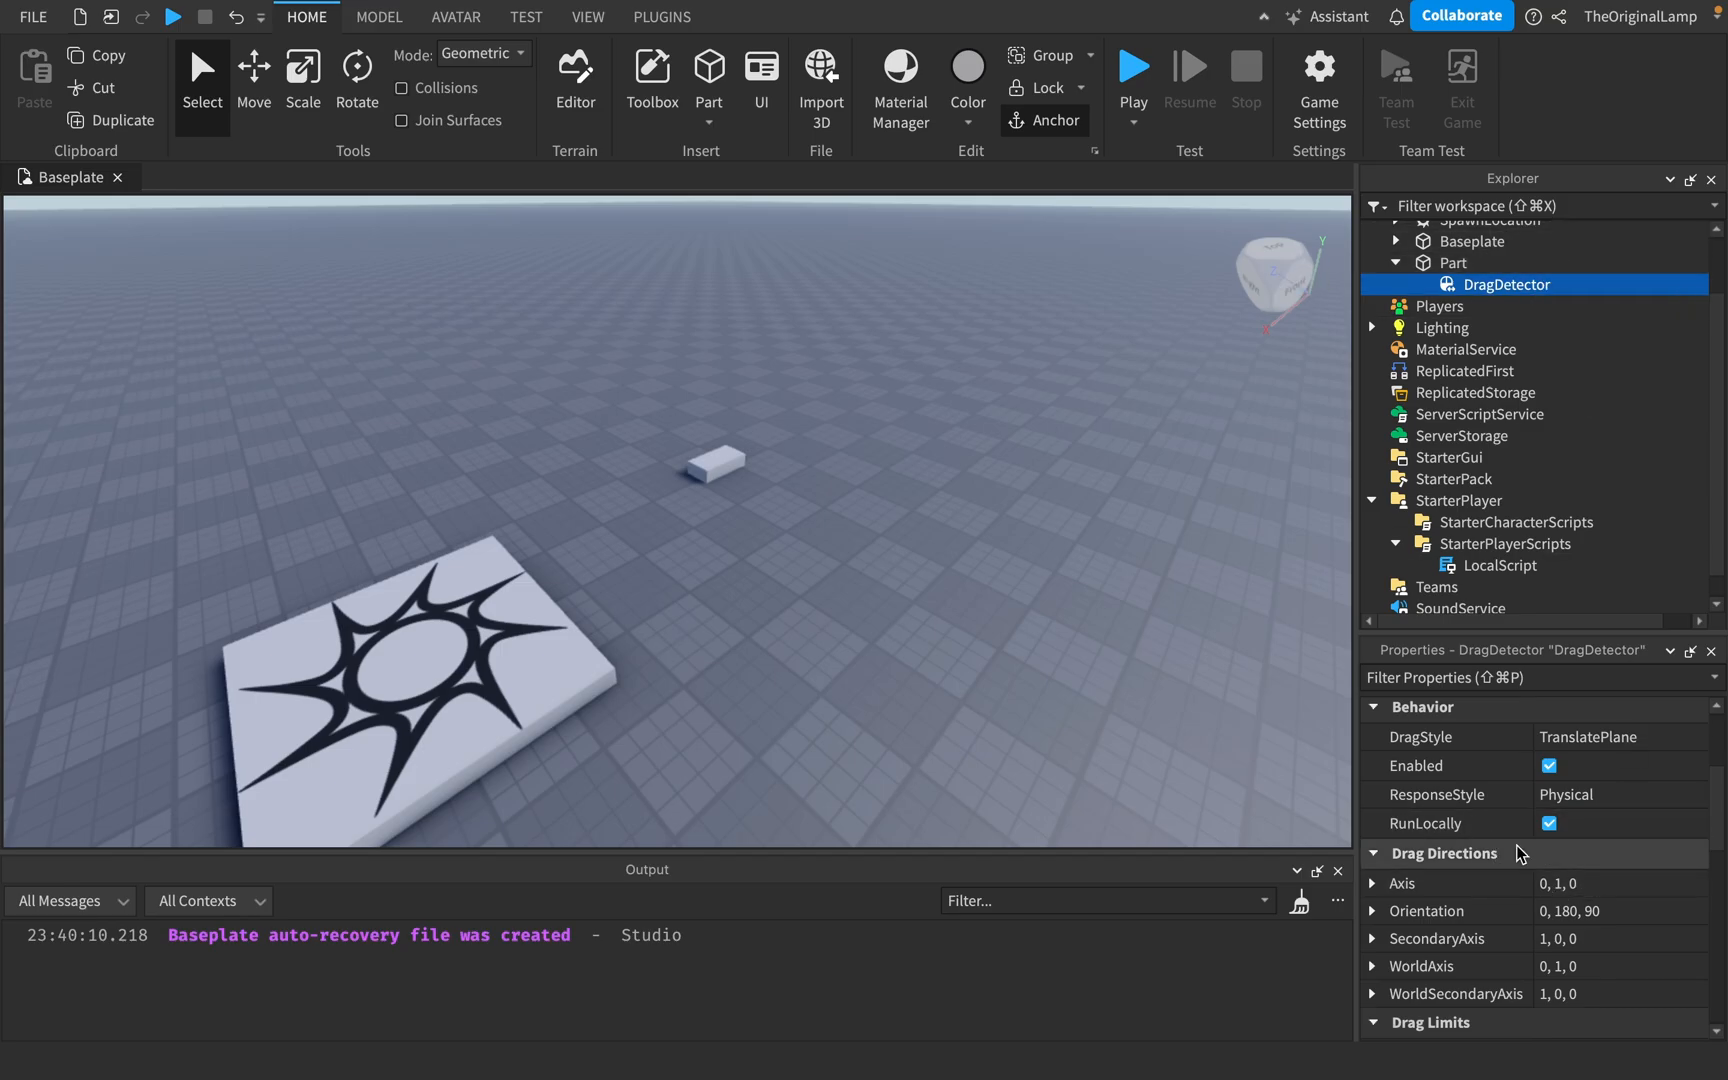
mouse_move(1444, 284)
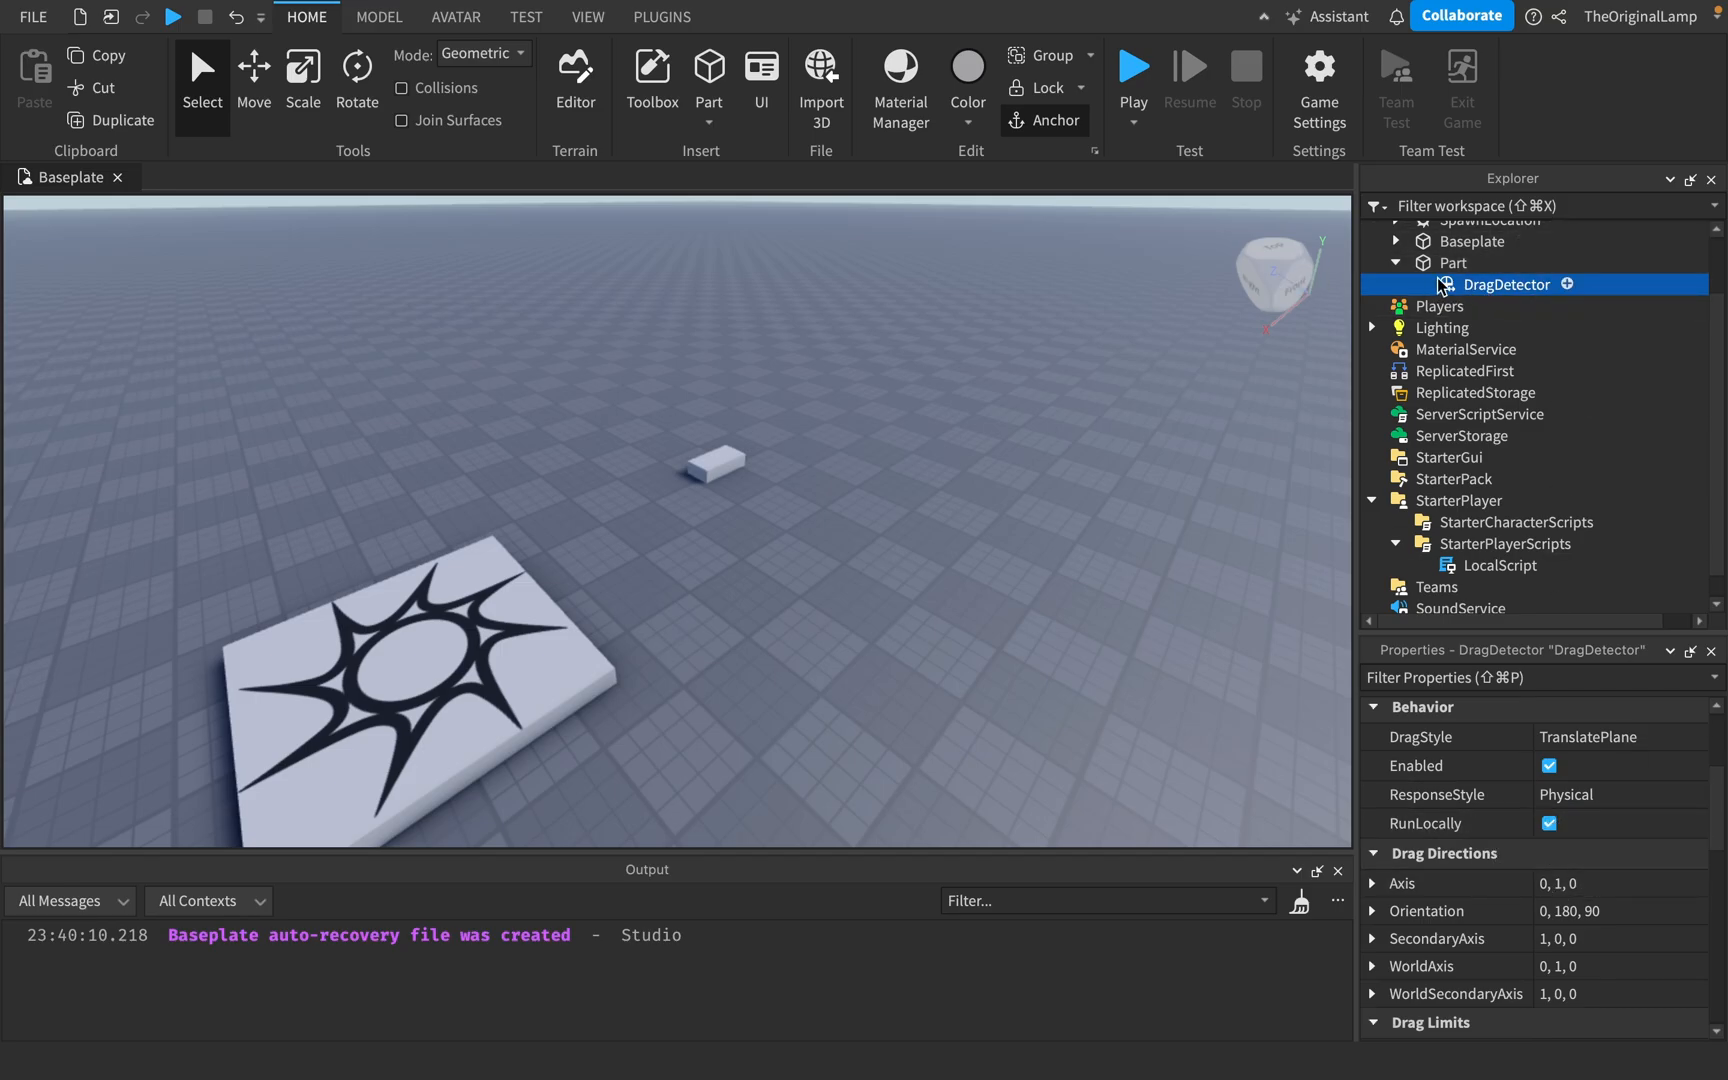
click(1454, 262)
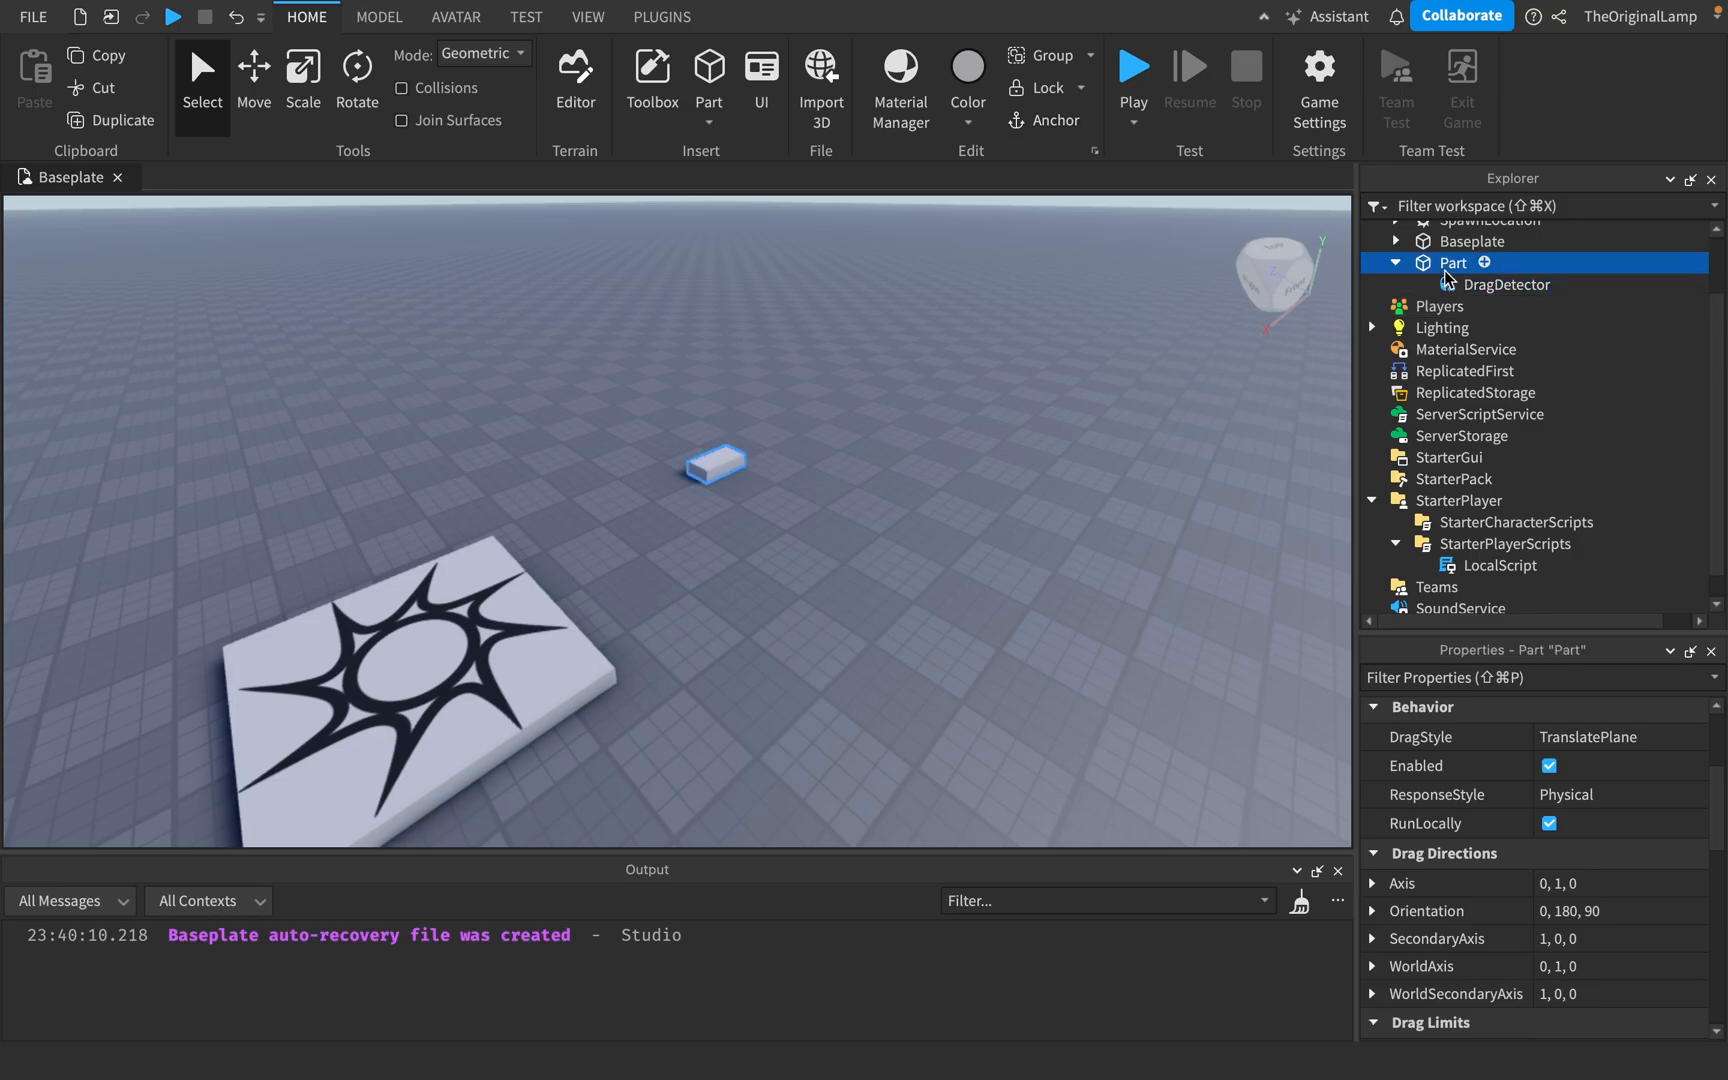